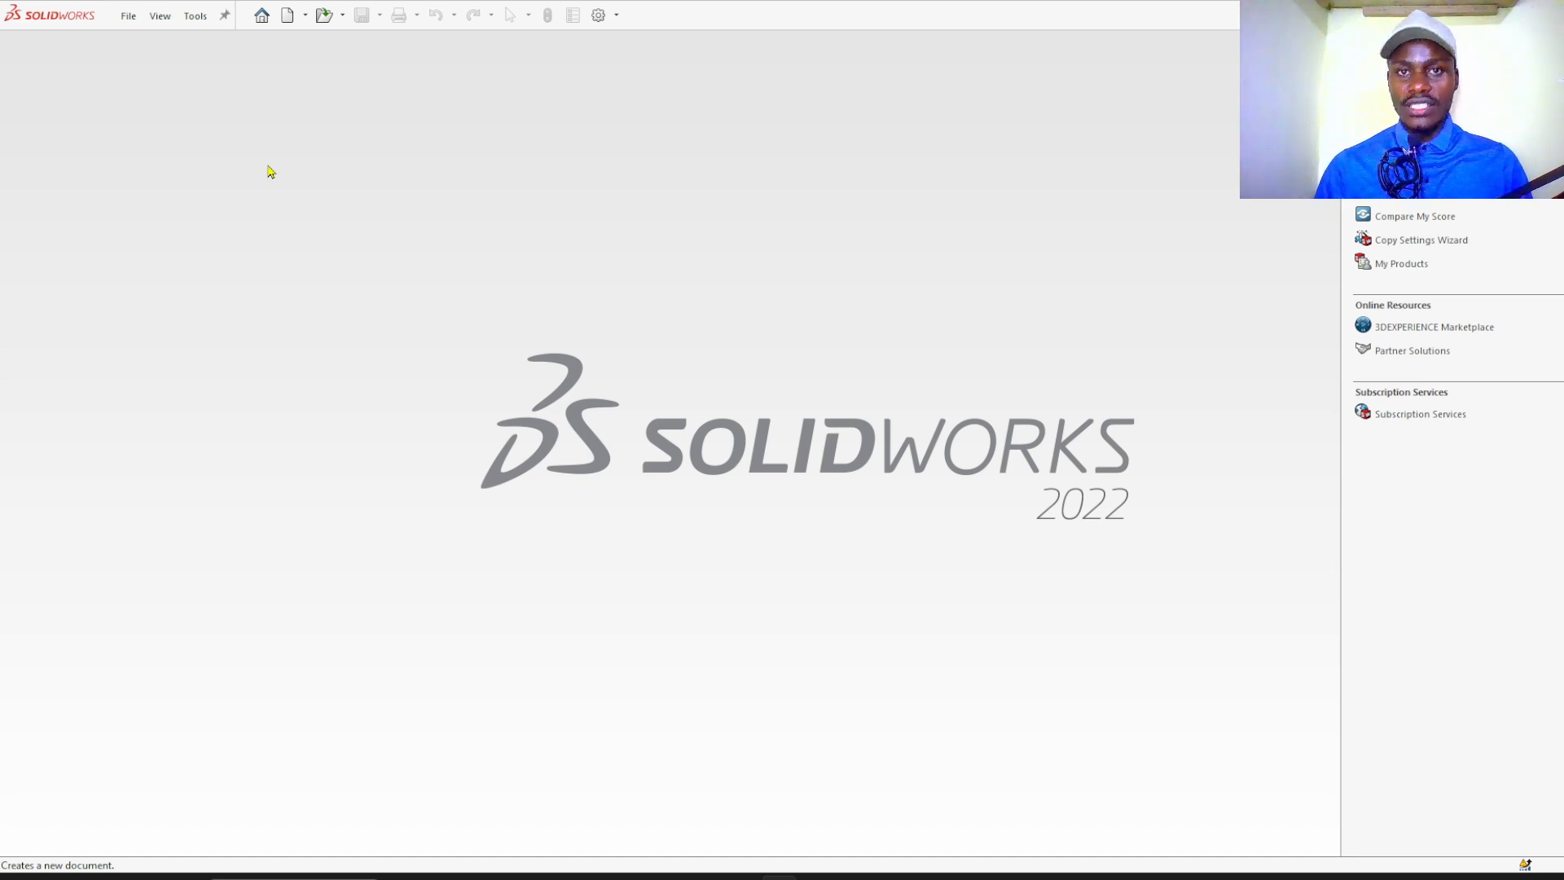
- Create a new Part document and begin a sketch on the Top Plane
click(287, 15)
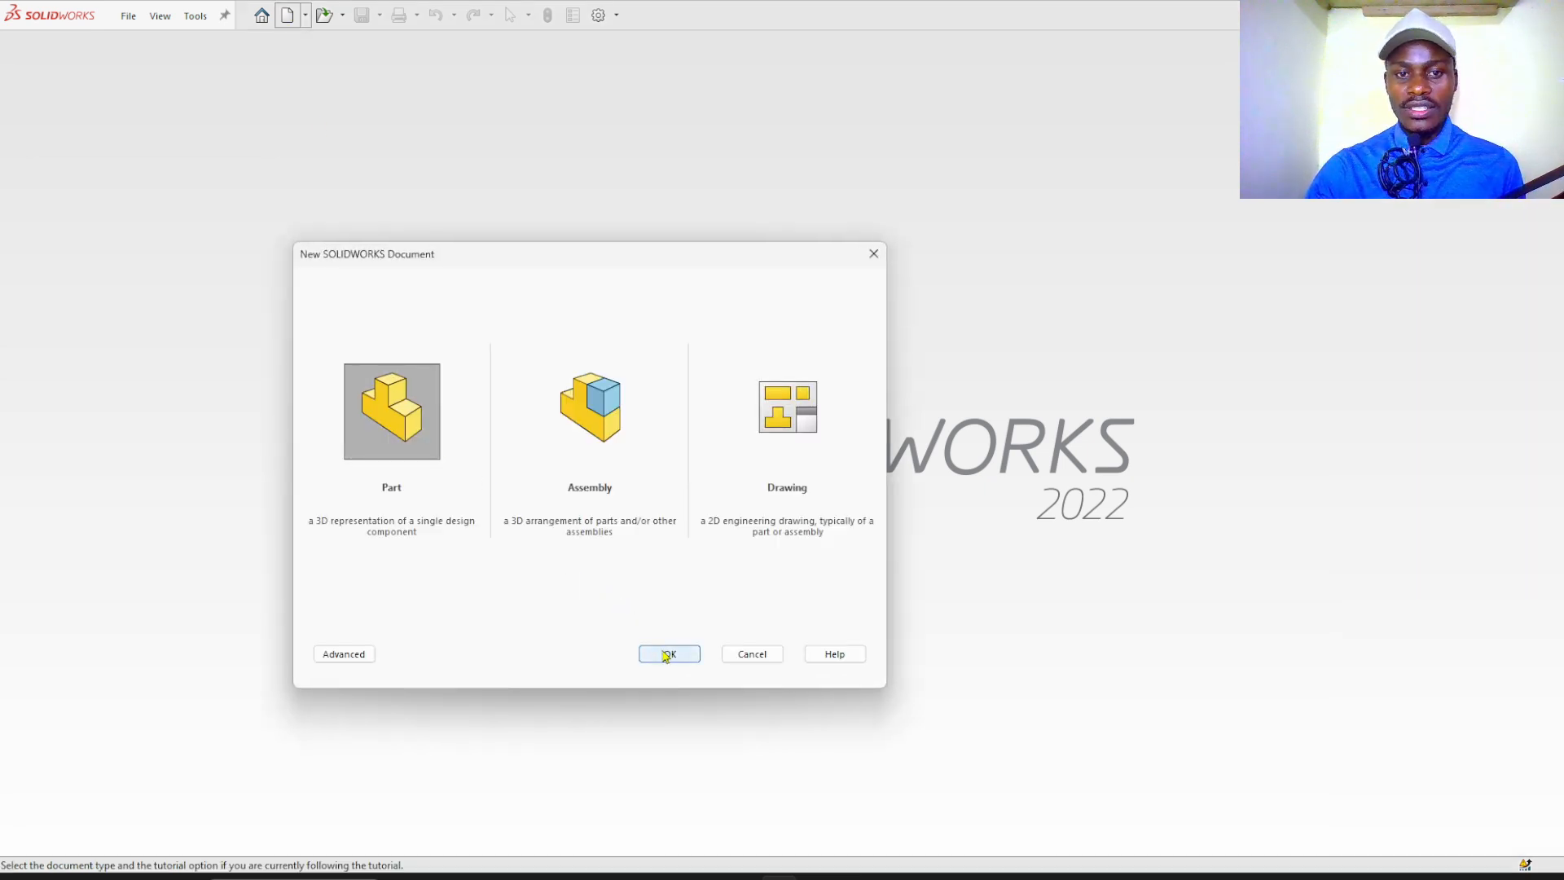
click(670, 654)
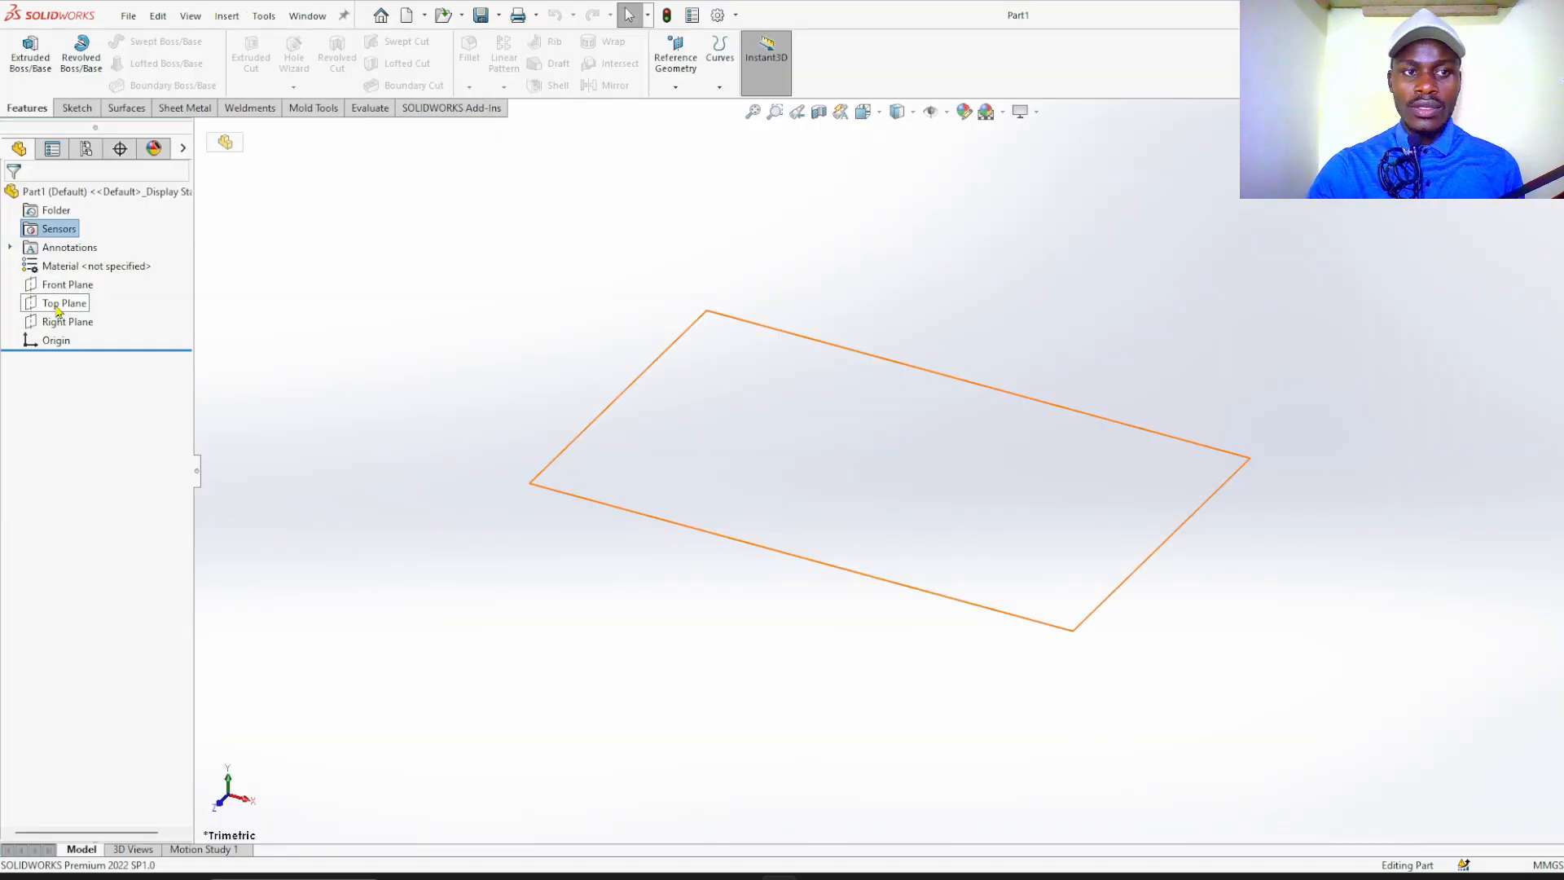
click(67, 303)
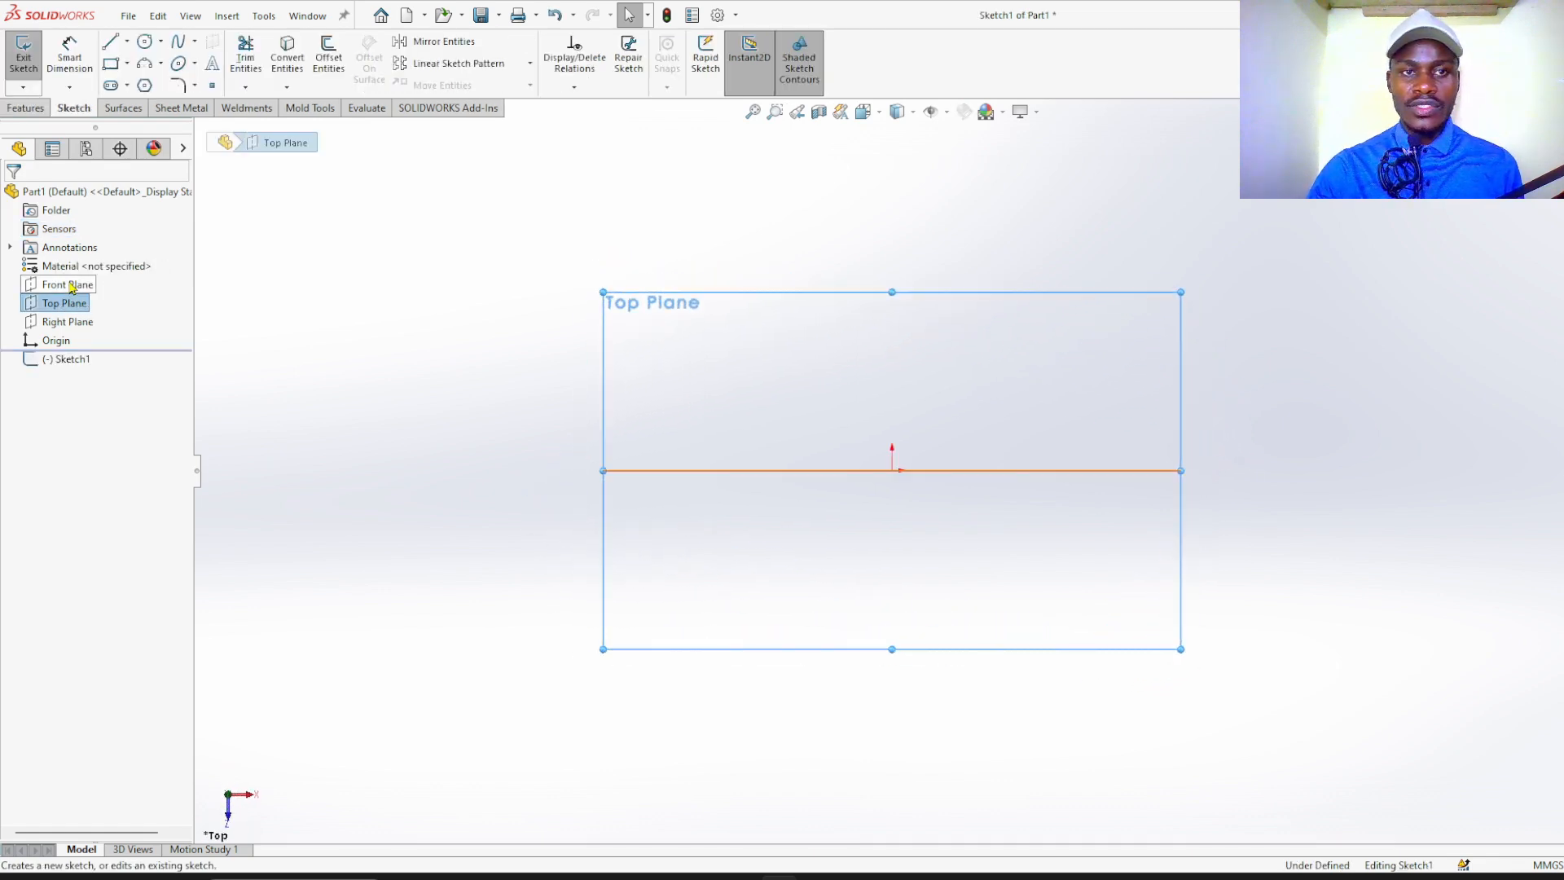
- Draw a horizontal centerline from the origin, then outline the stepped, tapered shaft half-profile above it
click(107, 41)
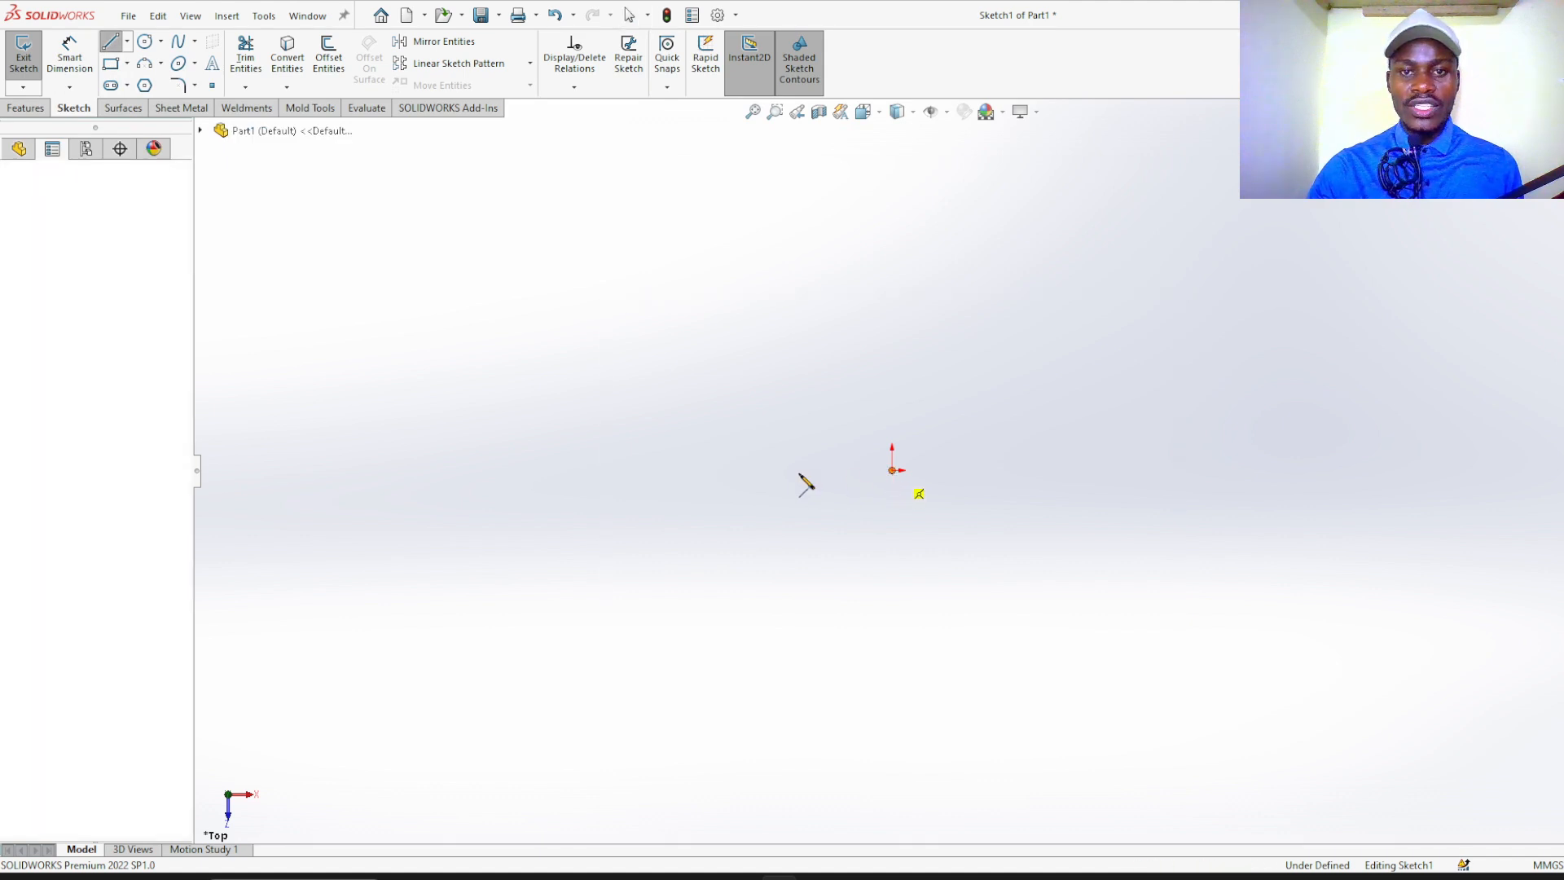
drag(891, 469, 629, 477)
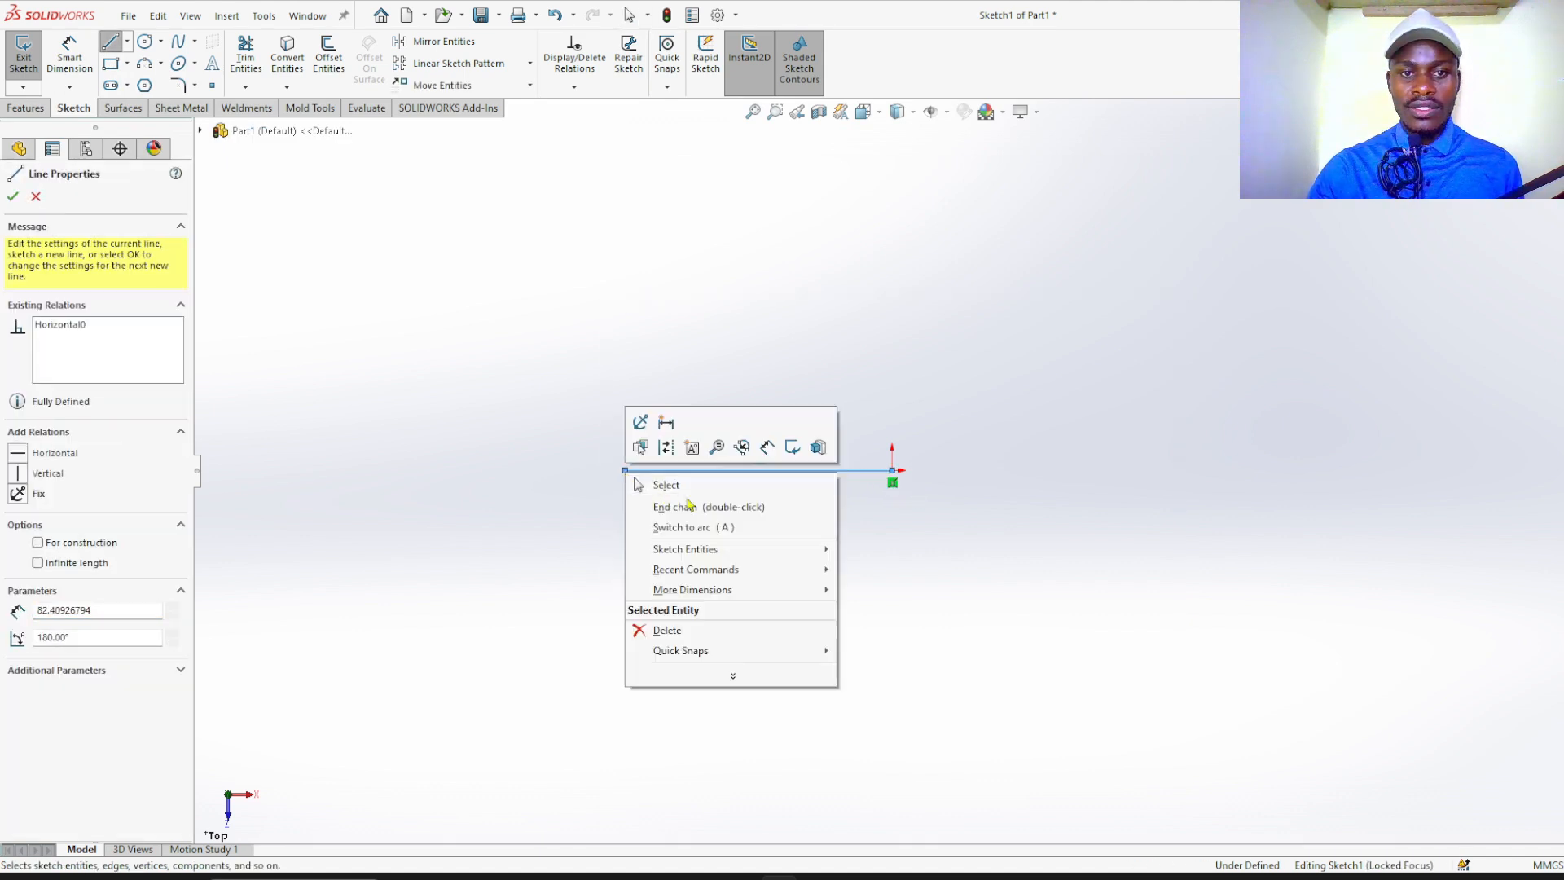
click(664, 485)
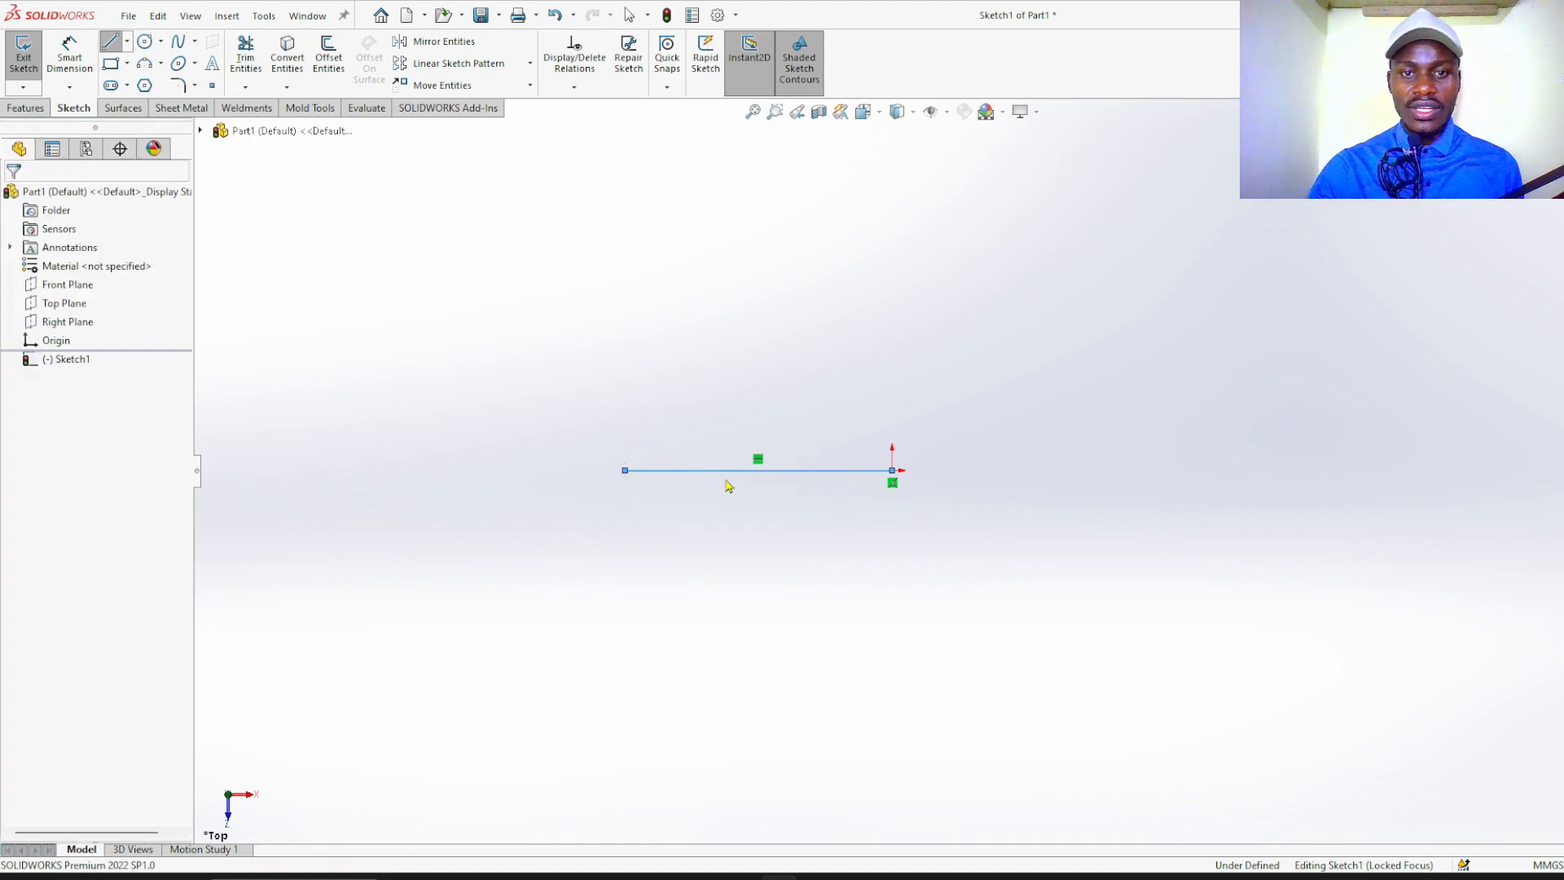
mouse_move(112, 39)
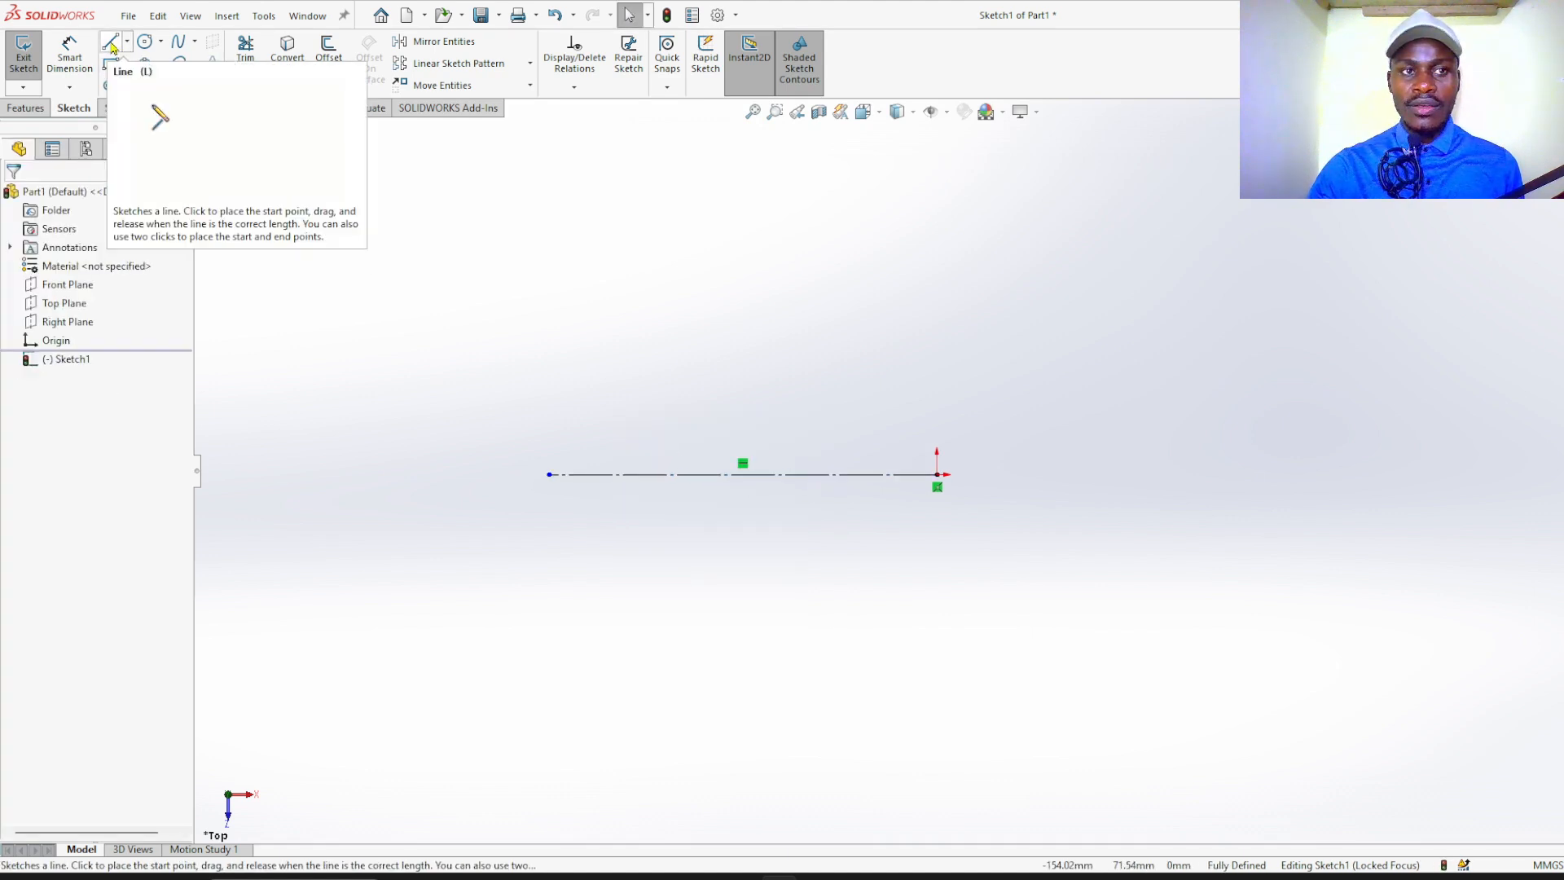
click(112, 39)
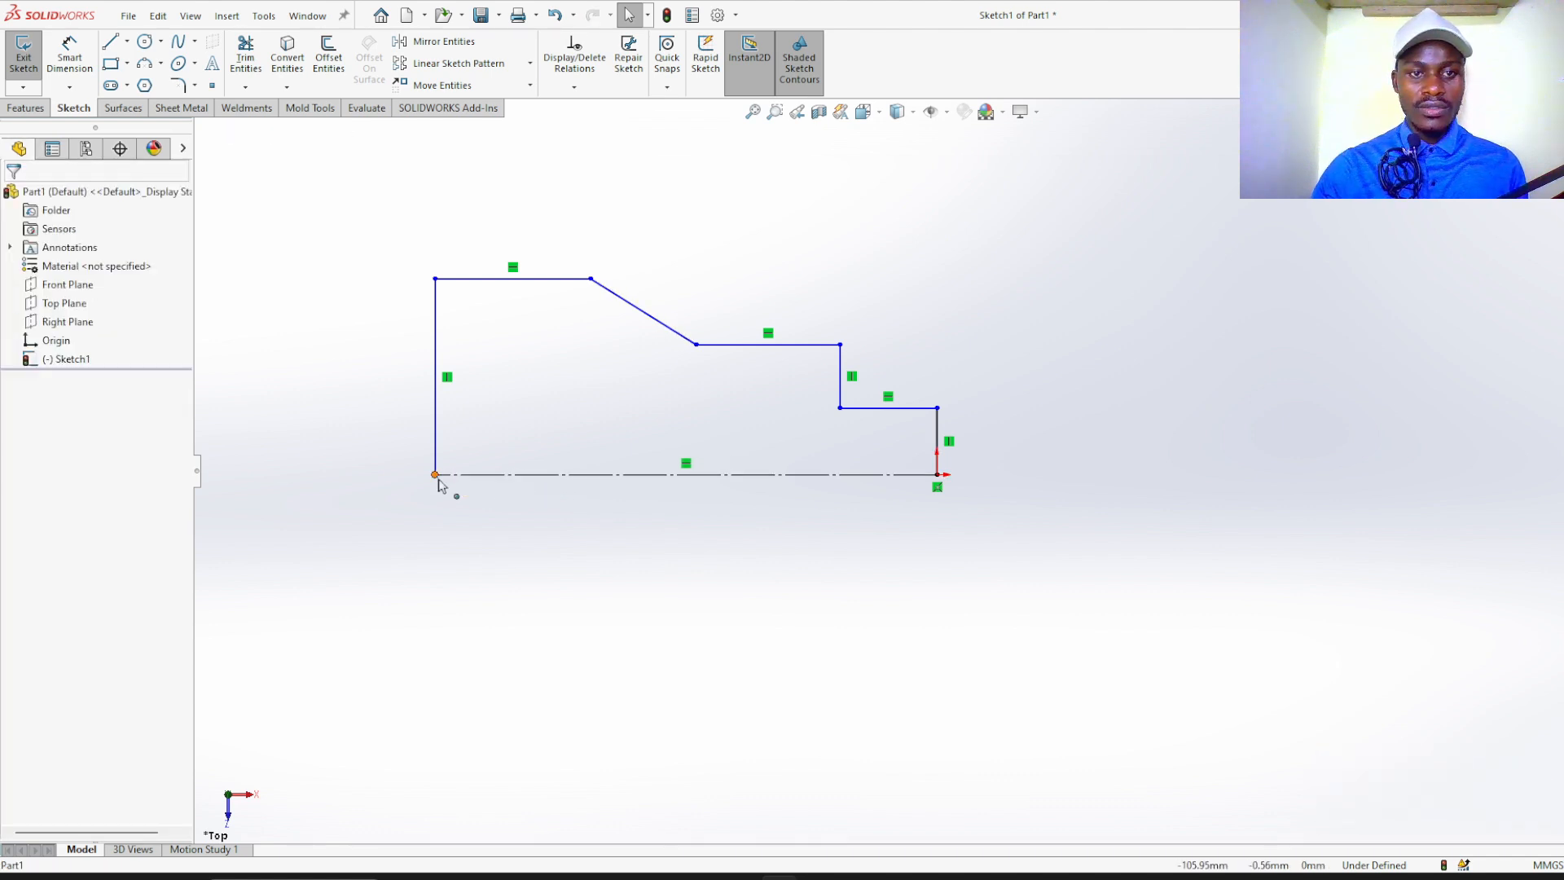
mouse_move(813, 644)
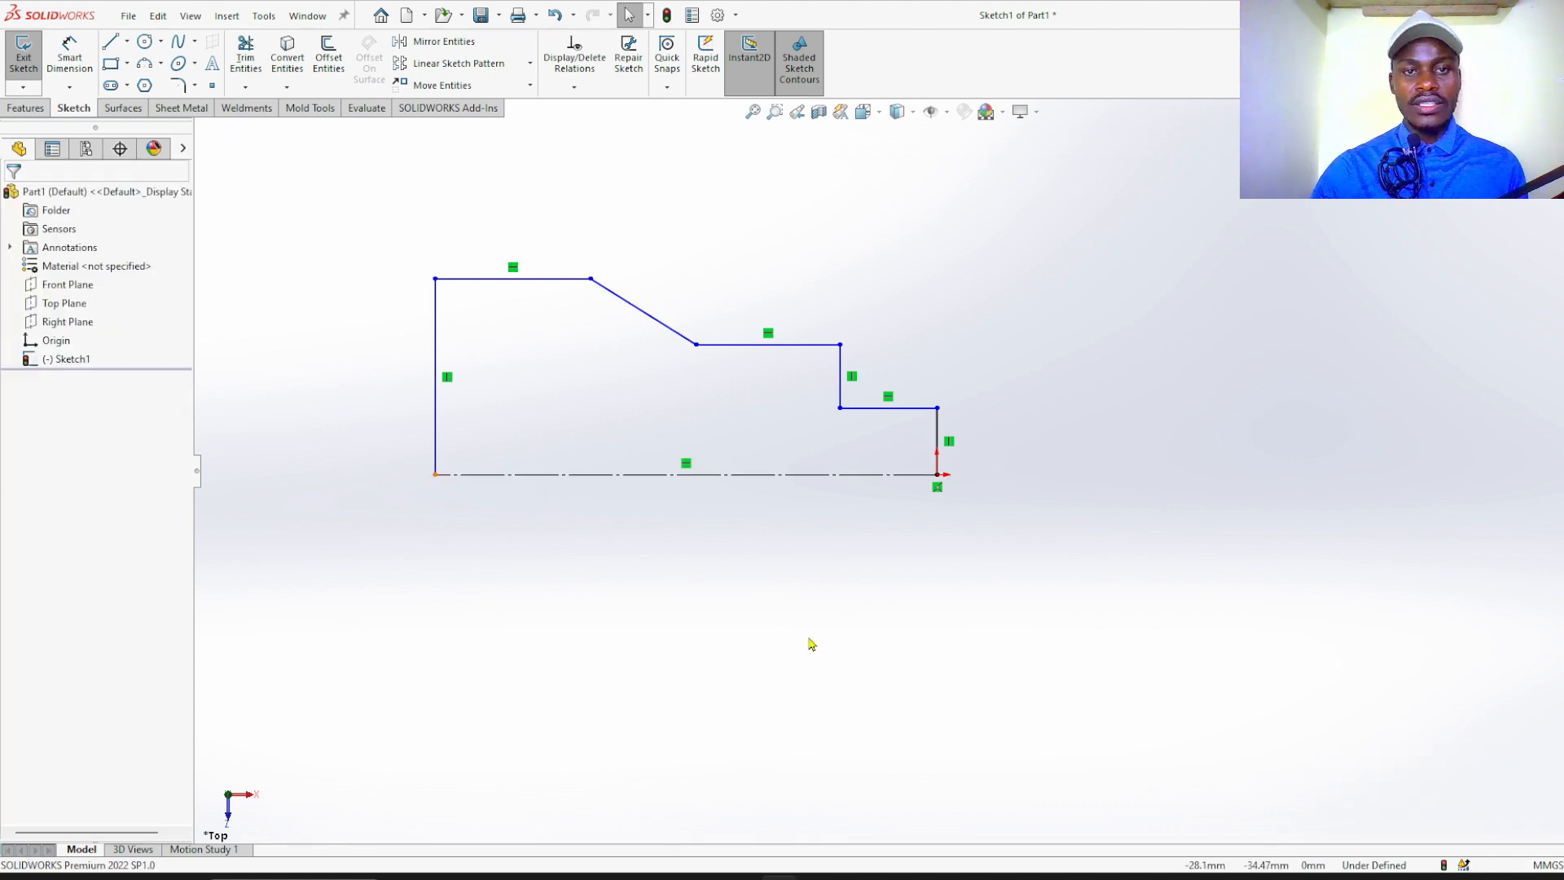
- Dimension the step heights (10, 20, 30) and the 20 and 10 mm step lengths
right_click(939, 474)
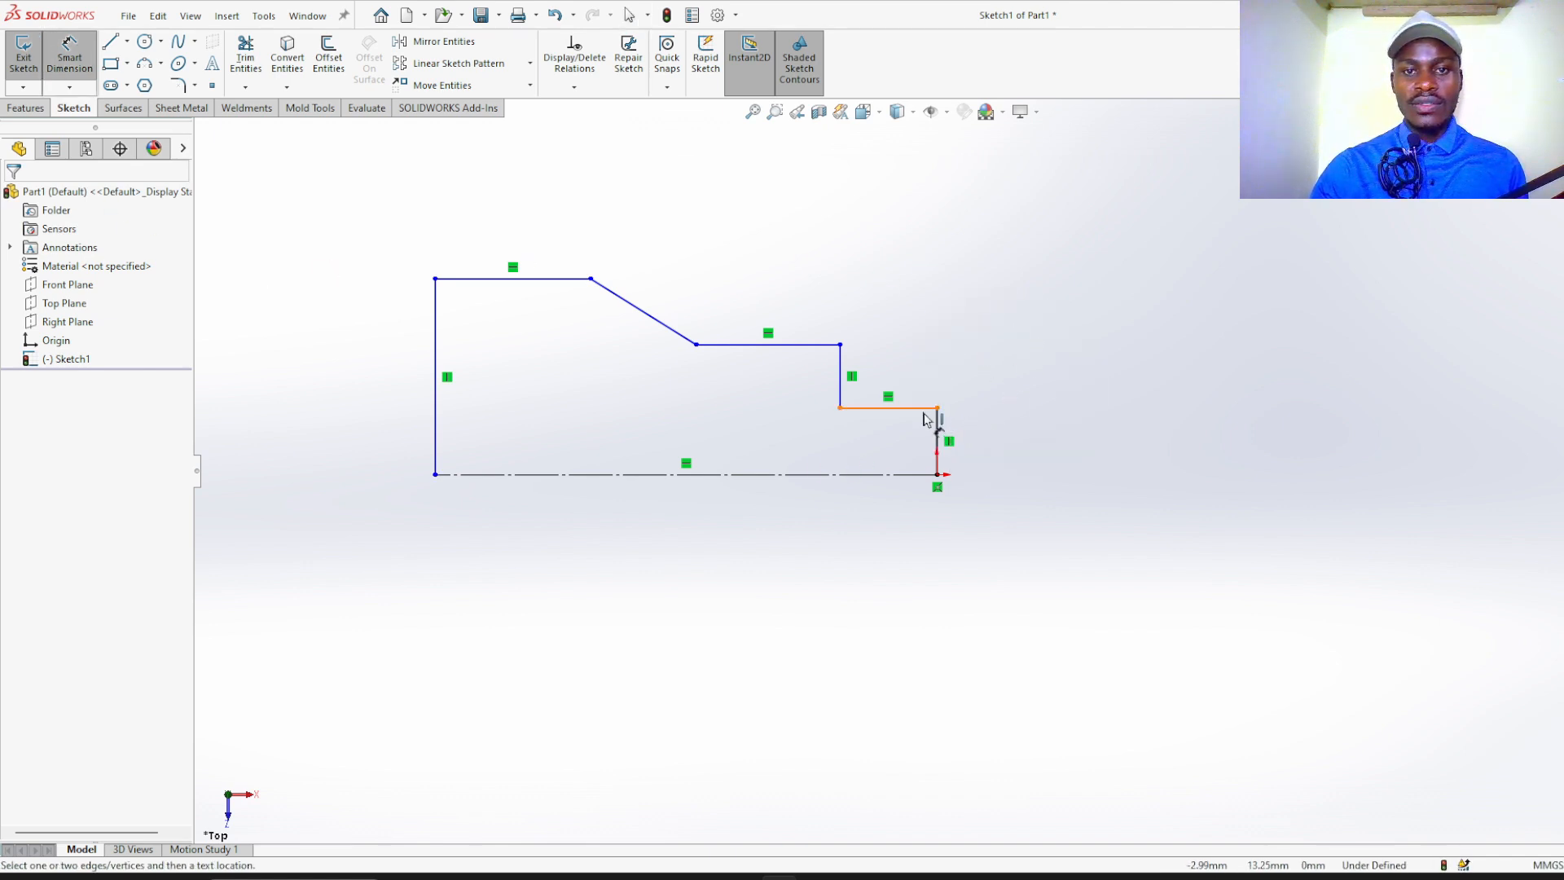
click(888, 408)
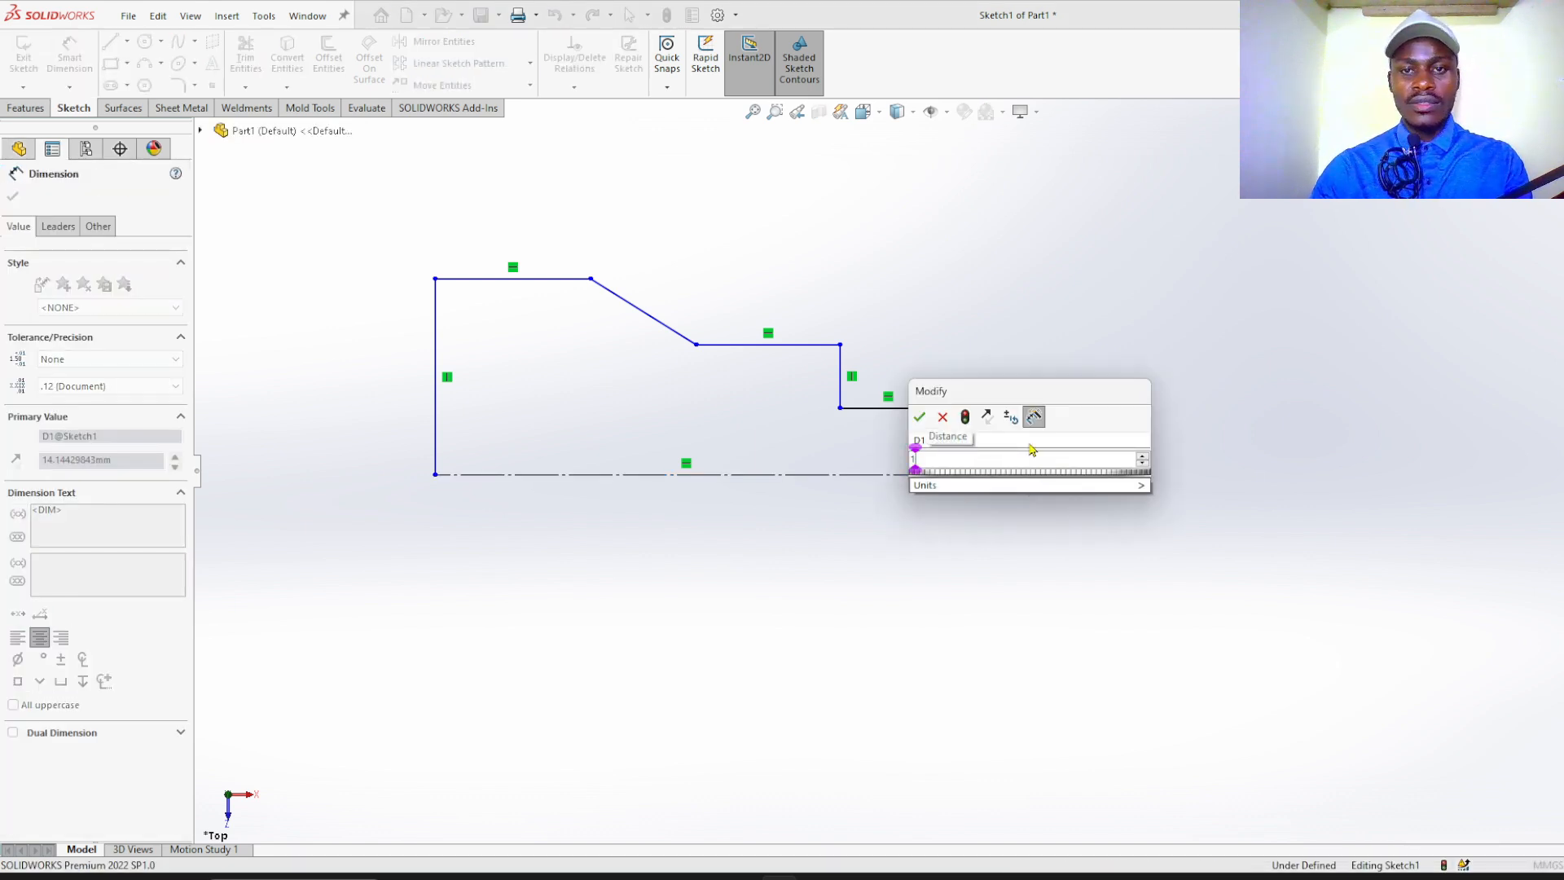
click(917, 415)
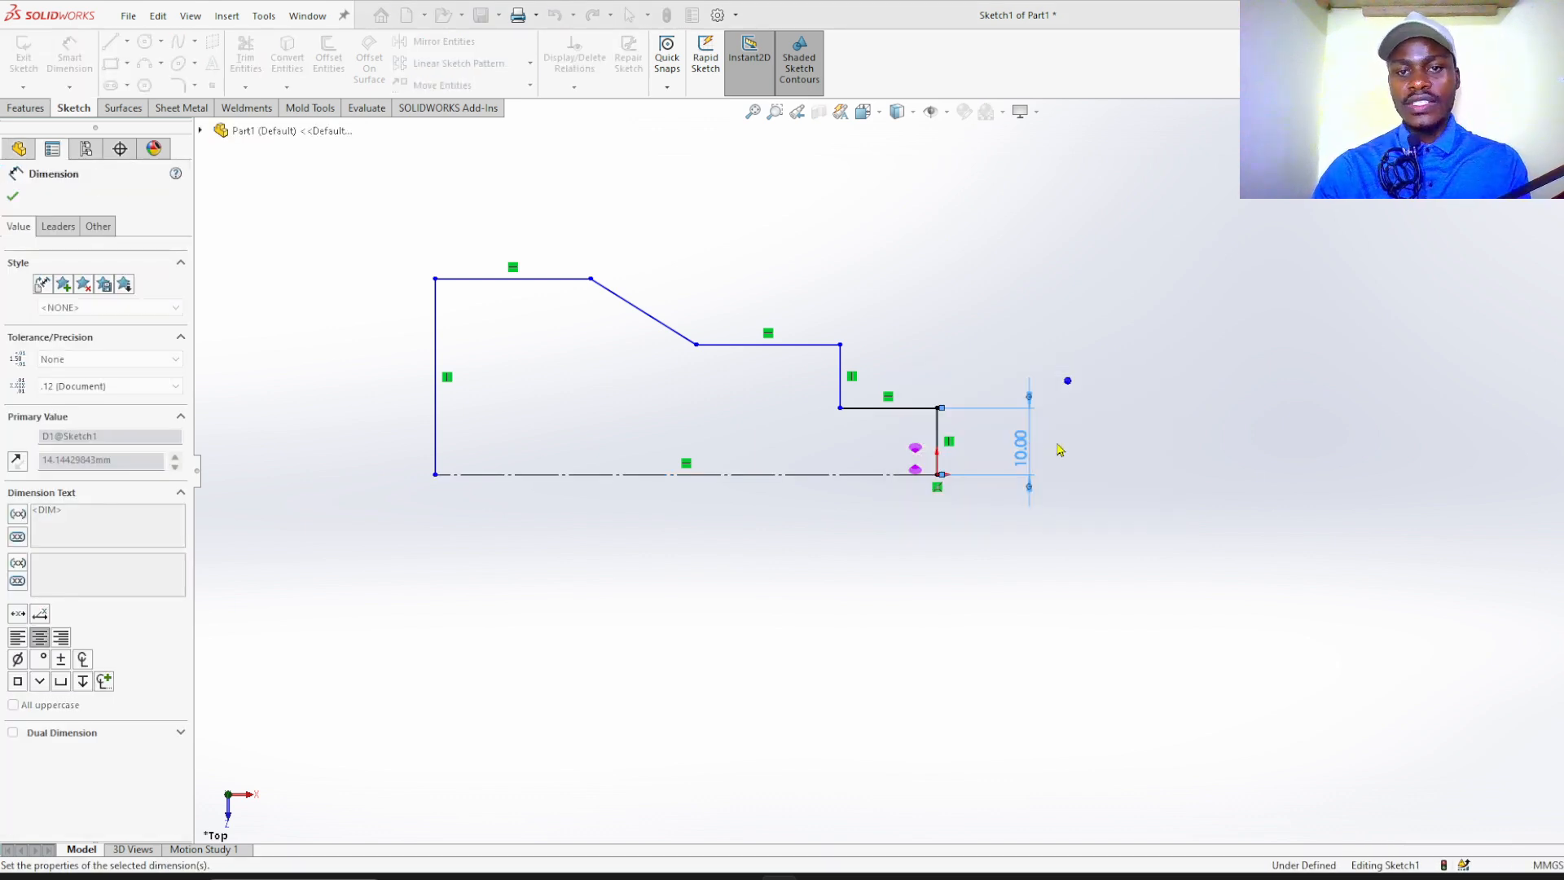
click(13, 196)
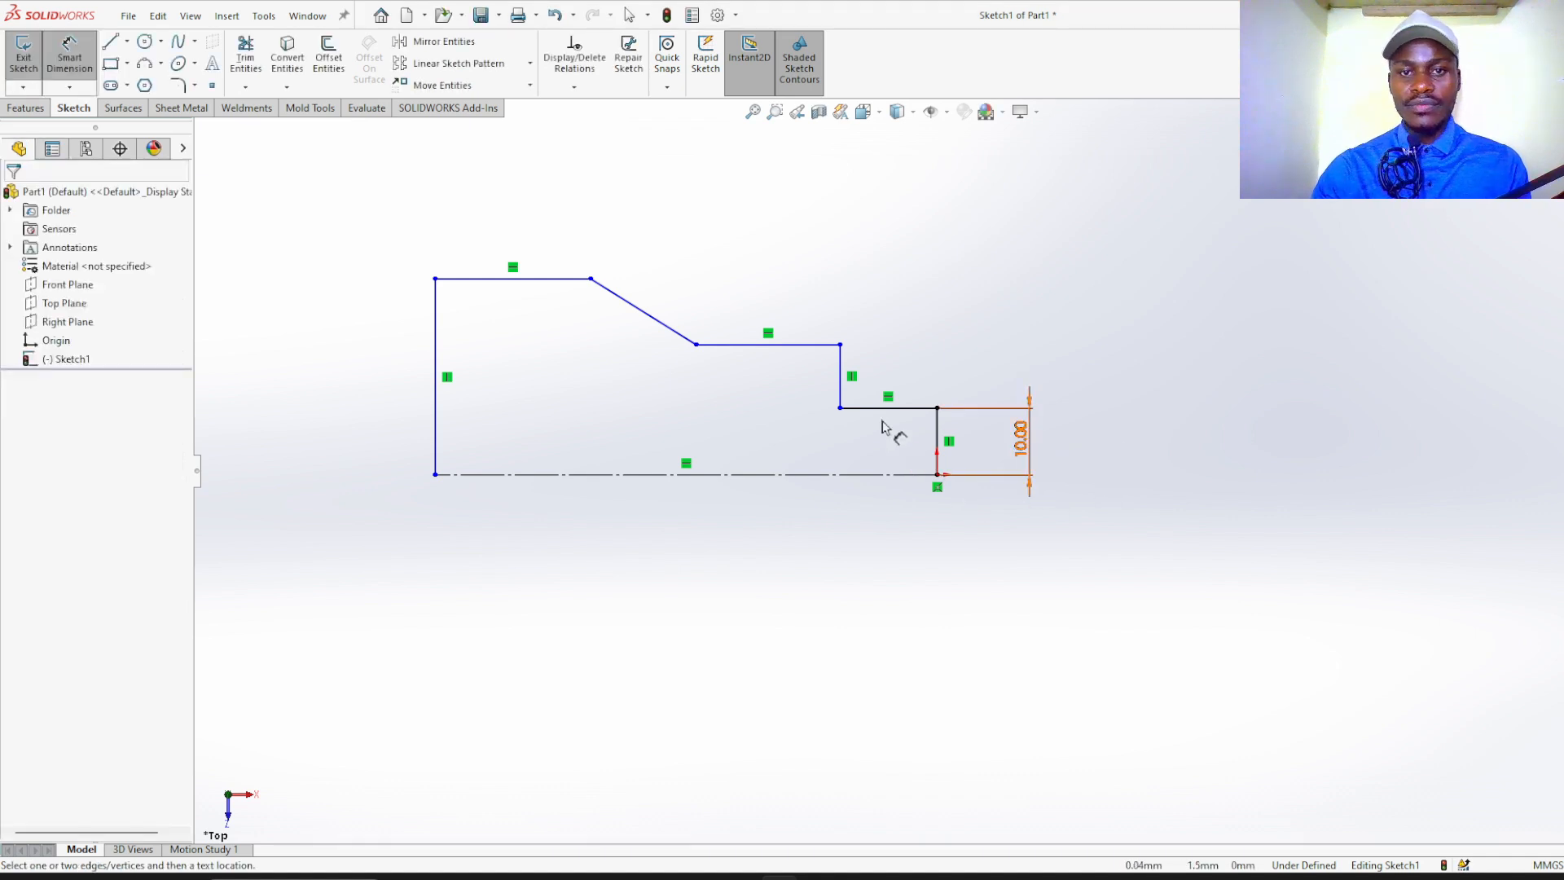
click(768, 345)
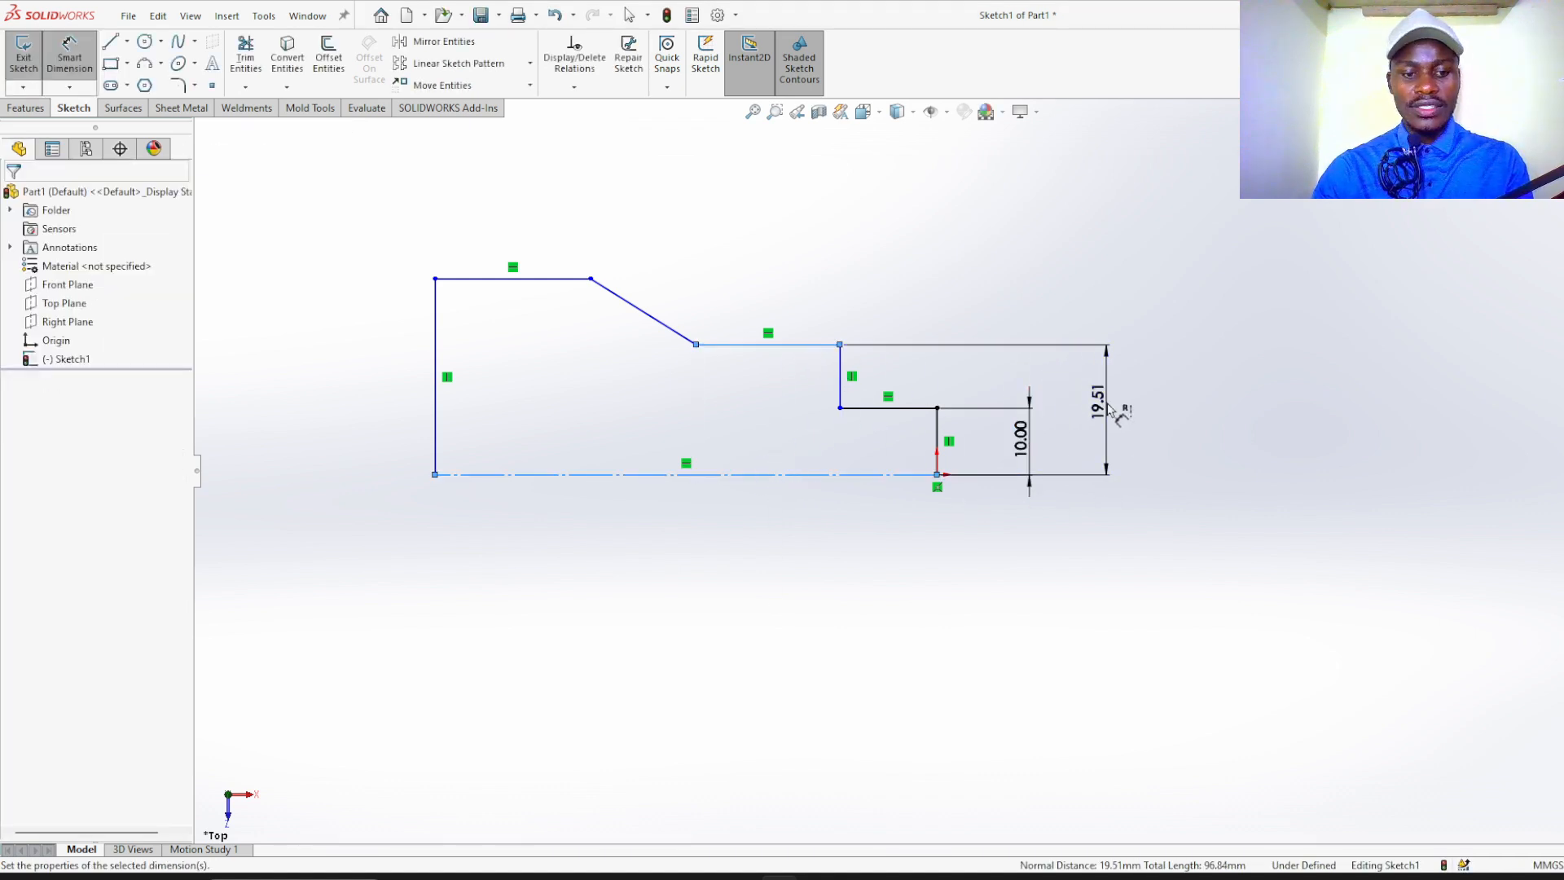
click(1097, 398)
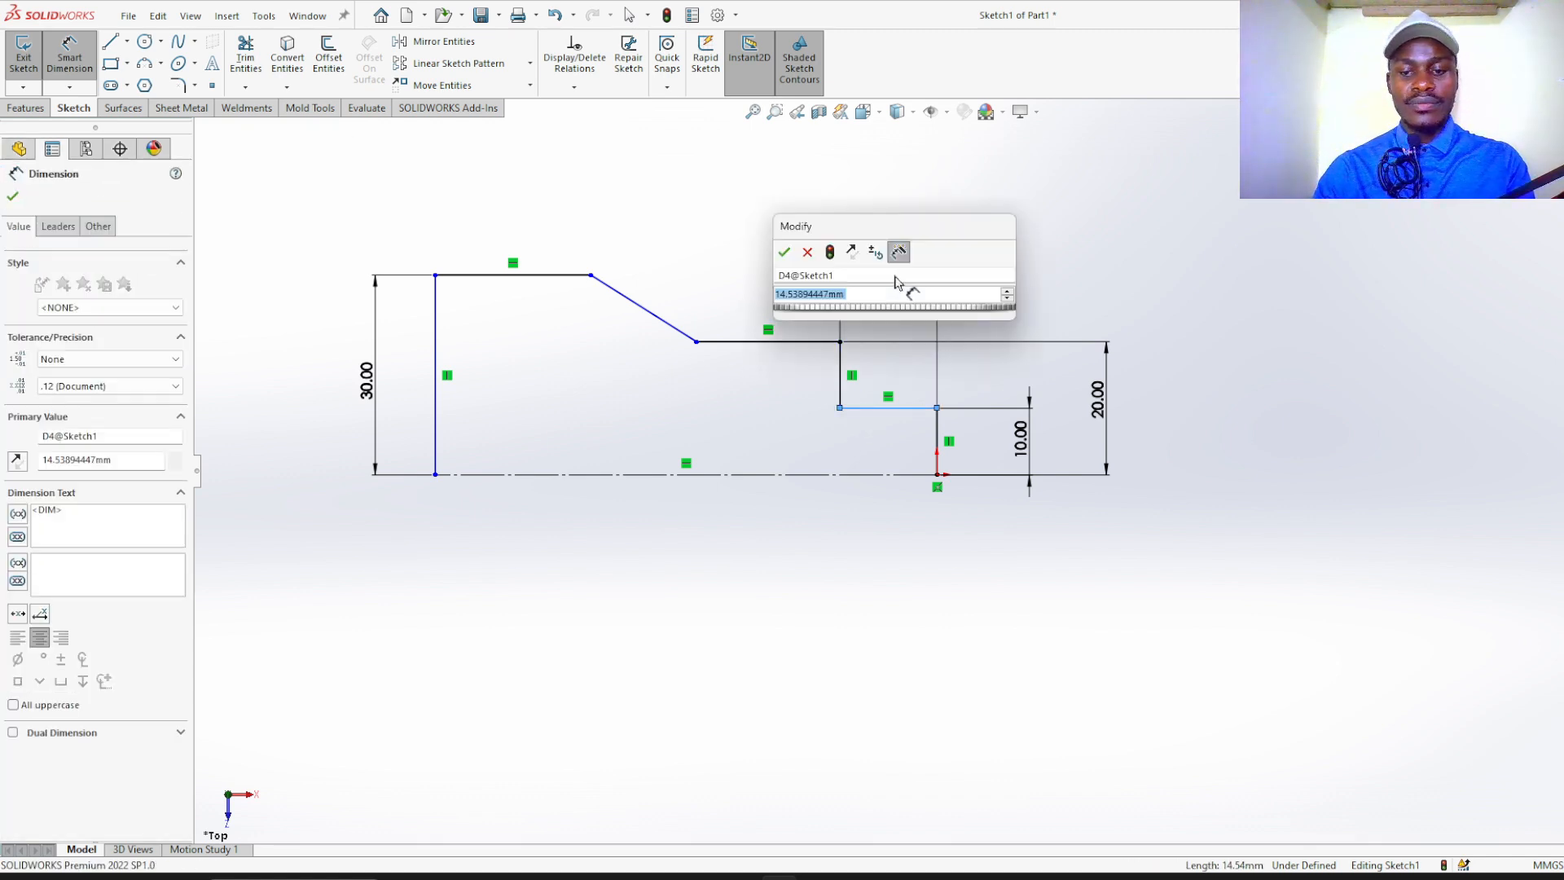
click(784, 251)
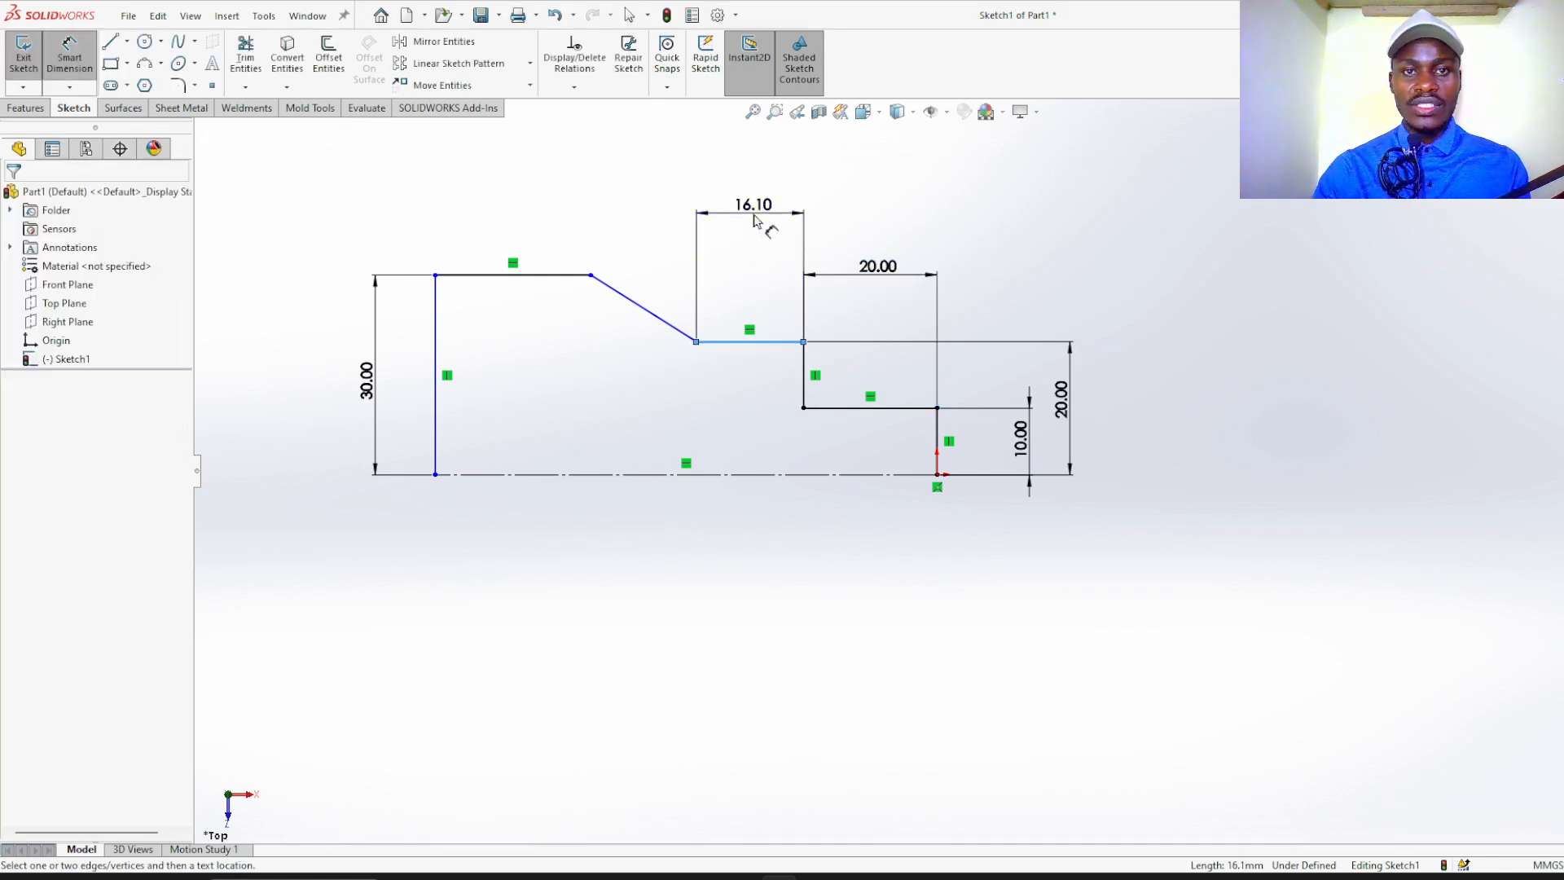
click(753, 205)
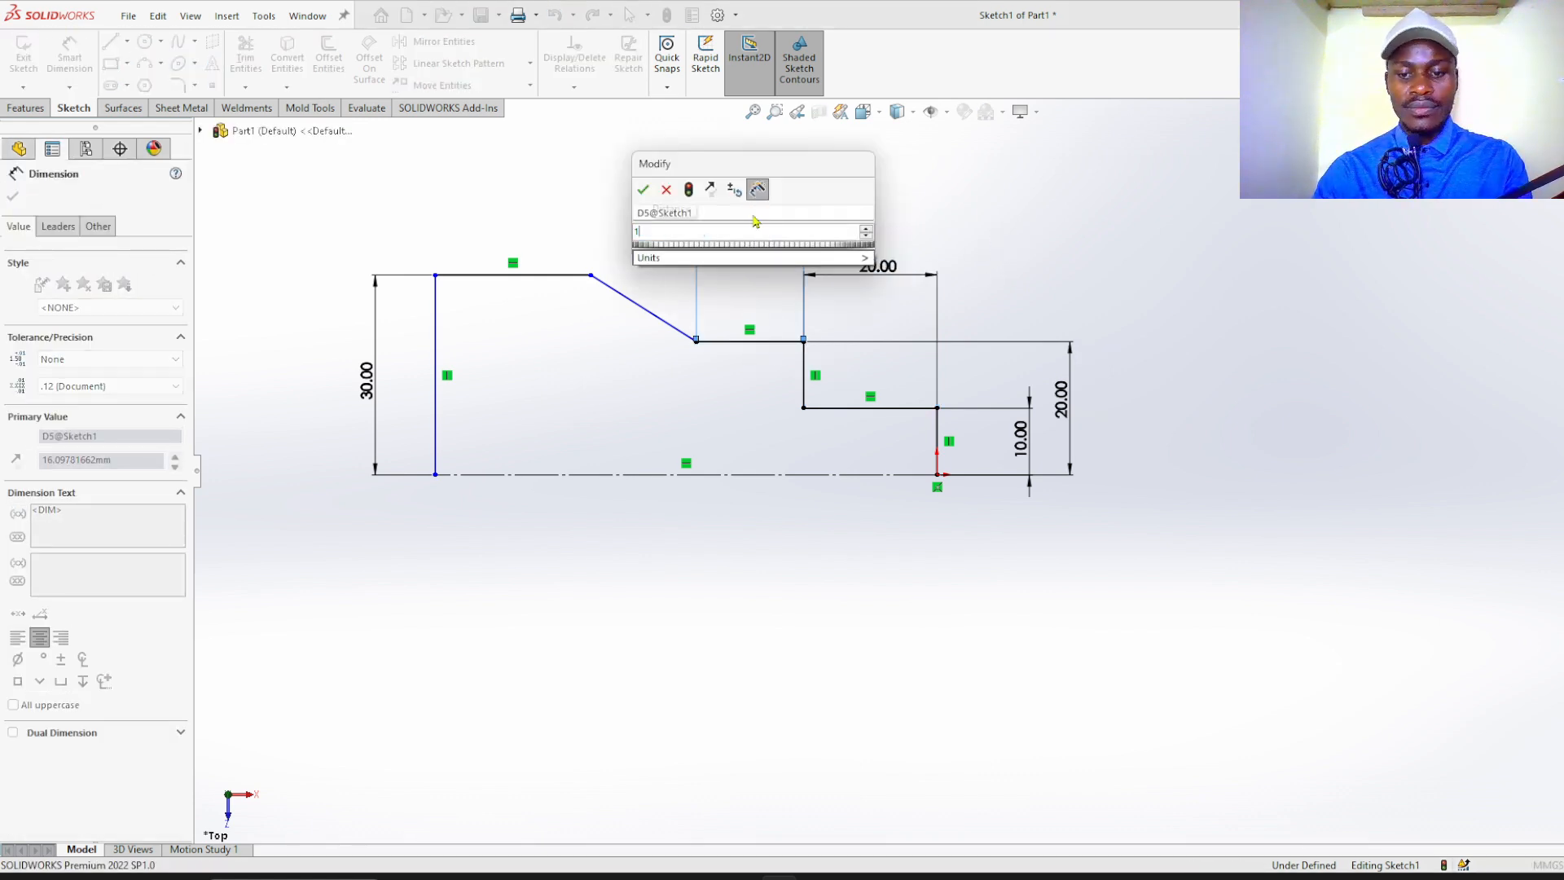
click(642, 189)
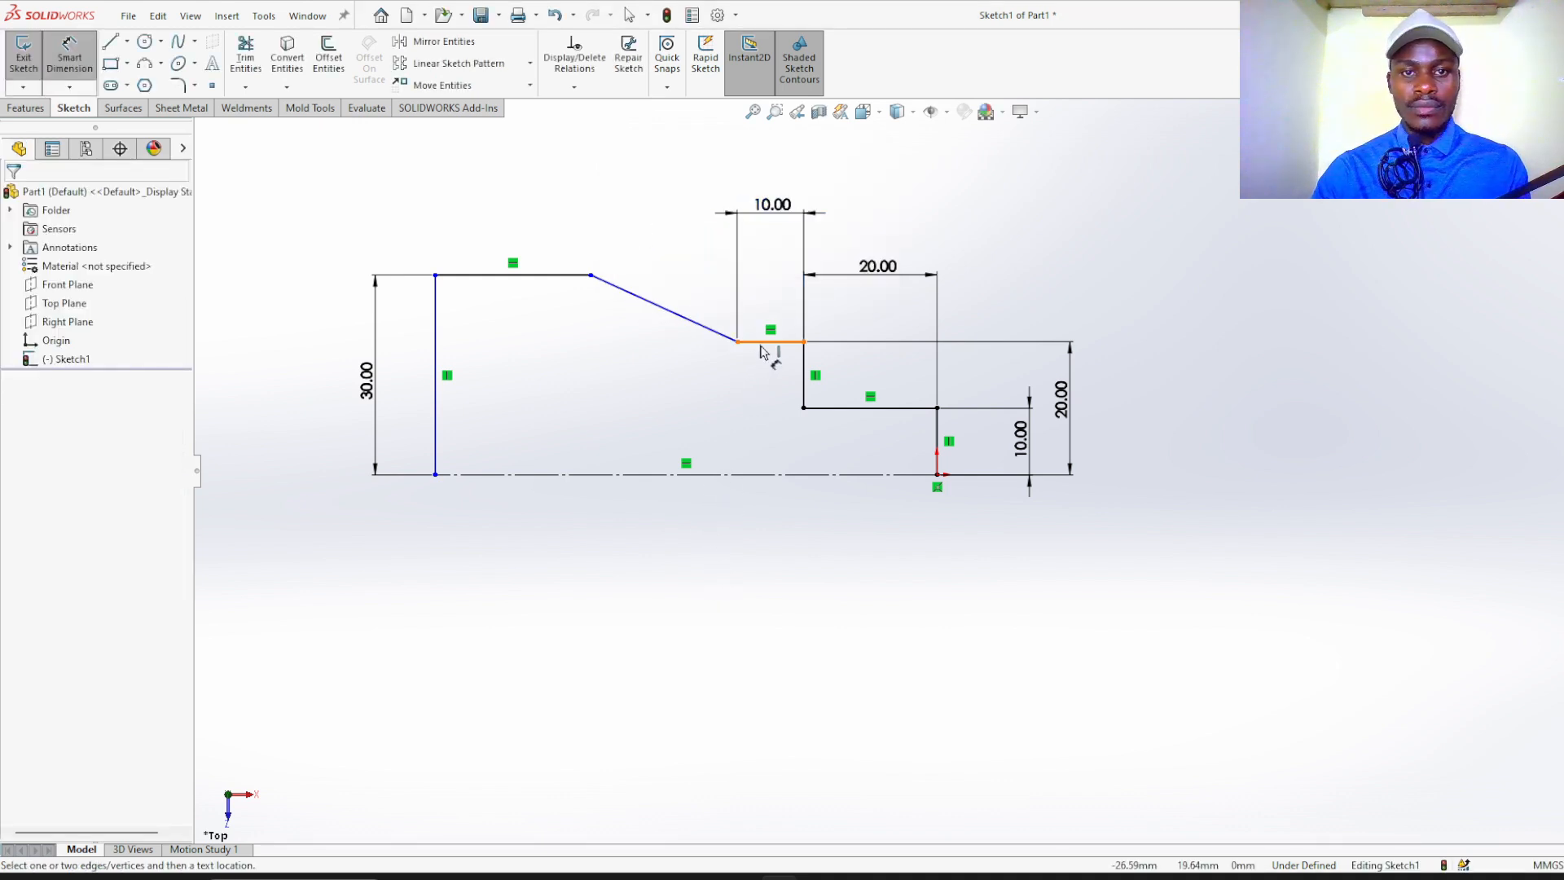
- Dimension the taper length as 20 and the overall shaft length as 75 mm
click(589, 277)
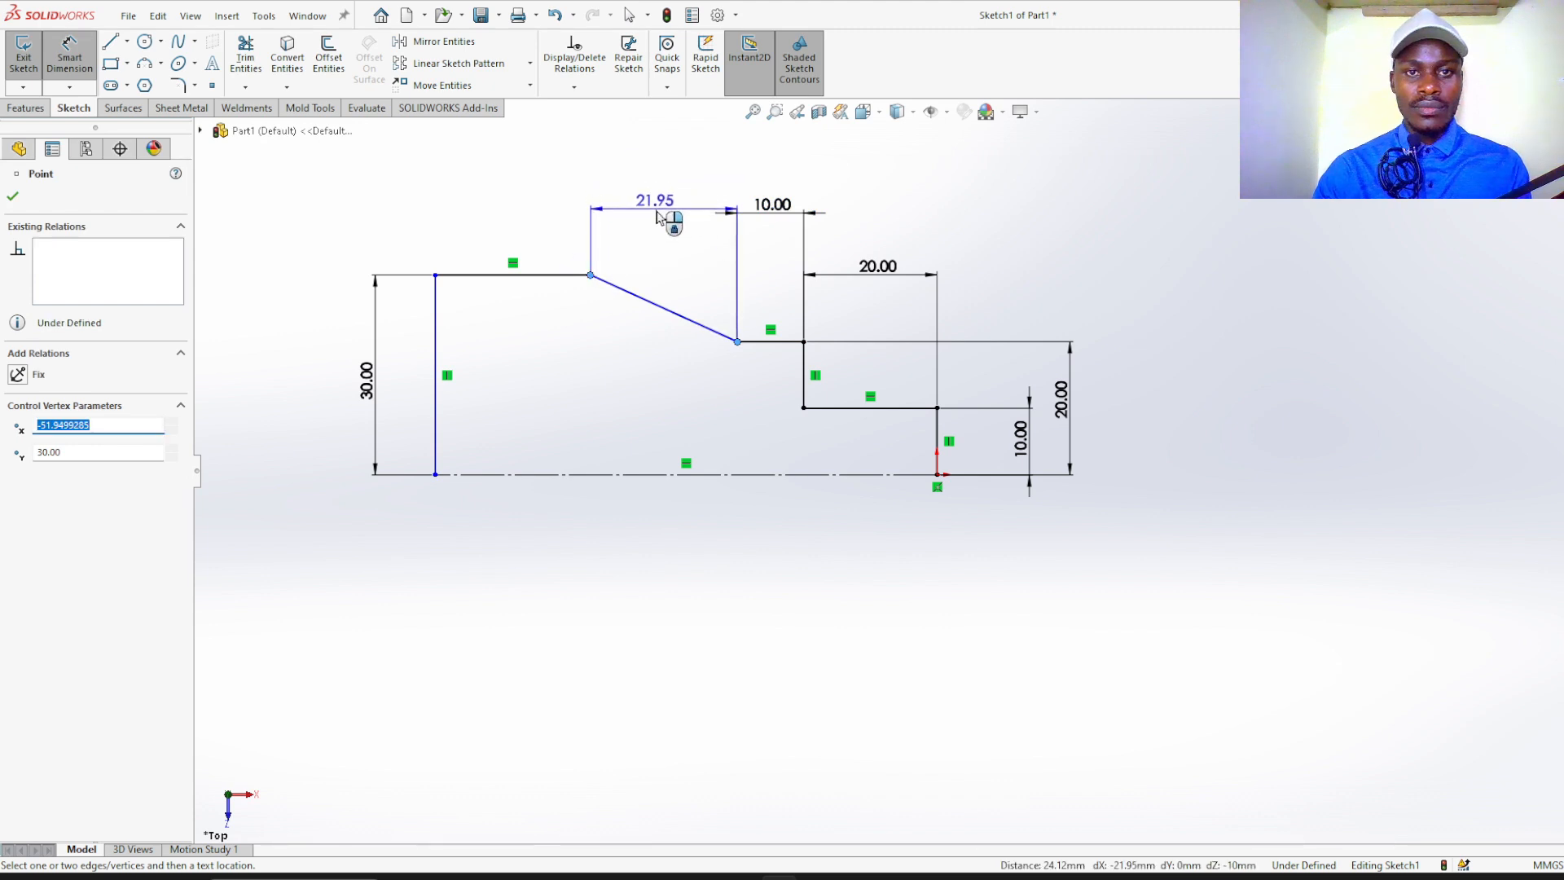
click(655, 200)
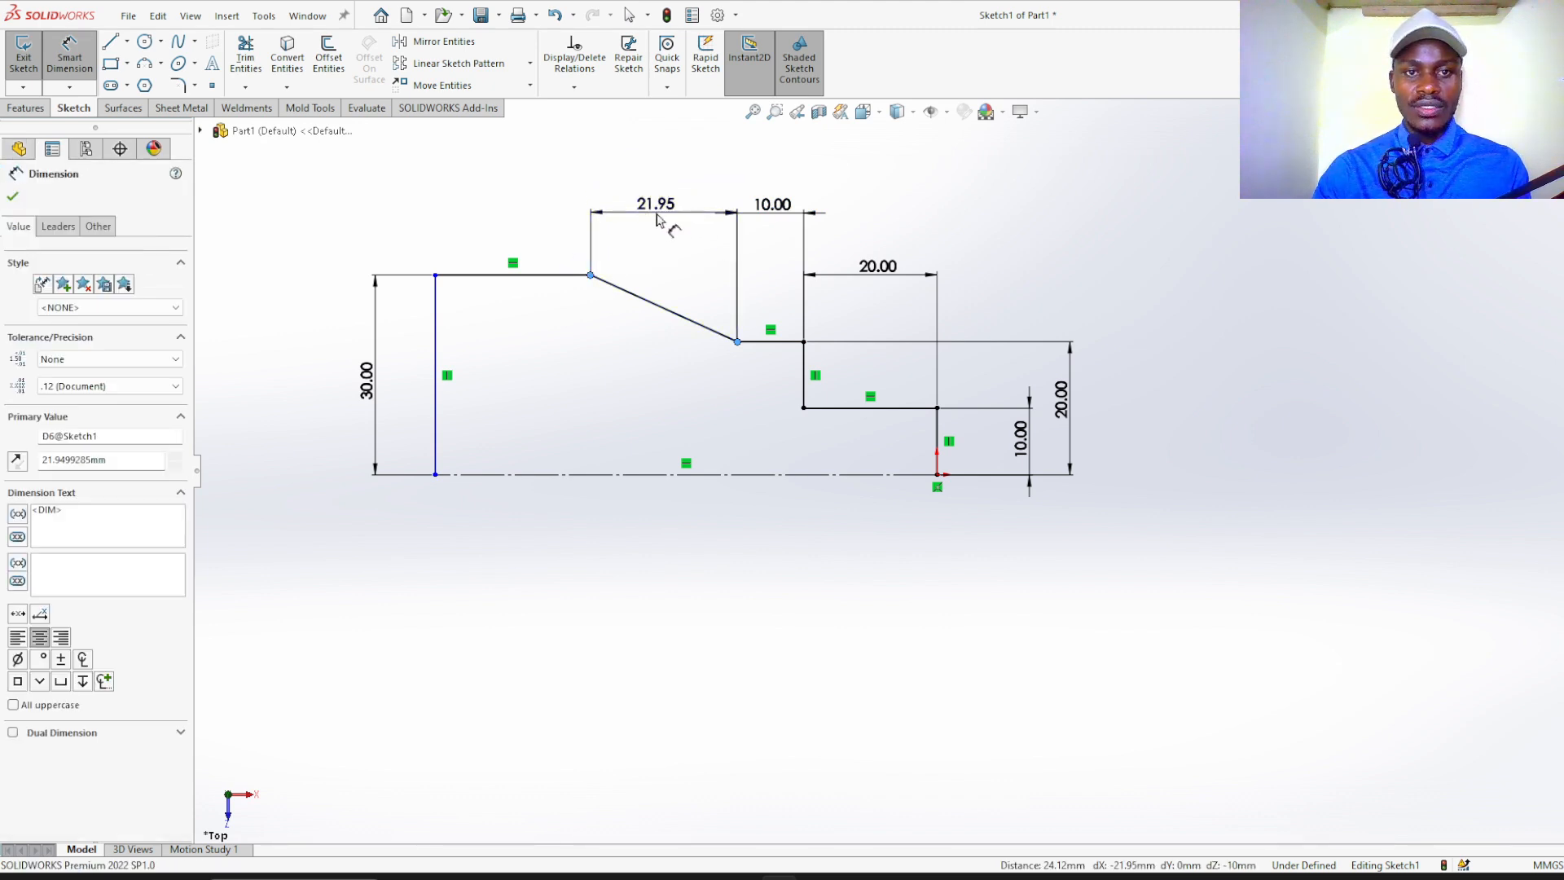
double_click(655, 204)
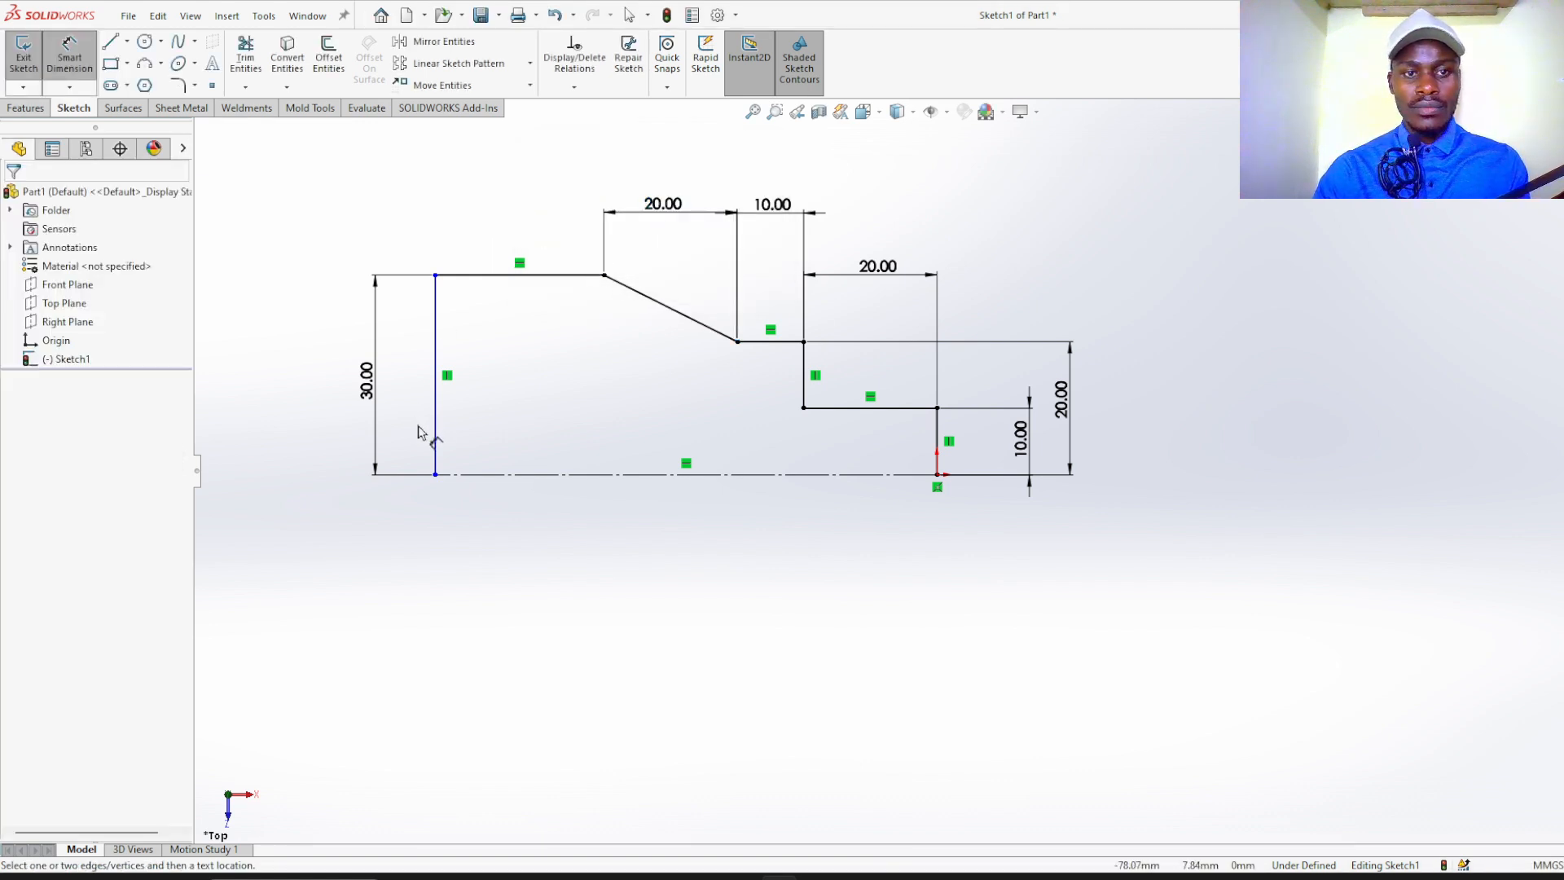
click(433, 369)
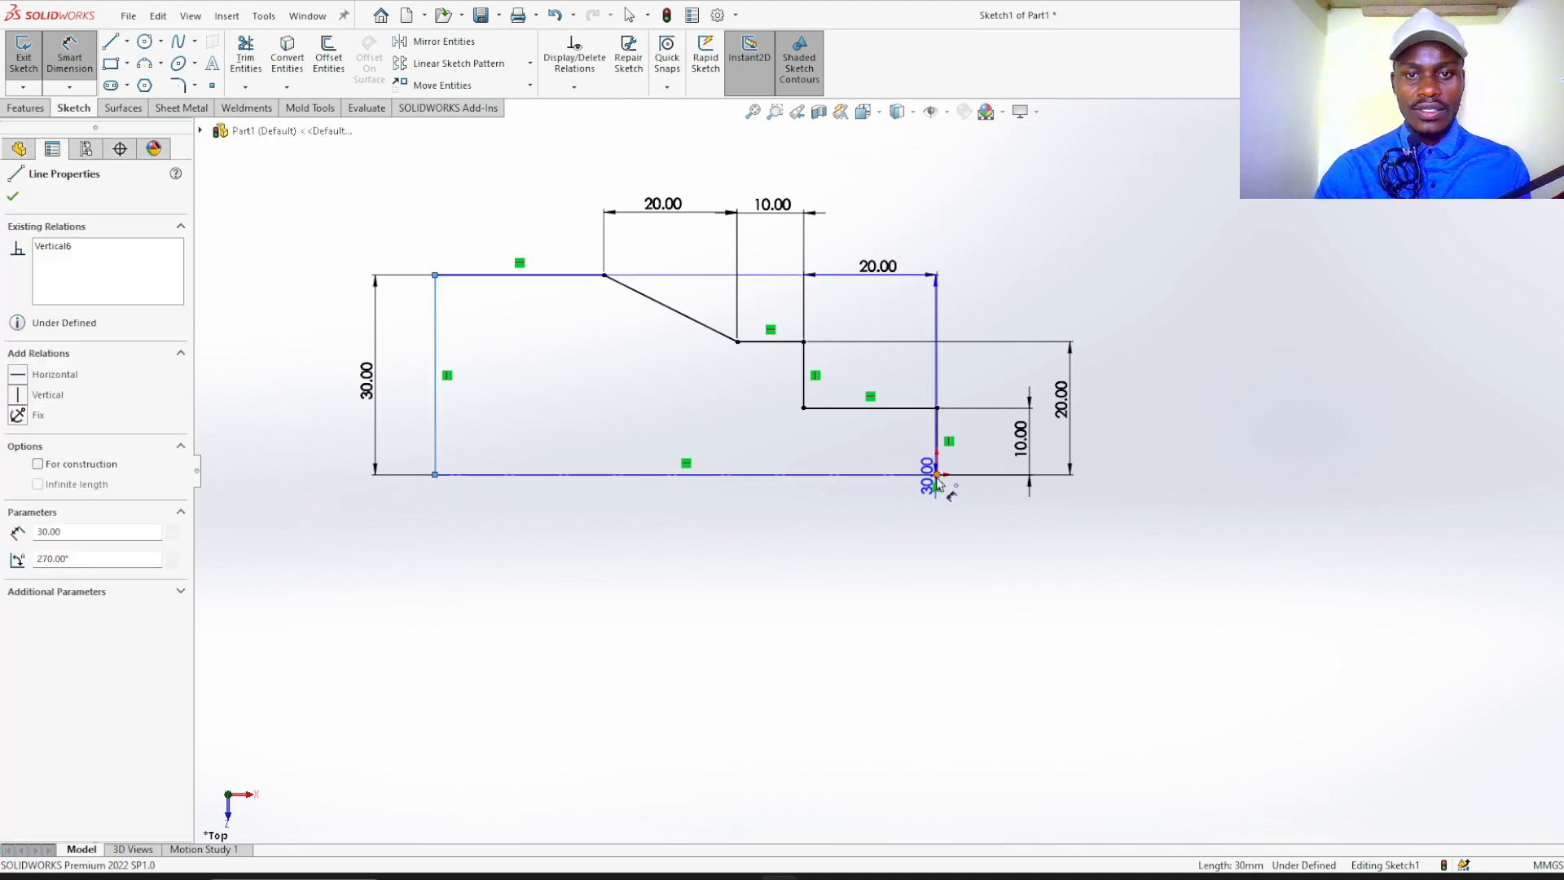
click(935, 474)
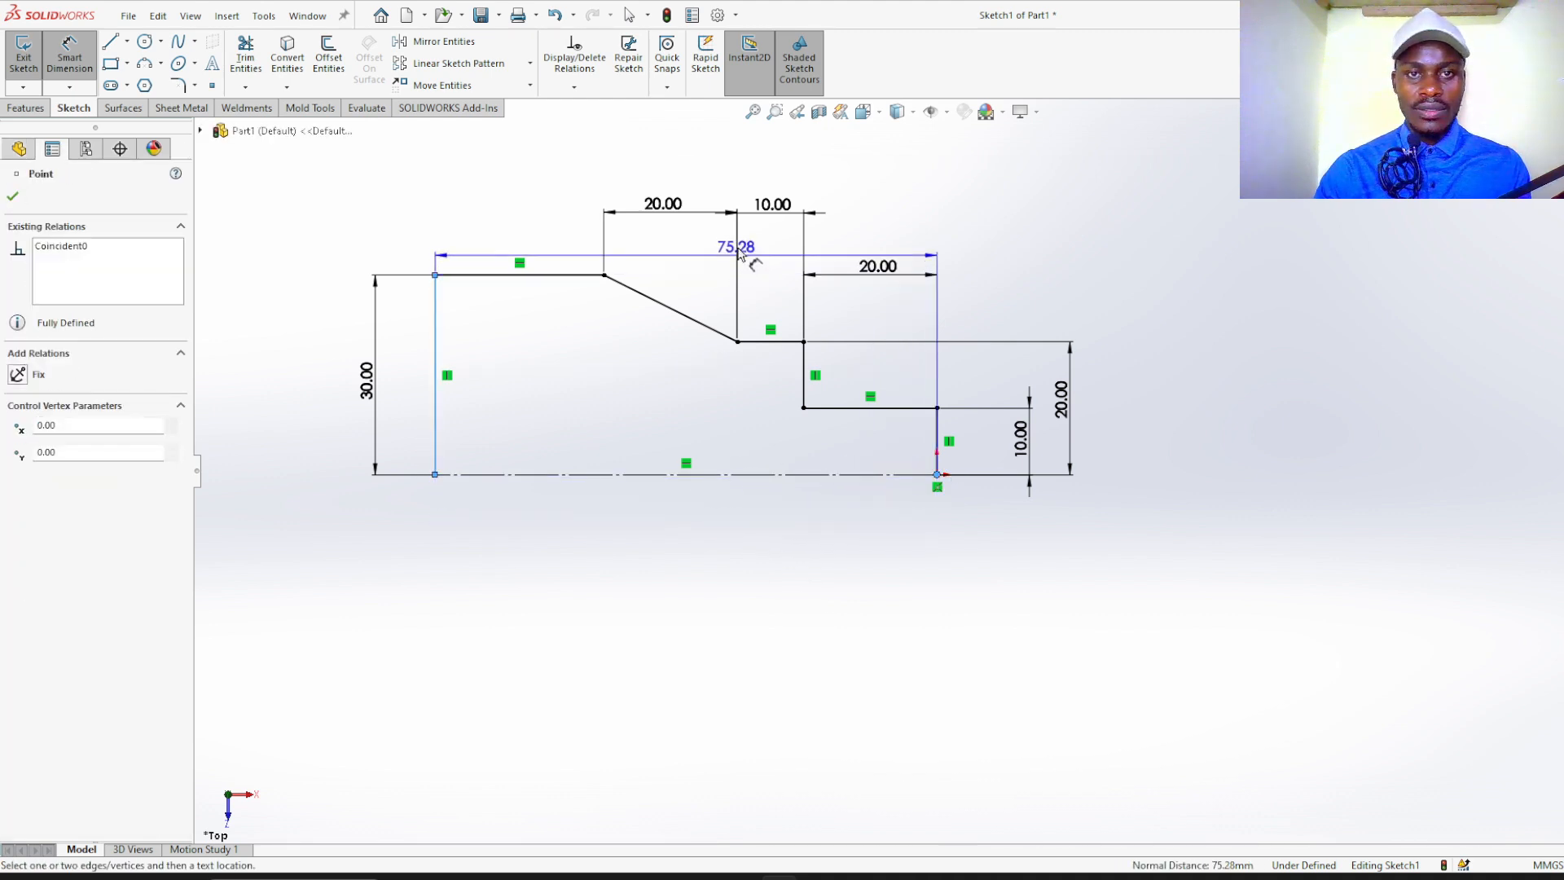
click(734, 246)
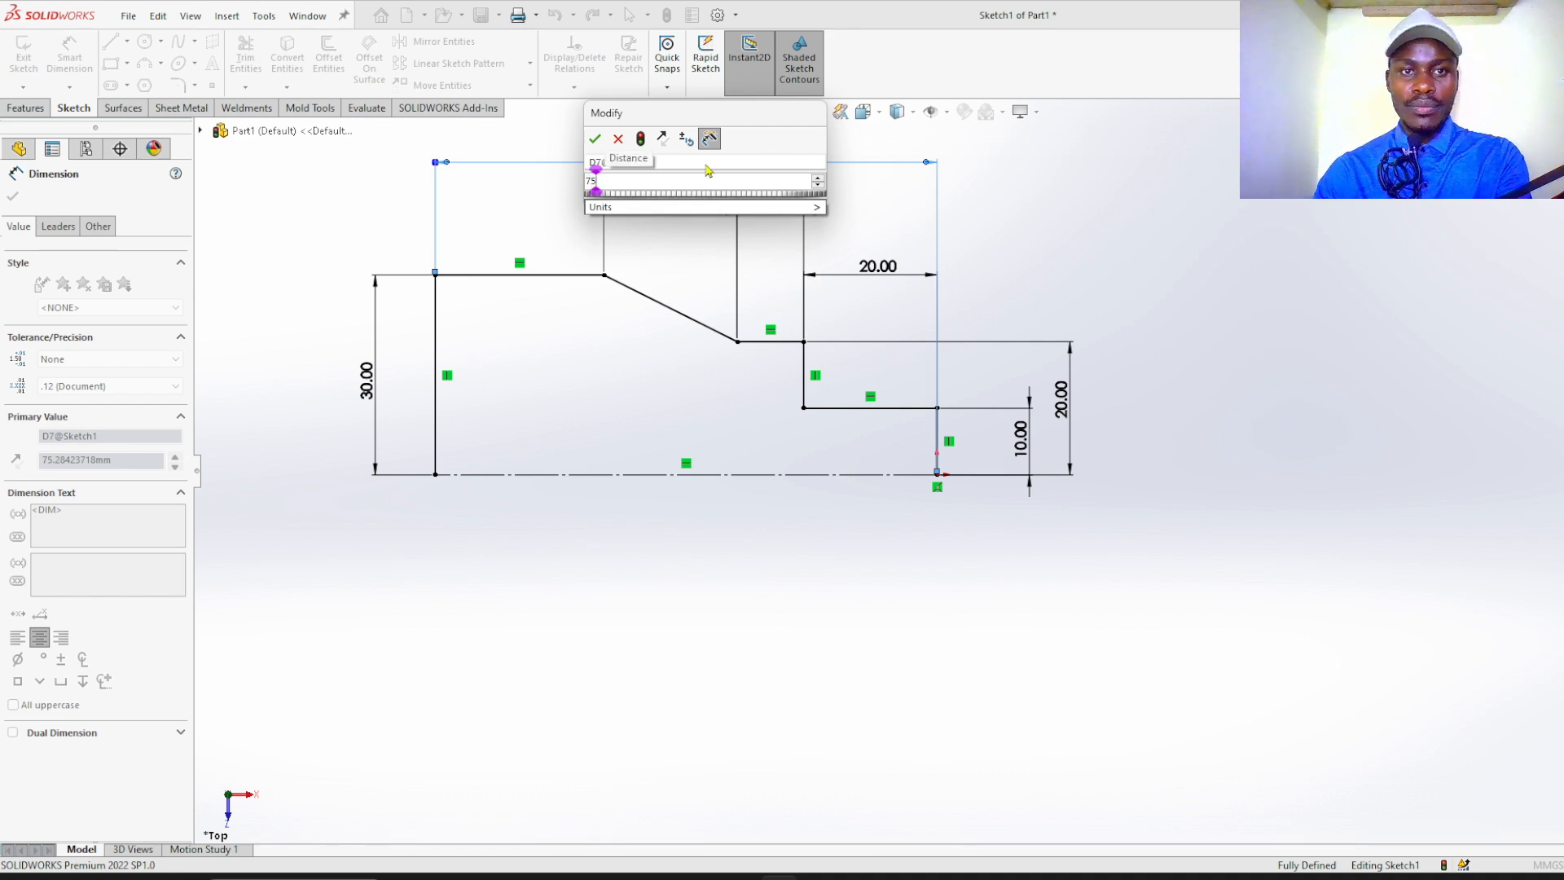
click(594, 139)
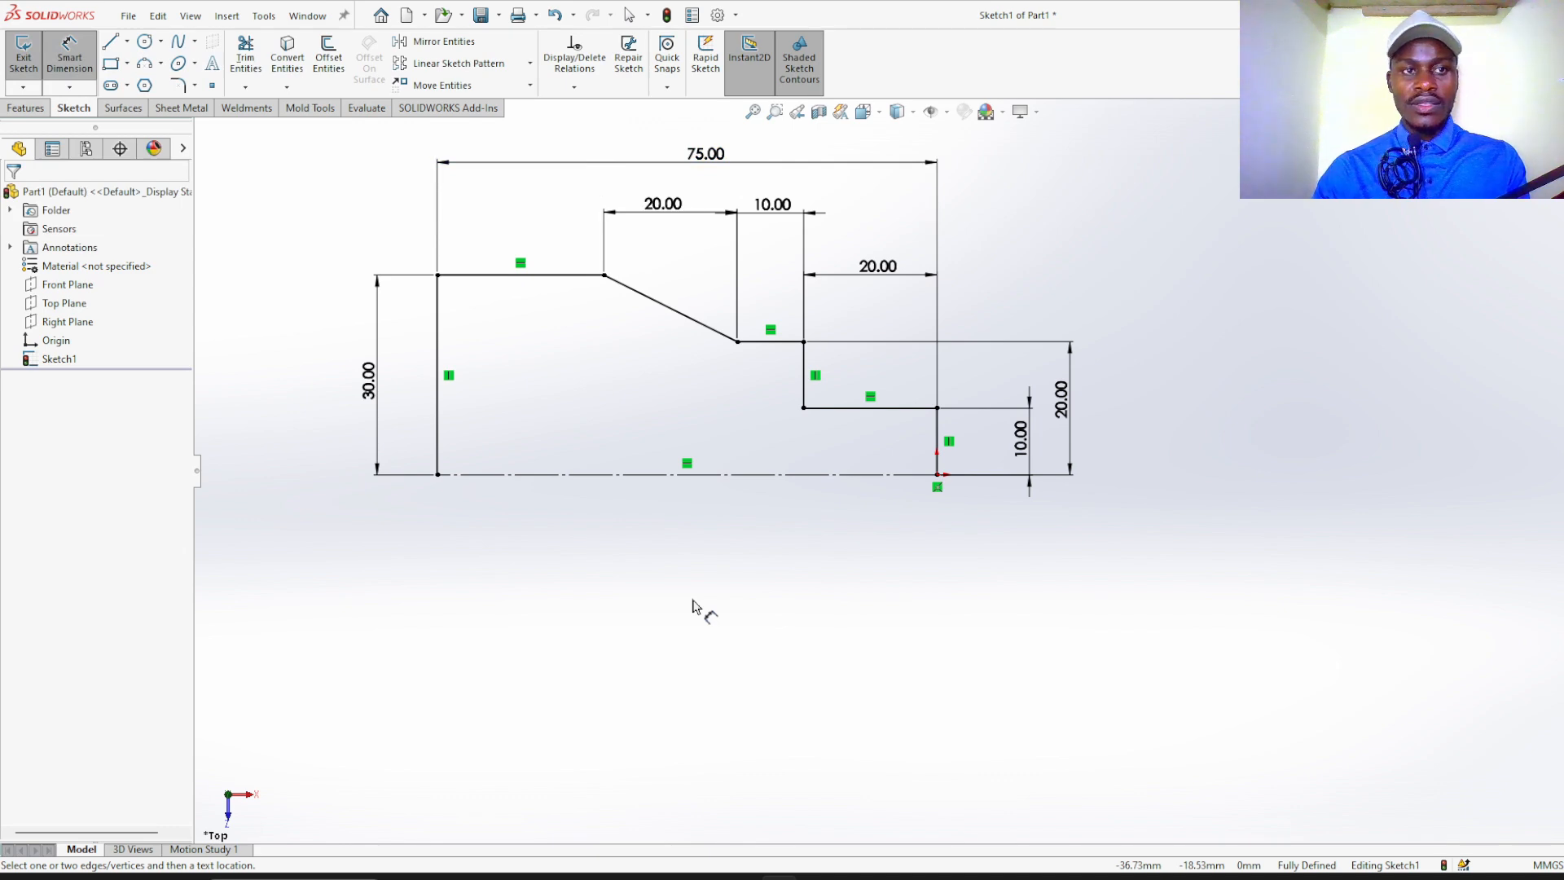
- Revolve the closed profile 360 degrees Blind about the centerline into a solid shaft
click(26, 108)
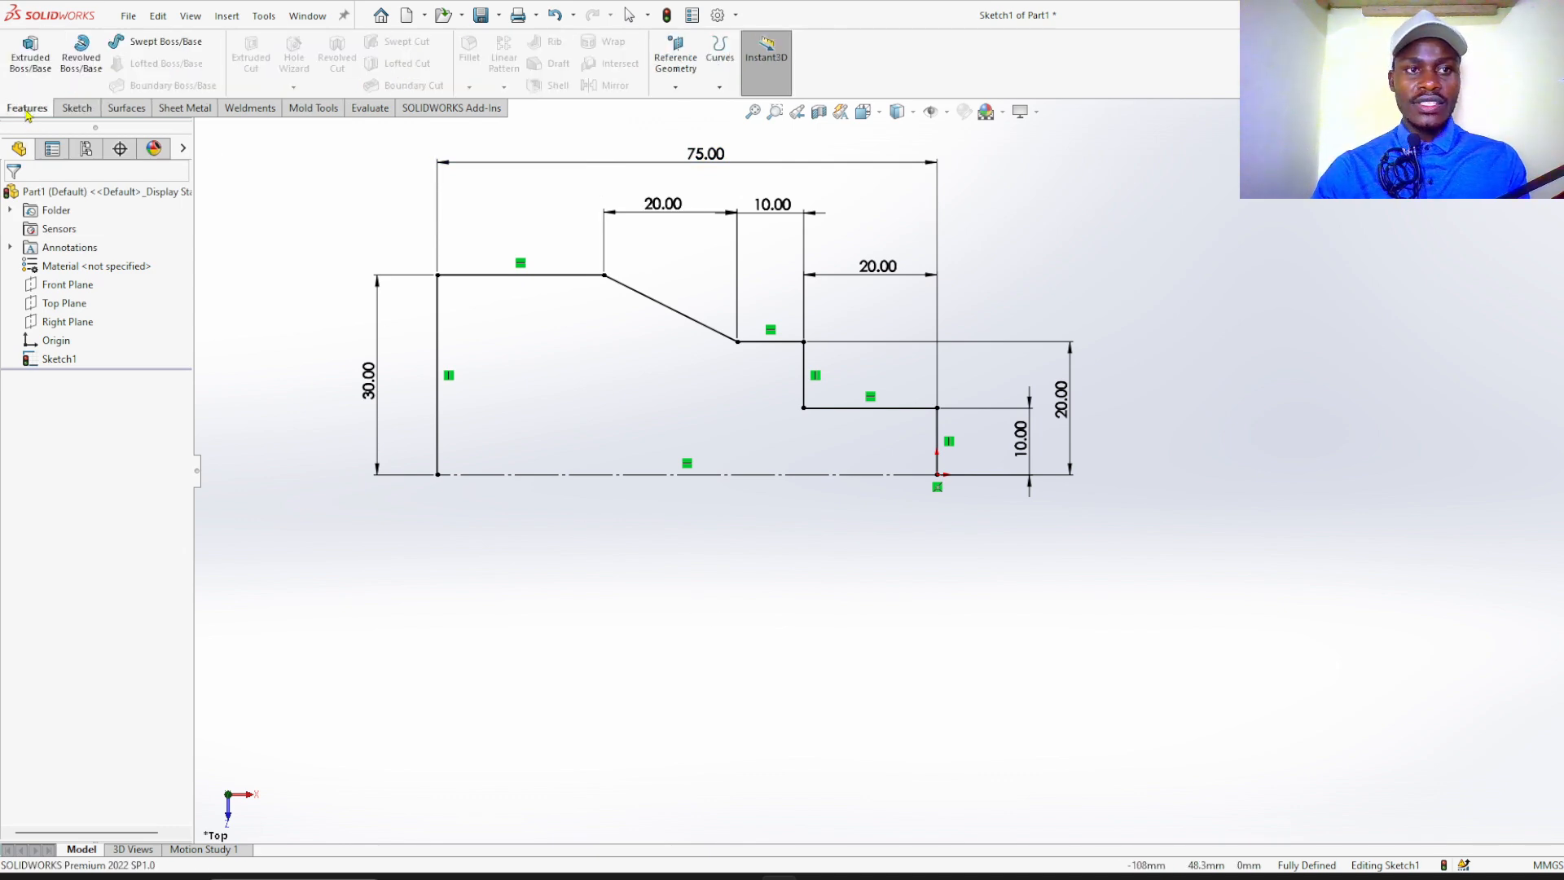
click(80, 57)
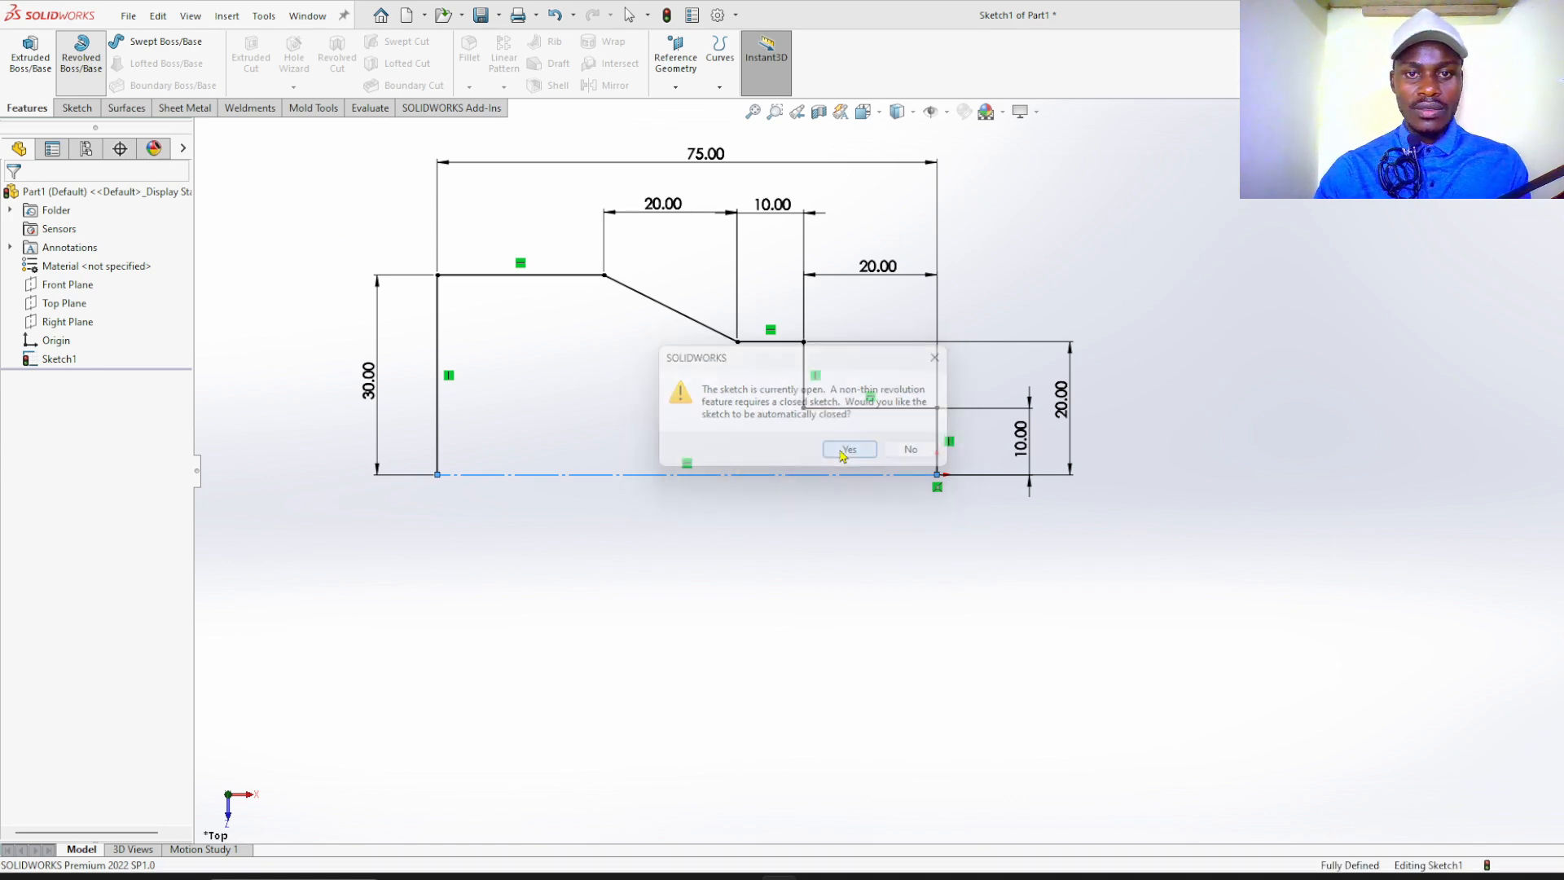
click(849, 449)
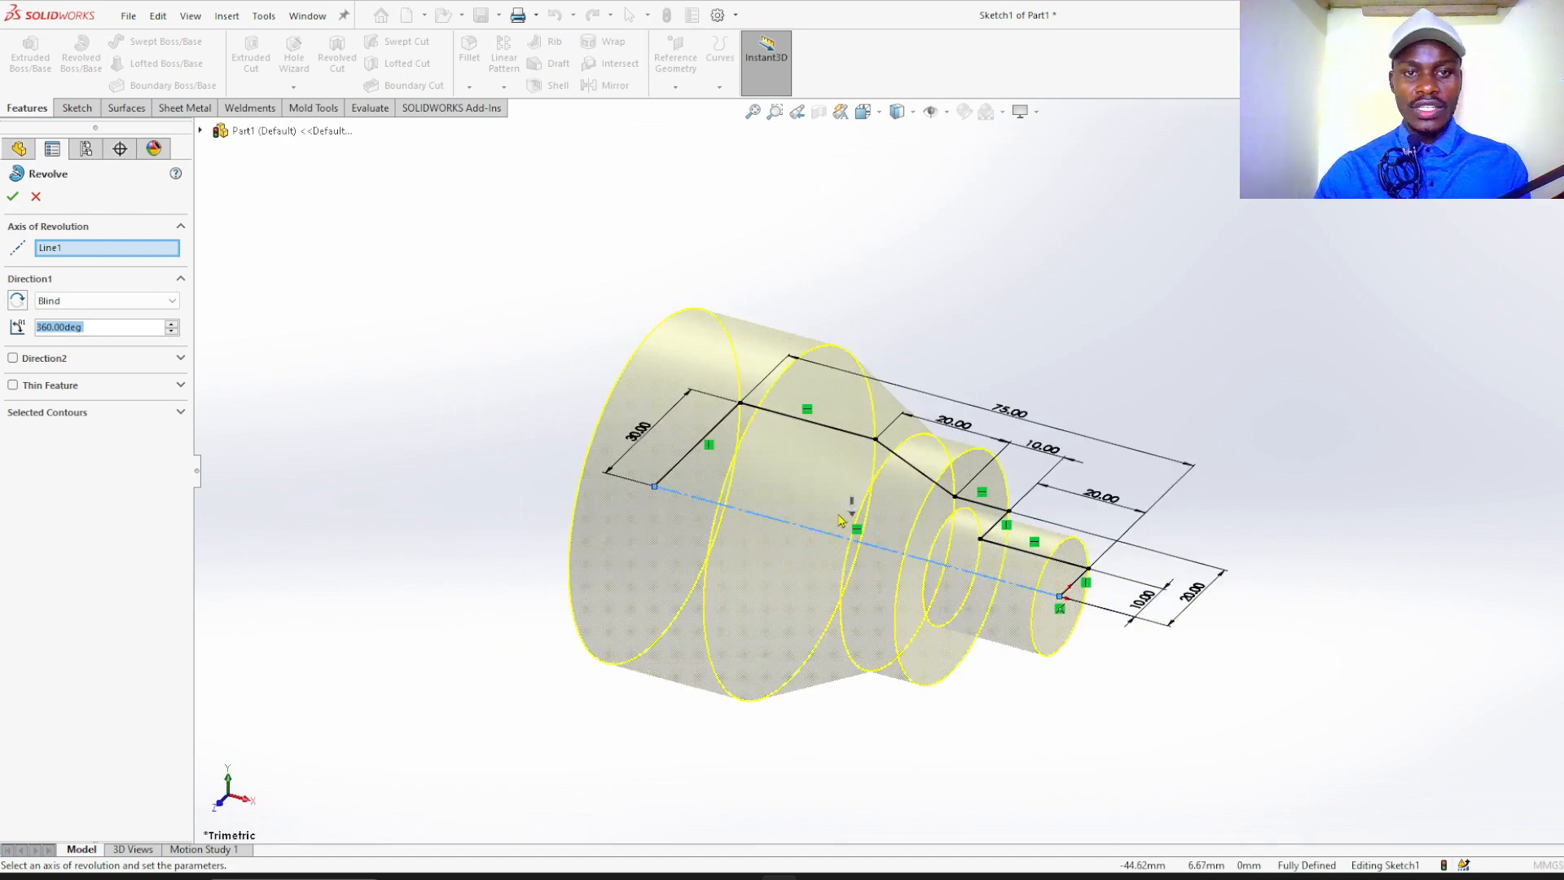
mouse_move(14, 231)
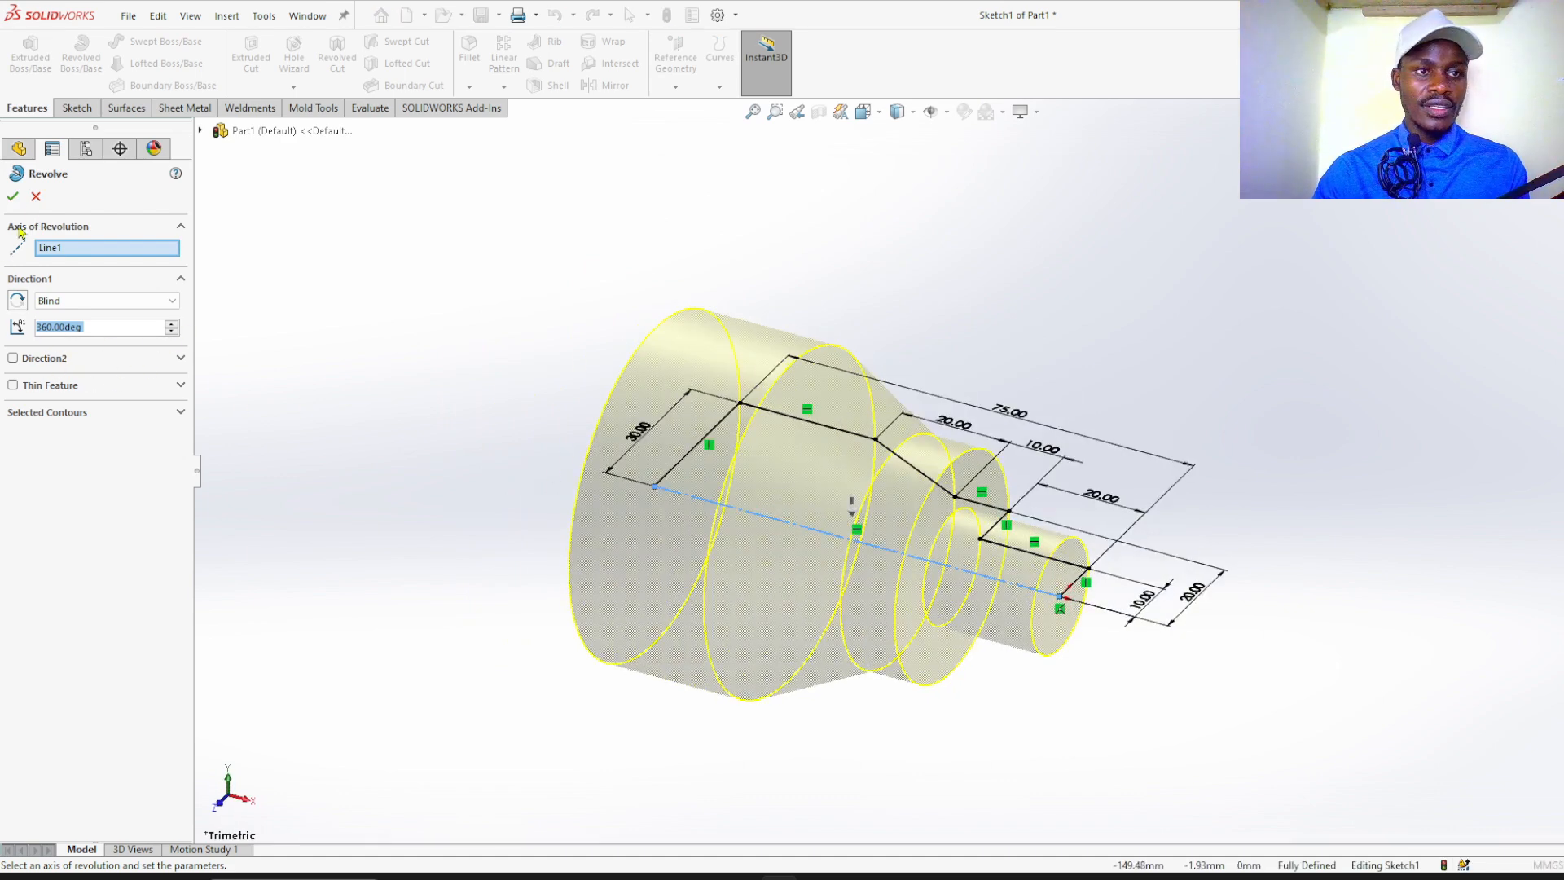
click(13, 197)
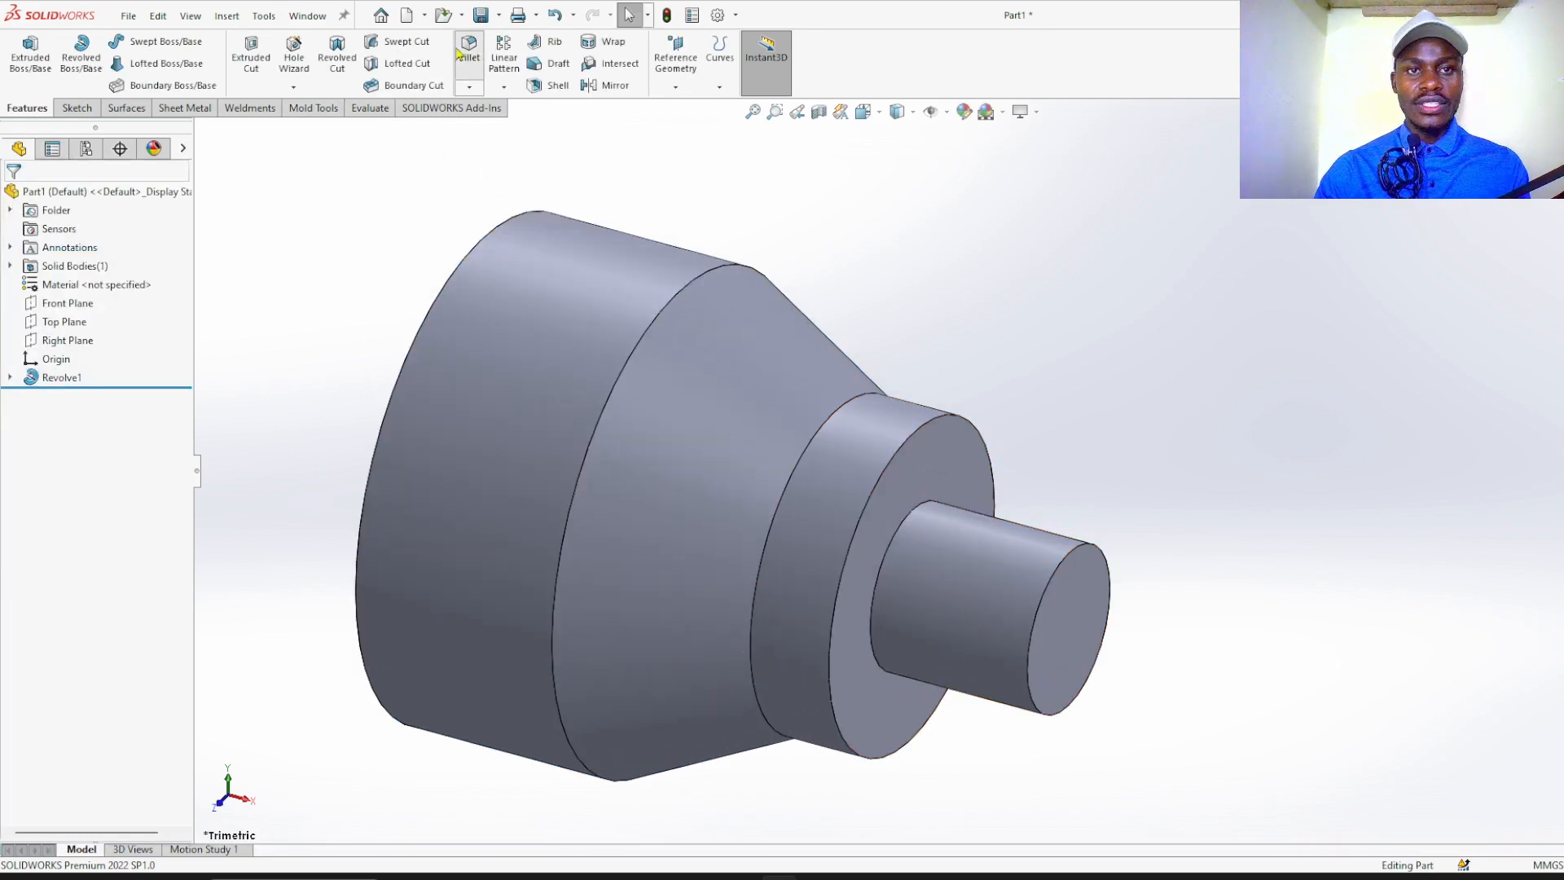
- Add a 10 mm fillet on the edge where the thin end meets its shoulder
click(468, 52)
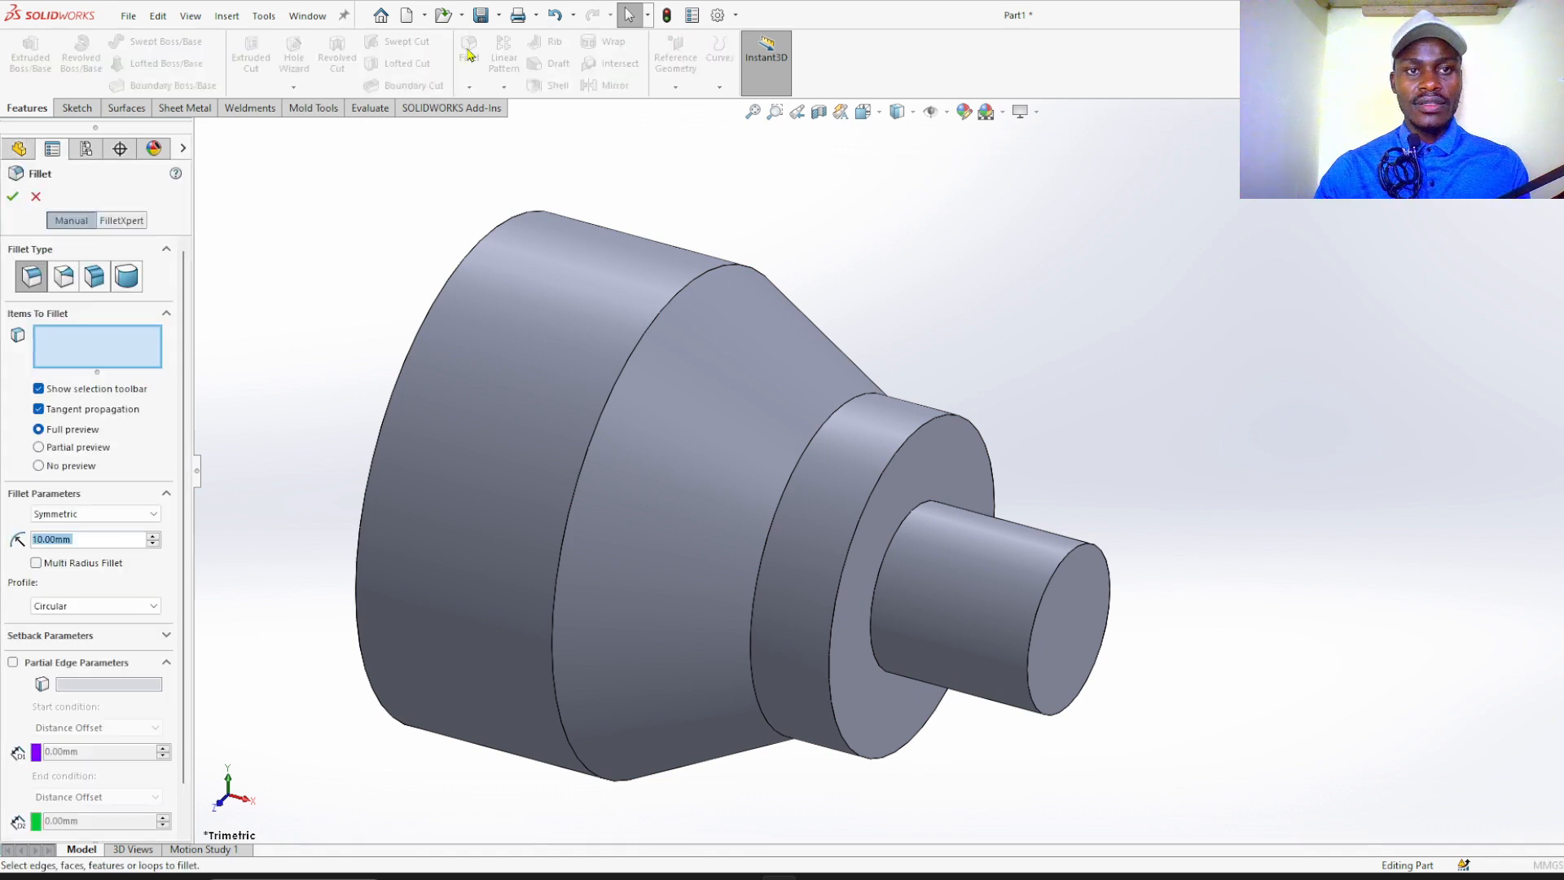
mouse_move(906, 521)
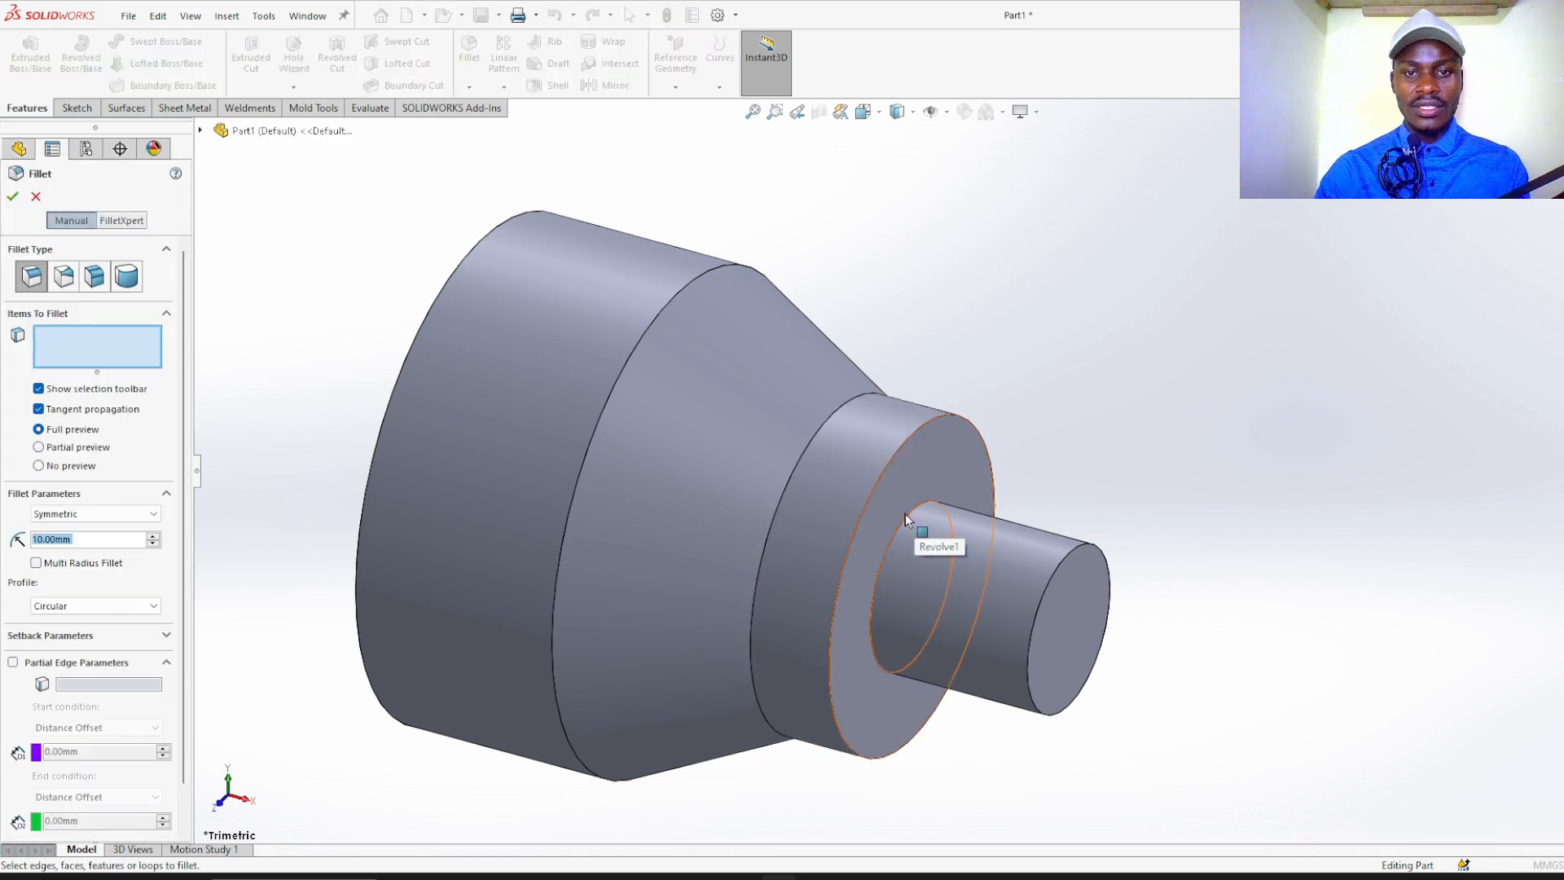
click(906, 523)
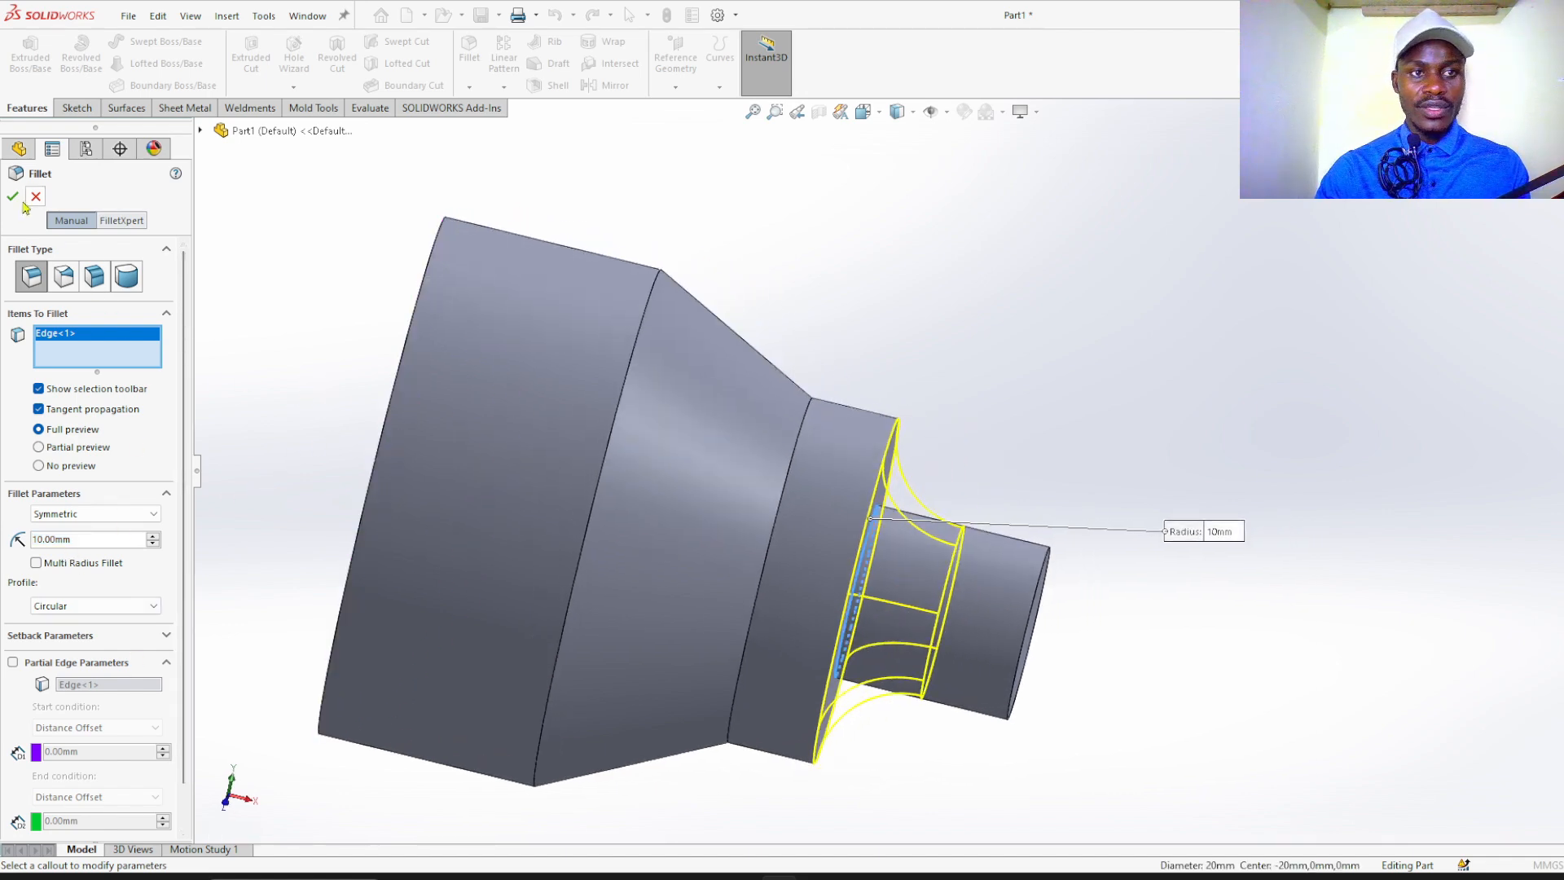
click(13, 196)
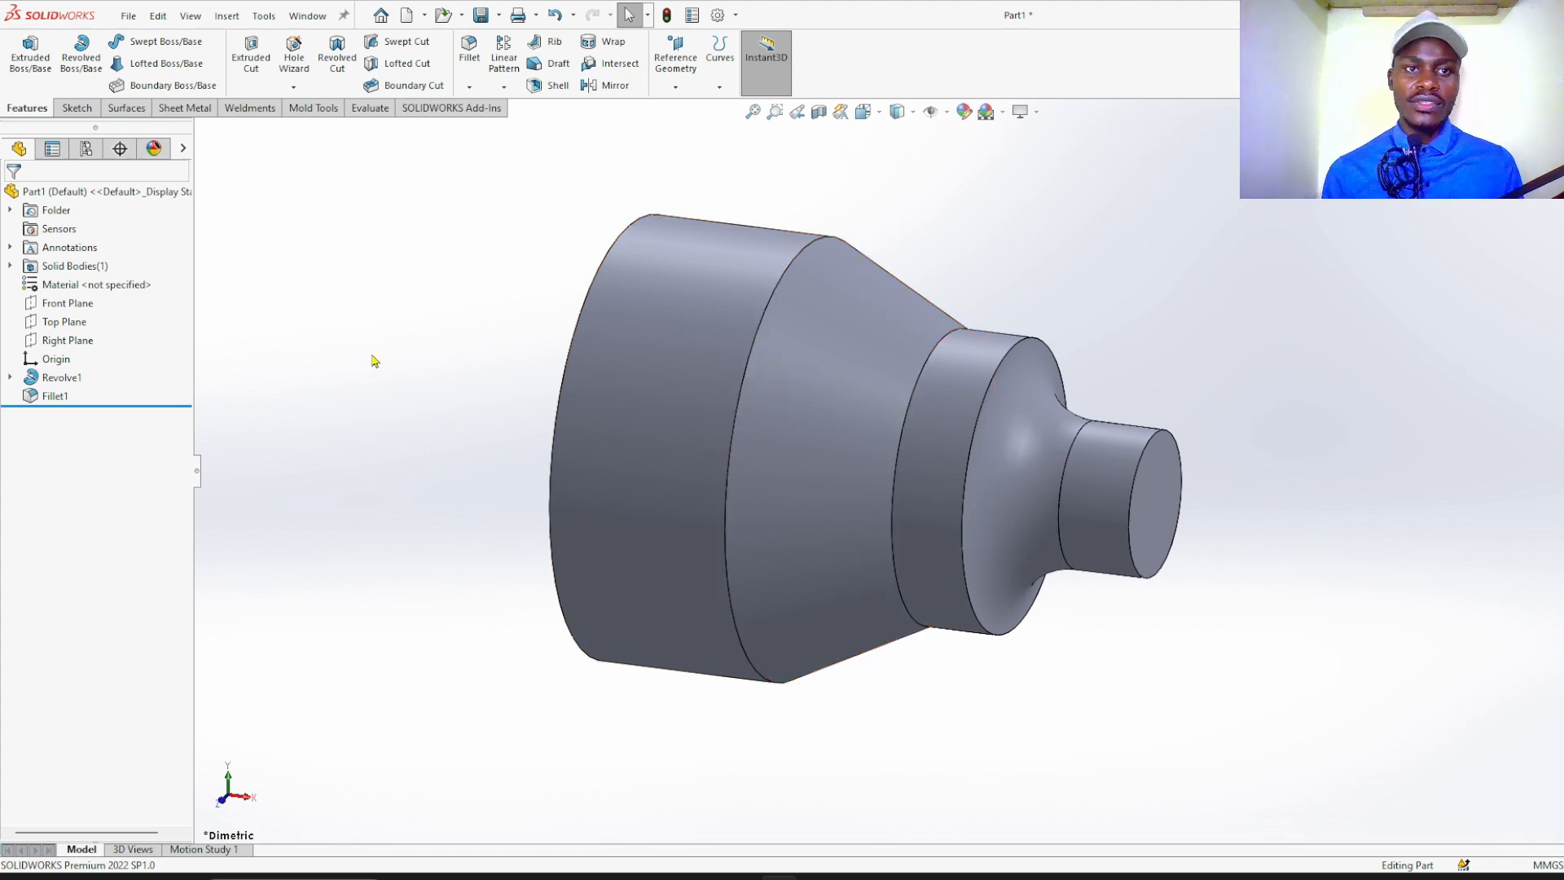
mouse_move(738, 10)
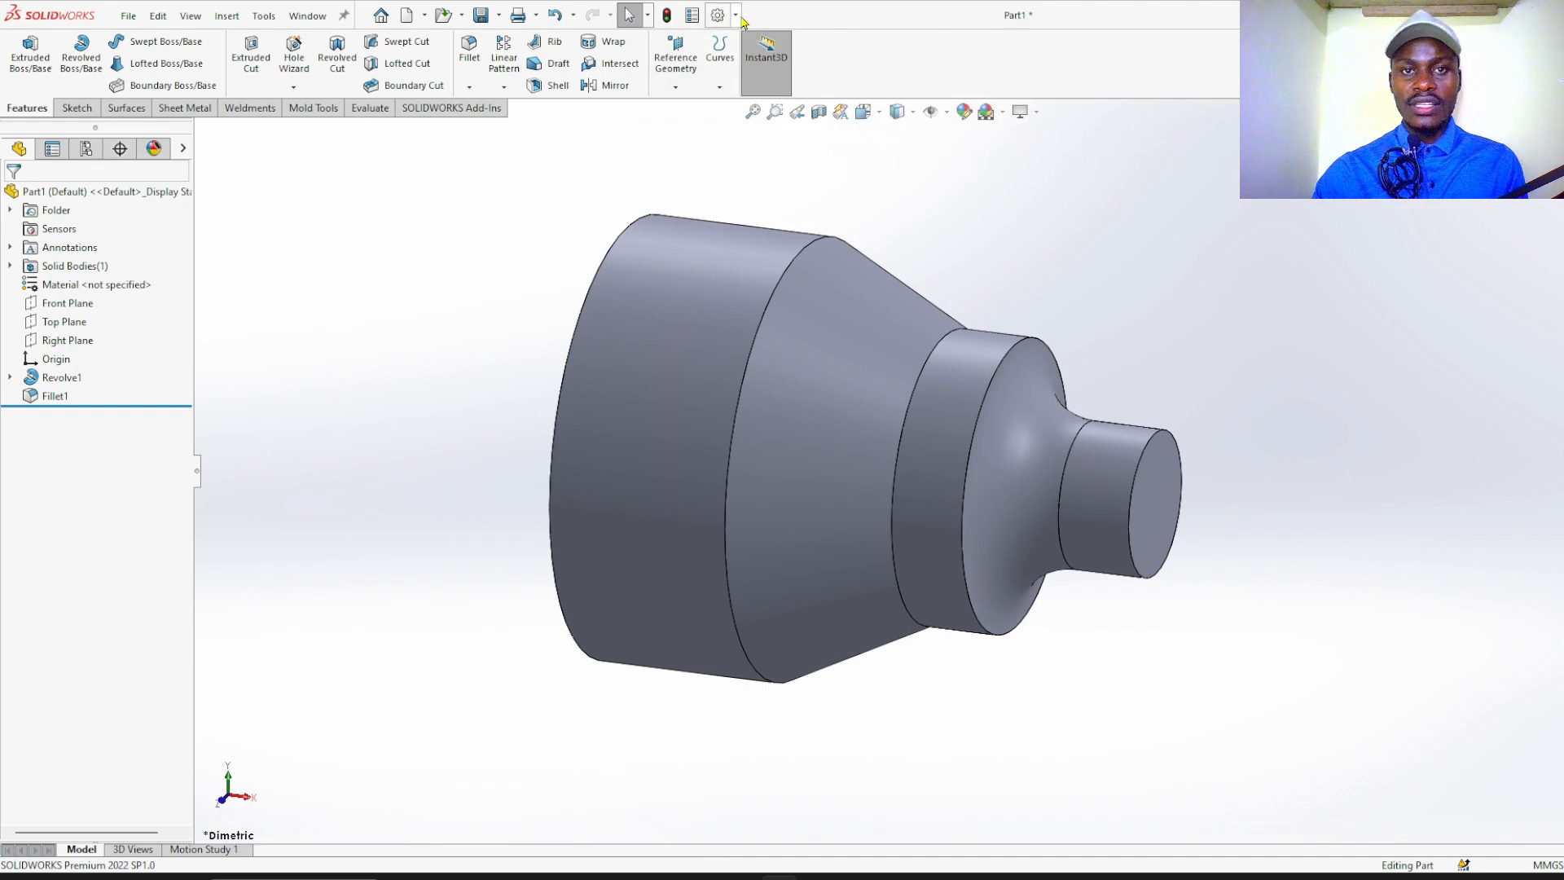
mouse_move(717, 14)
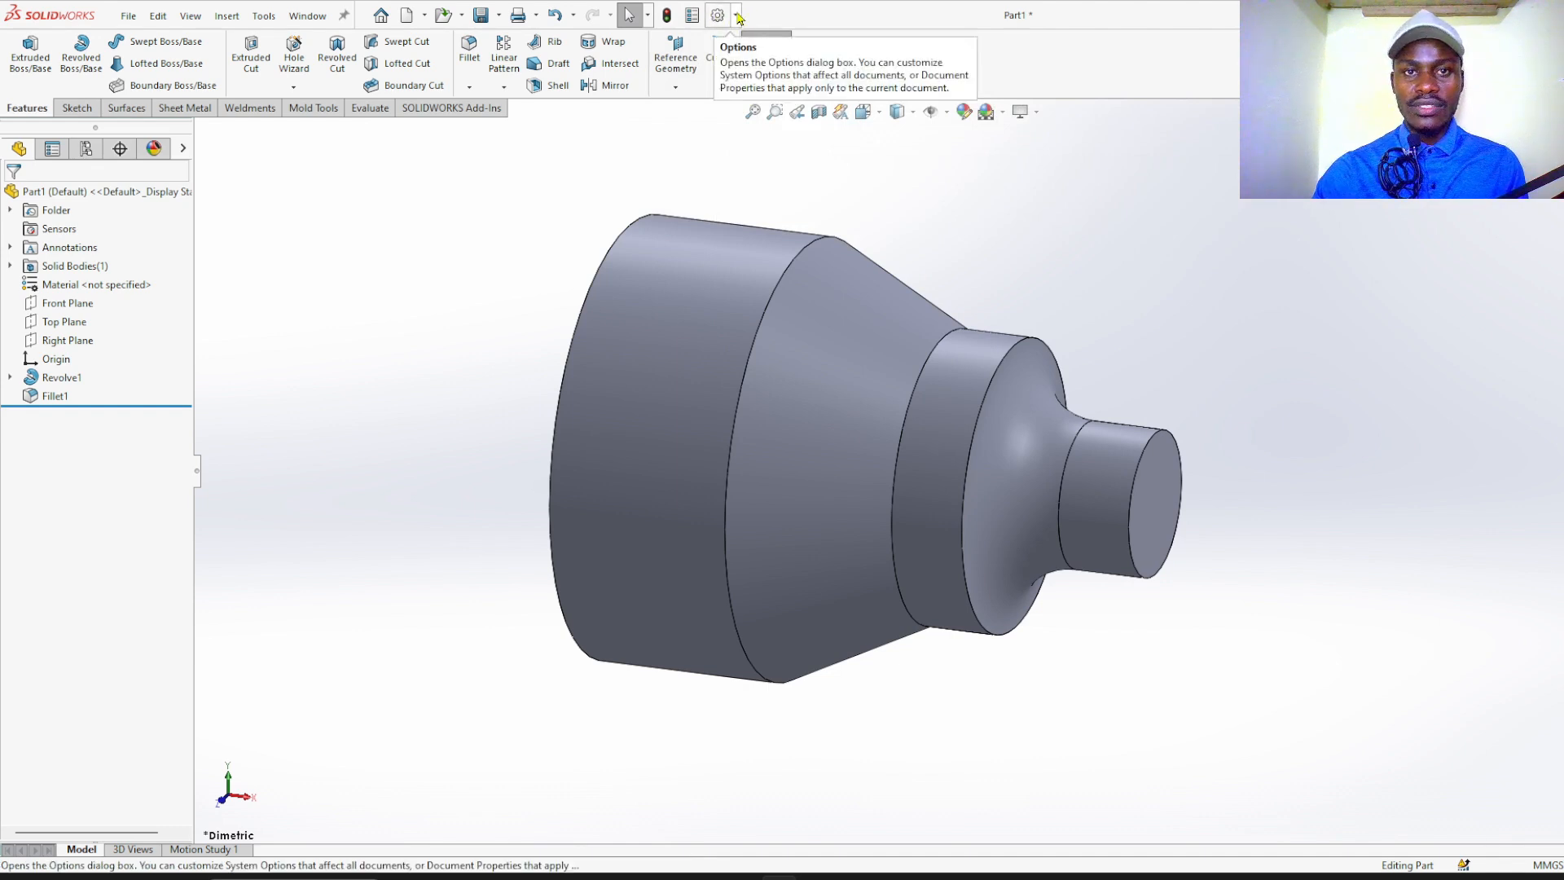
- Enable the HSMWorks add-in from Options > Add-Ins so the CAM tab appears
click(738, 15)
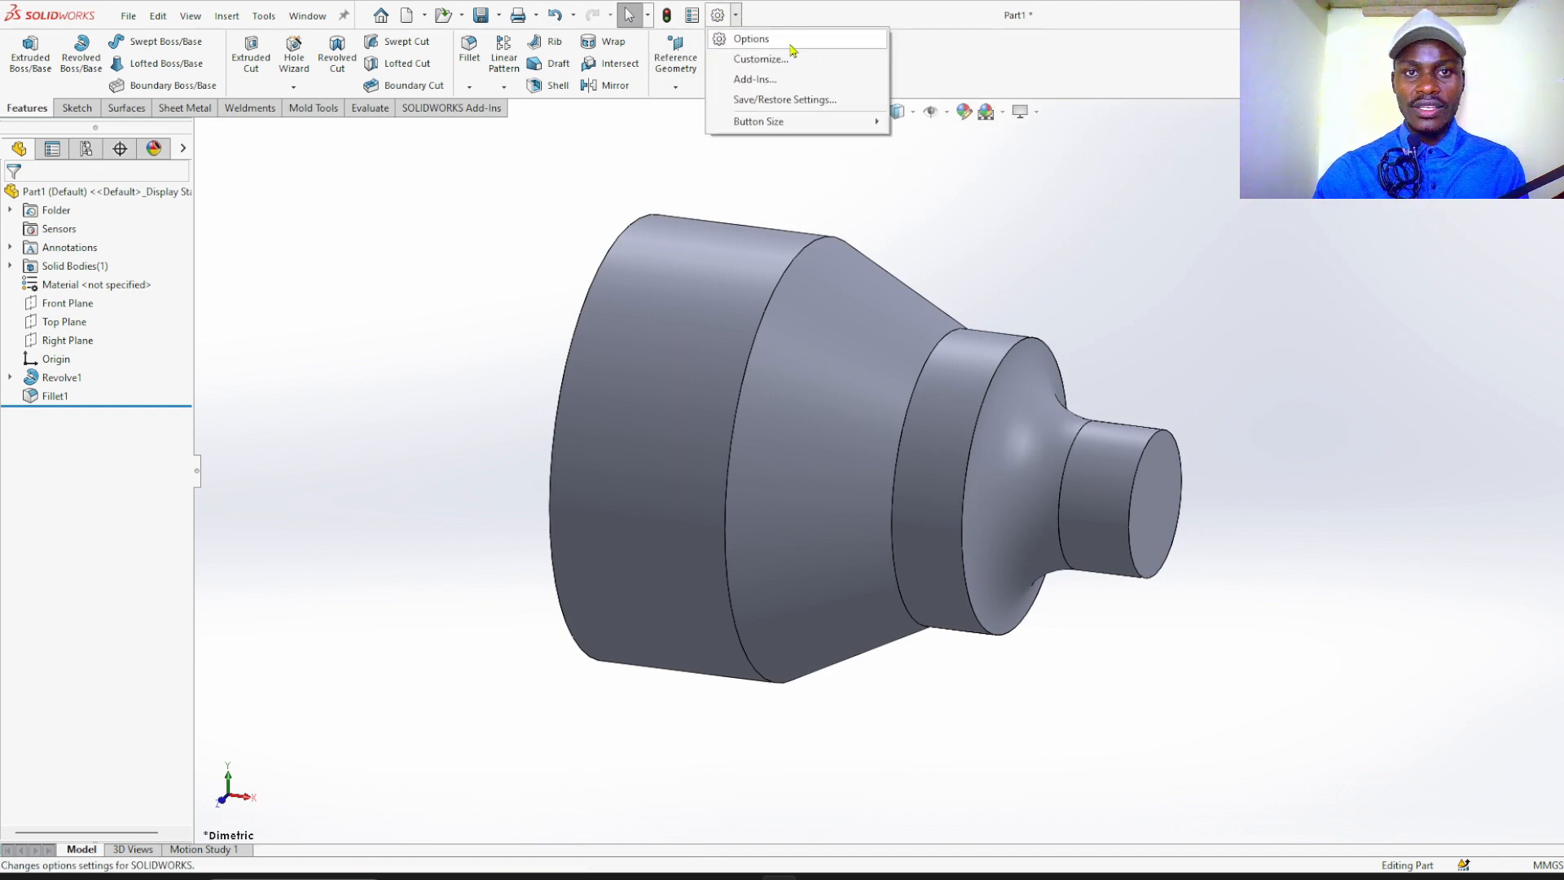
click(755, 78)
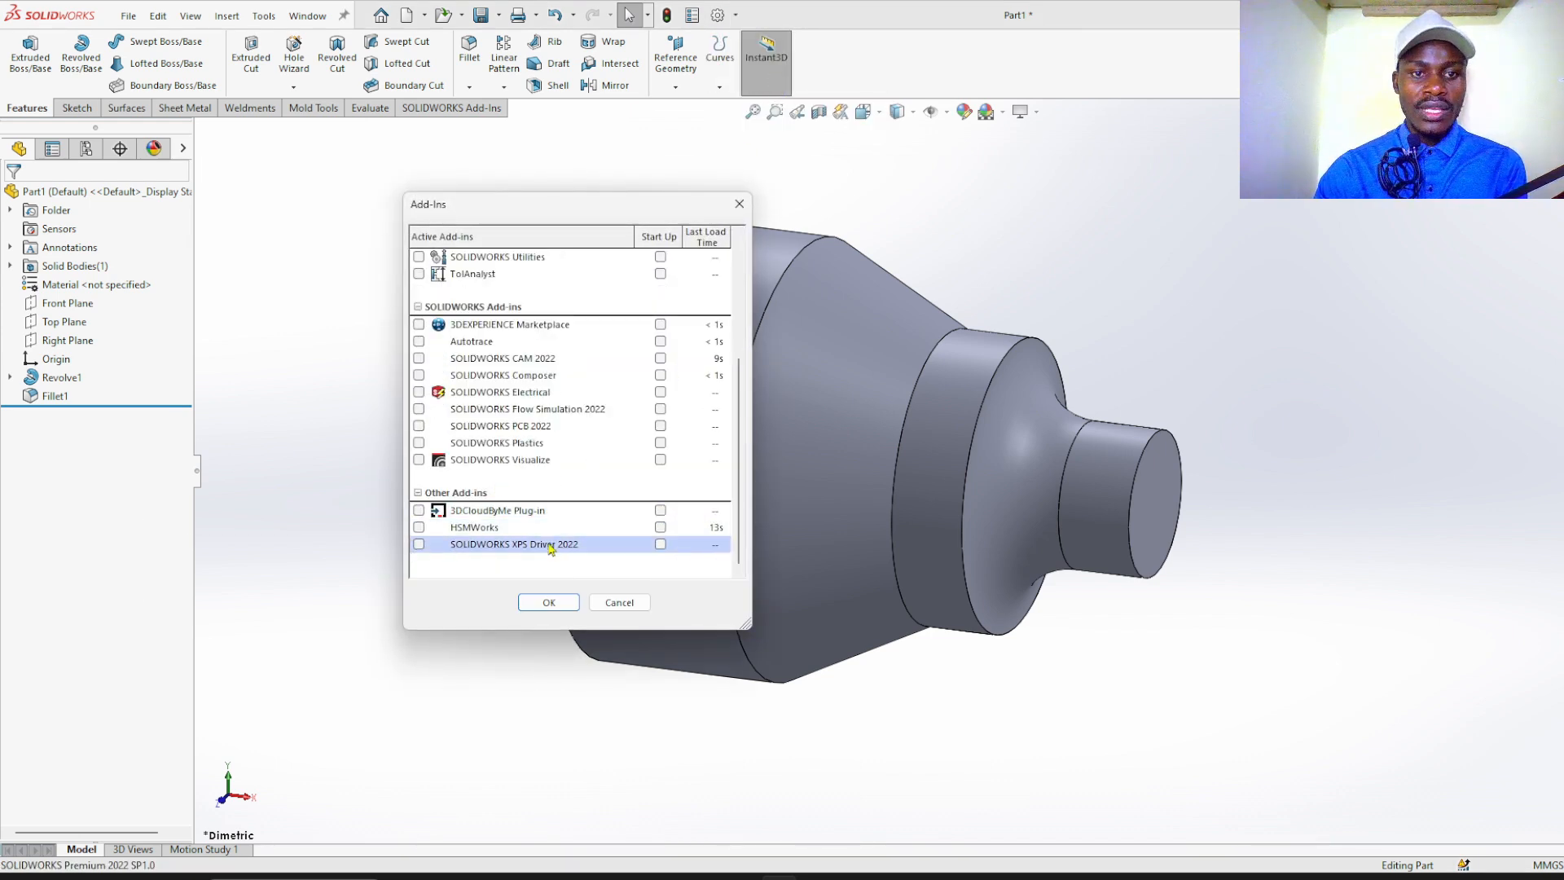
click(474, 527)
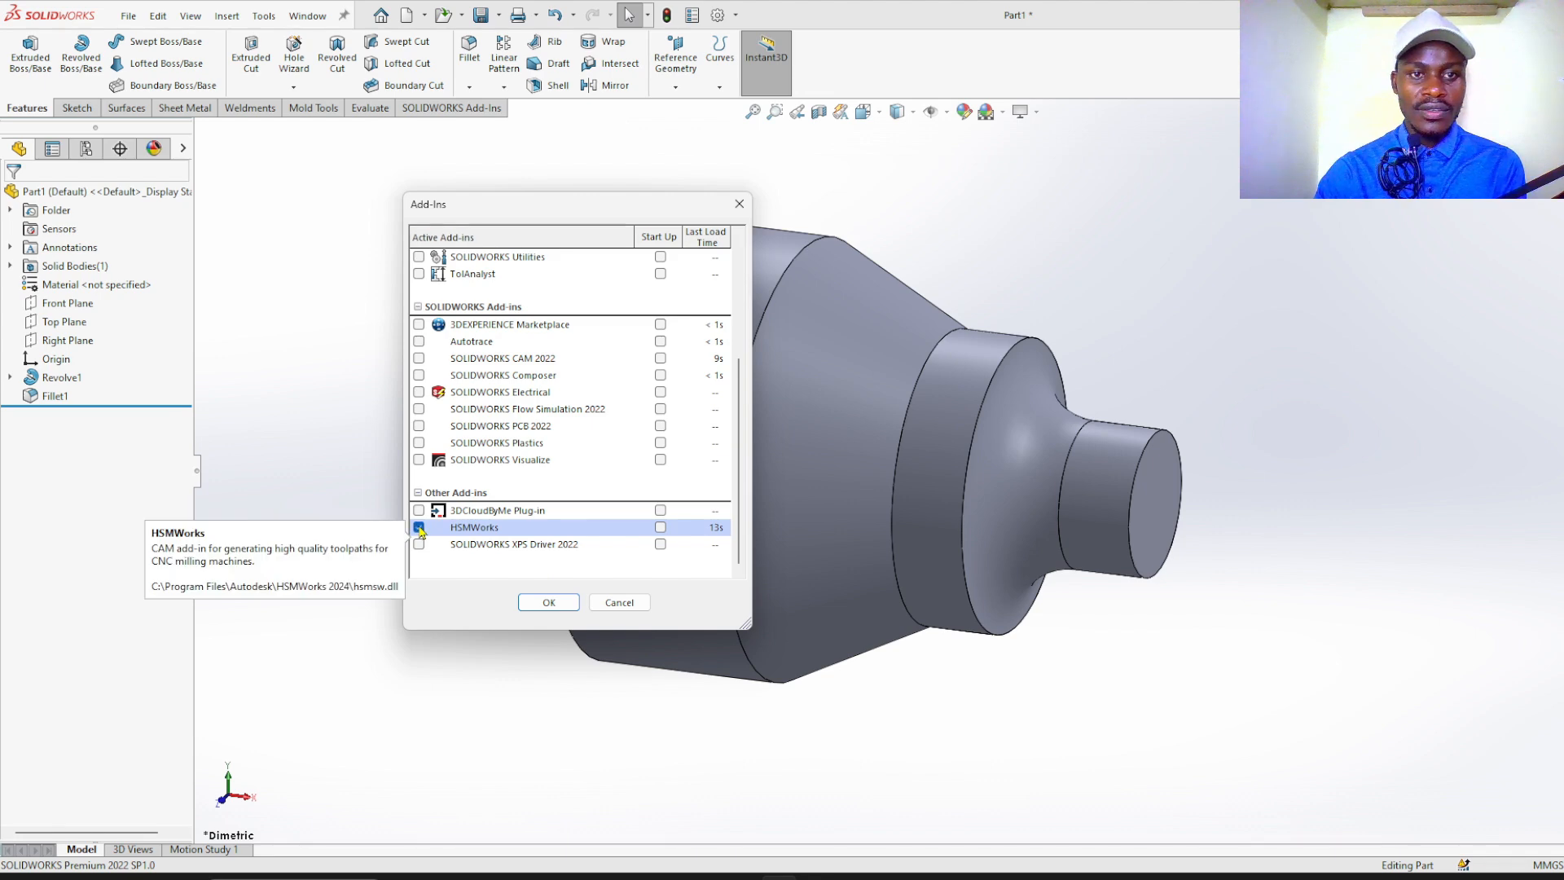
click(419, 526)
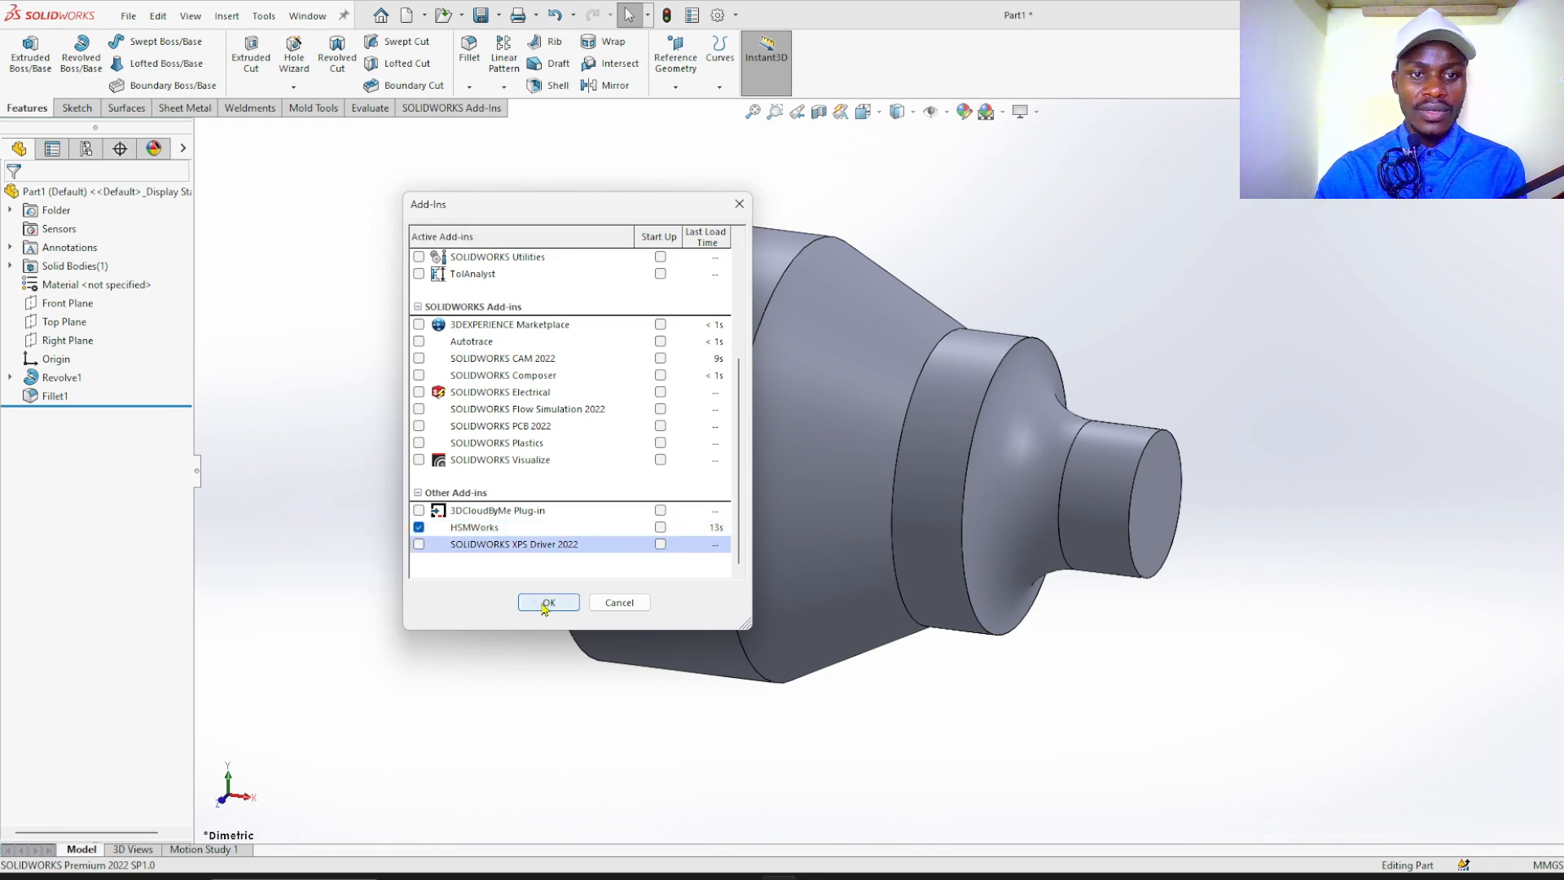
click(548, 602)
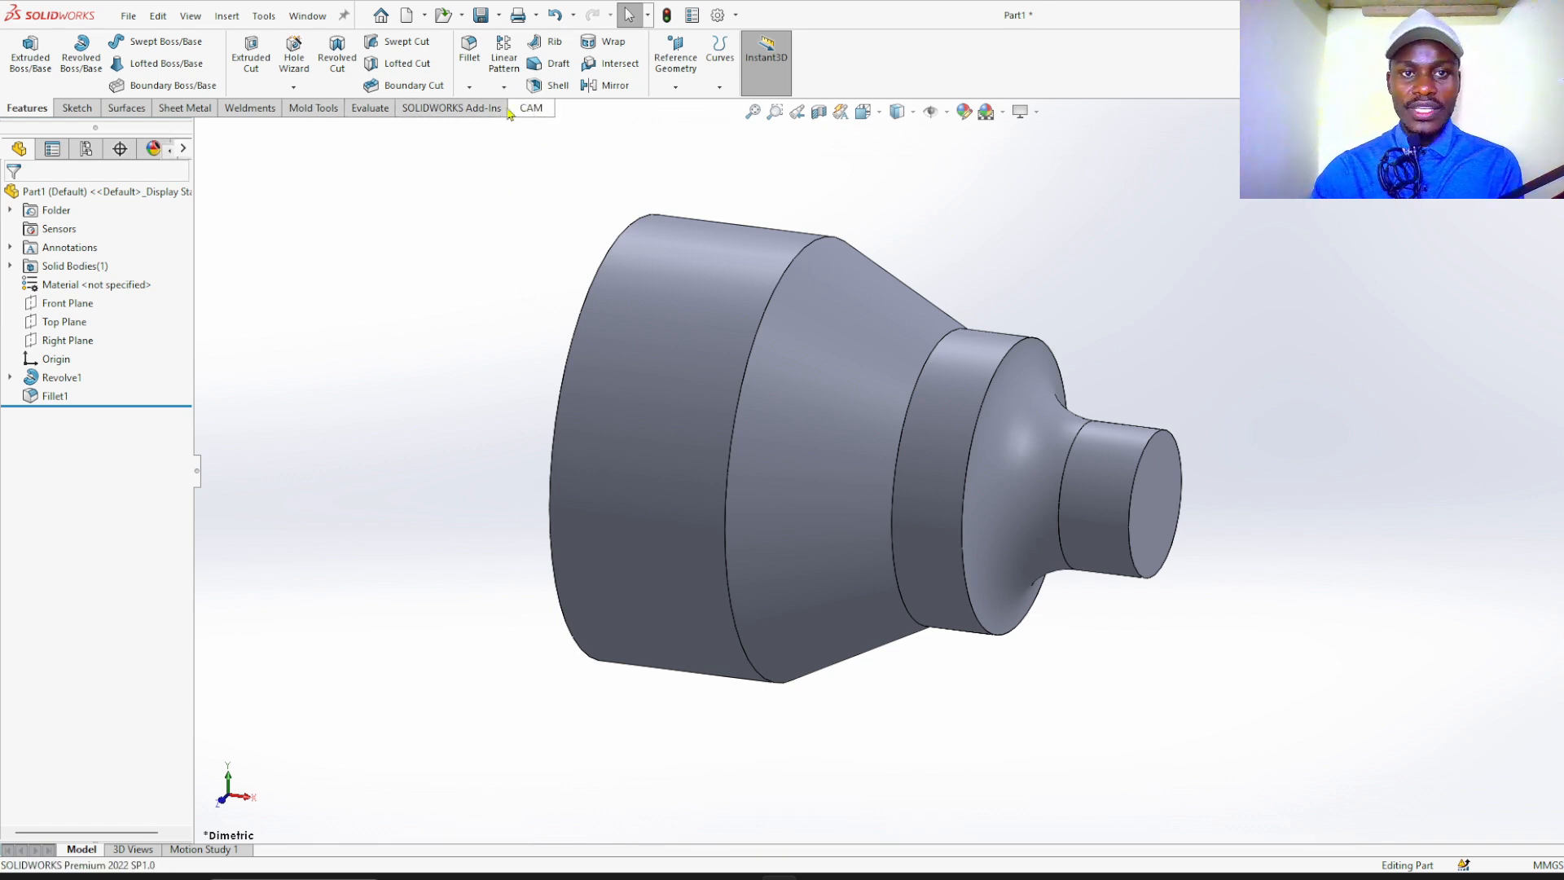
- Switch to the CAM tab and create a new machining Job for the shaft
click(528, 108)
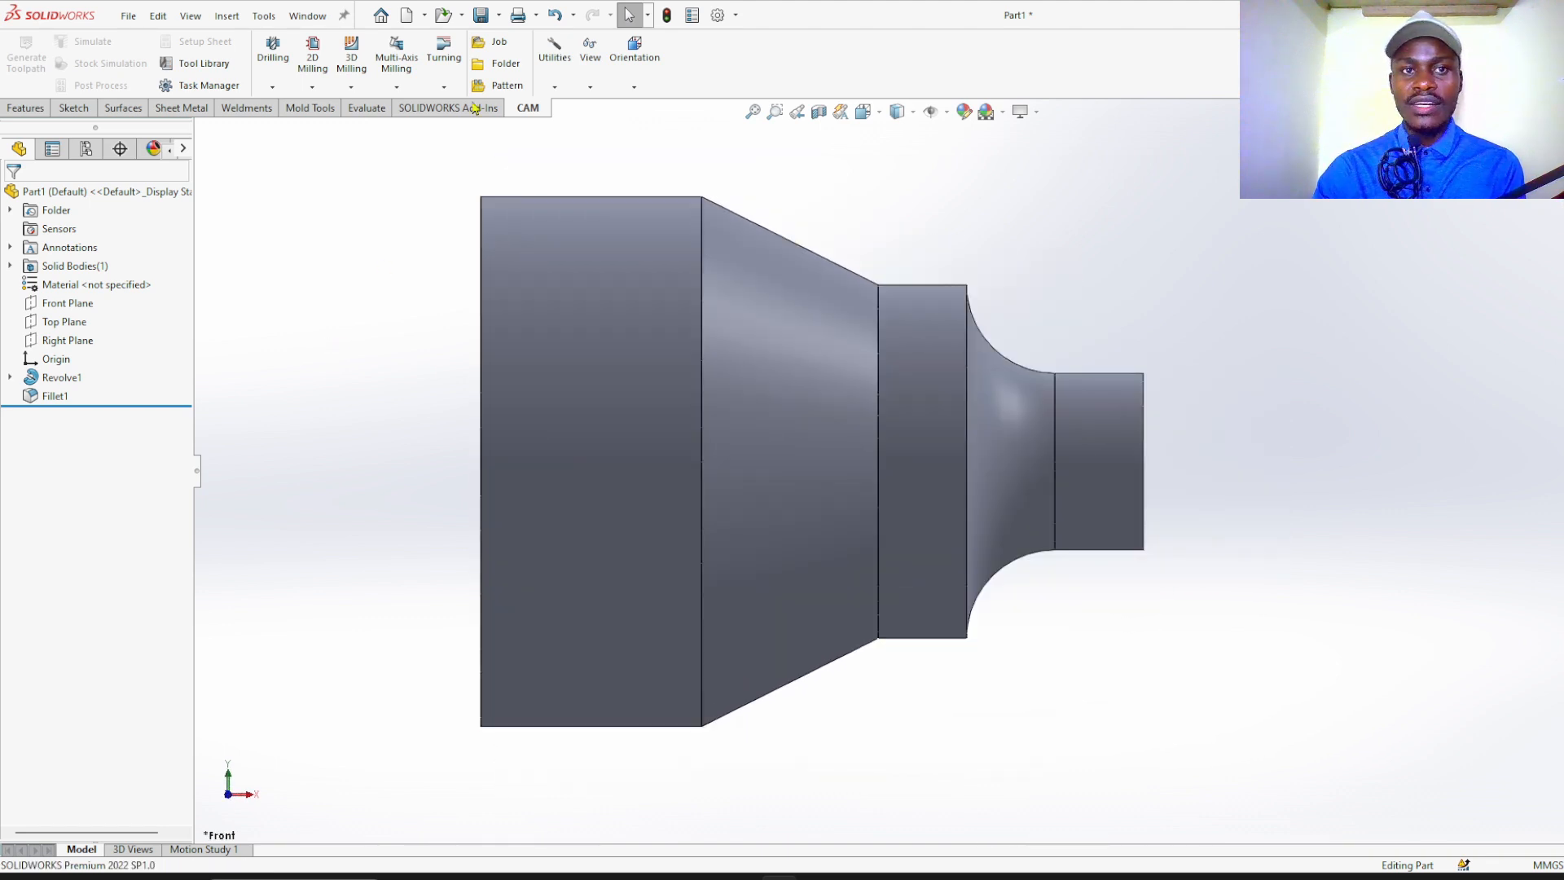
click(499, 43)
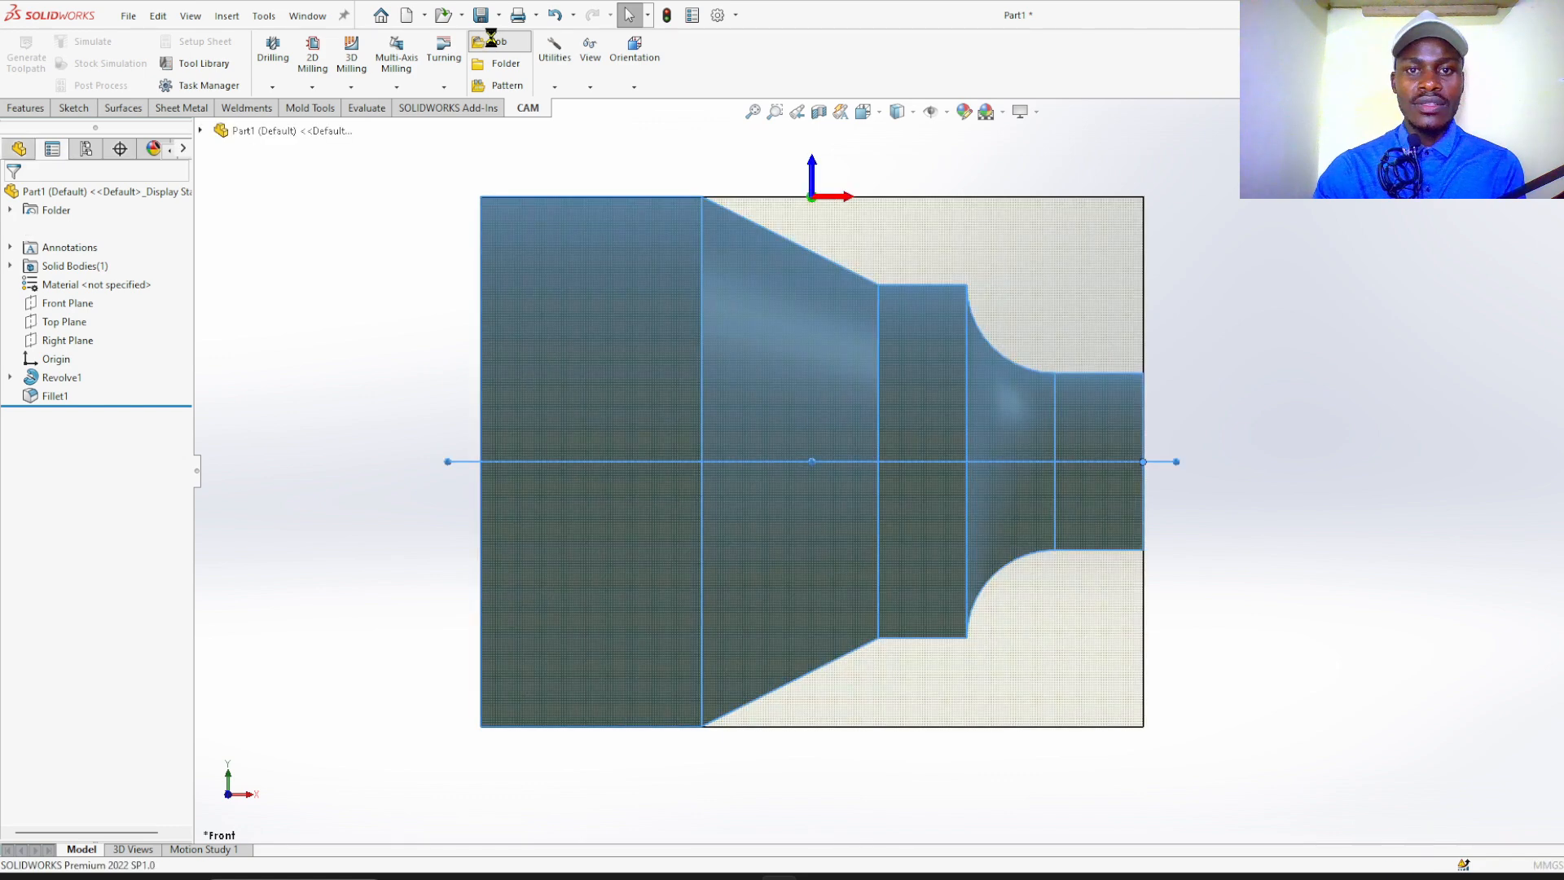
click(498, 48)
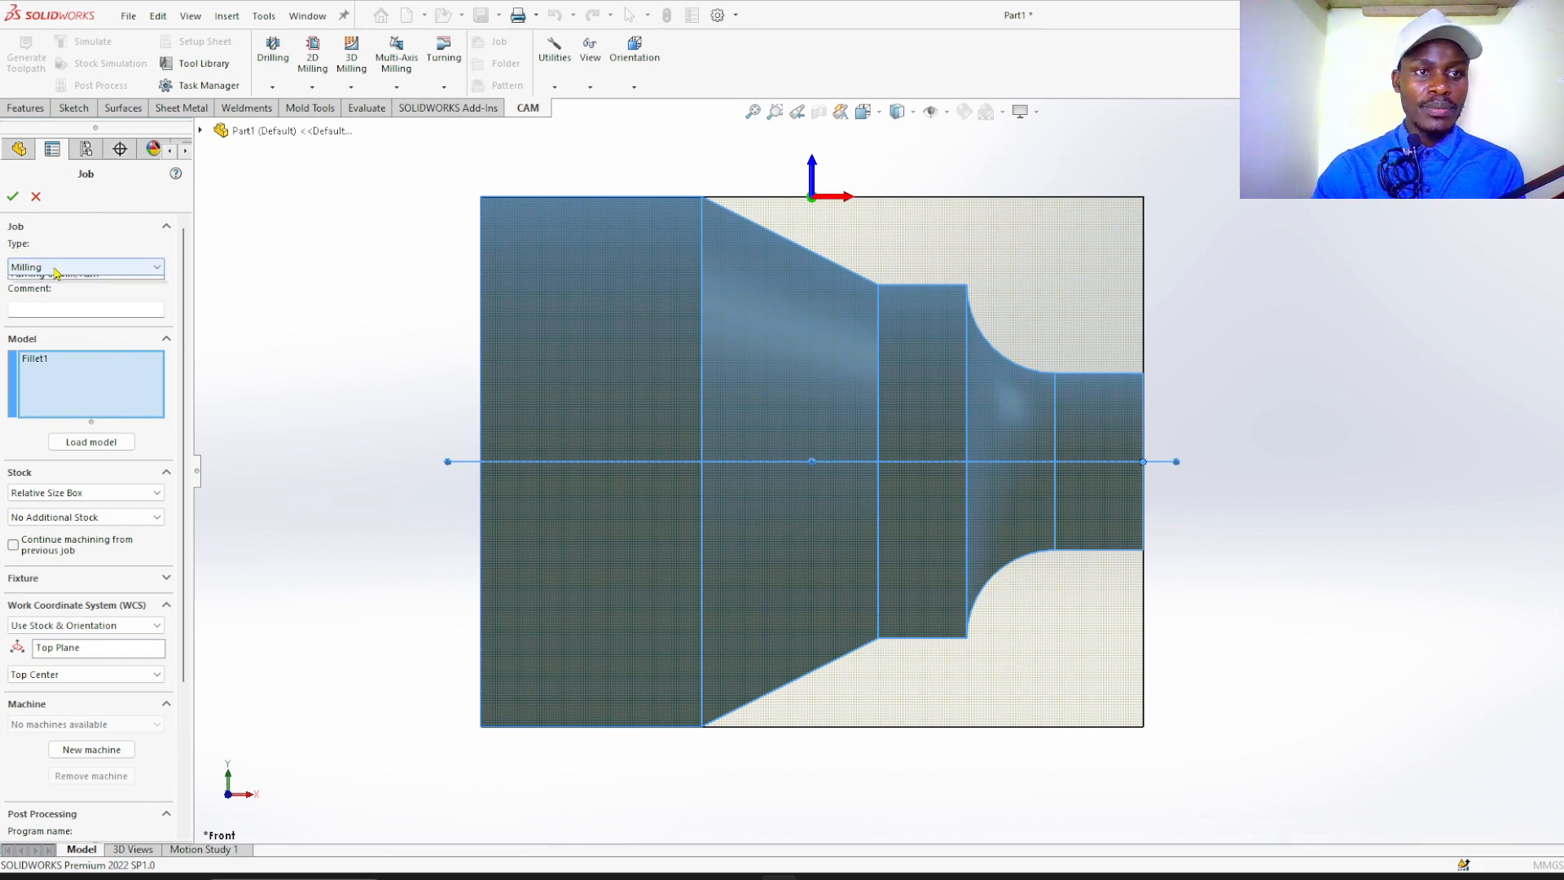
- Set the job type to Turning and the WCS method to Use Origin & Orientation
click(85, 266)
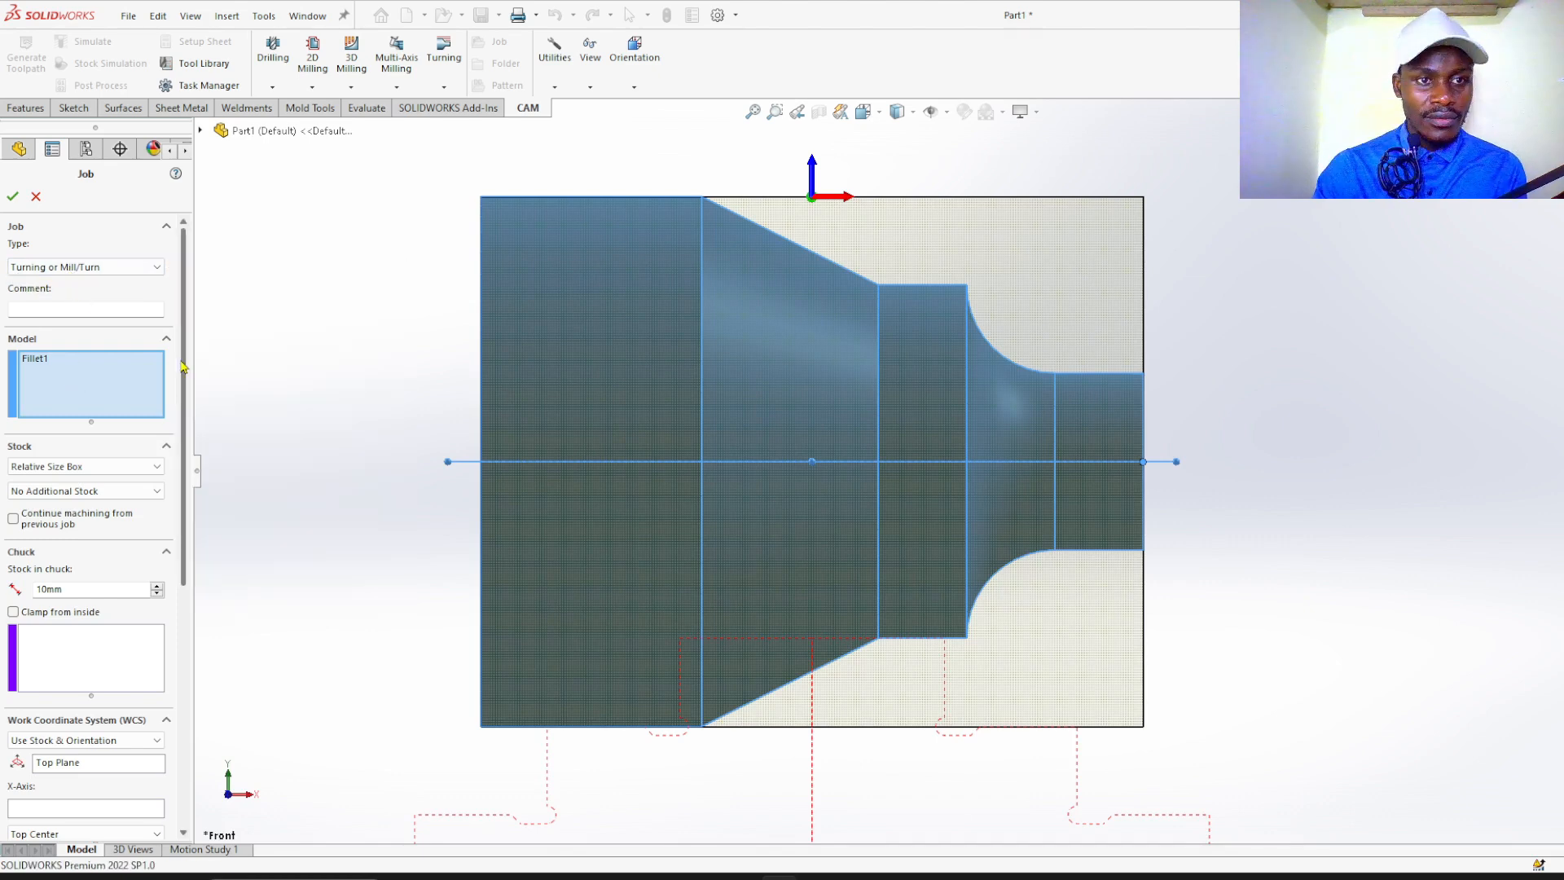
scroll(down, 3)
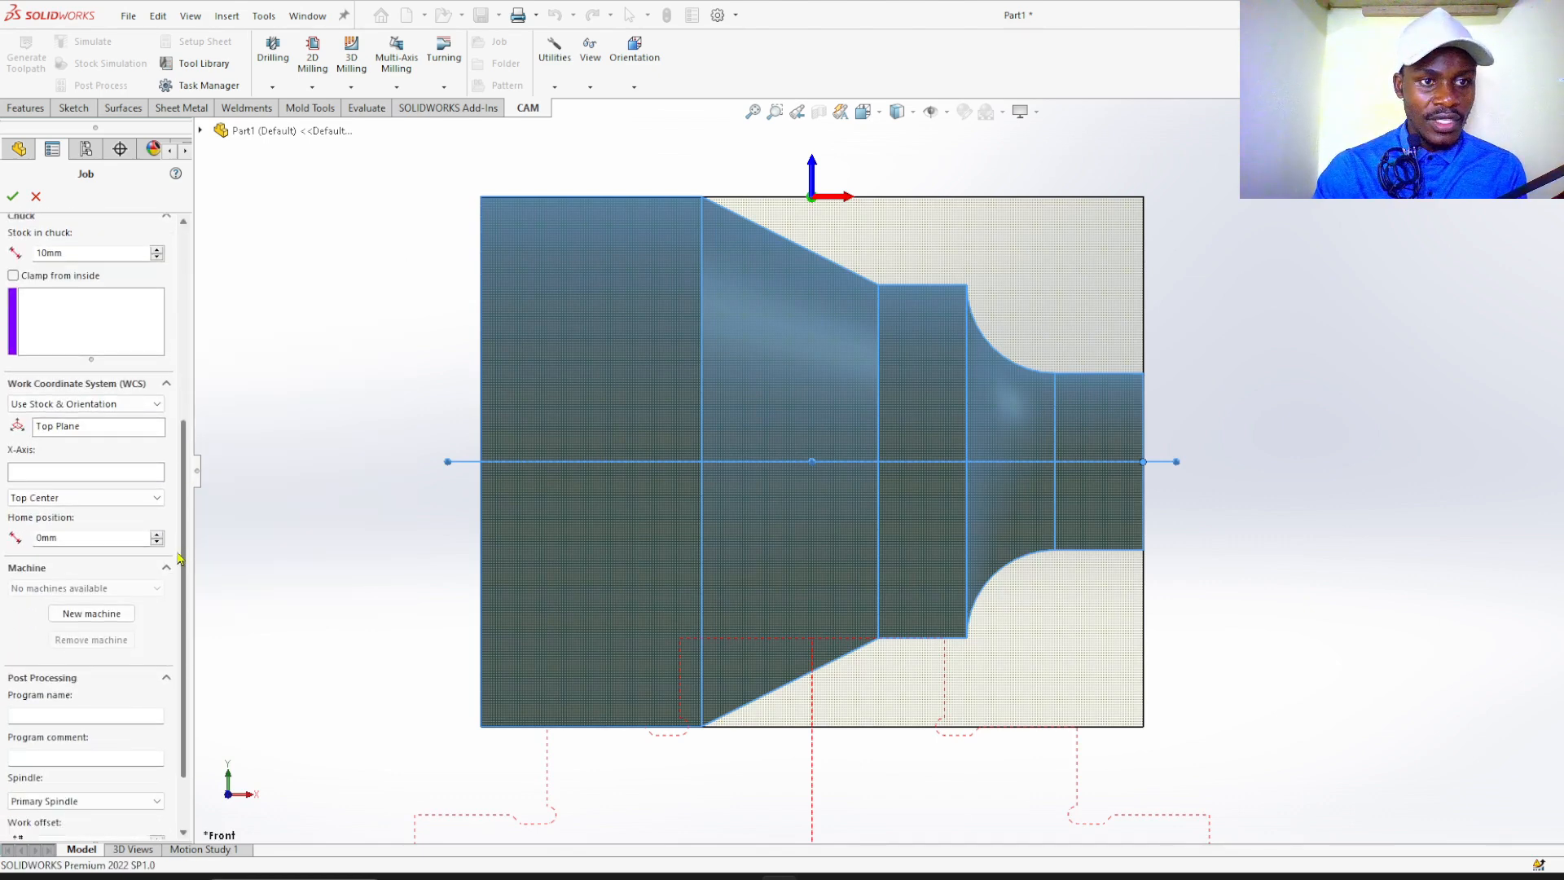
click(85, 402)
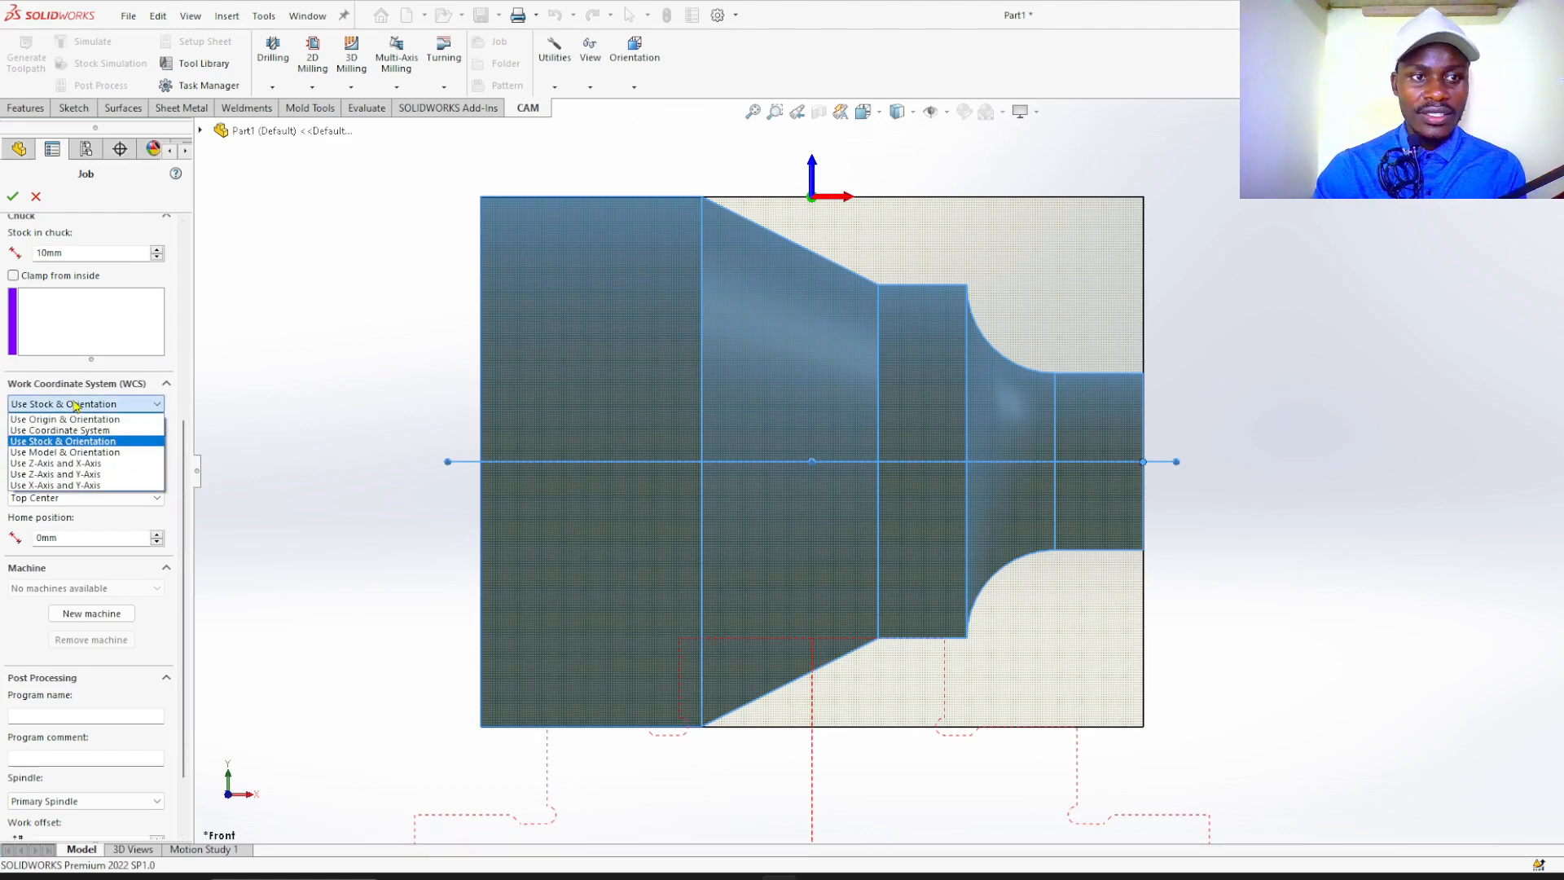
mouse_move(98, 455)
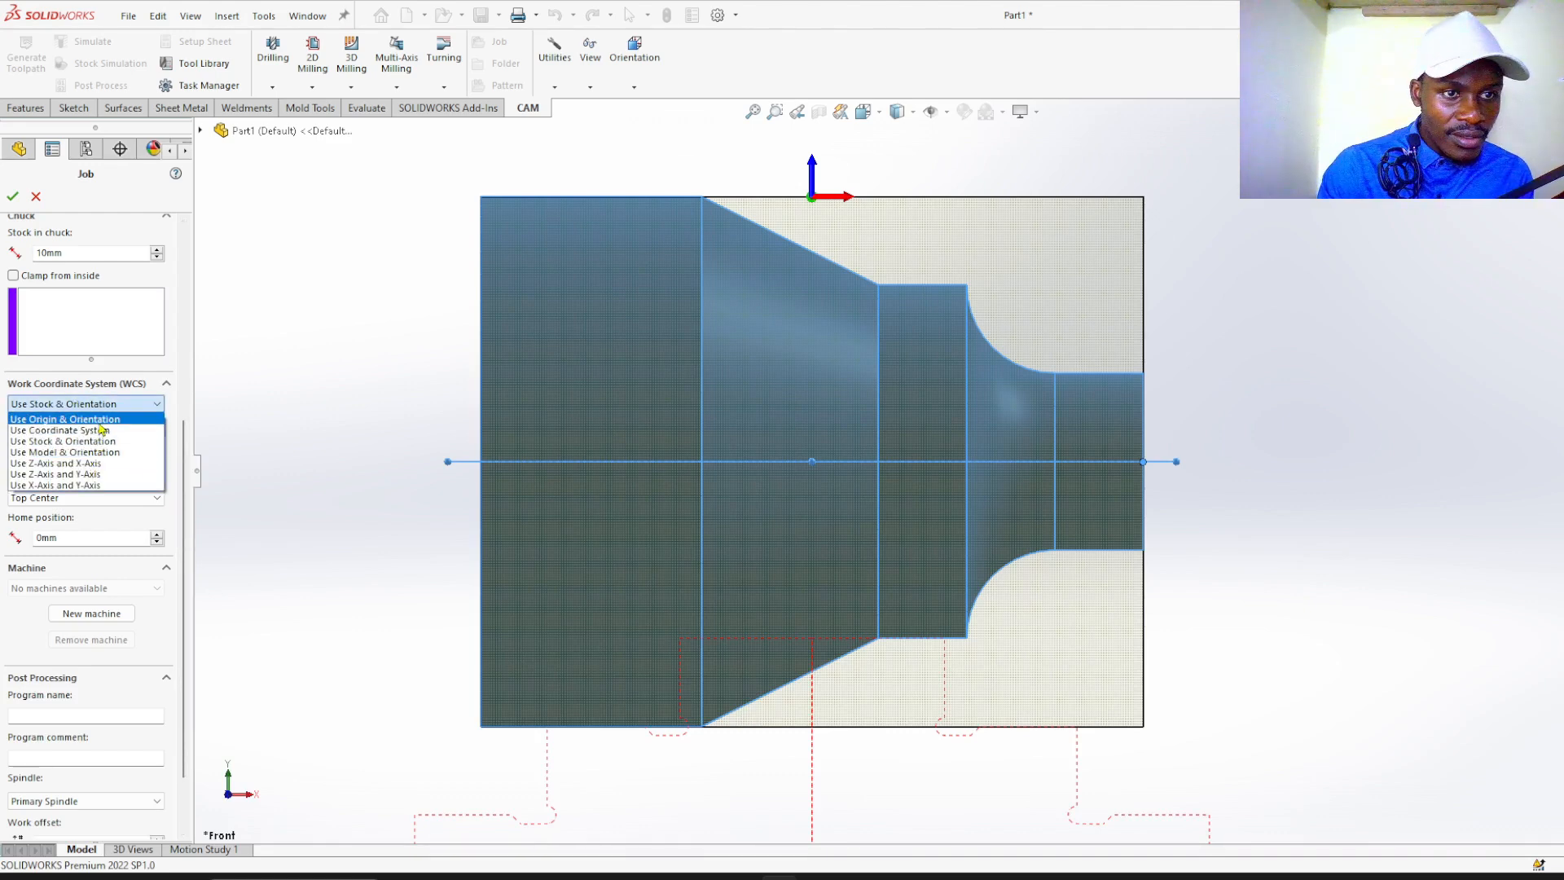
click(65, 418)
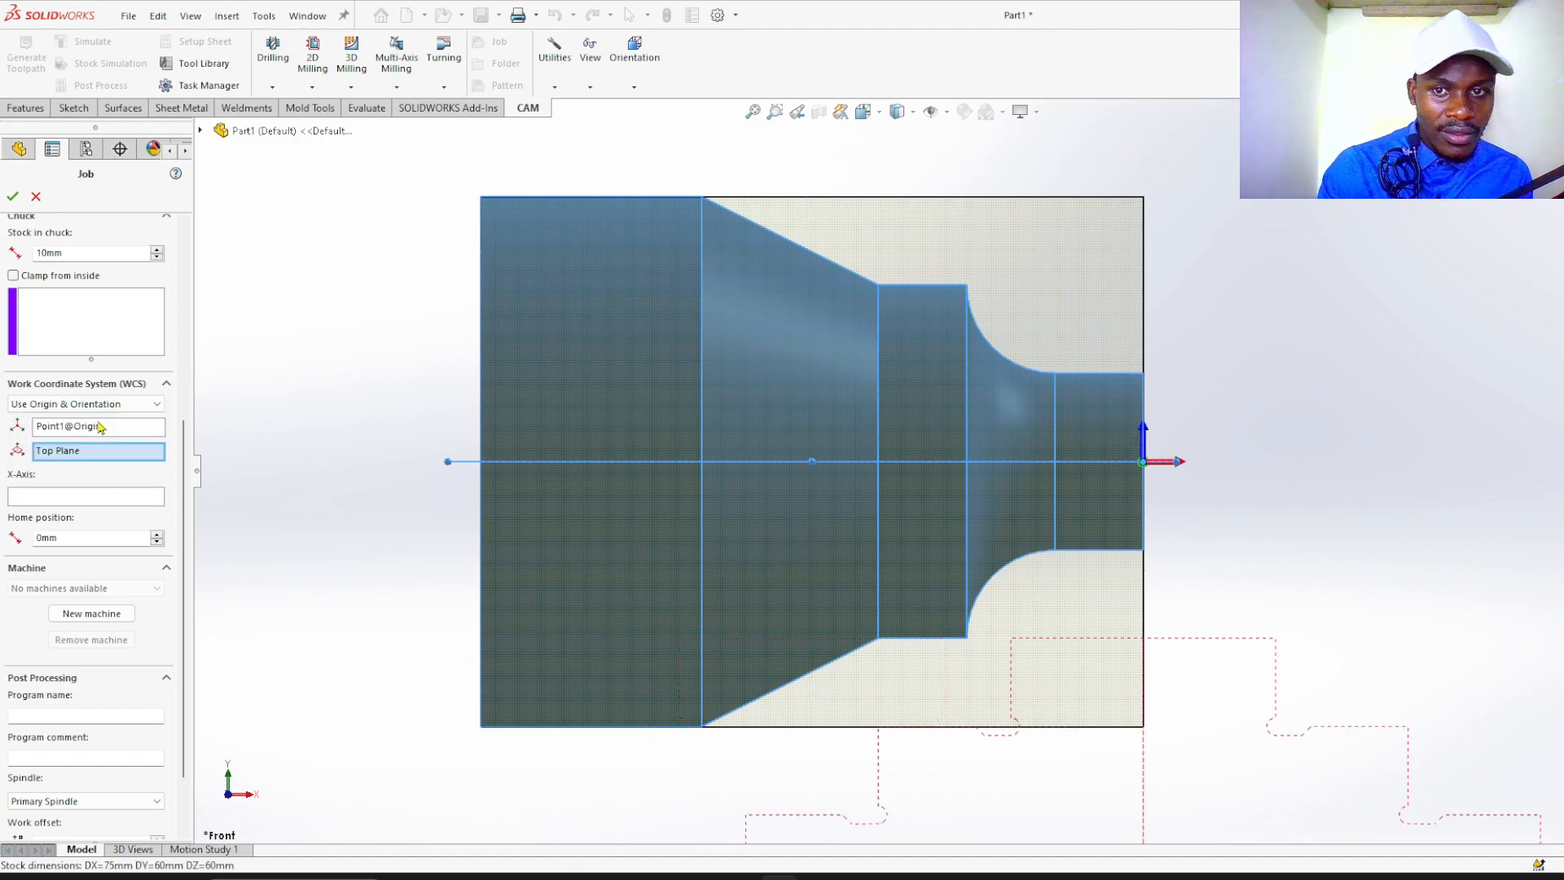
click(84, 402)
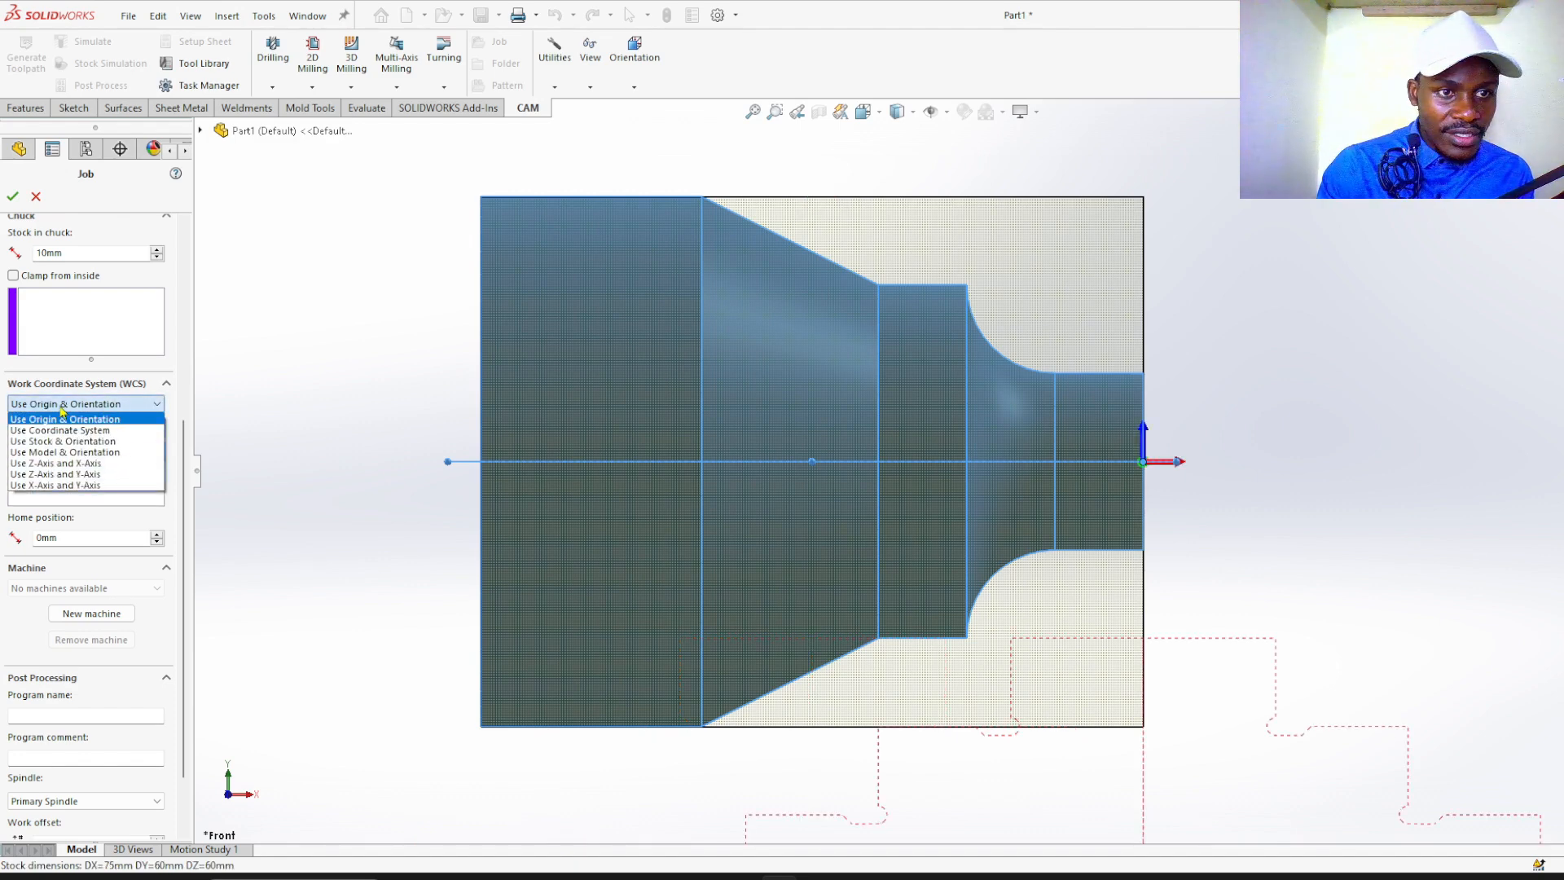
click(65, 419)
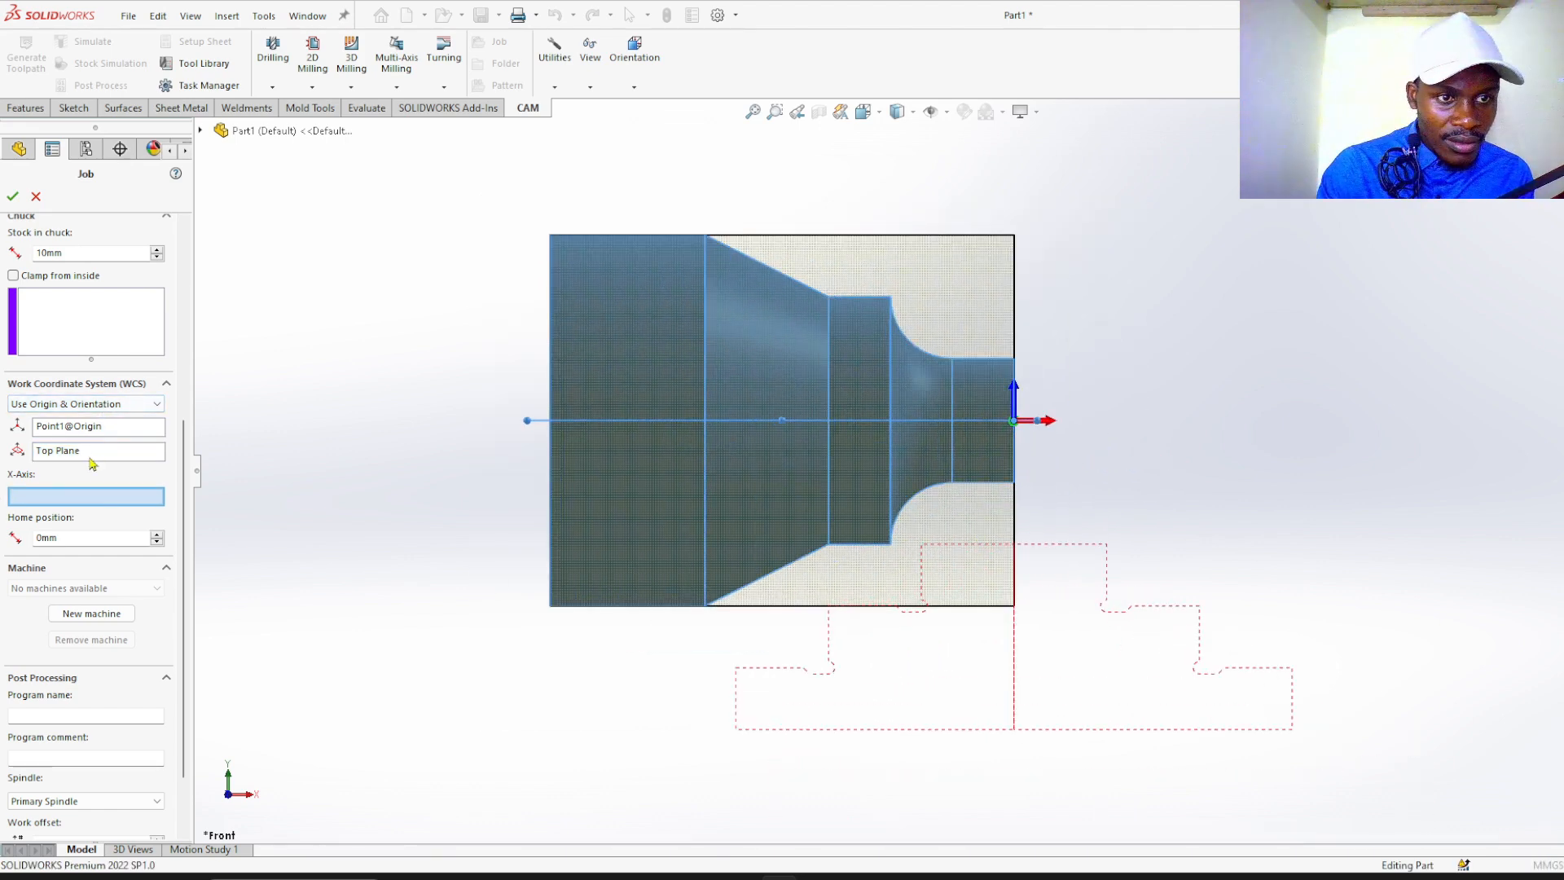
- Replace the Top Plane orientation reference with the Right Plane from the model tree
click(96, 450)
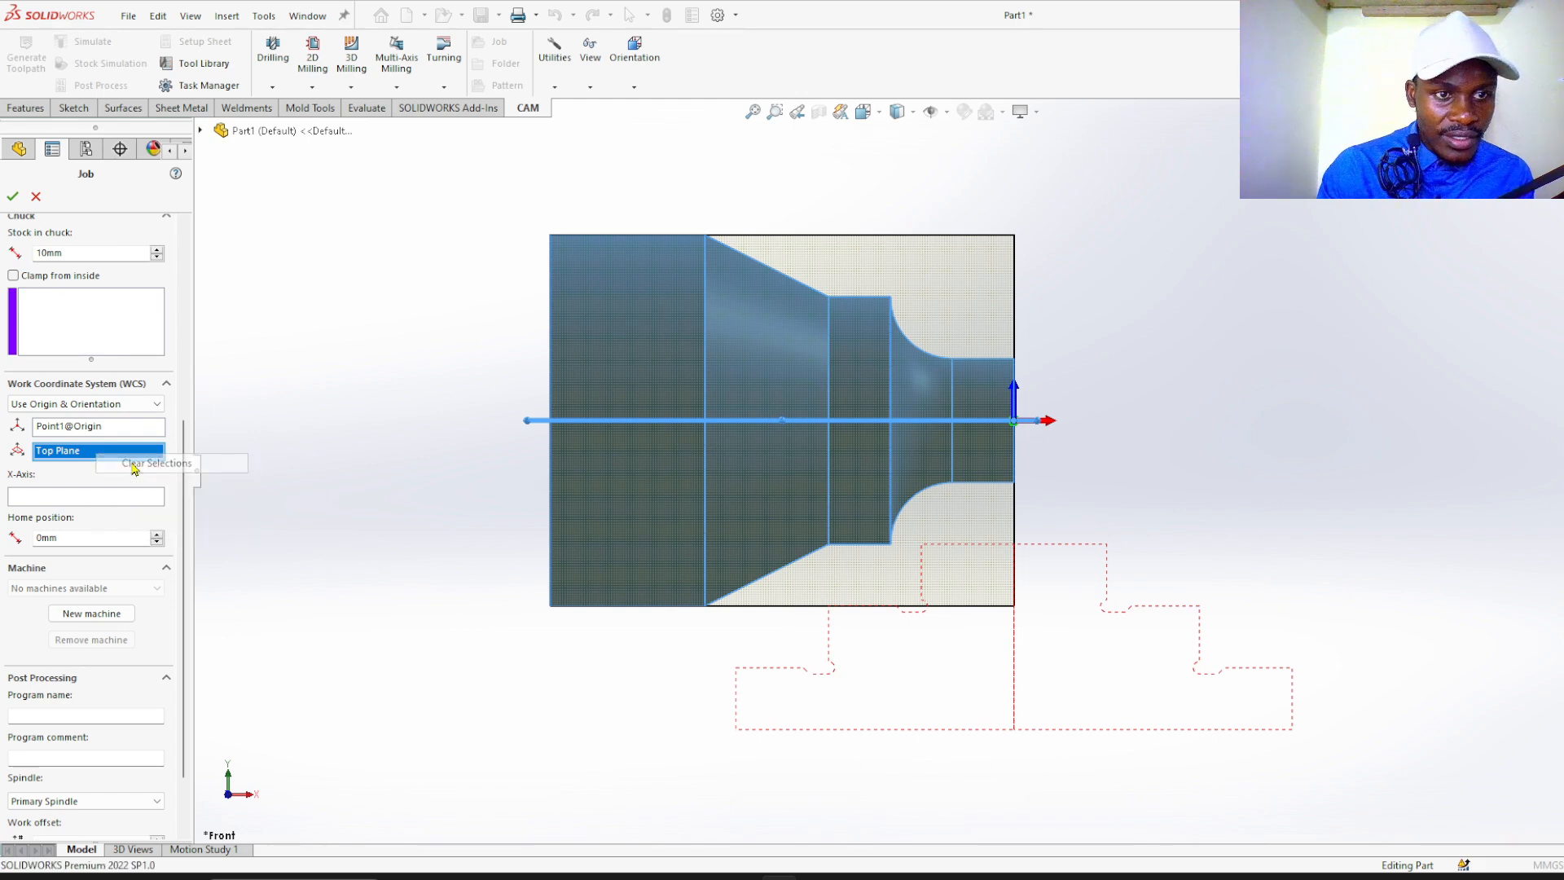
click(155, 462)
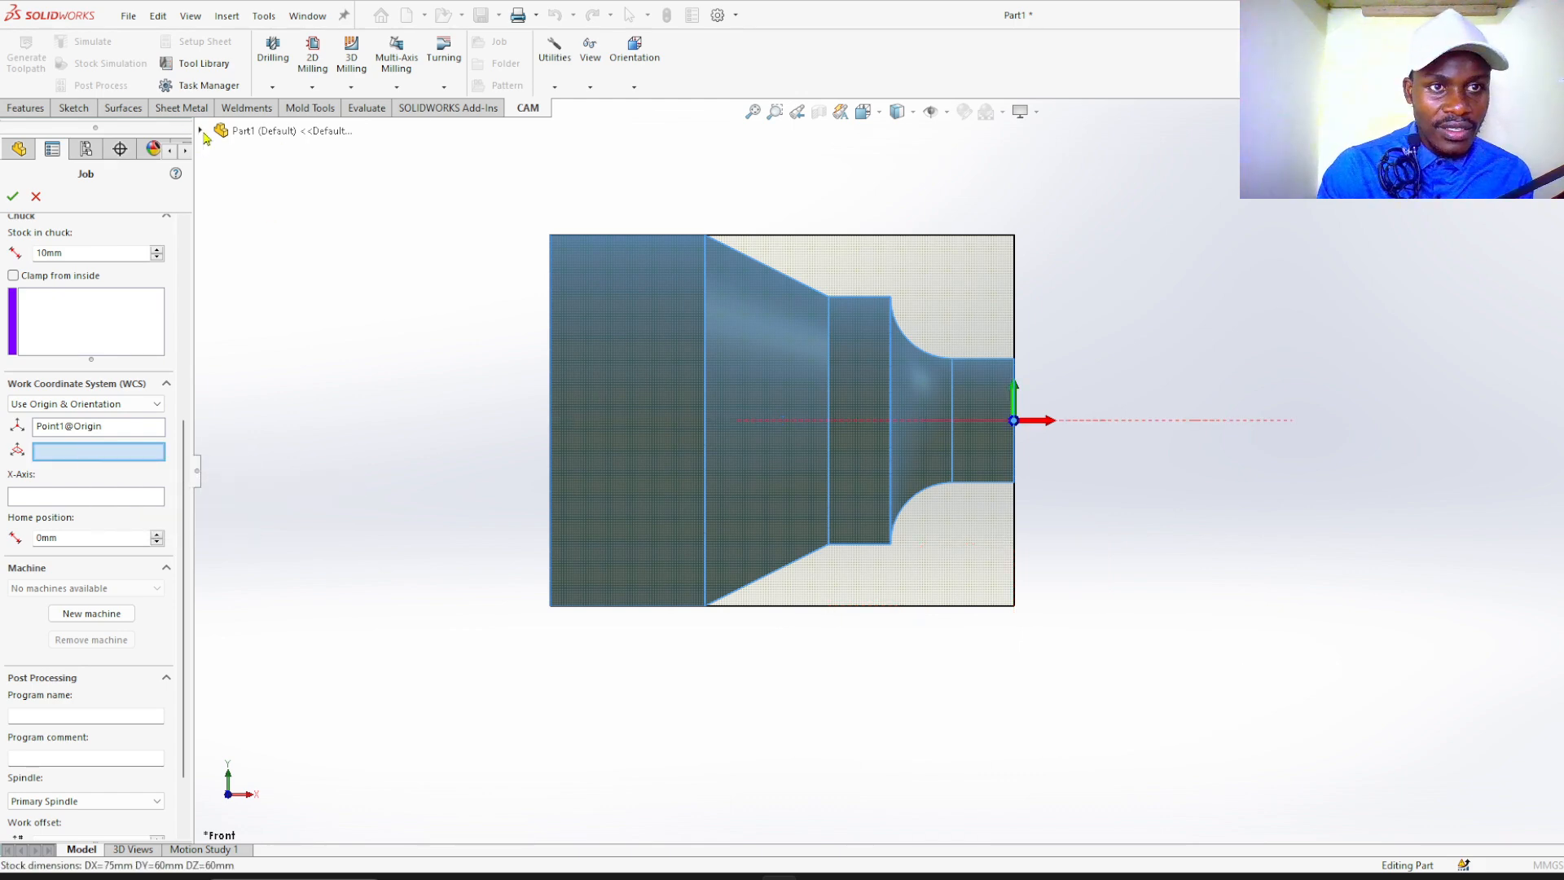
click(201, 131)
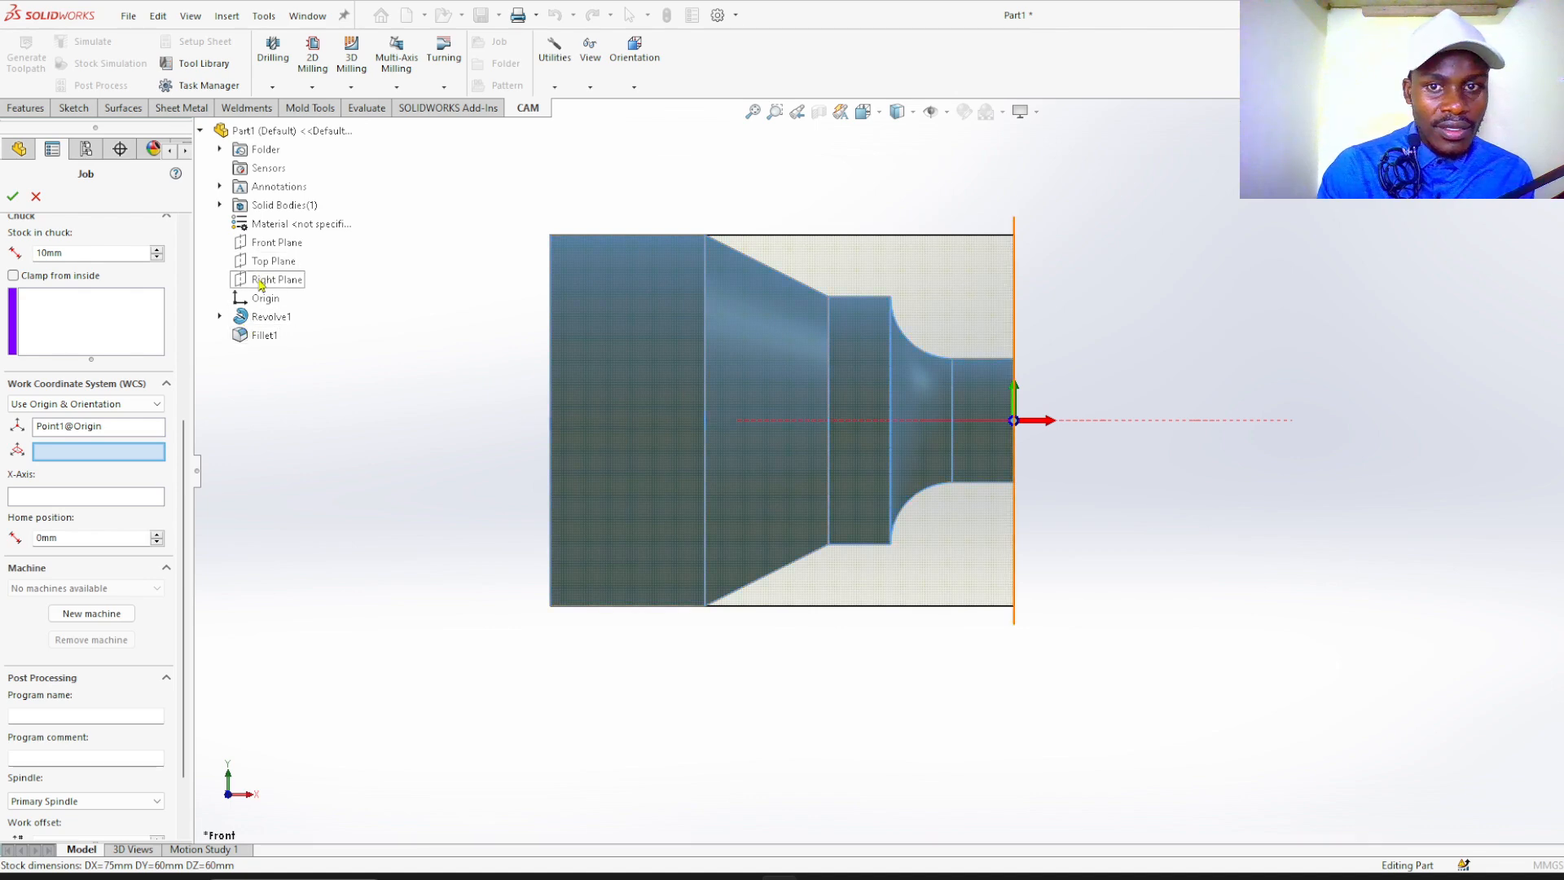
mouse_move(277, 298)
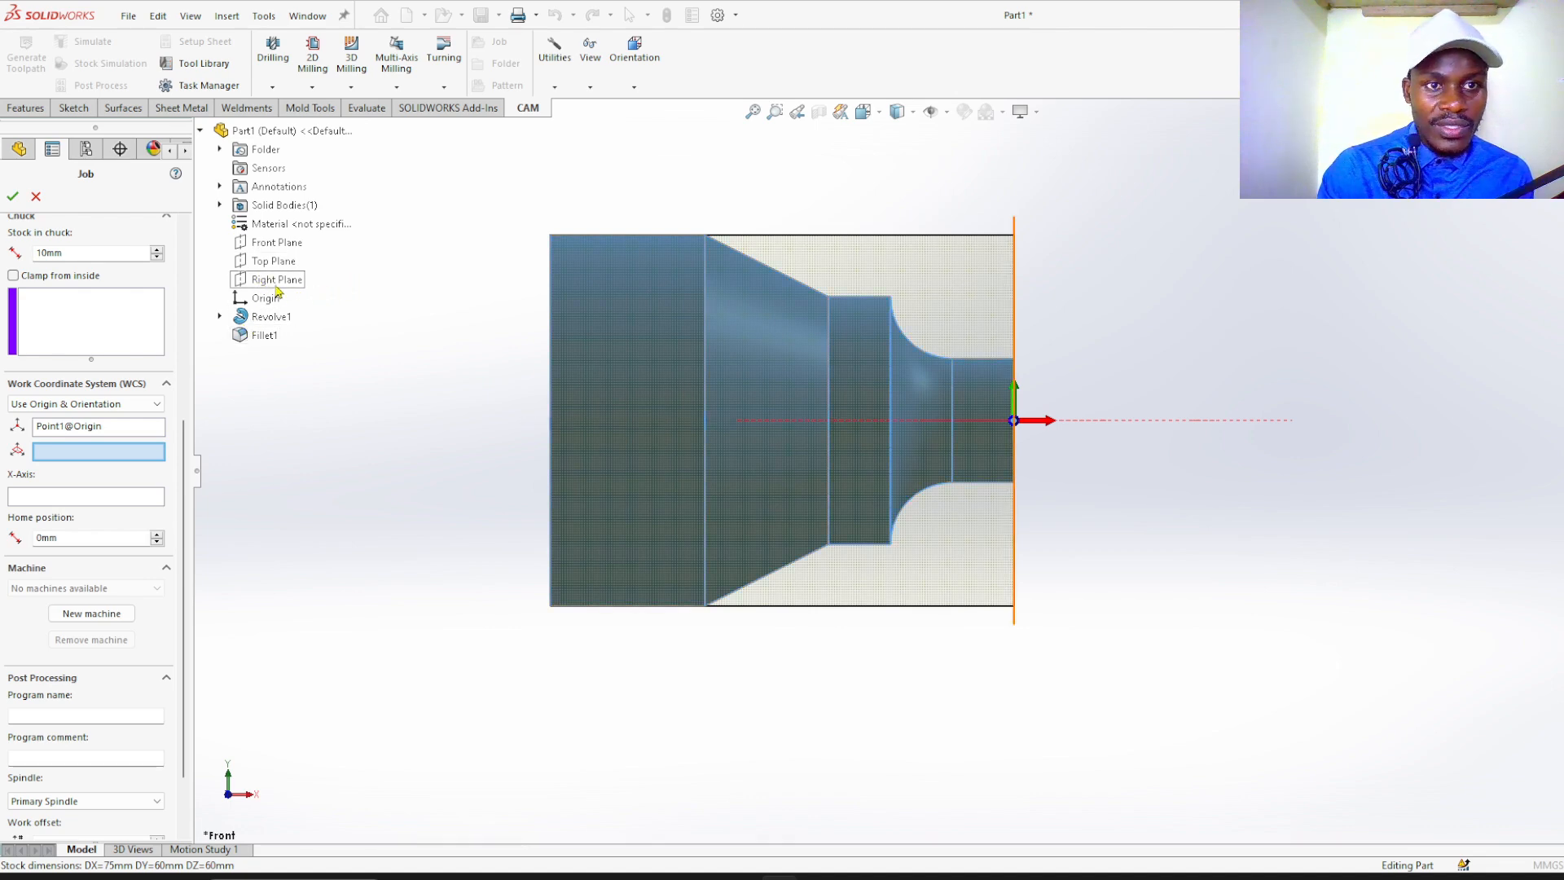
click(279, 278)
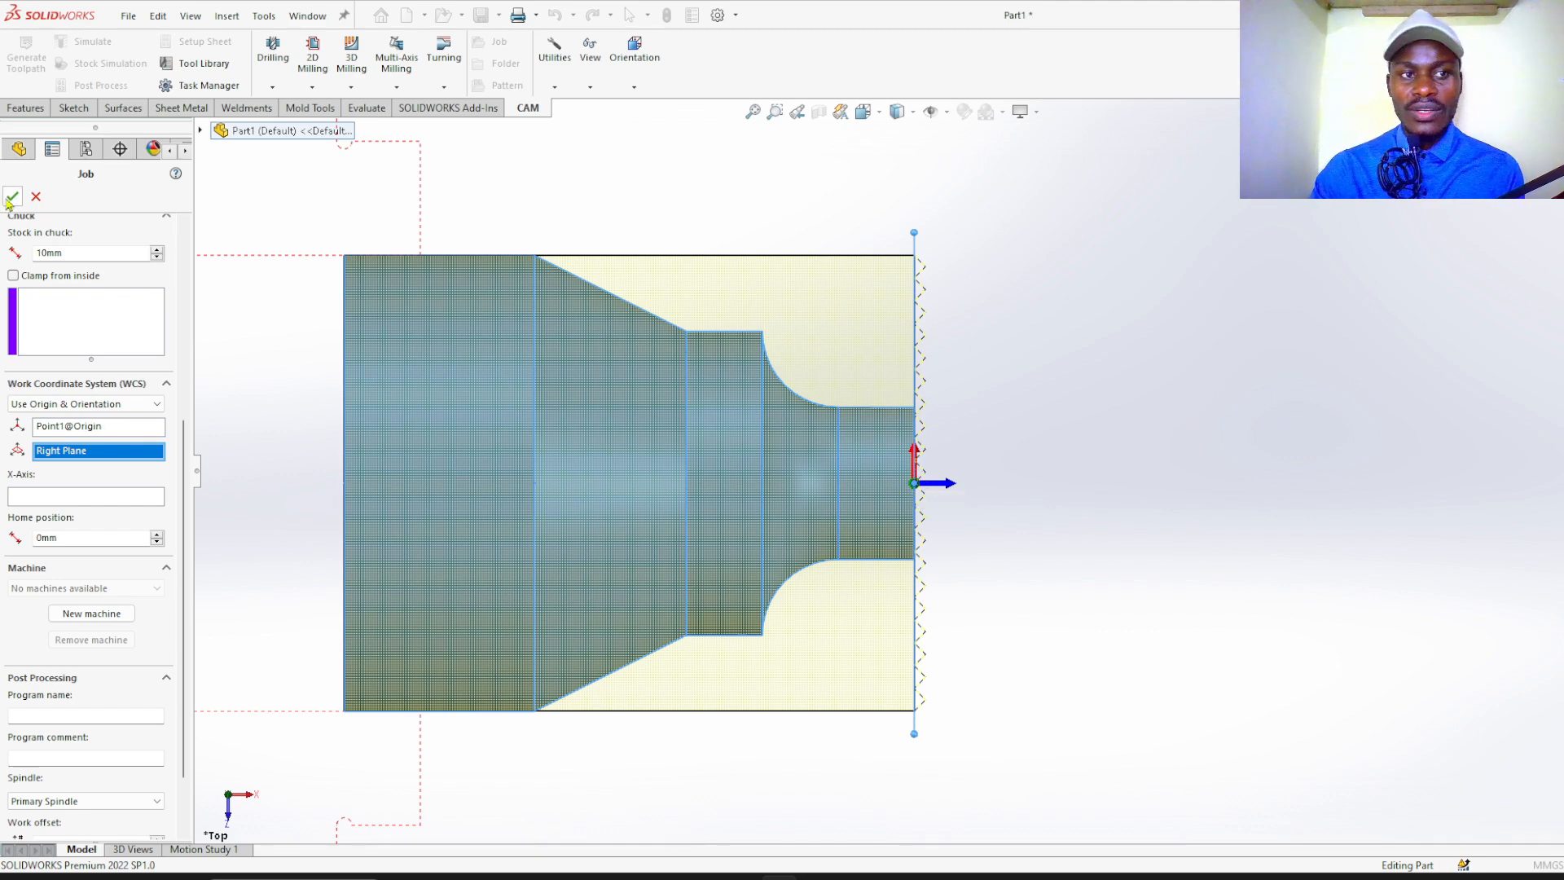
- Accept the Job and start a new Turning Profile operation from the Turning dropdown
click(36, 197)
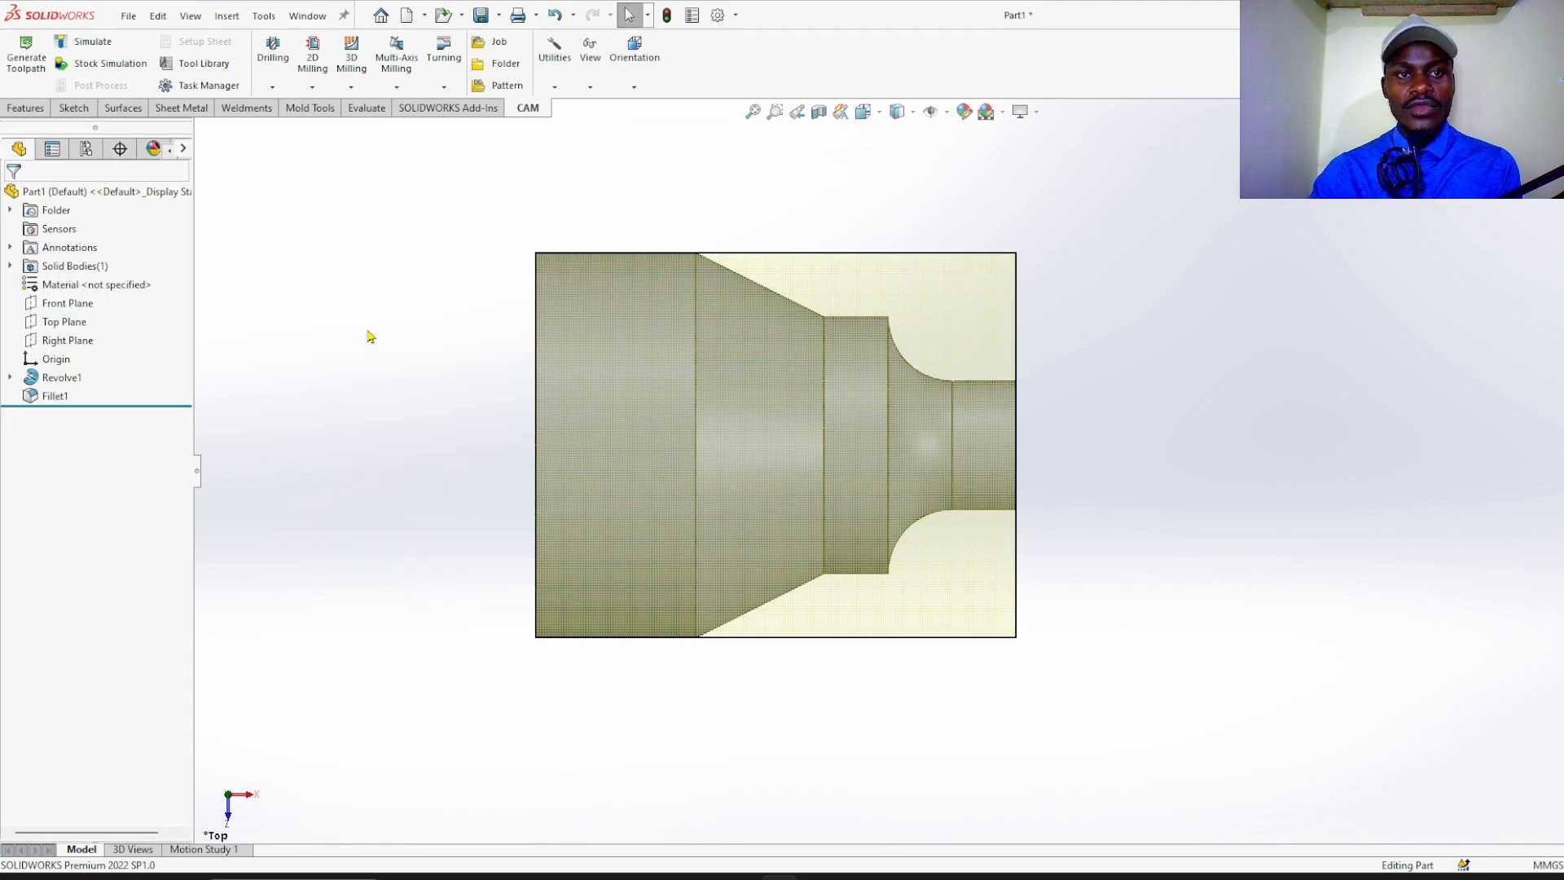
mouse_move(443, 57)
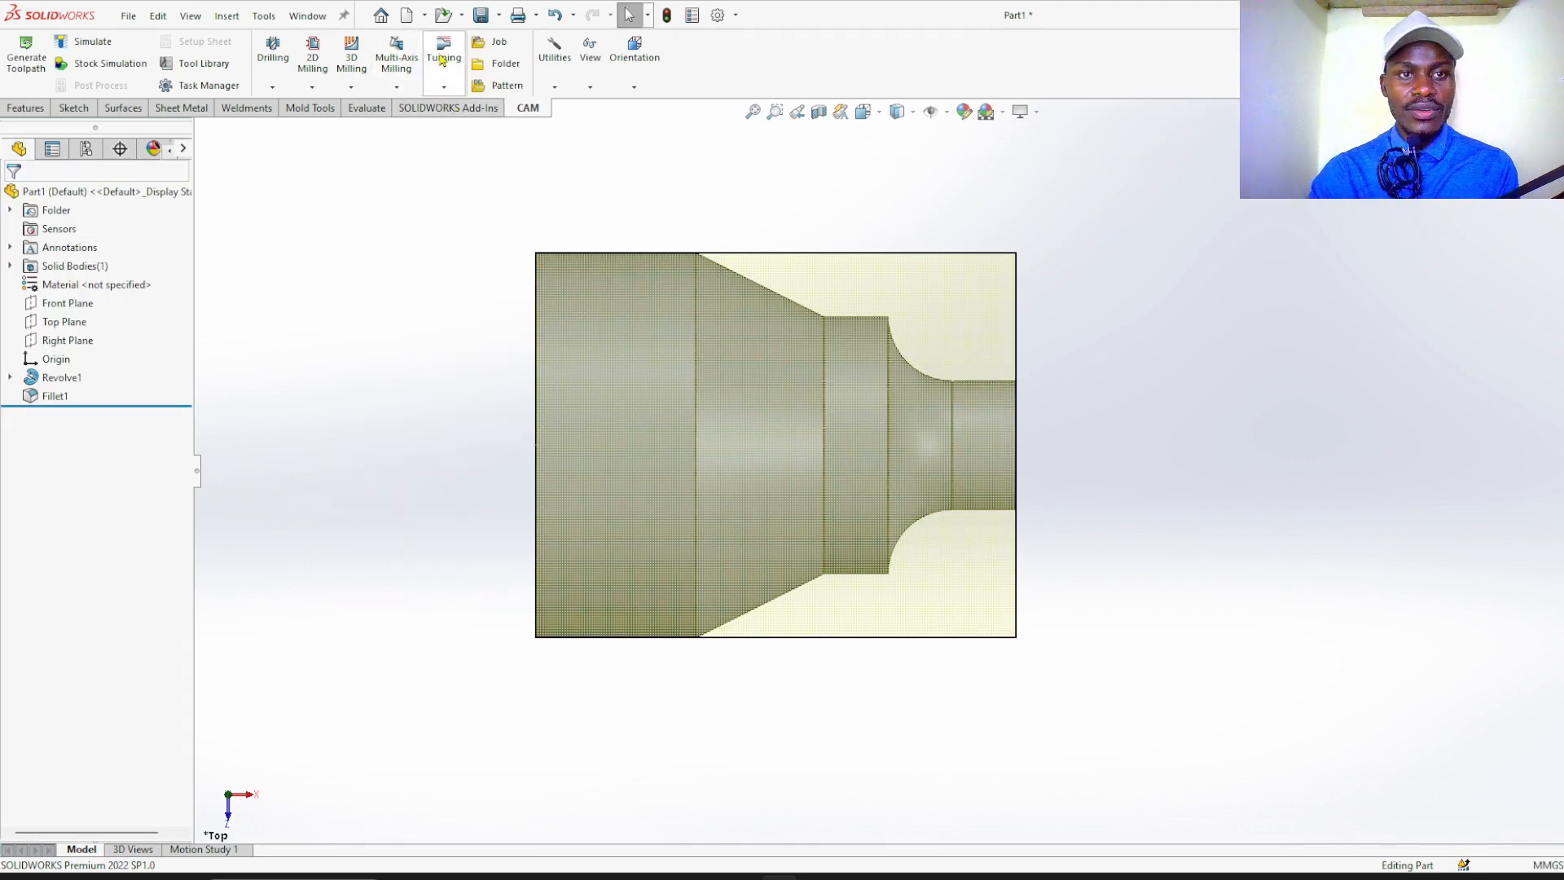
click(443, 57)
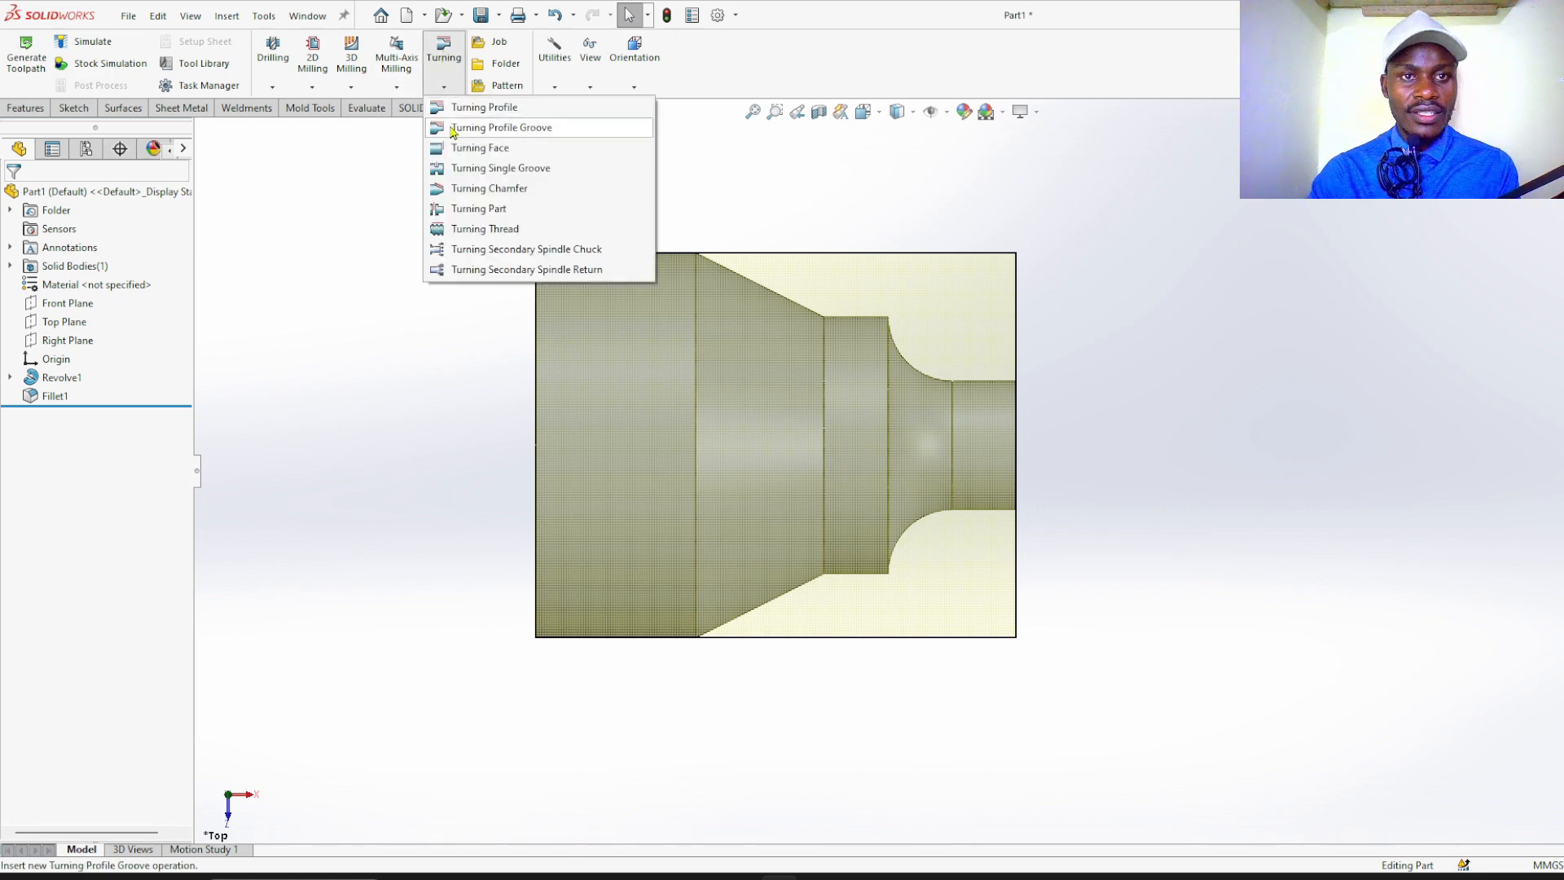
mouse_move(486, 107)
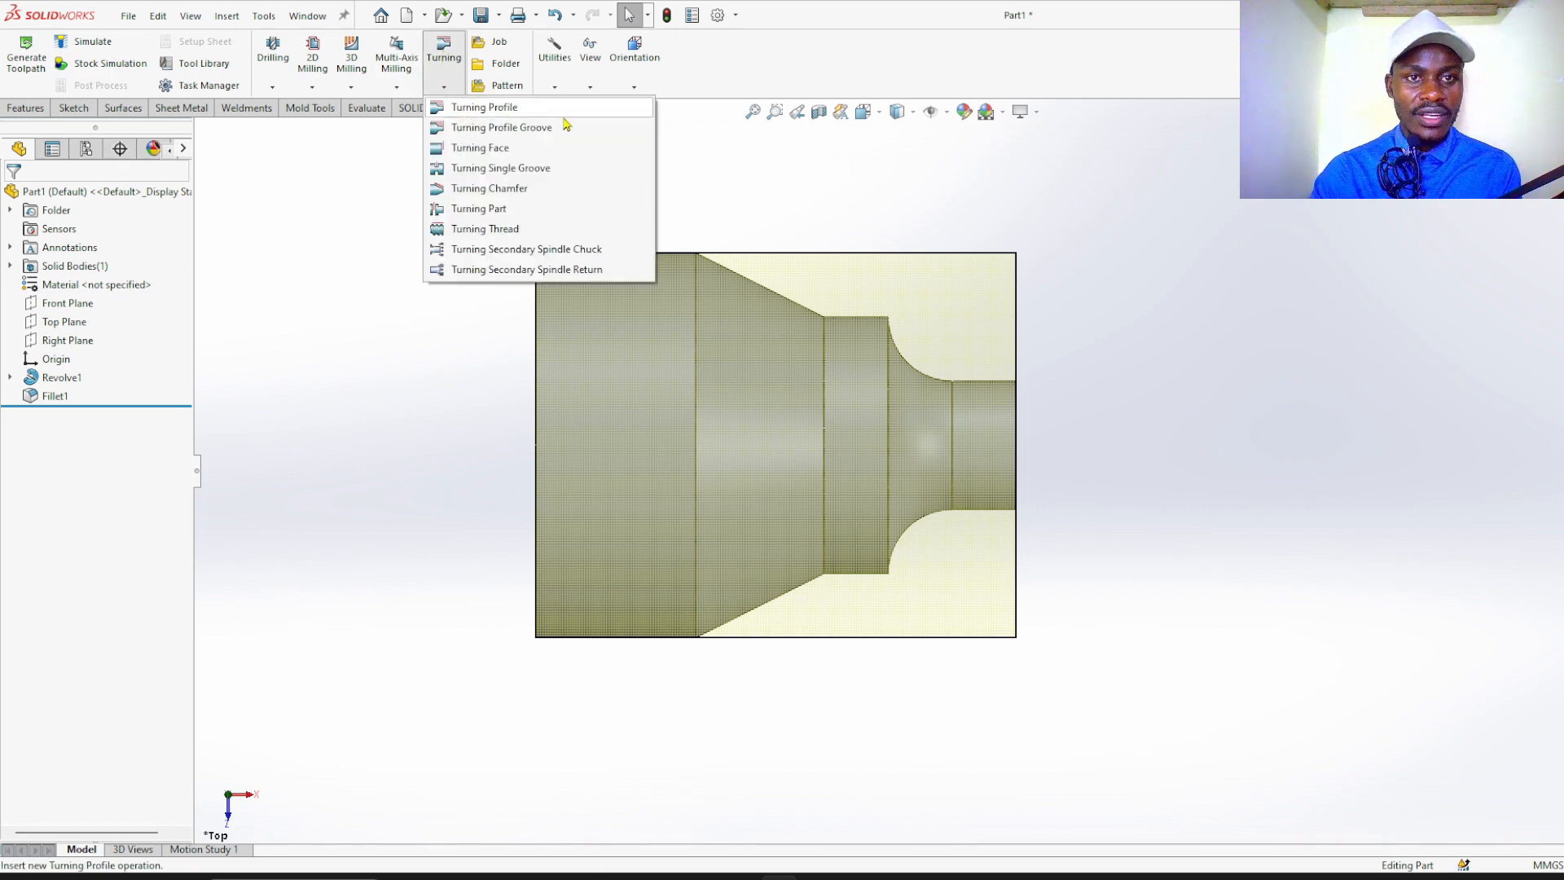
click(486, 108)
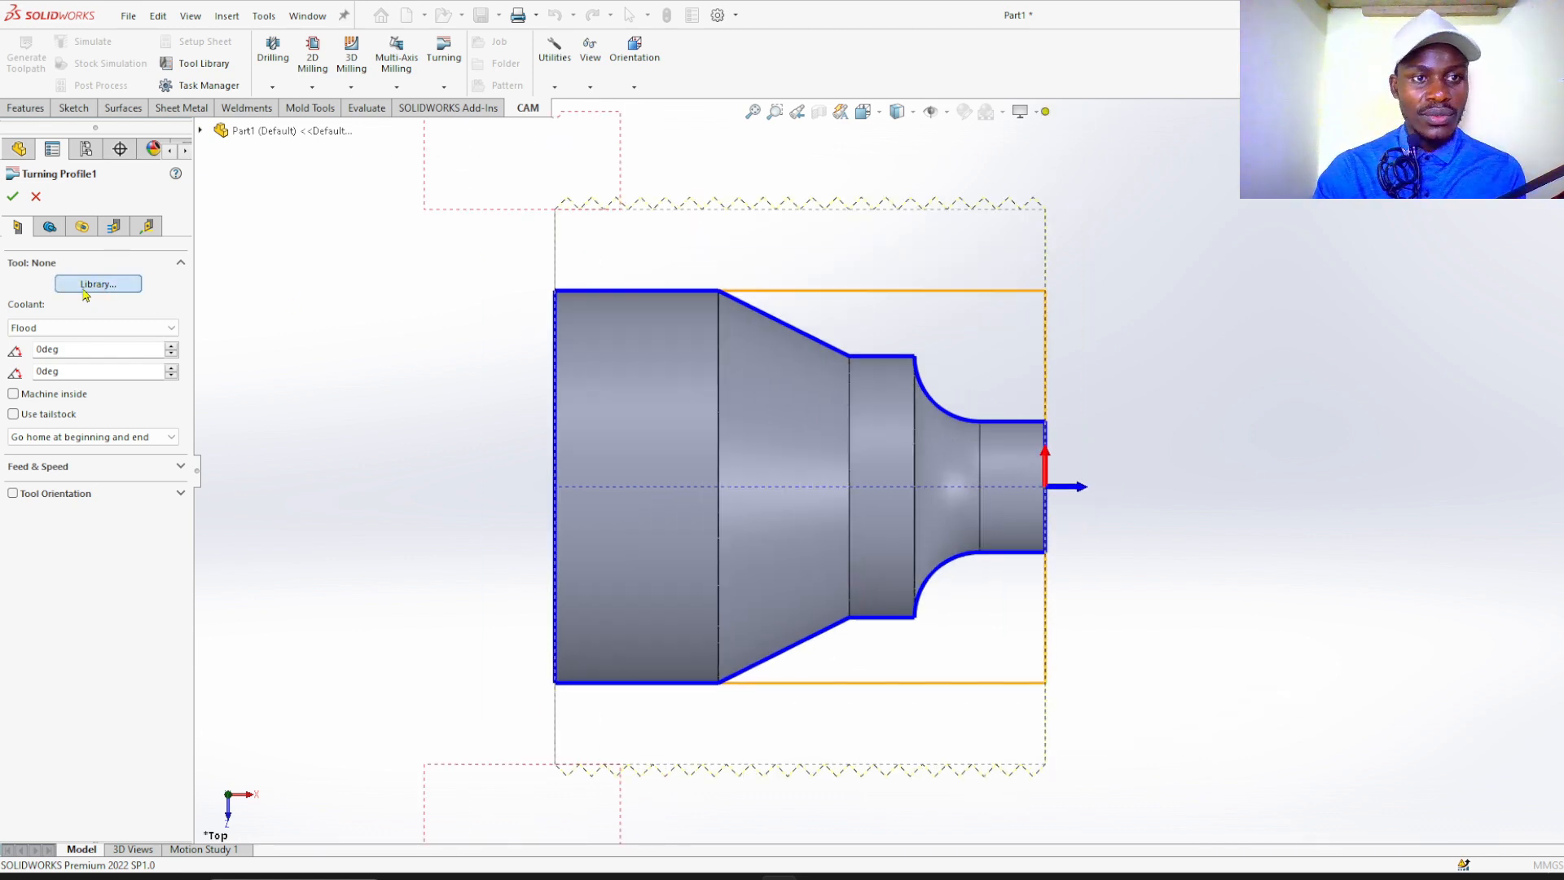
- Create a new turning tool with 3000 rpm, constant surface speed and 62 mm stock diameter, and save it
click(98, 284)
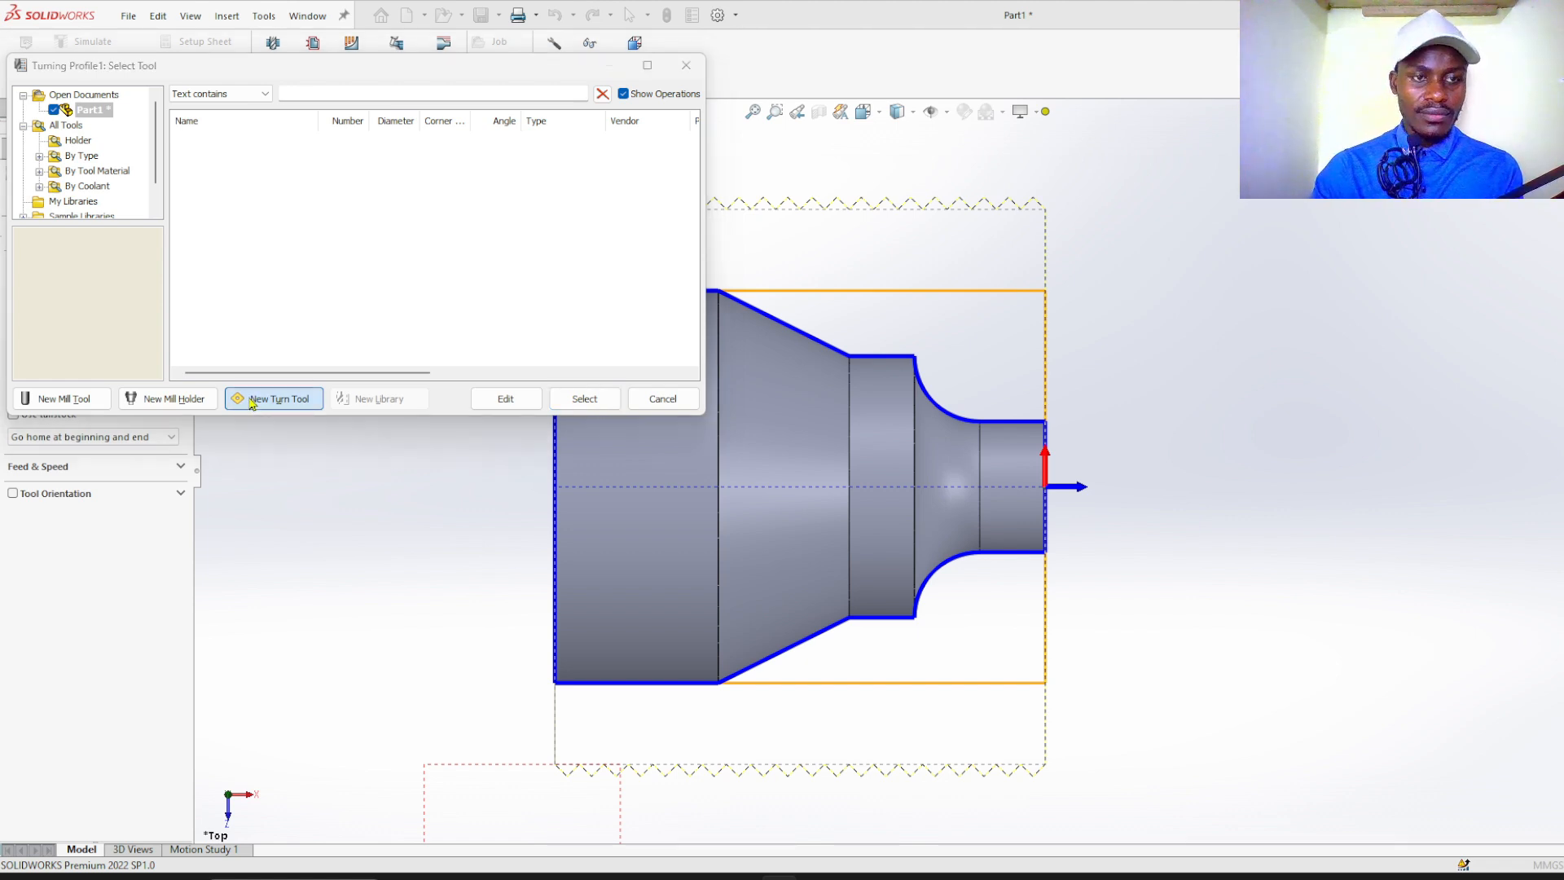
click(274, 397)
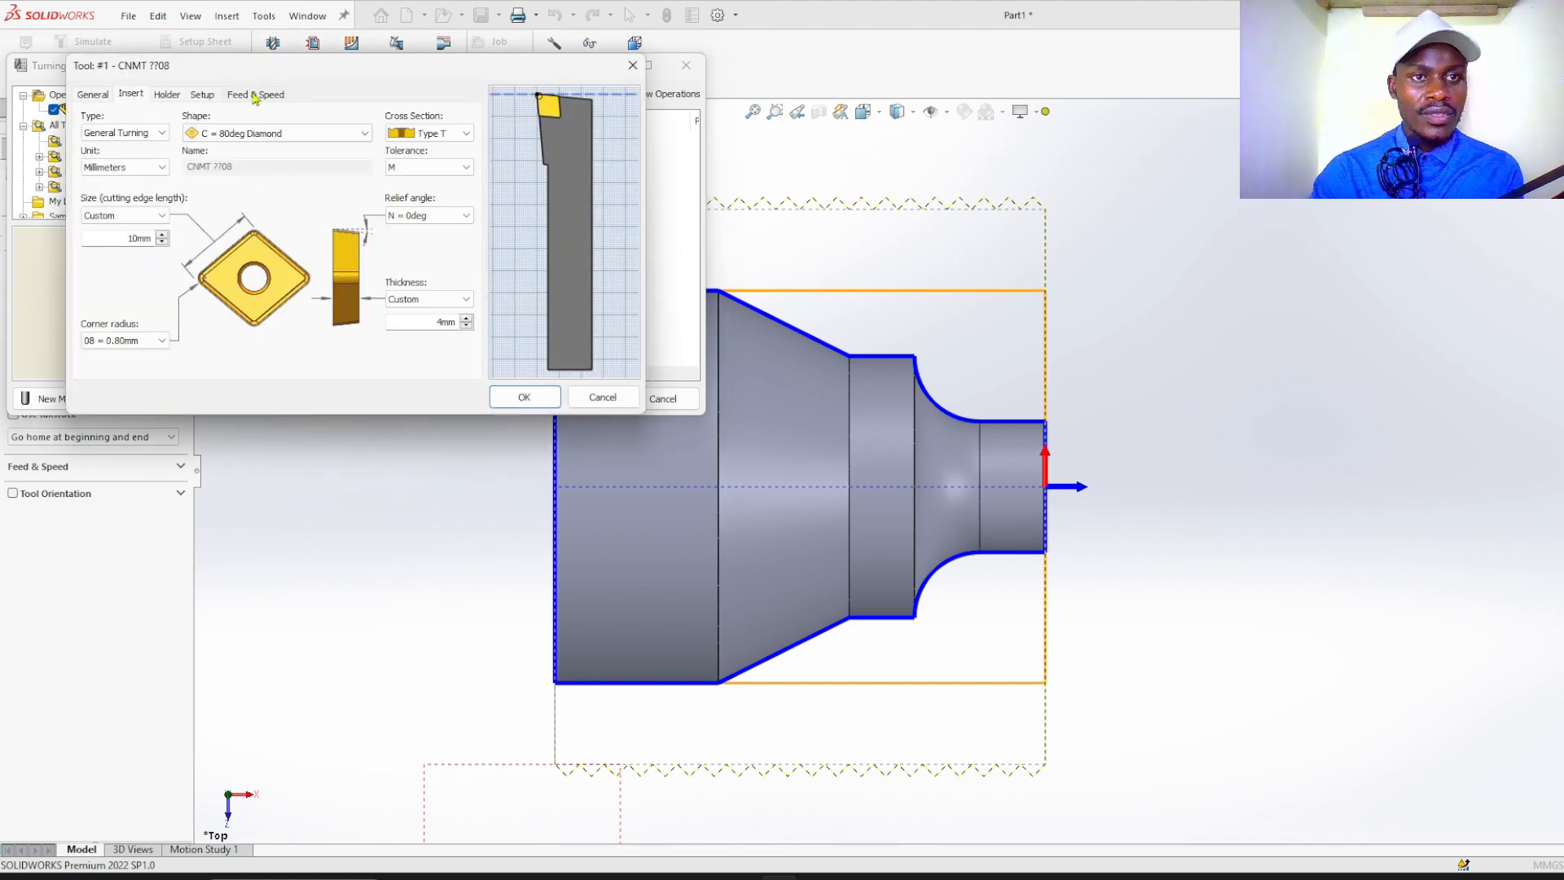
click(256, 94)
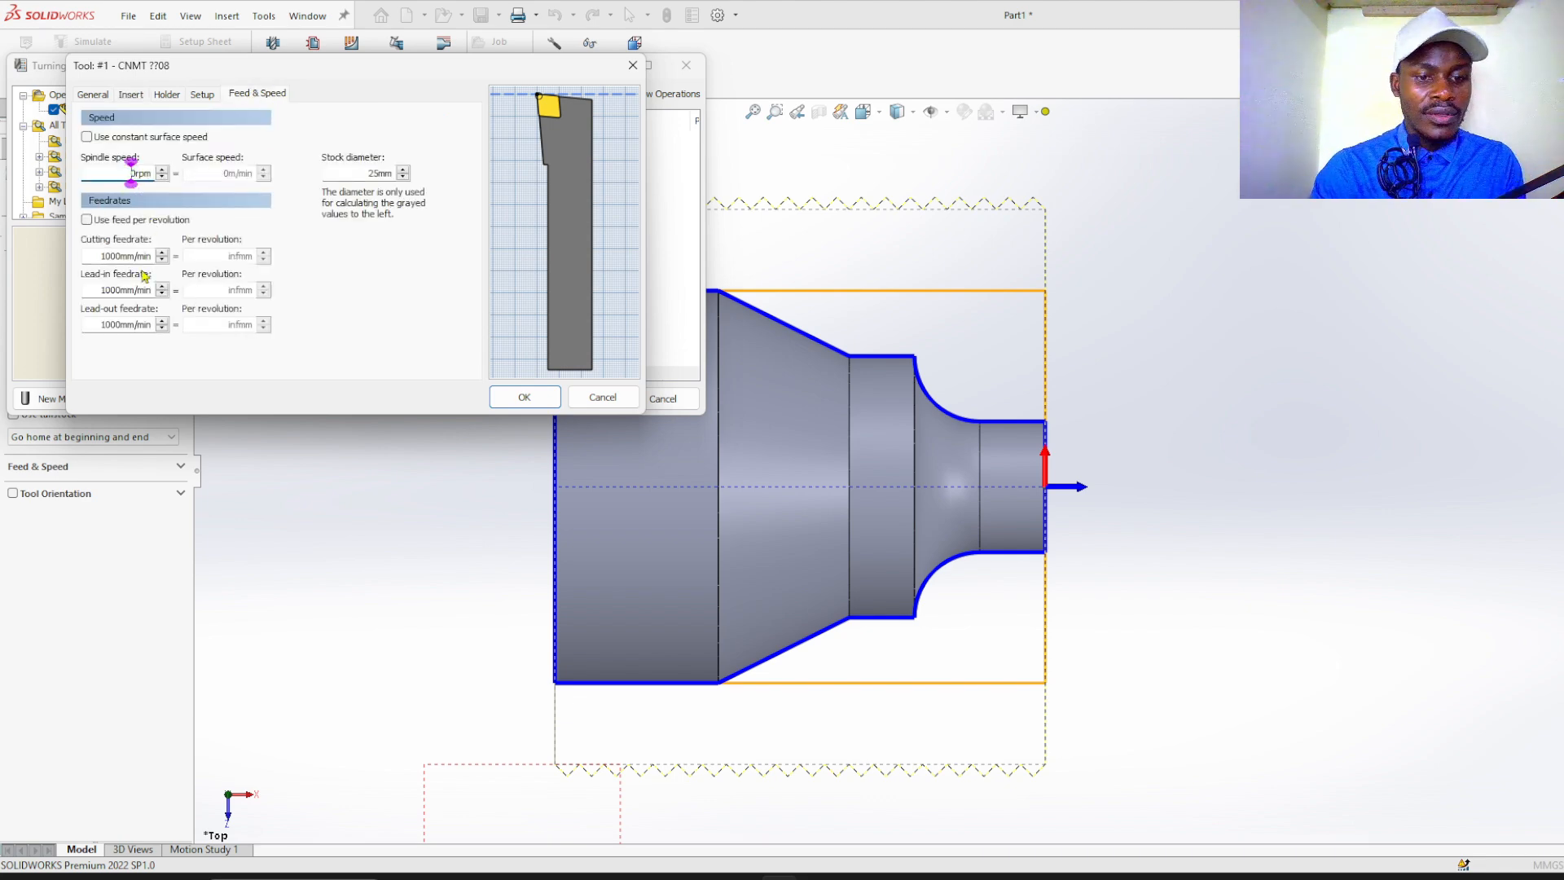
text(3000)
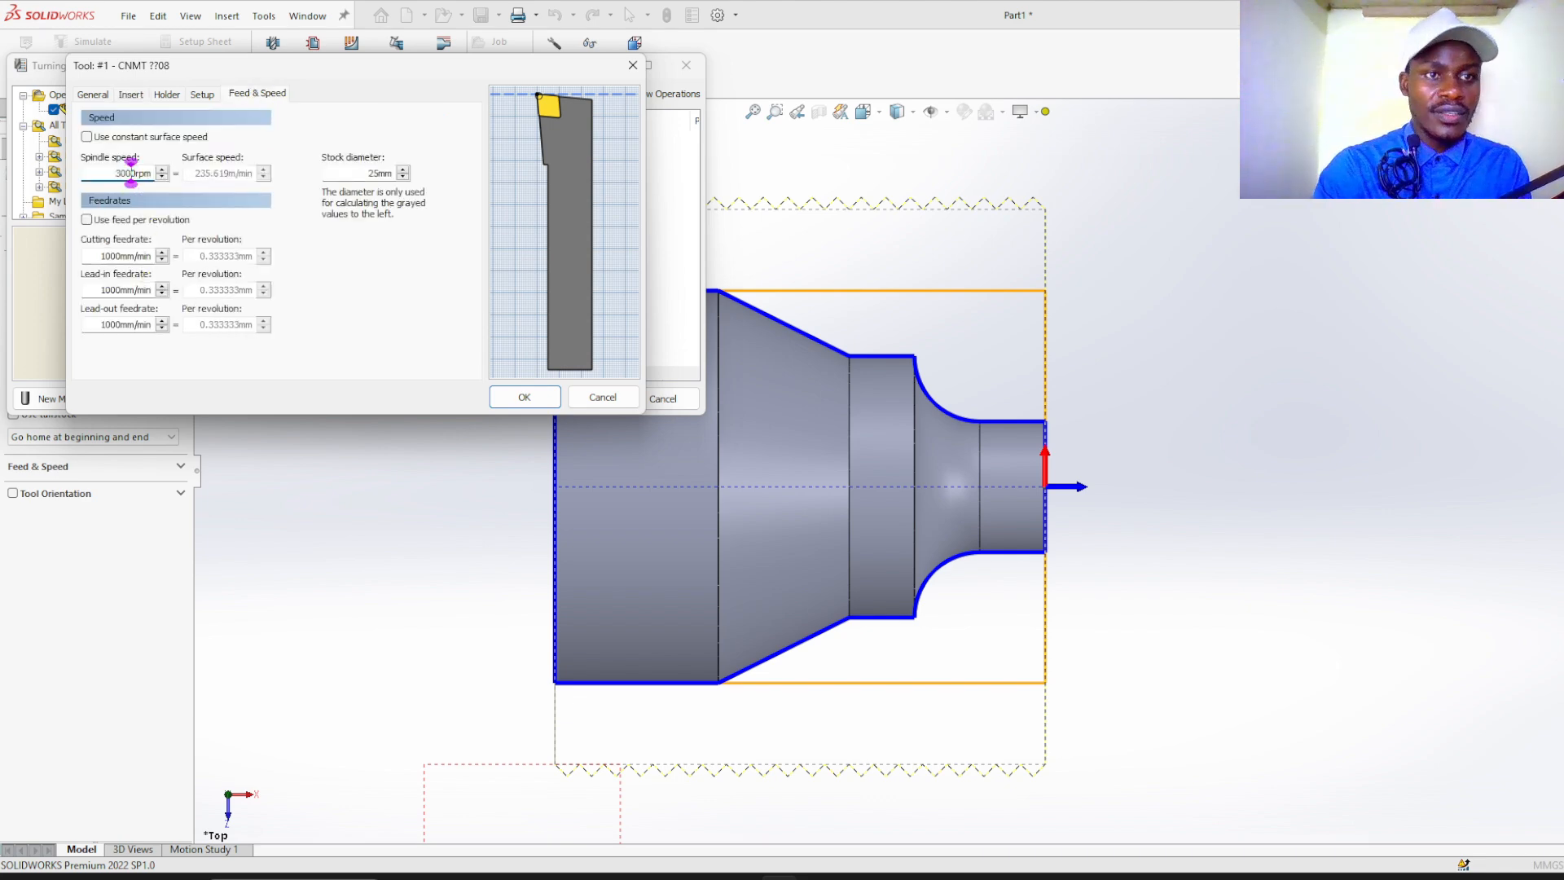
mouse_move(88, 137)
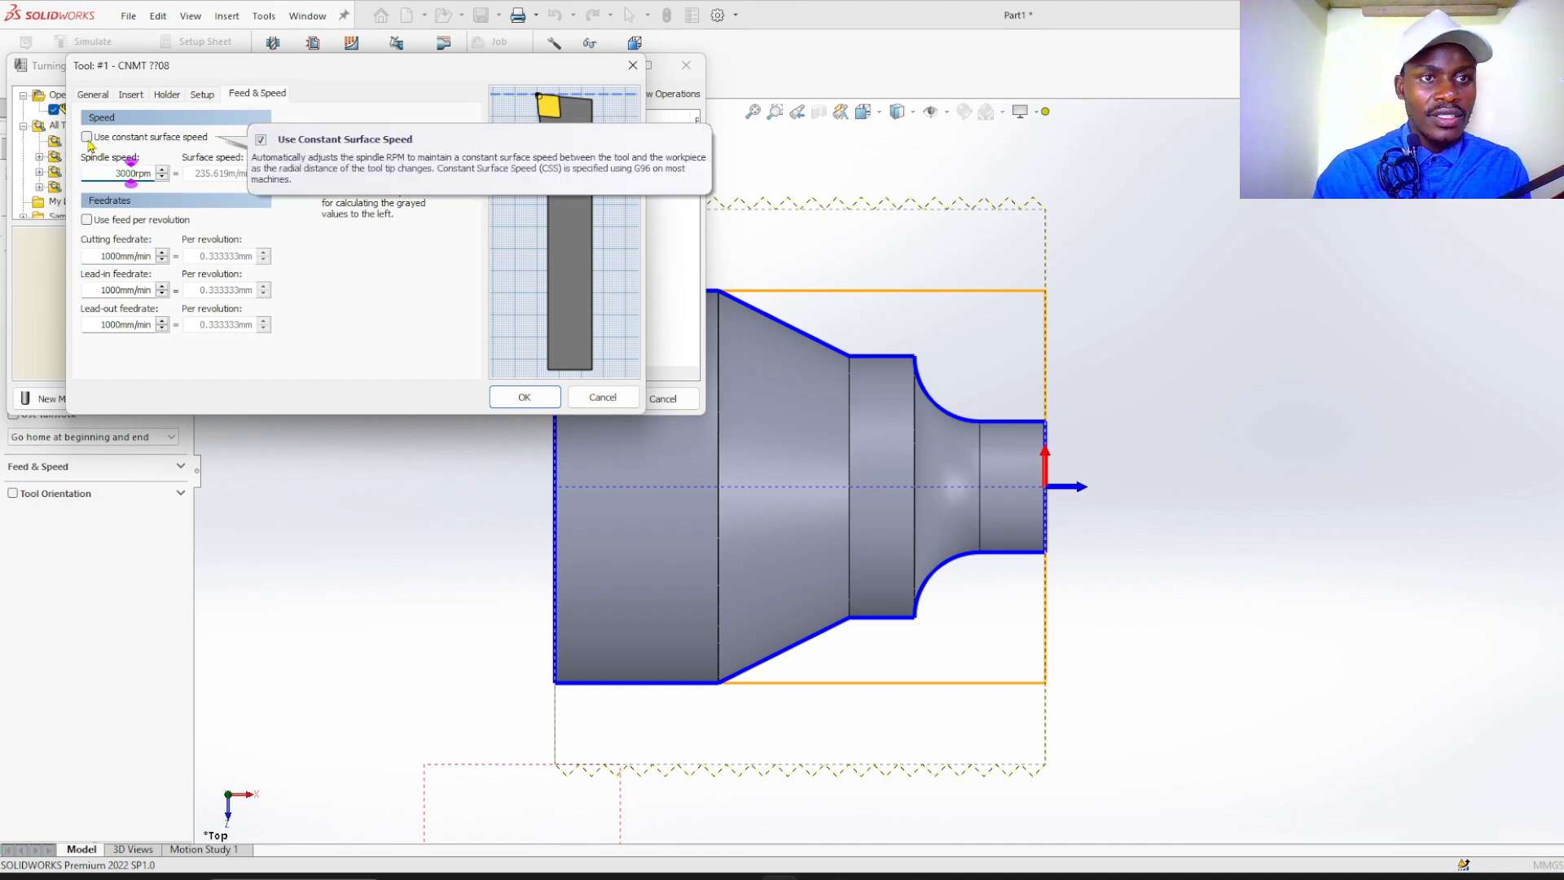
click(86, 137)
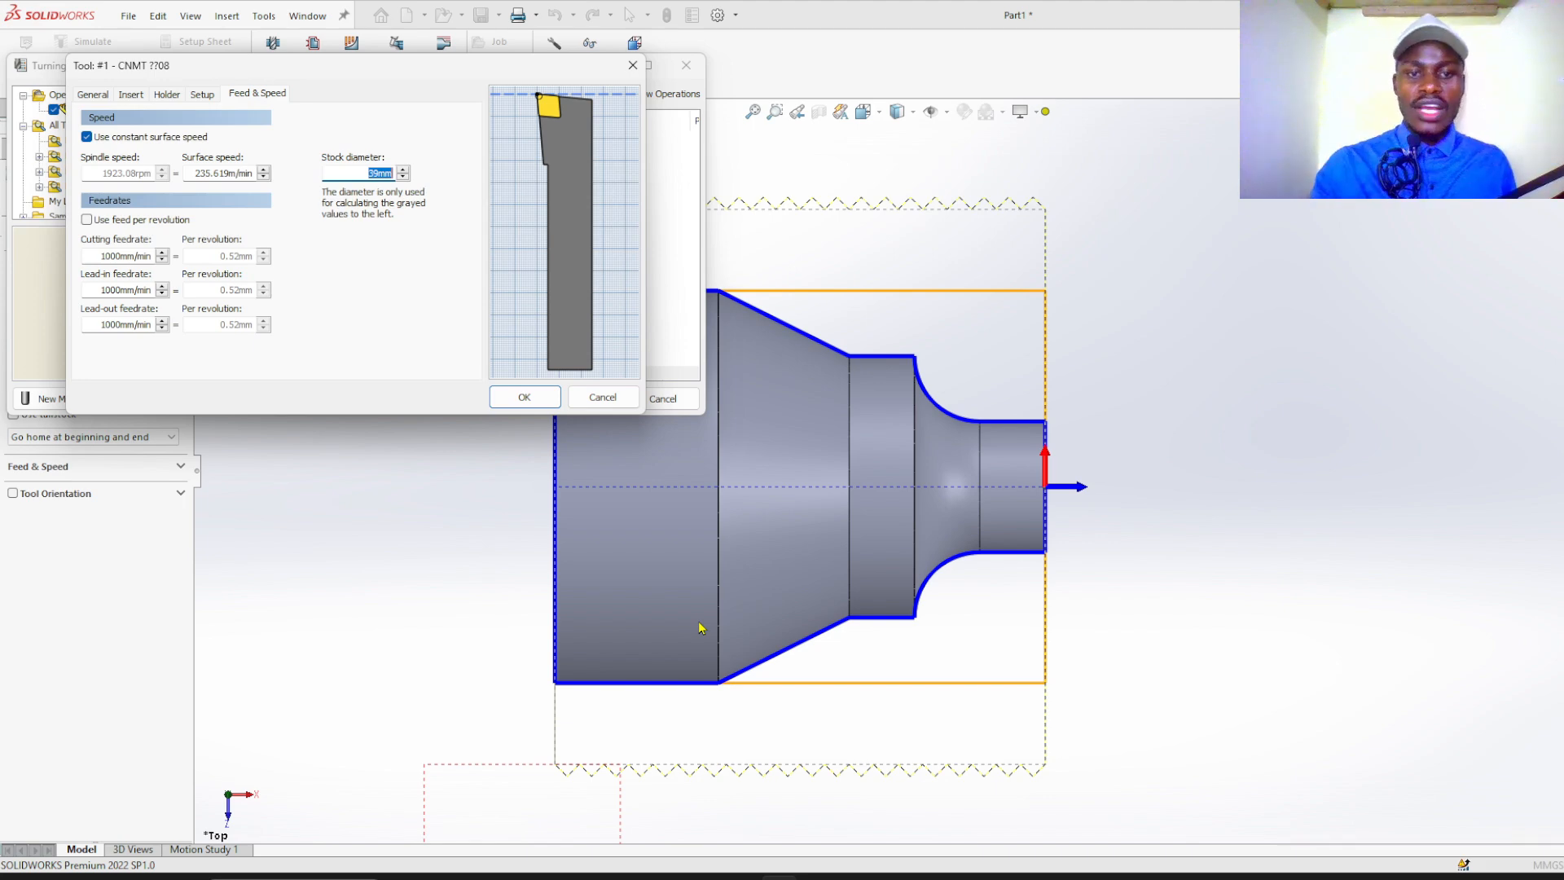
mouse_move(683, 518)
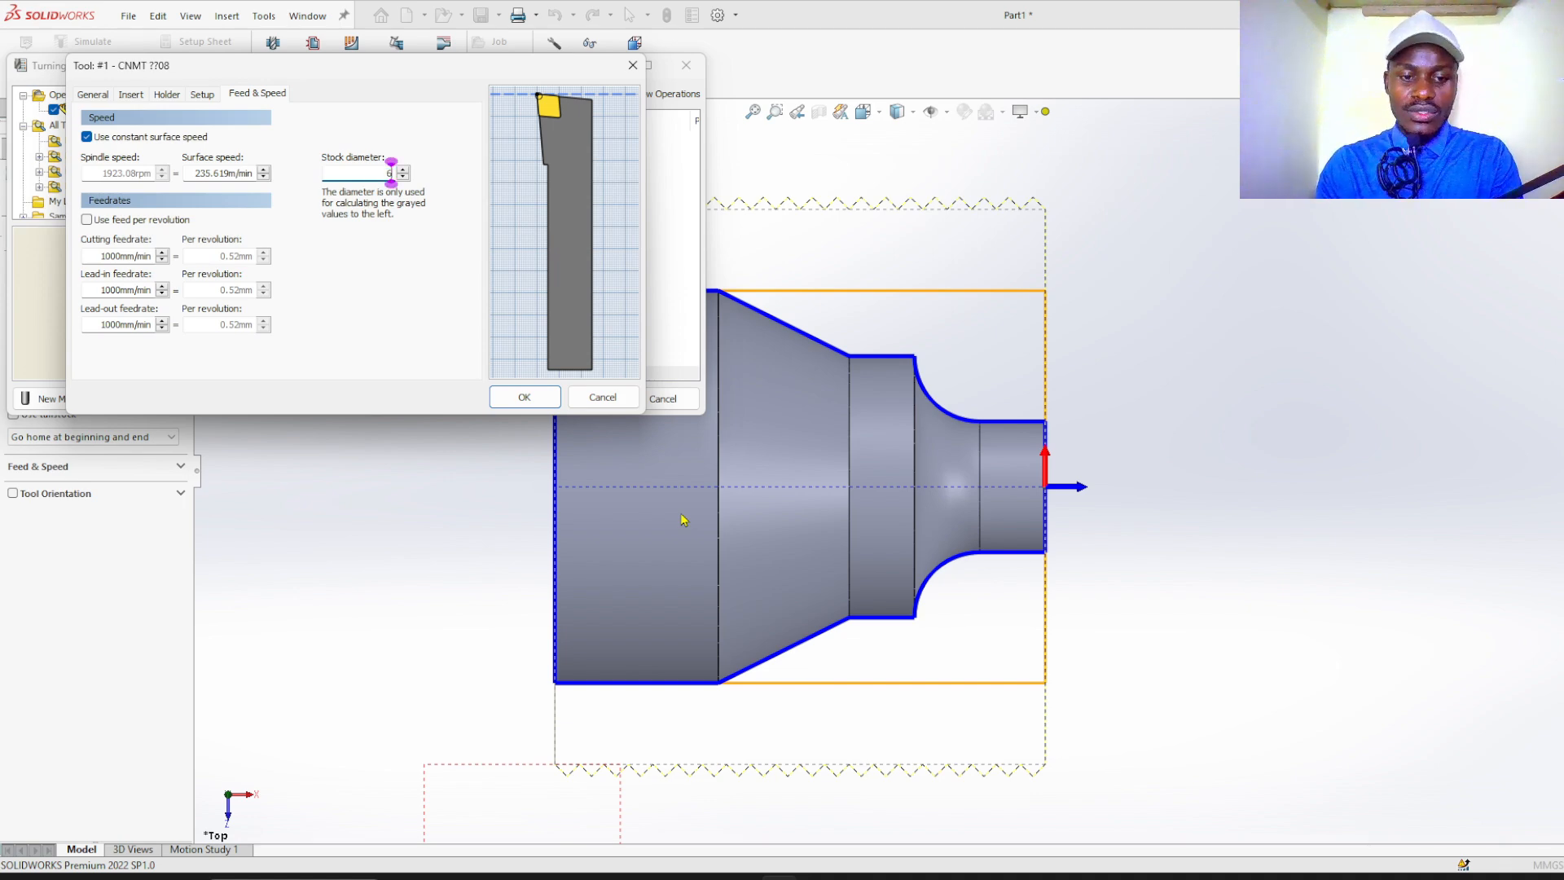
text(62)
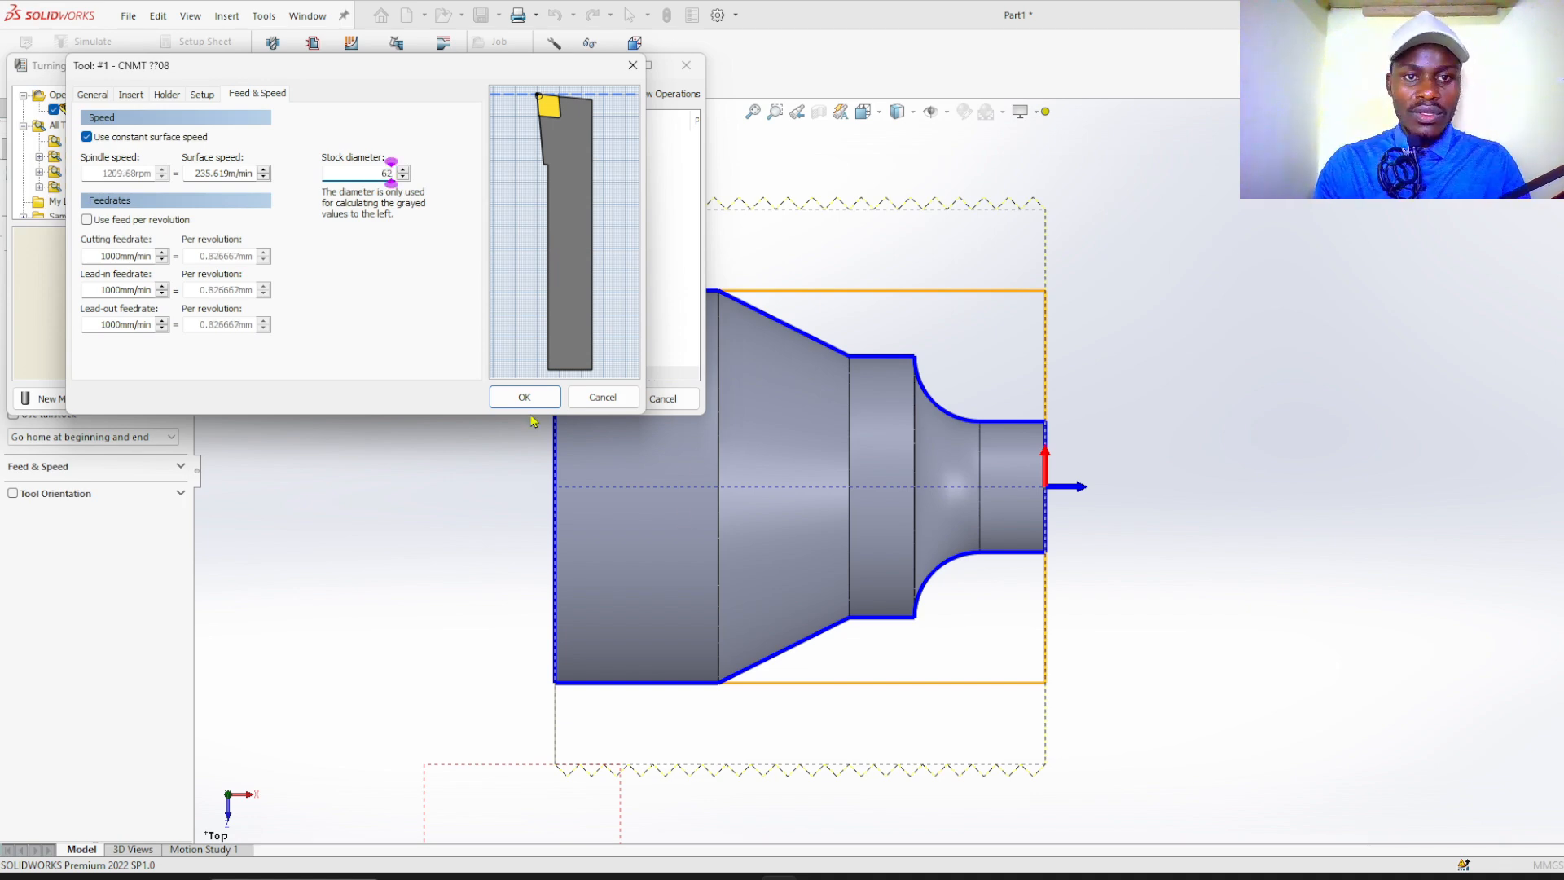
click(523, 397)
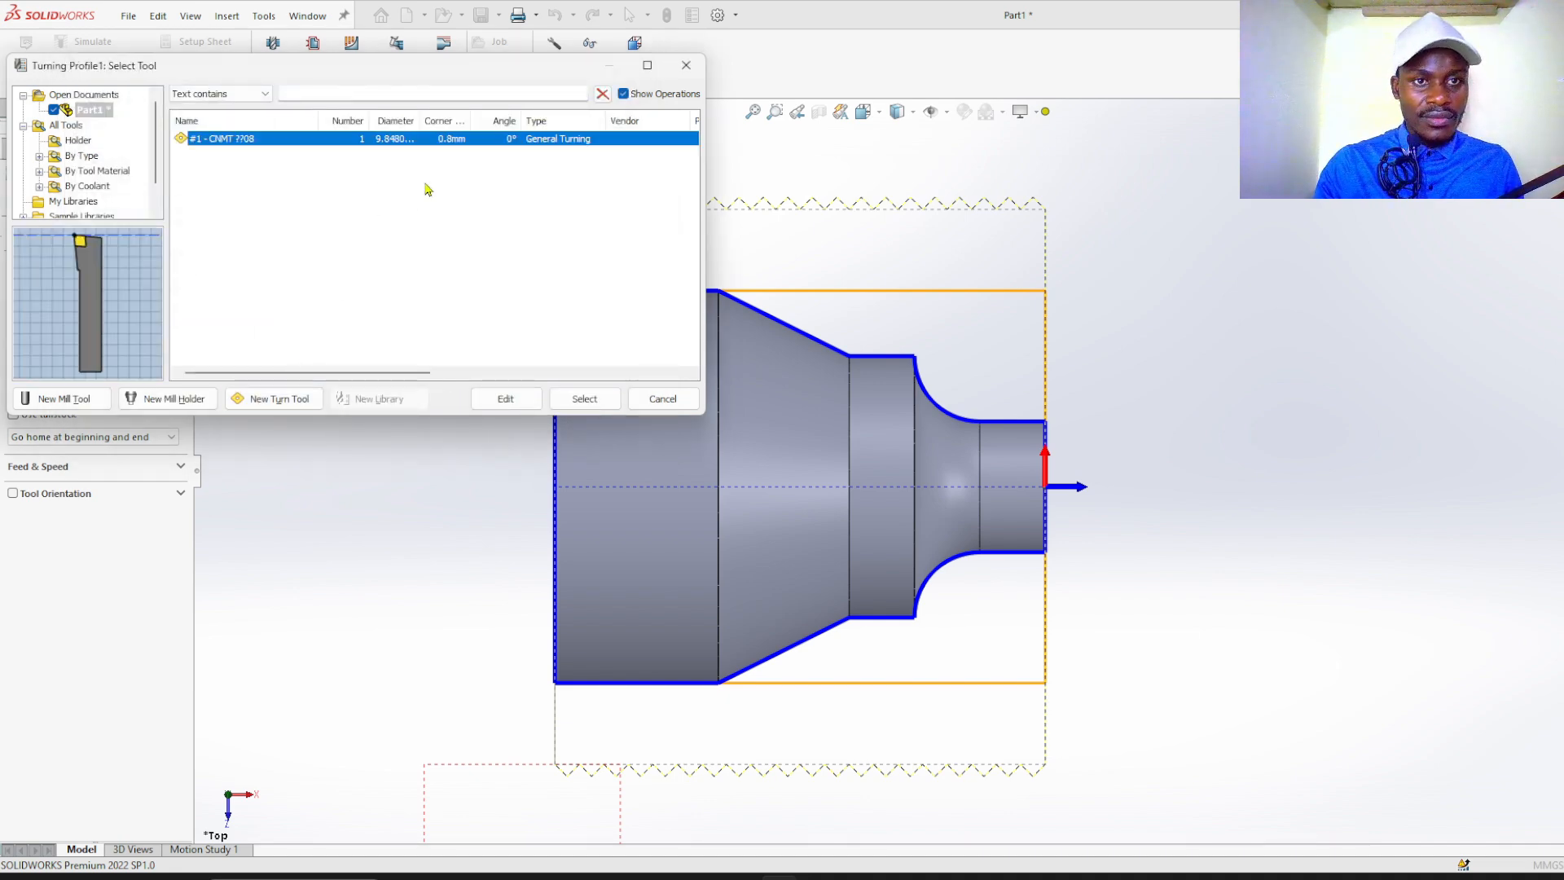
mouse_move(585, 476)
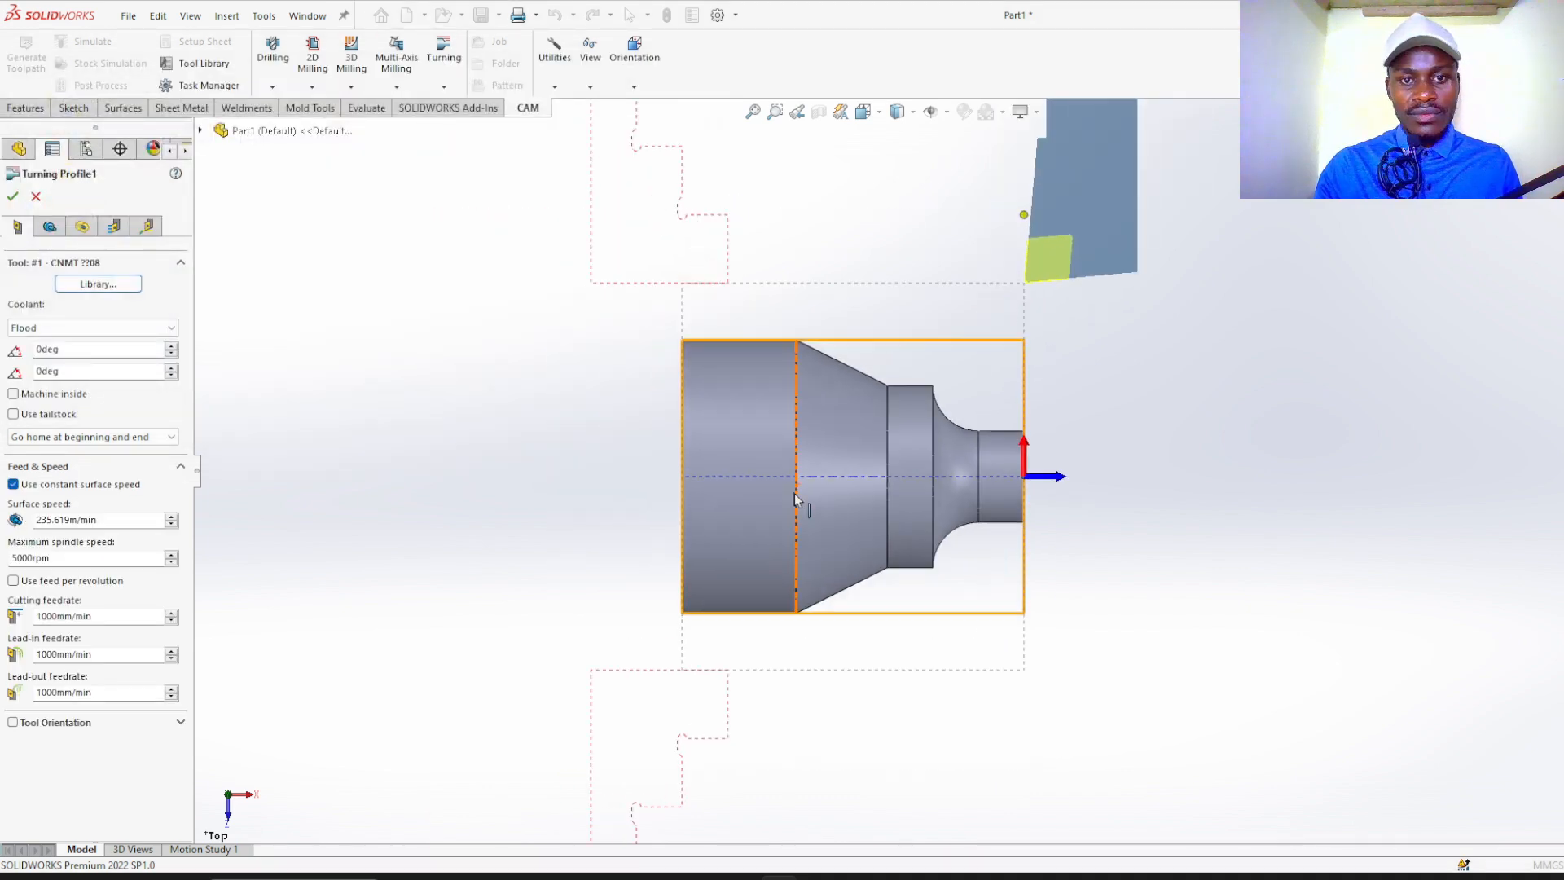
mouse_move(1042, 279)
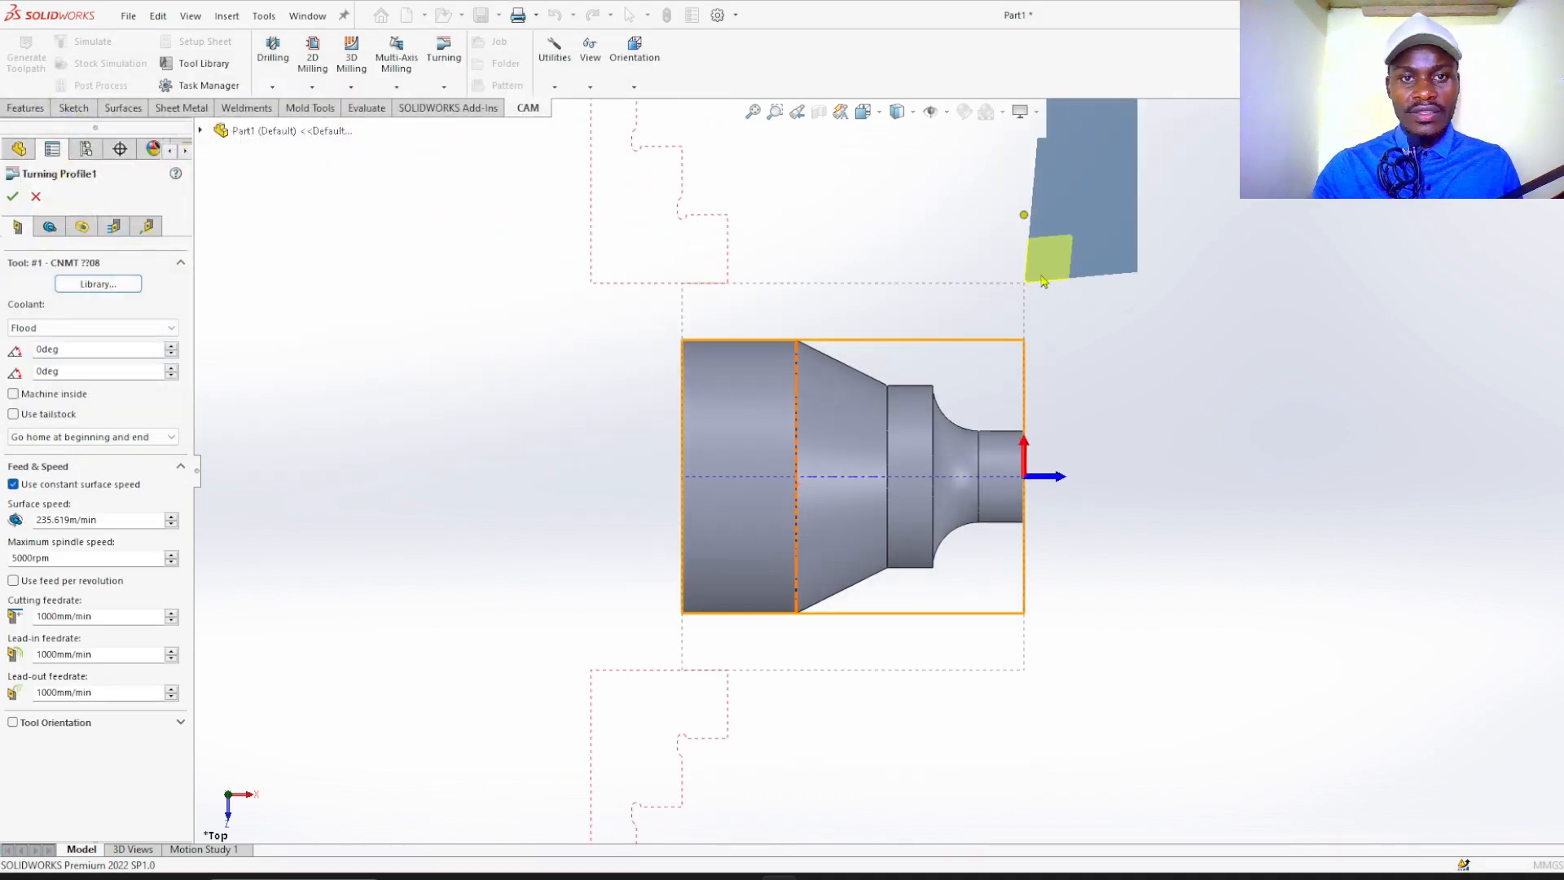
- Machine against the shaft model and raise the clearance height to 10 mm
click(51, 226)
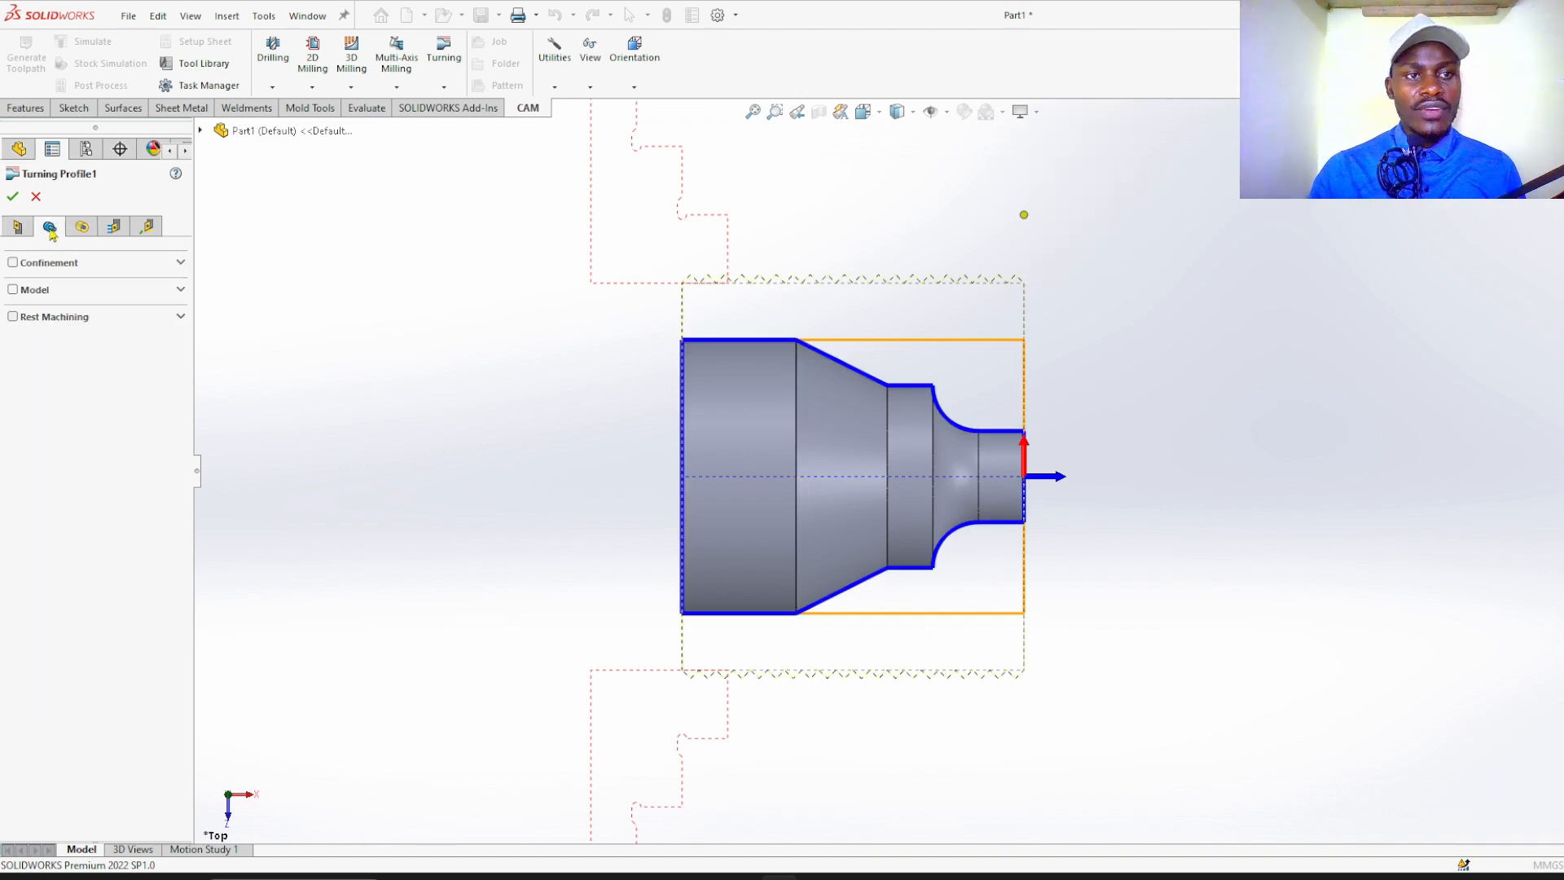
click(34, 290)
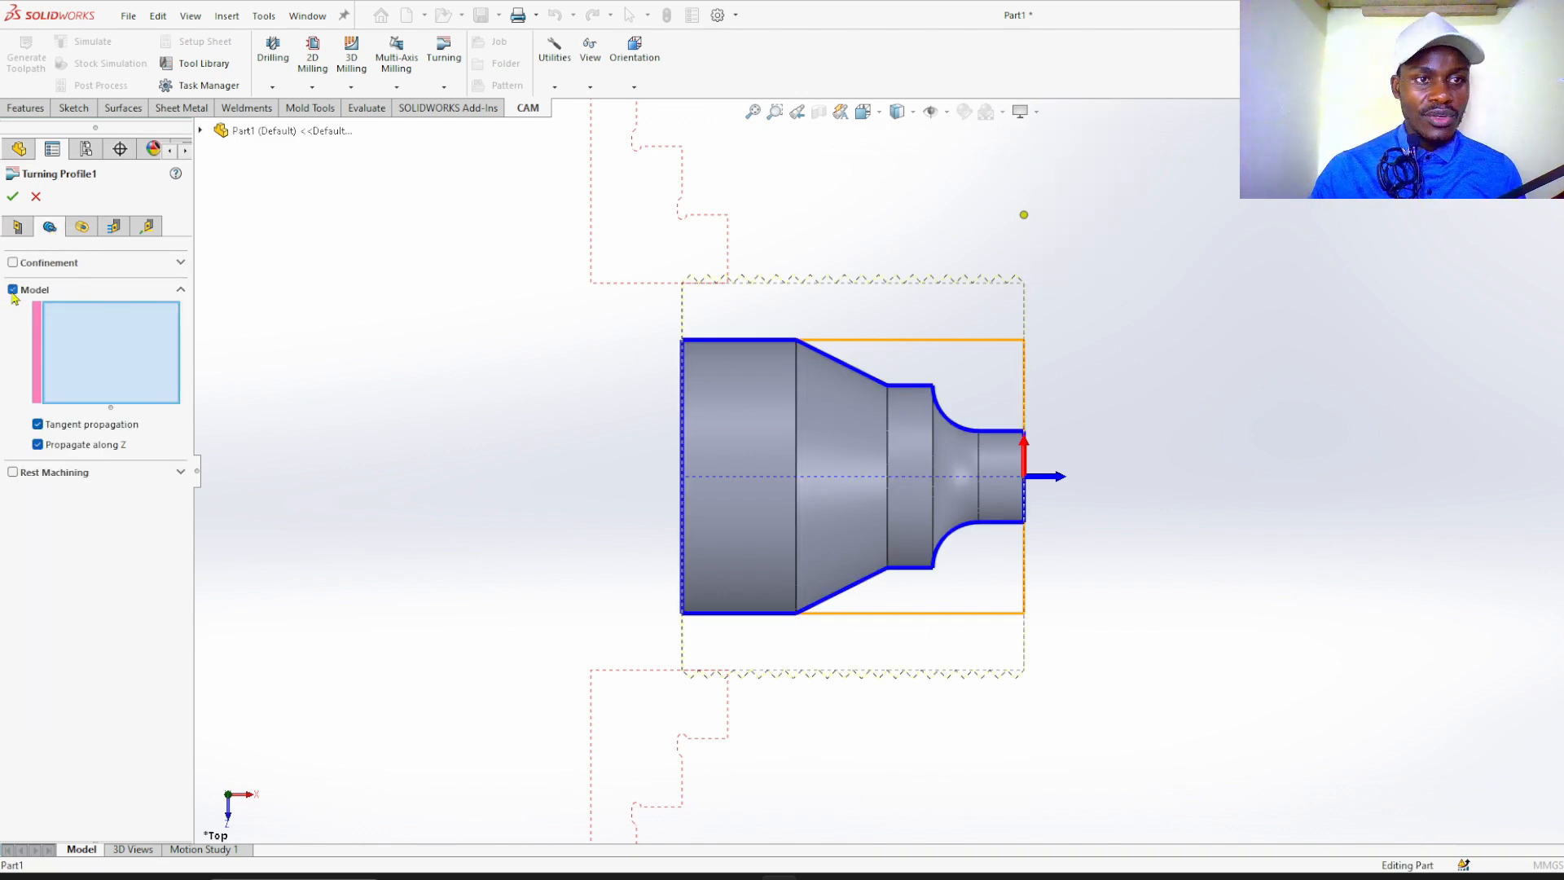
click(82, 227)
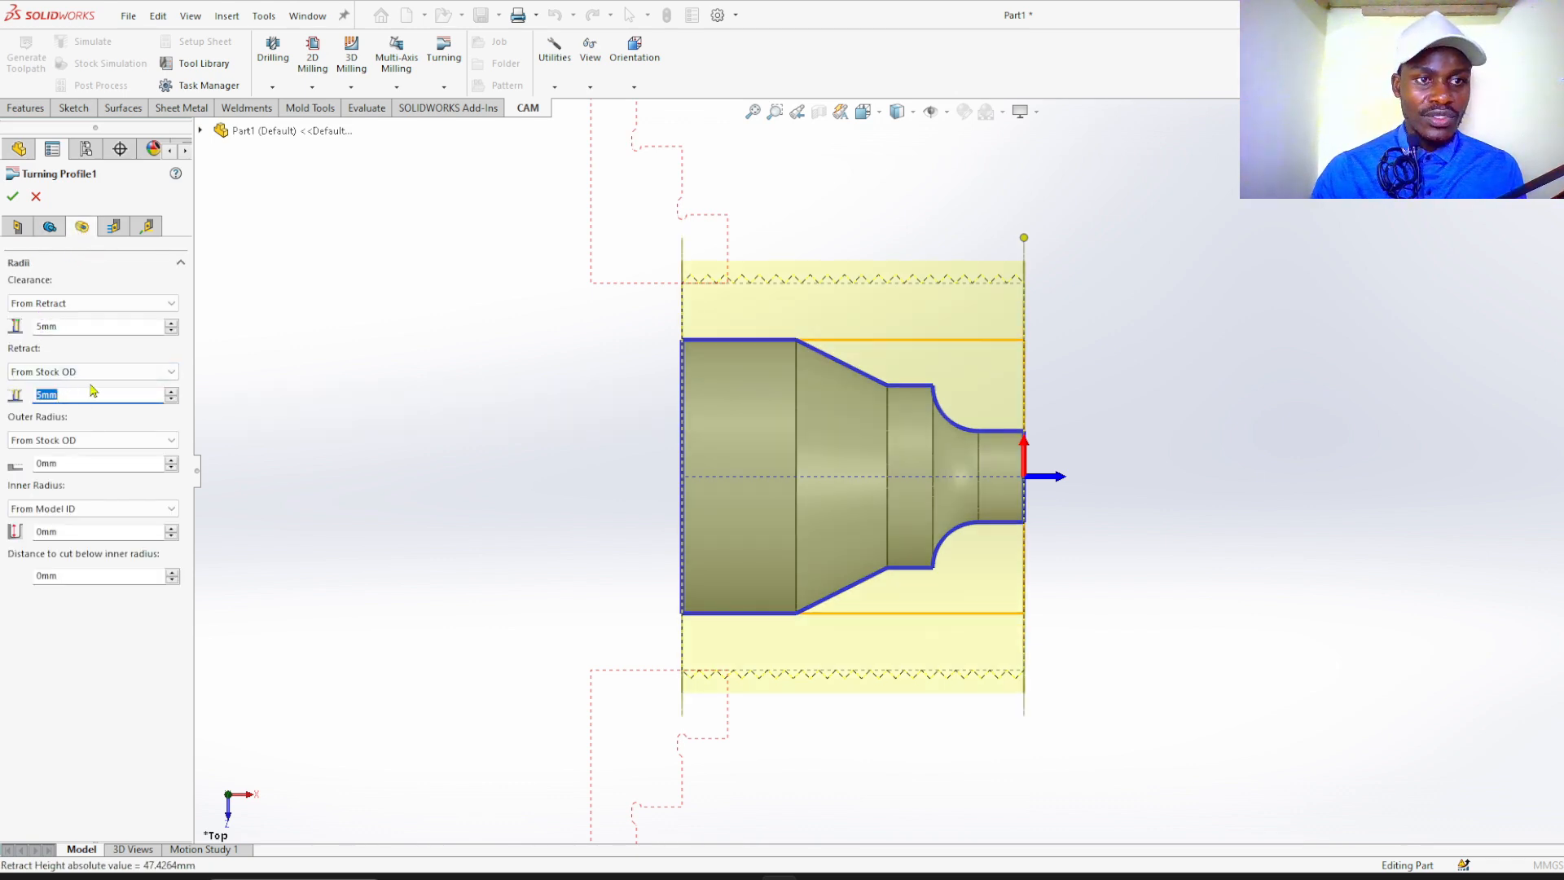
mouse_move(94, 394)
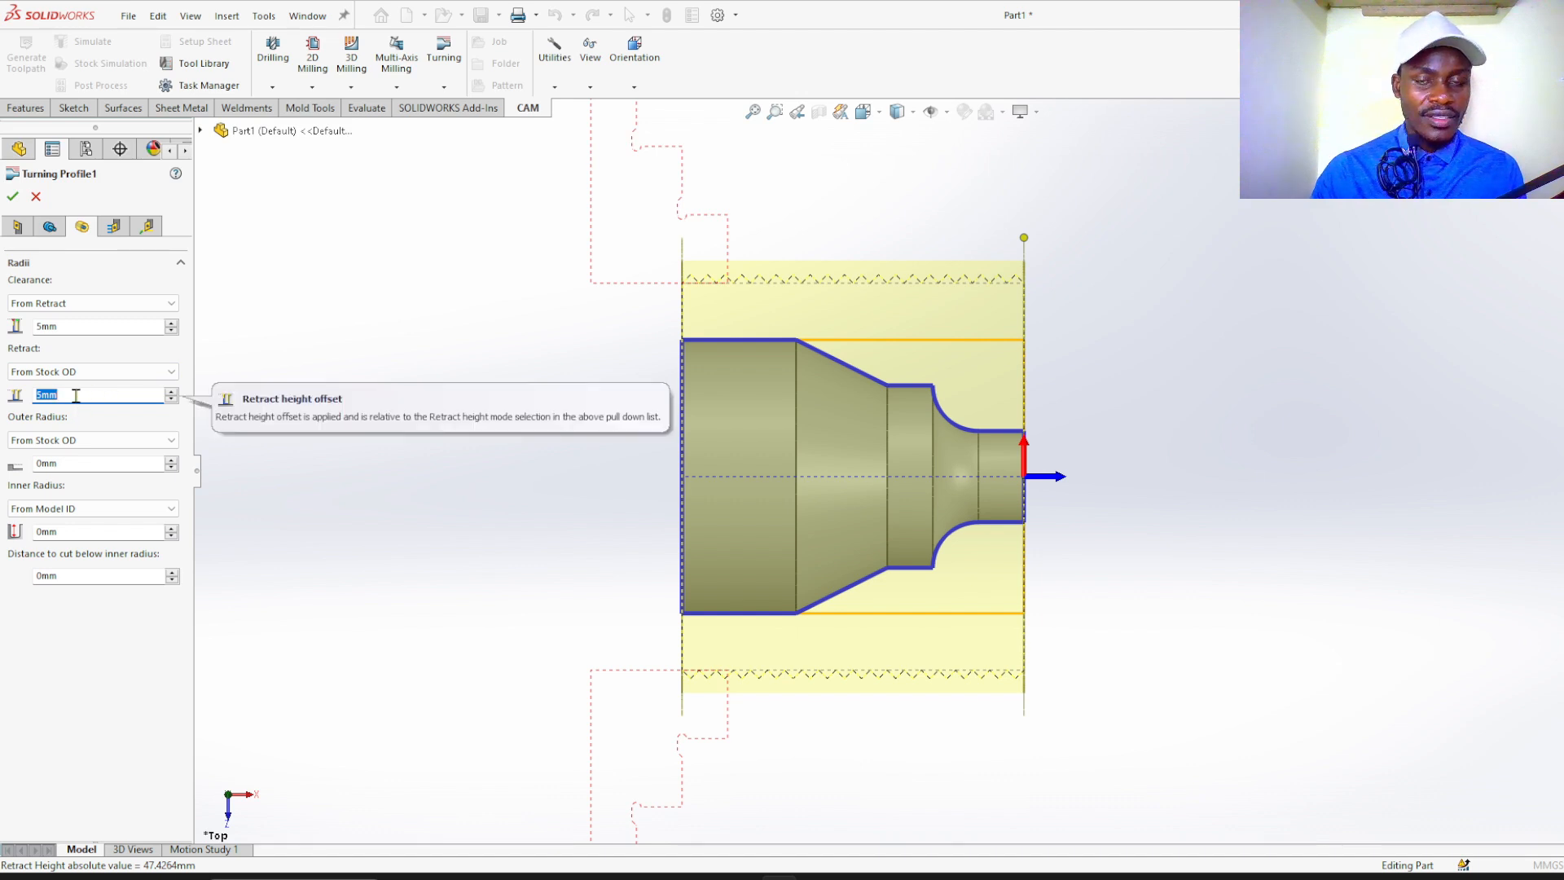
click(94, 326)
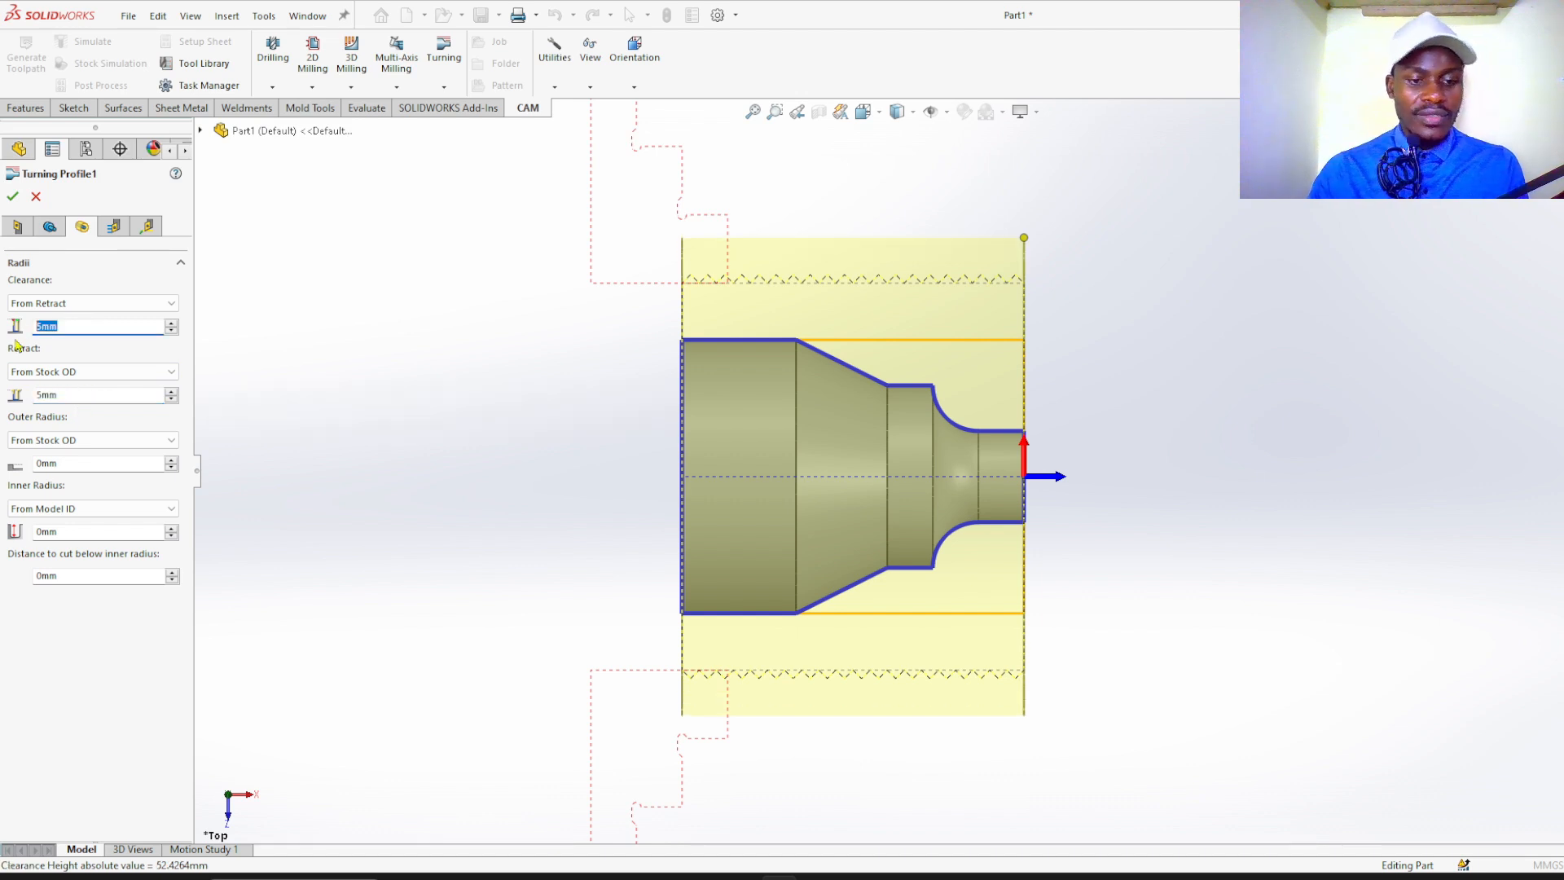
text(10)
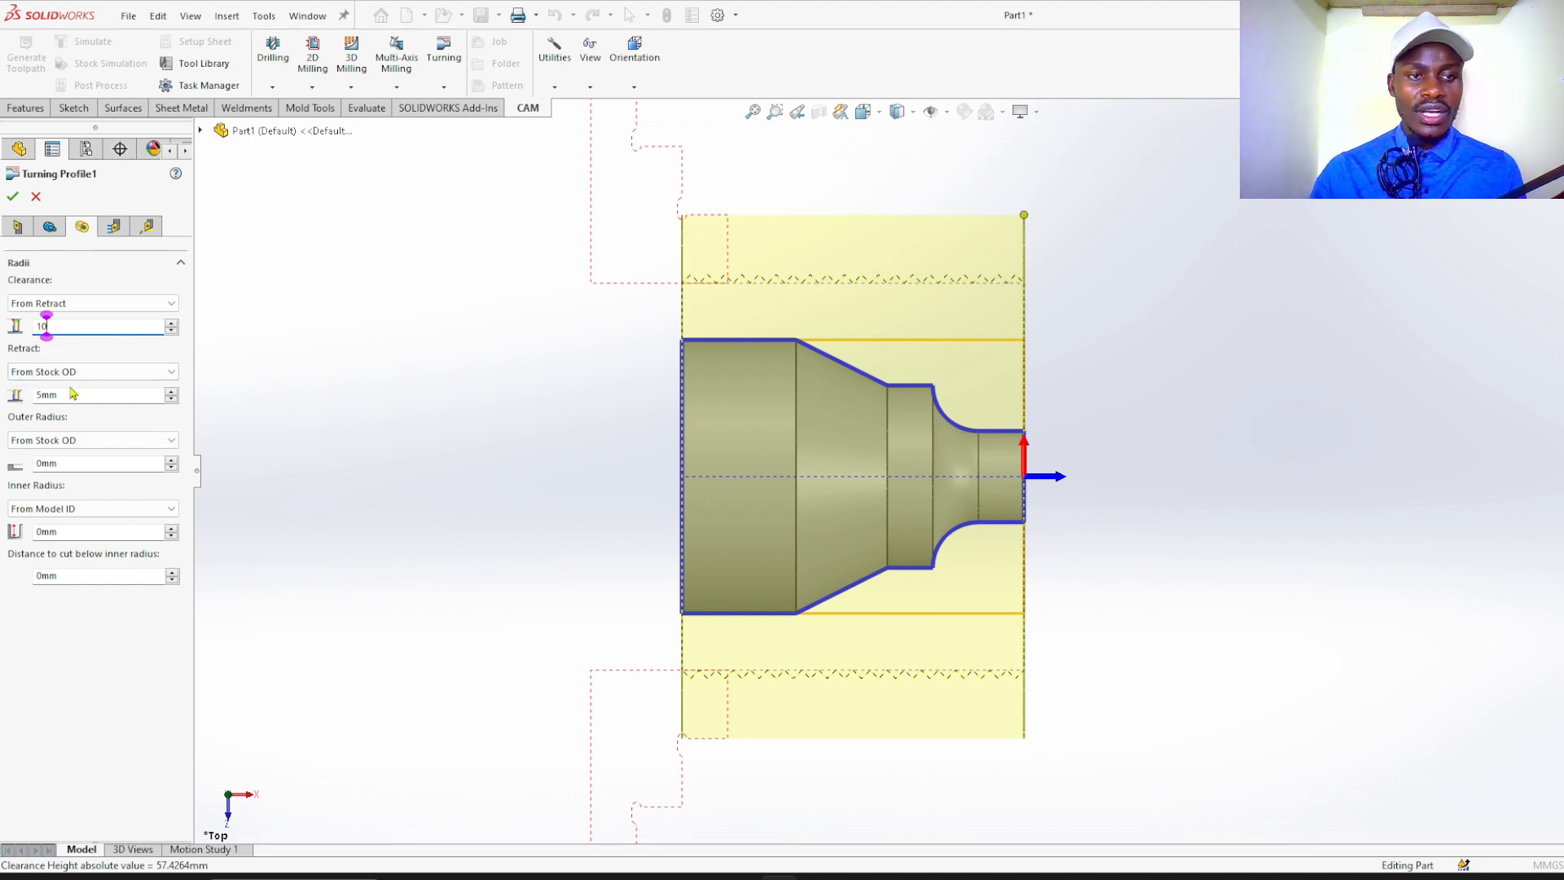
mouse_move(112, 227)
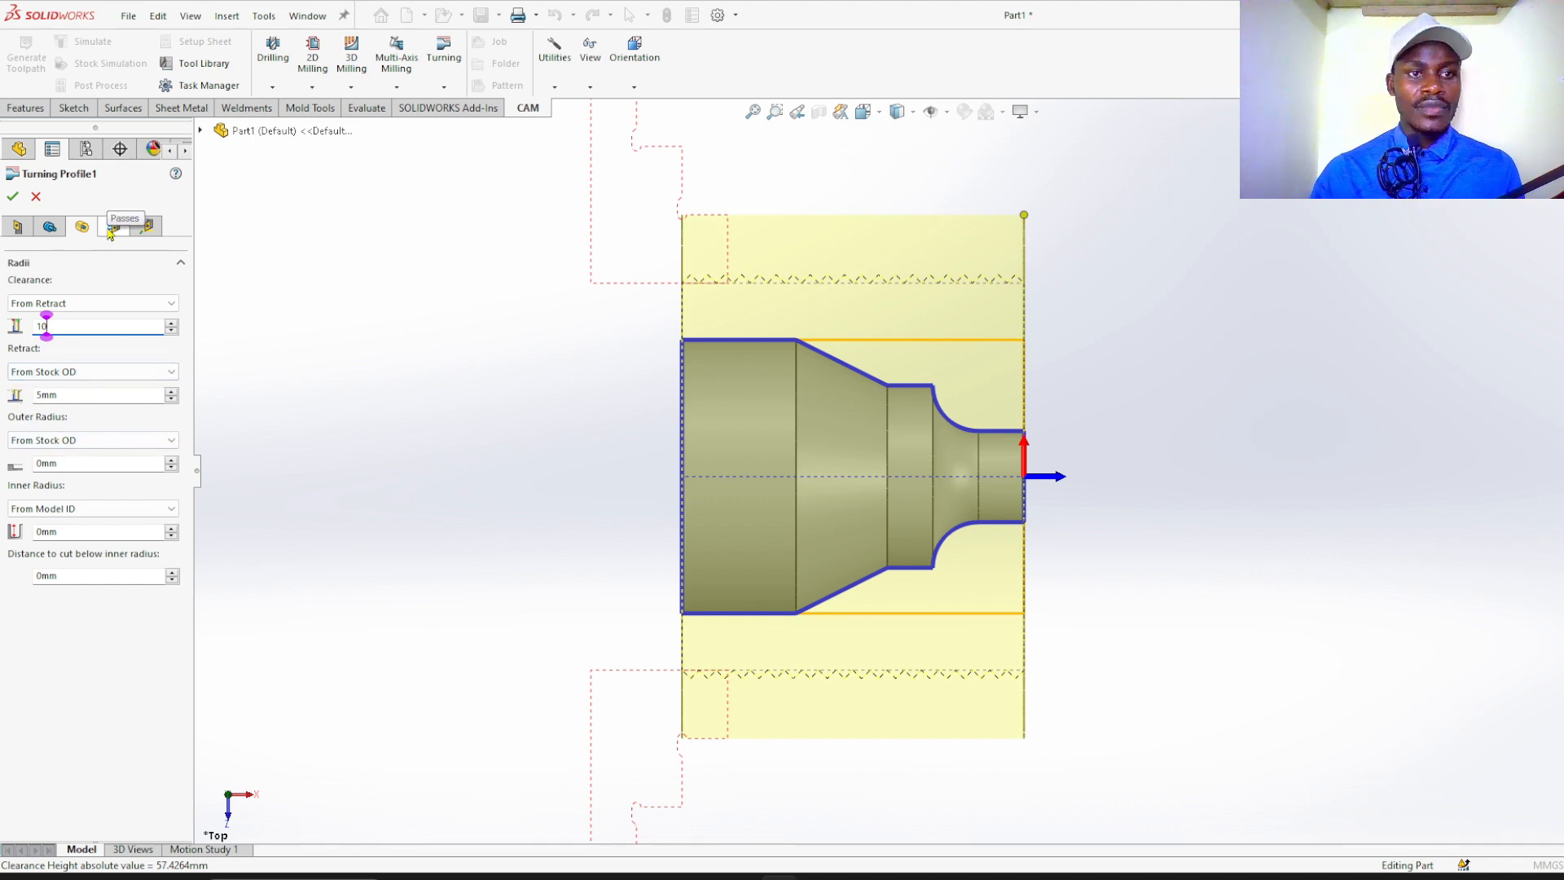
- Set roughing passes to 0.5 mm and 0.25 mm with 0 finishing passes
click(112, 226)
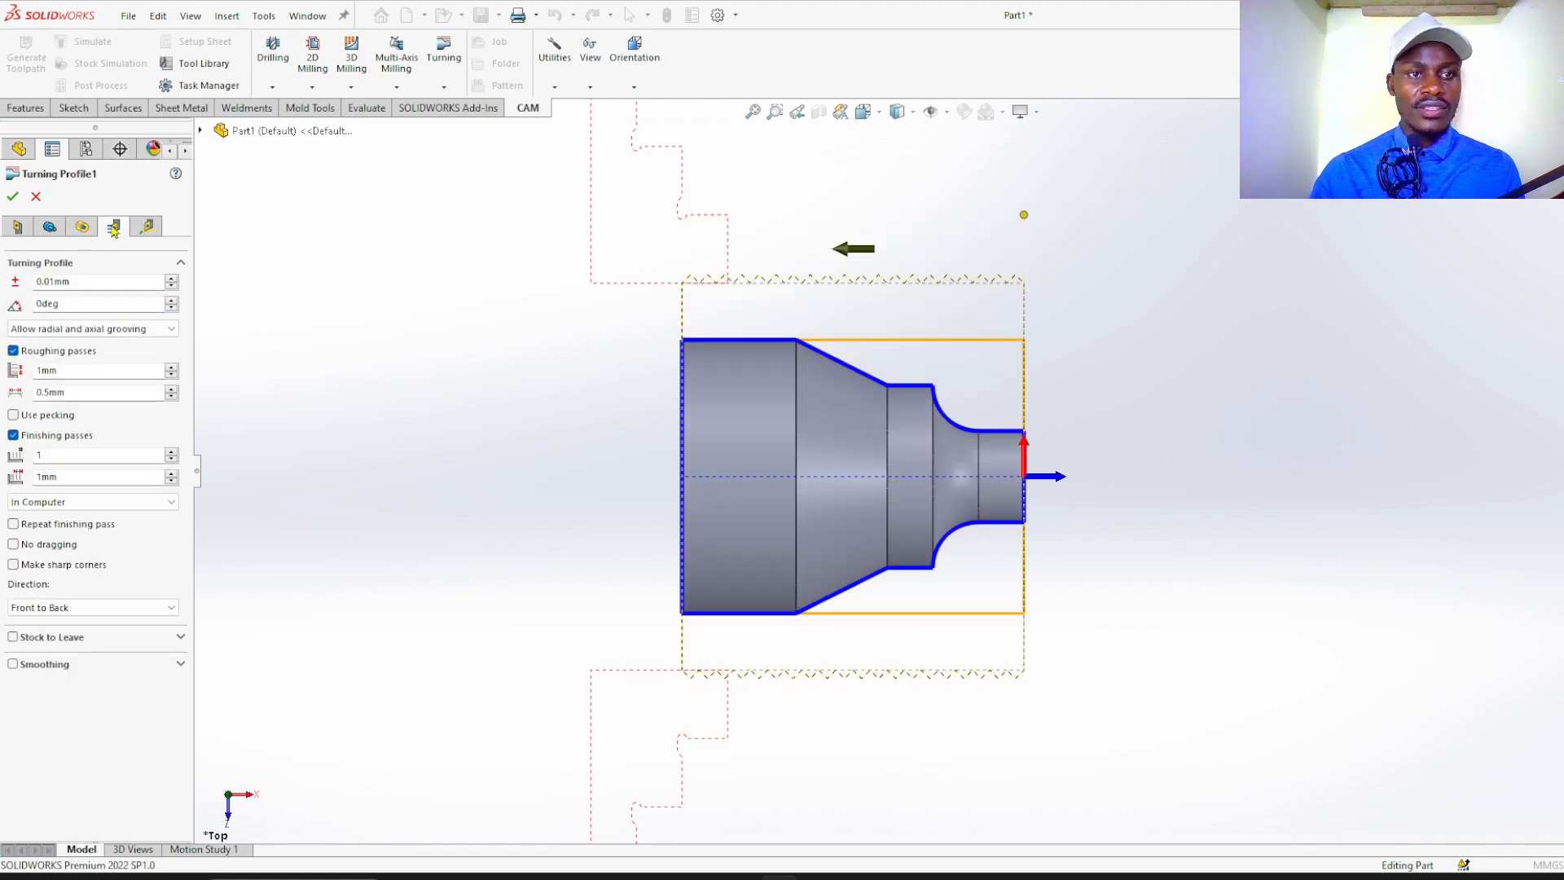
mouse_move(259, 295)
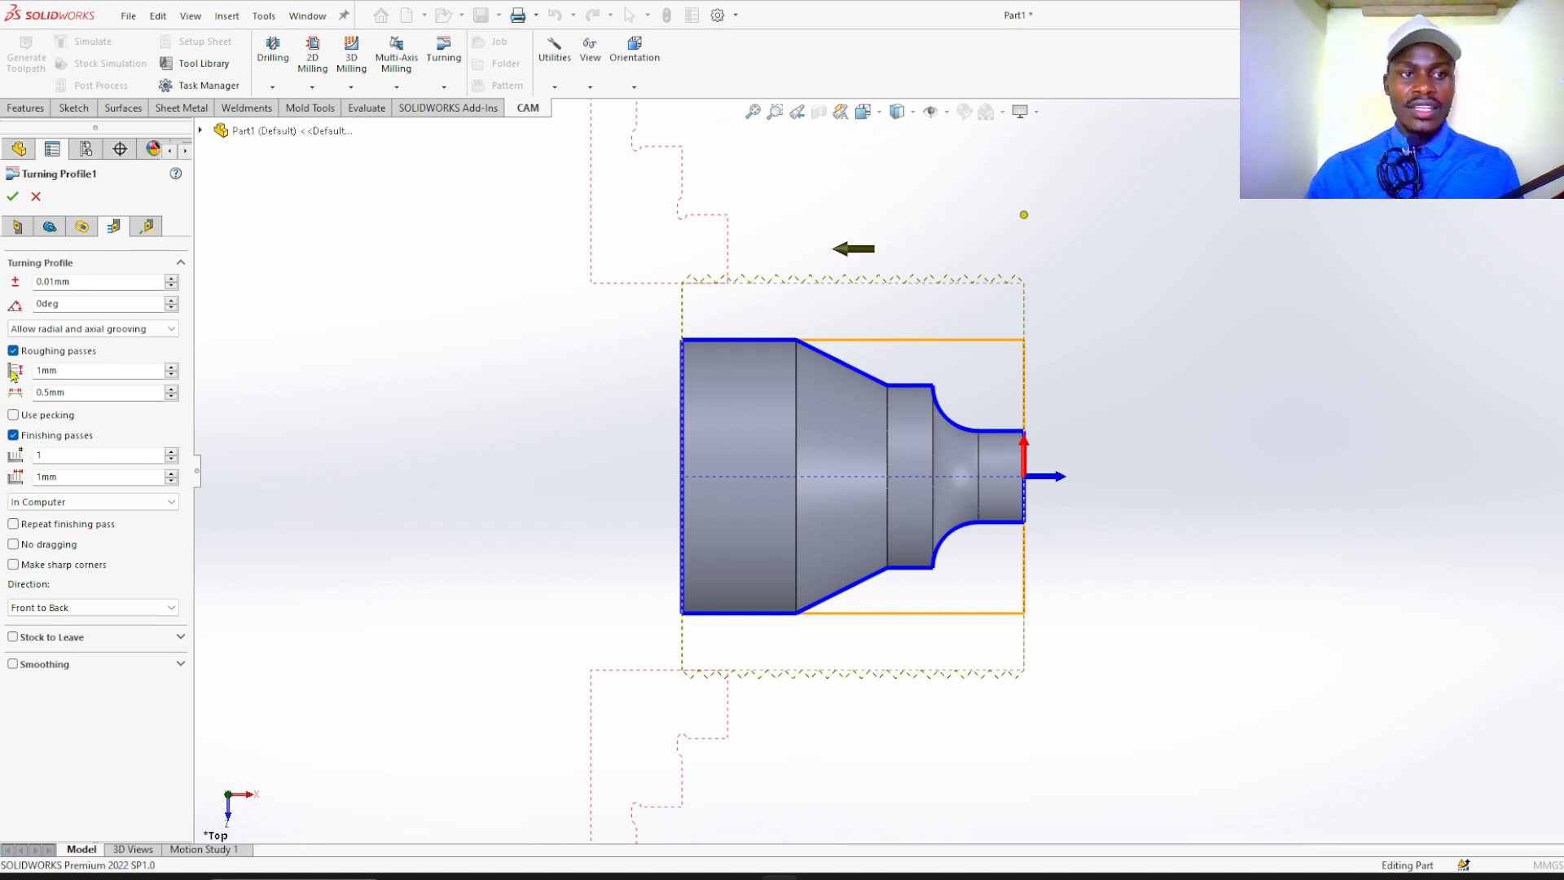
click(89, 370)
text(0.5)
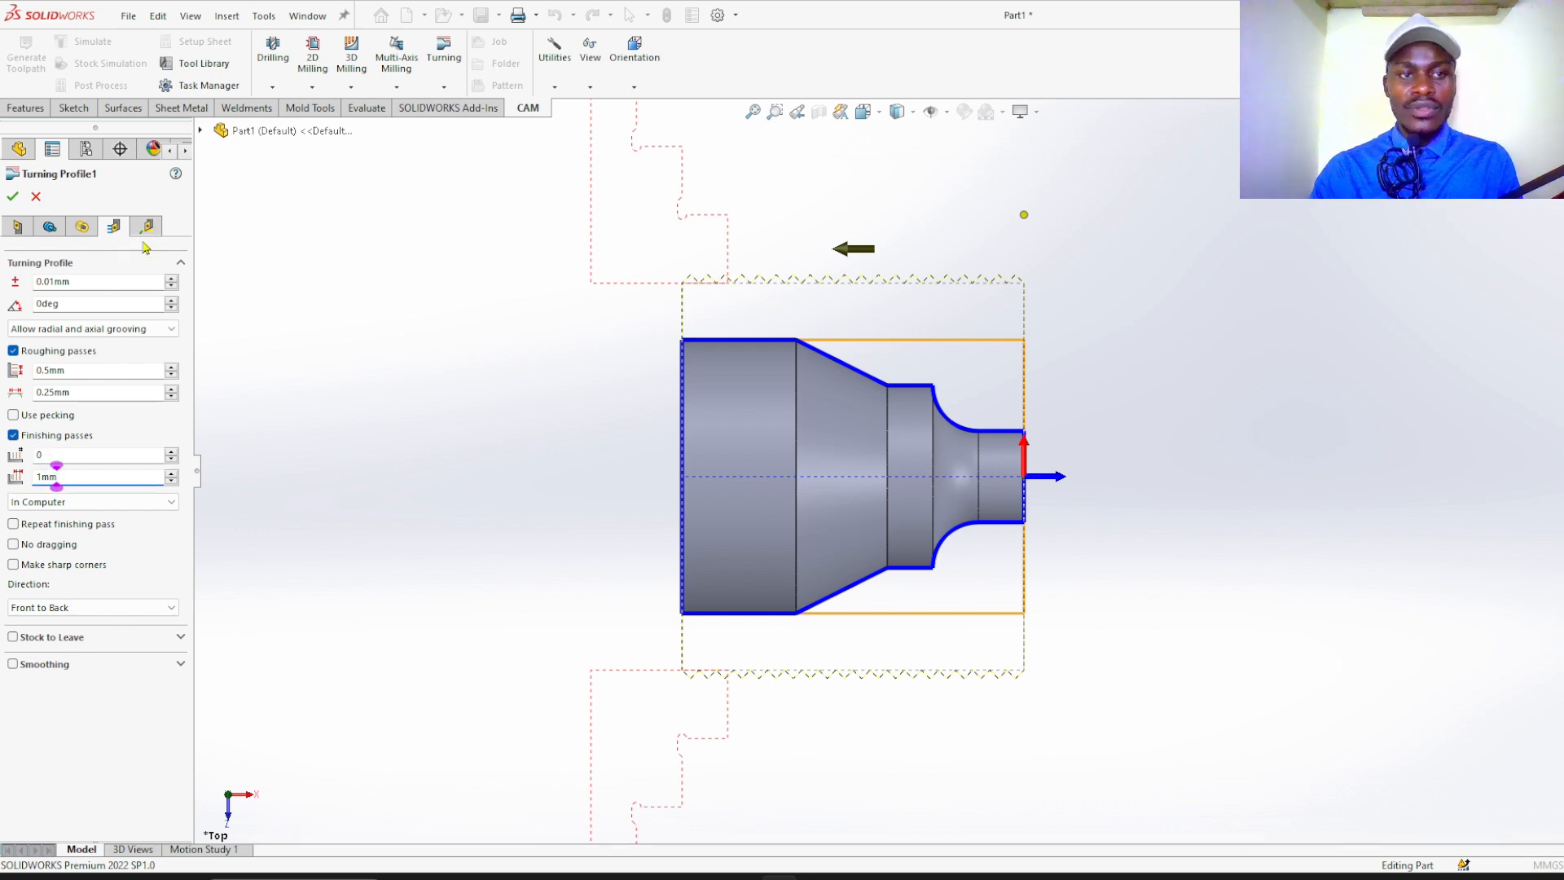
click(145, 226)
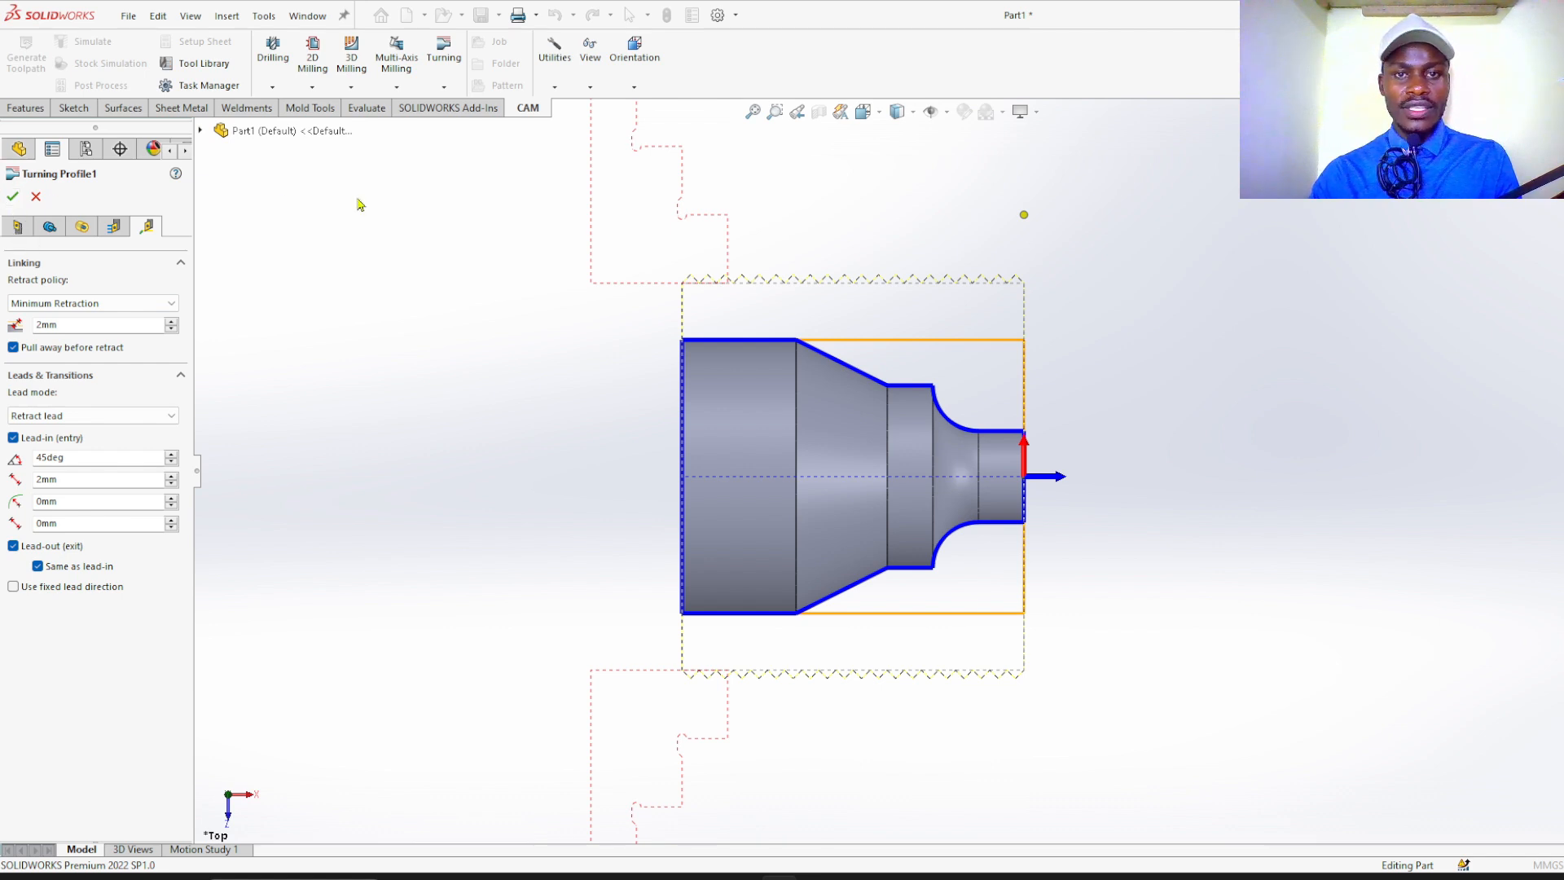
- Accept Turning Profile1 so its roughing toolpath shows over the shaft in the job tree
click(14, 197)
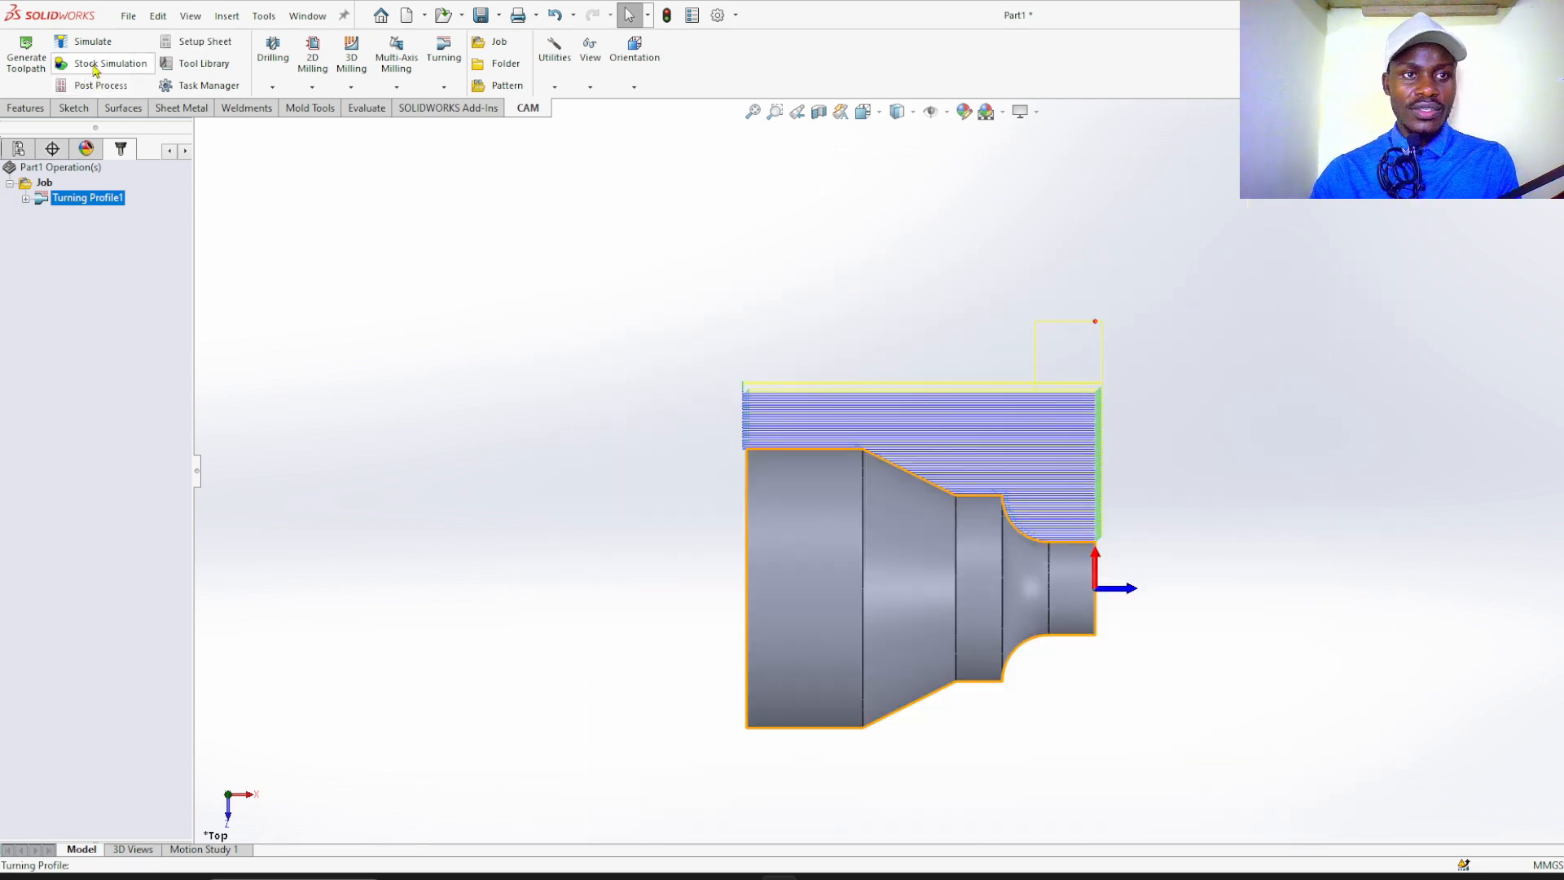
click(109, 63)
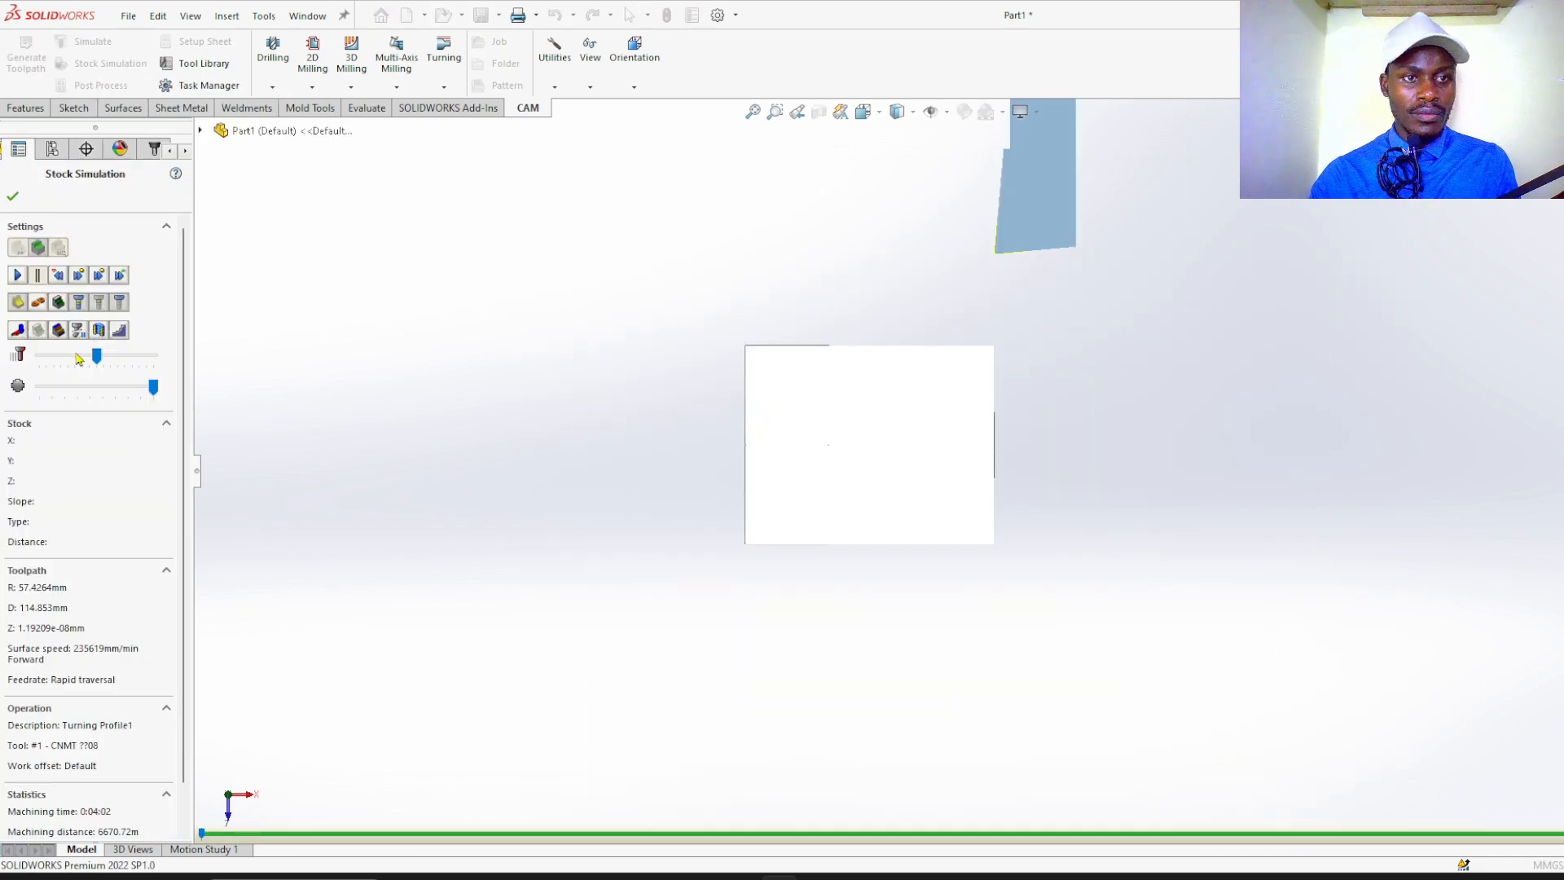
click(17, 274)
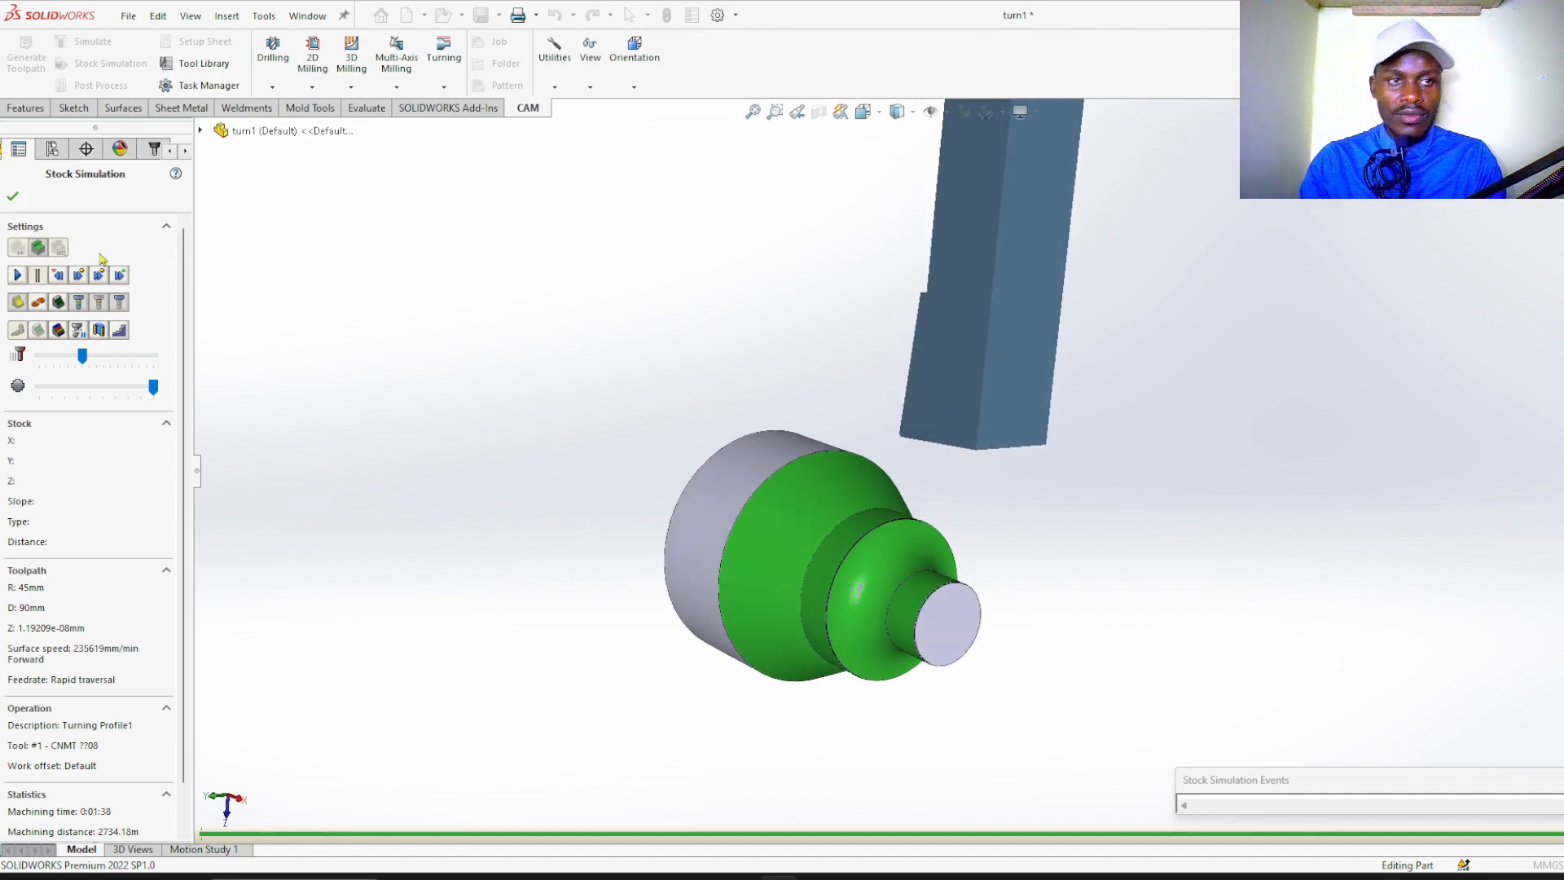
click(13, 196)
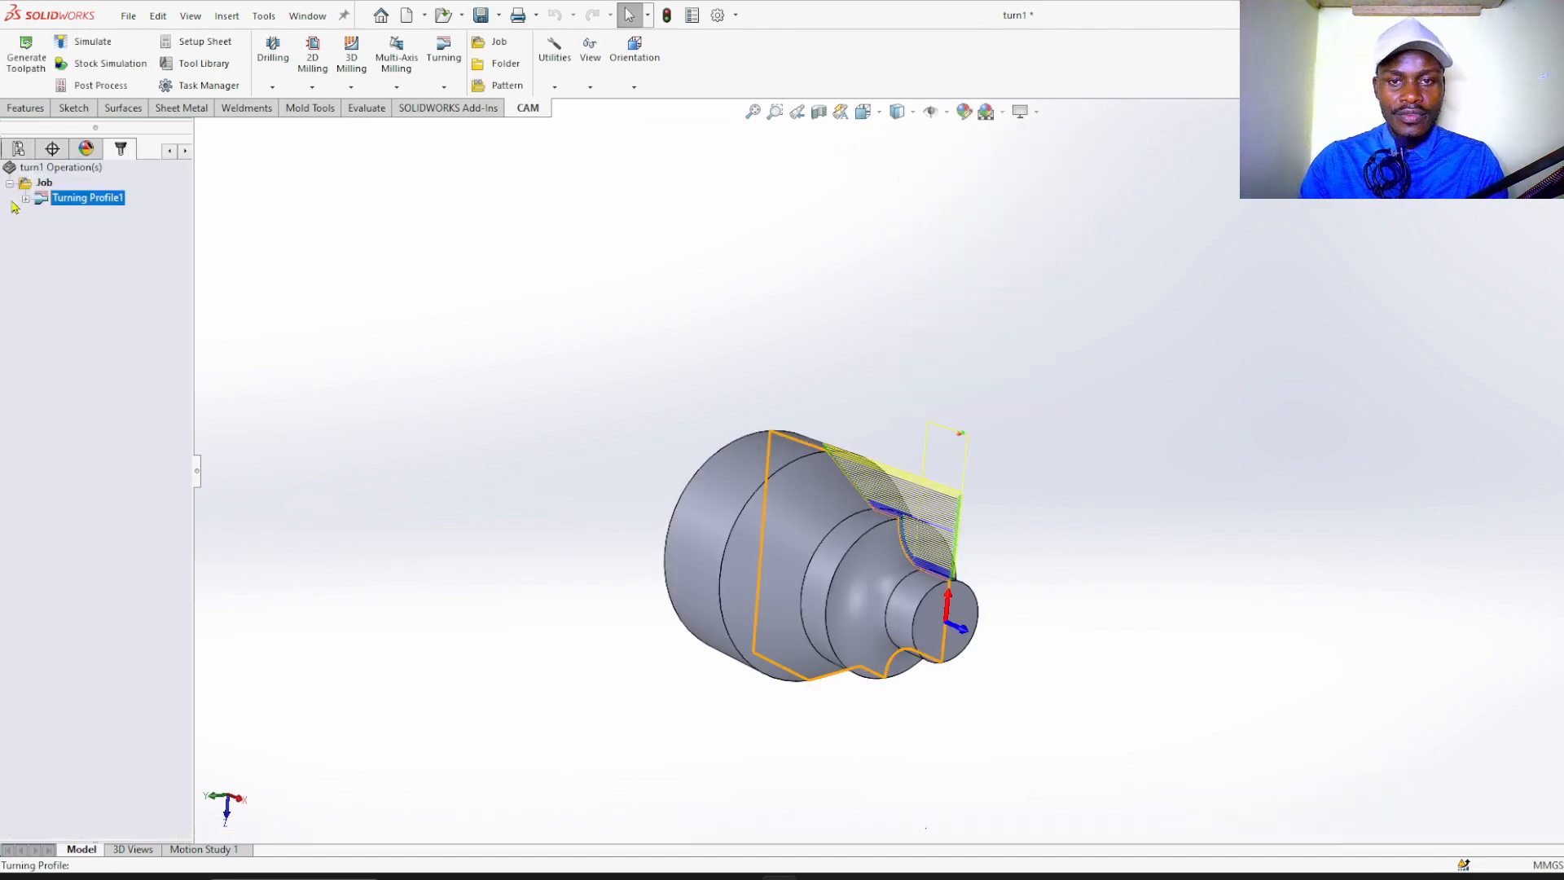
mouse_move(306, 232)
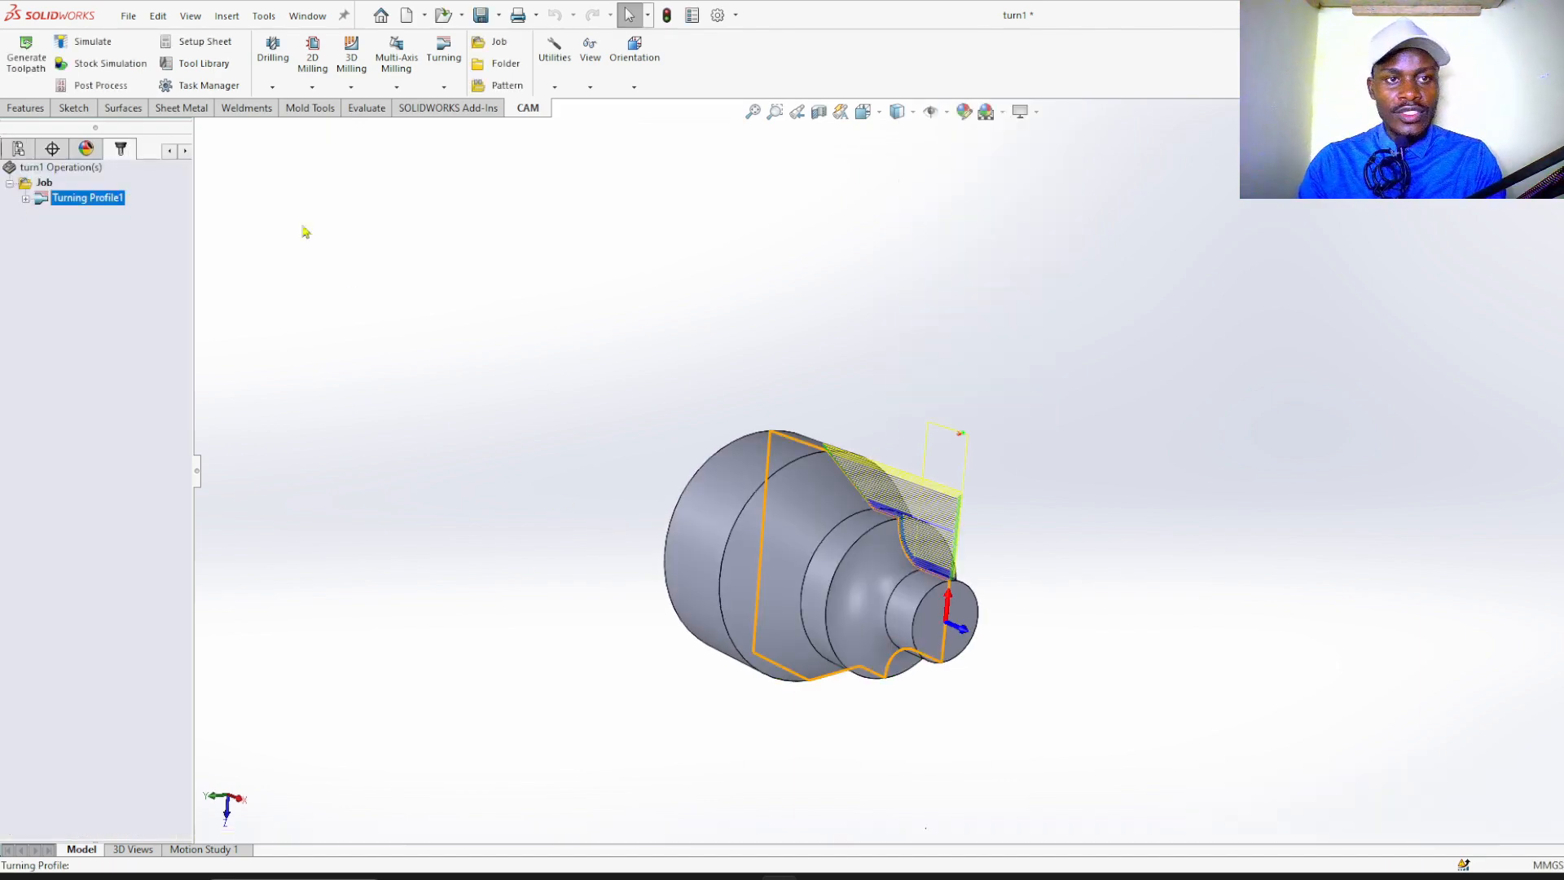
mouse_move(100, 85)
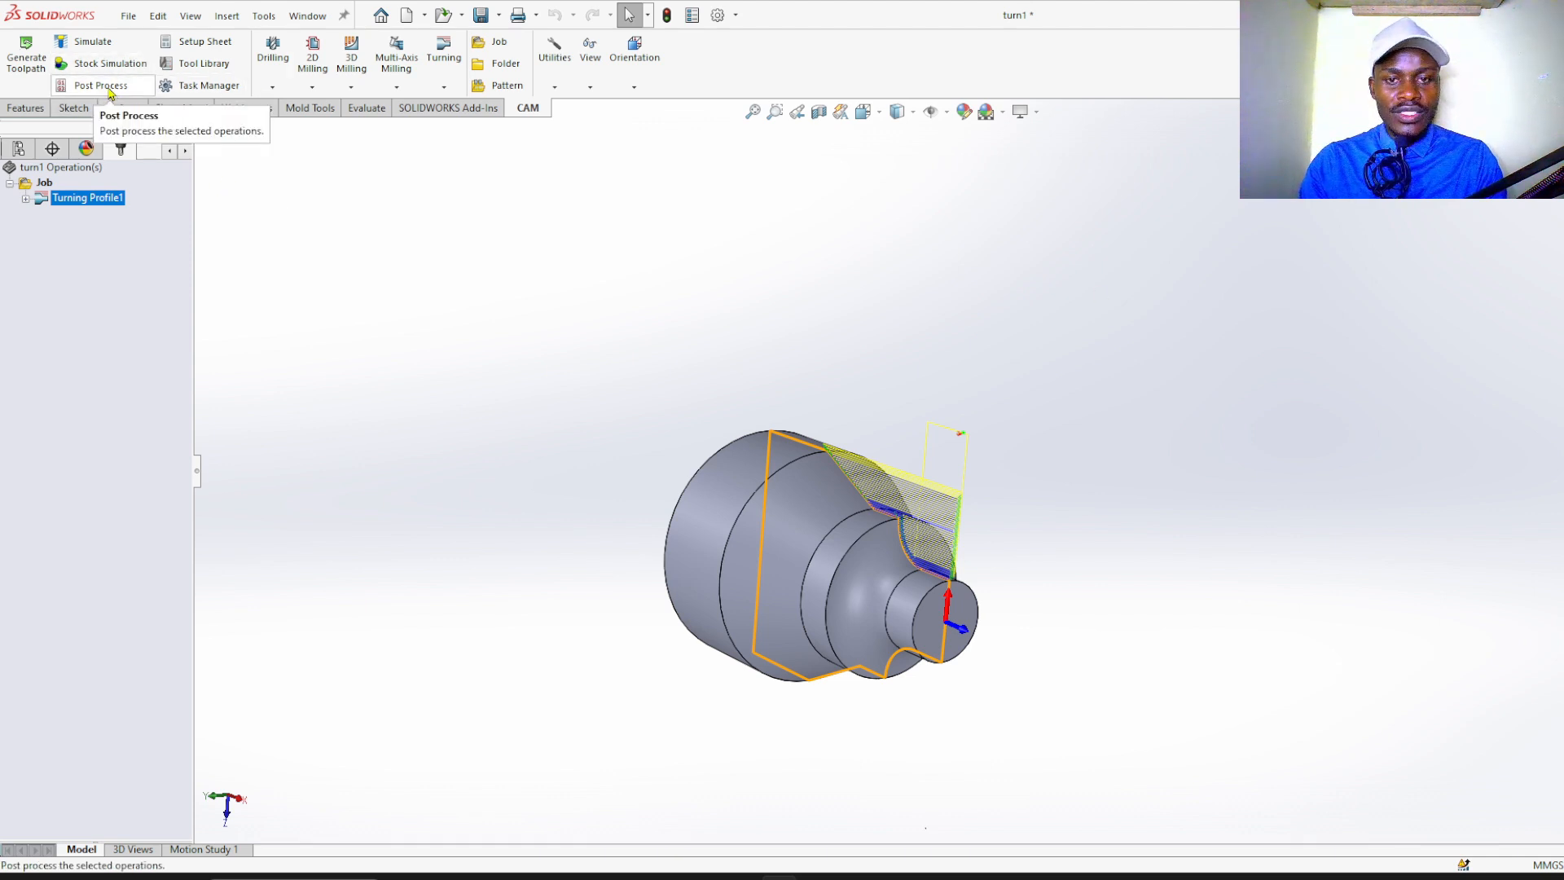
- Choose the FANUC Turning post, filtering posts to Turning machines and the Fanuc vendor
click(99, 85)
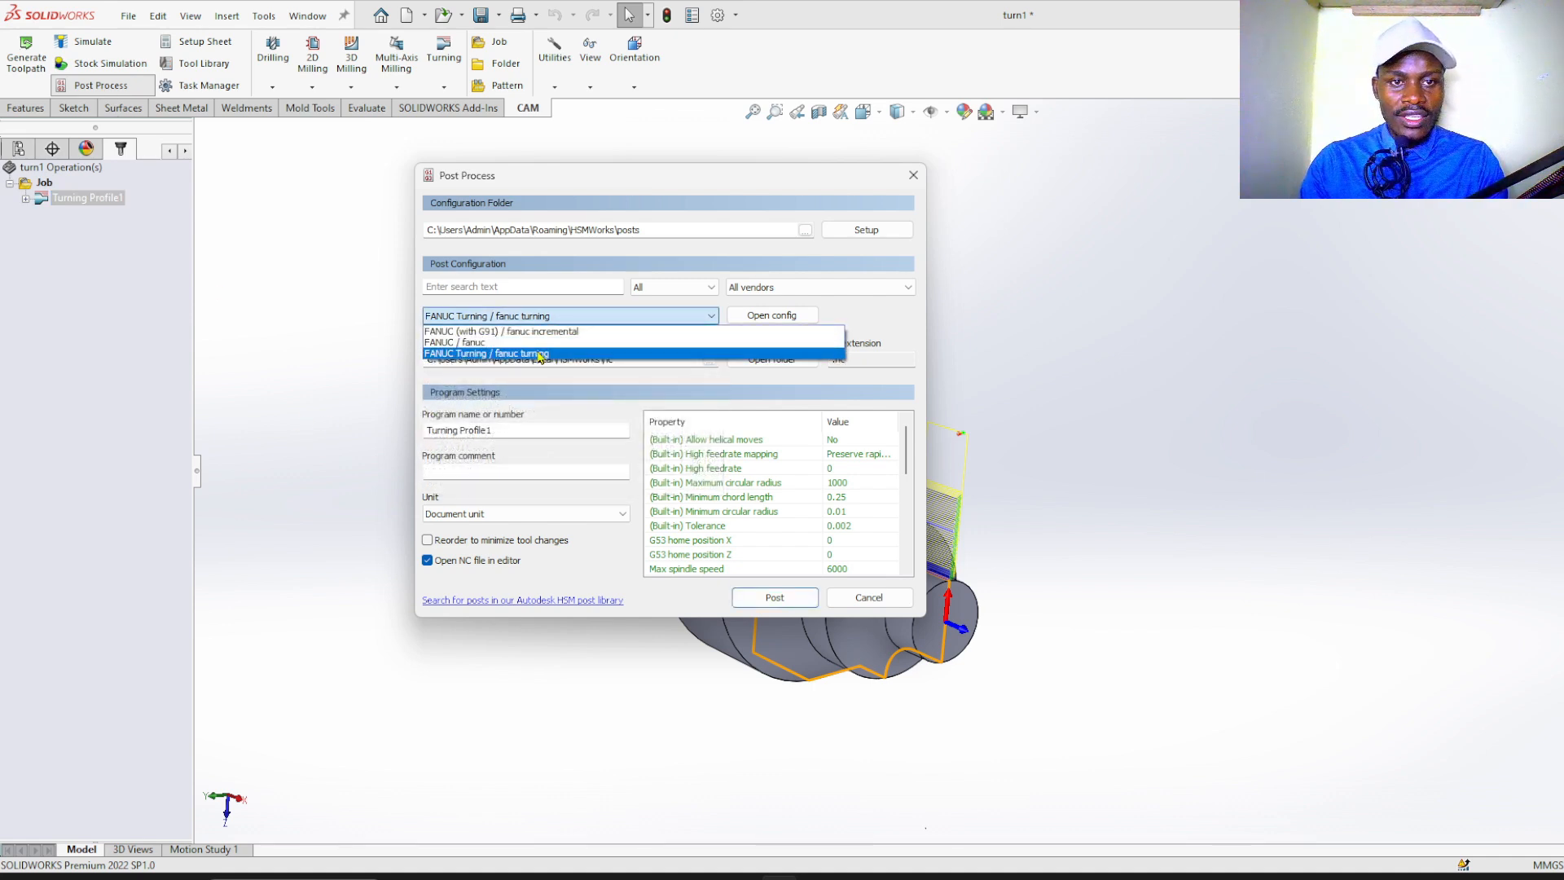
mouse_move(526, 361)
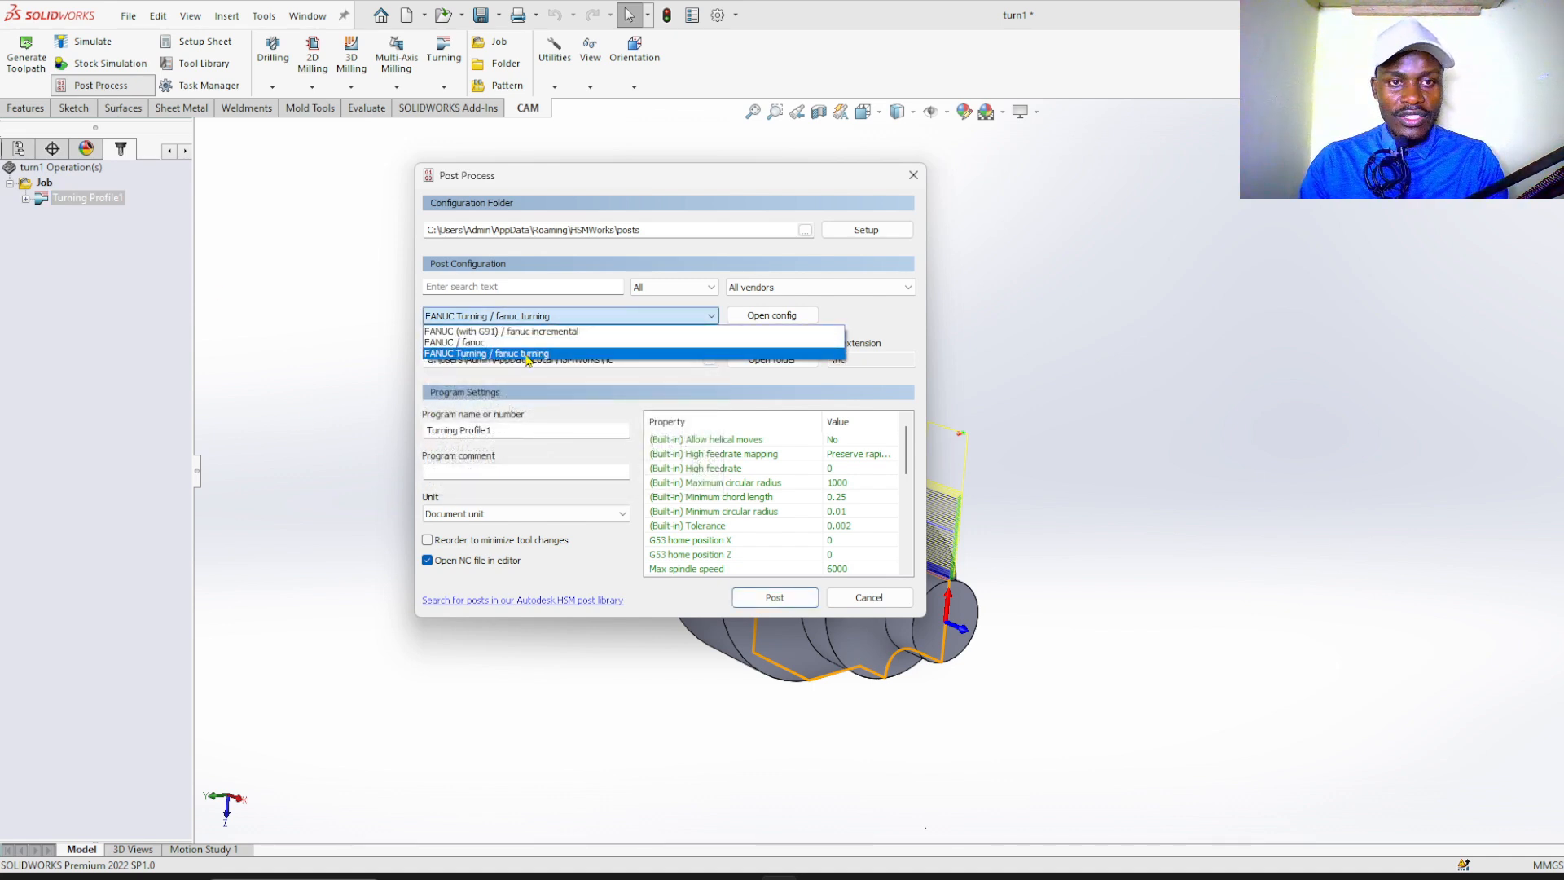
click(486, 353)
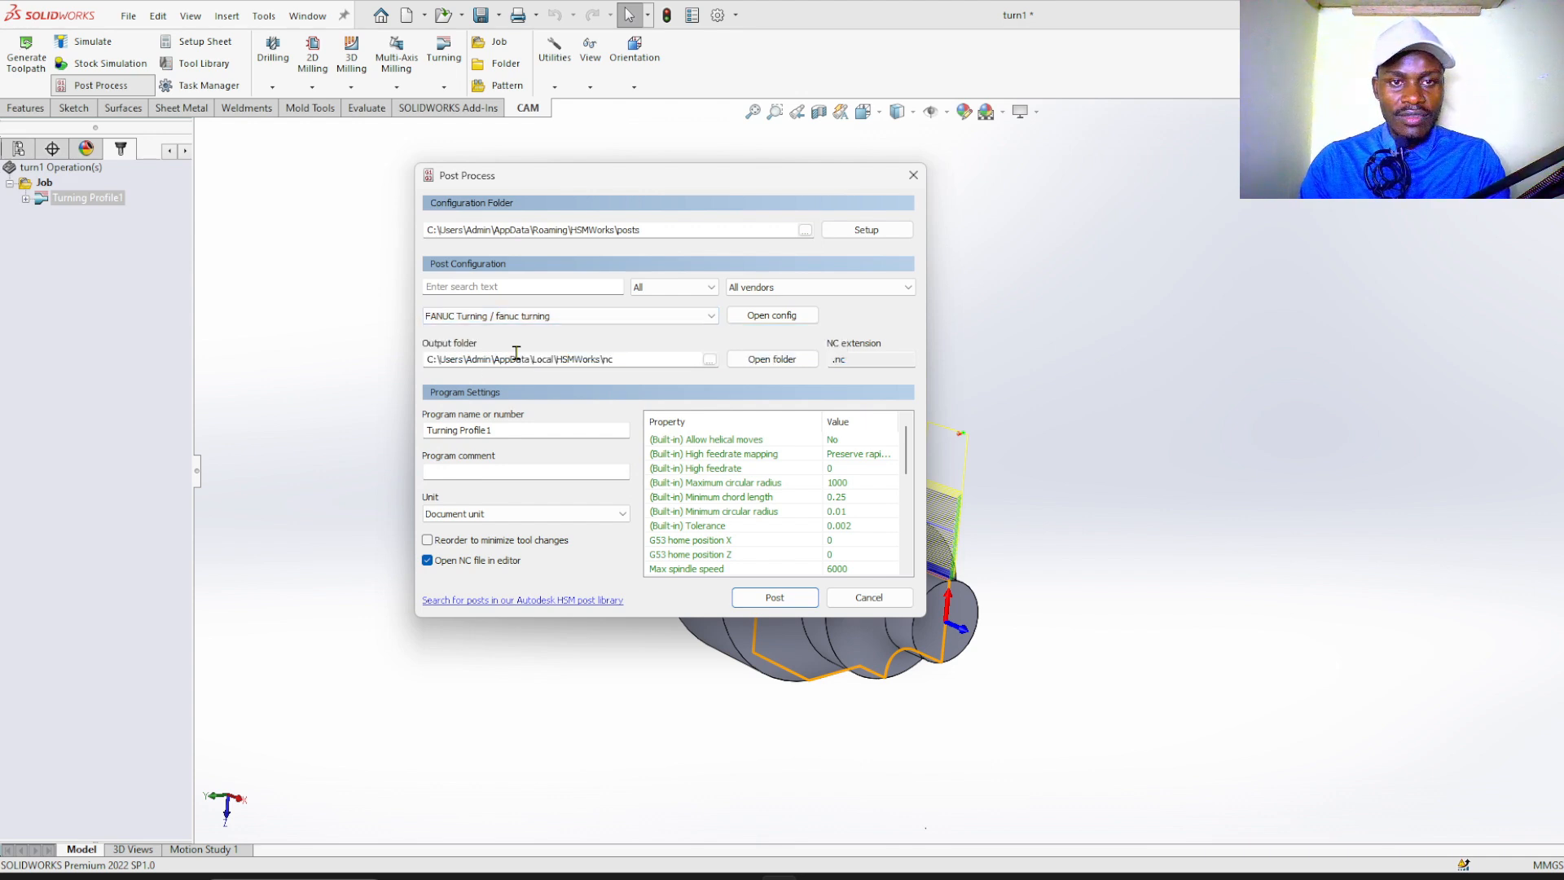
click(708, 287)
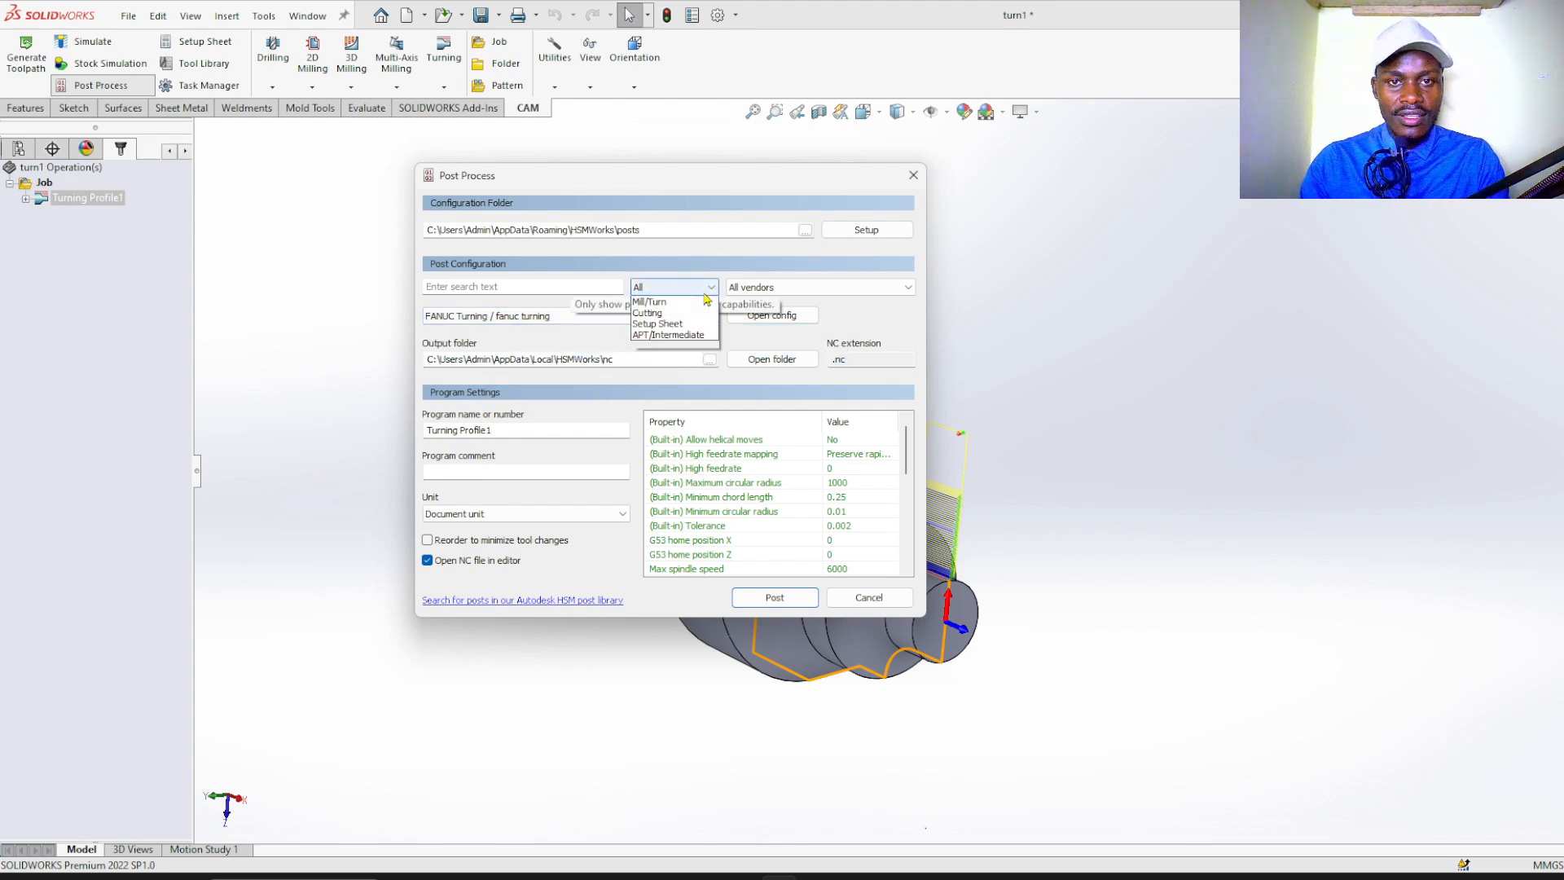
click(651, 287)
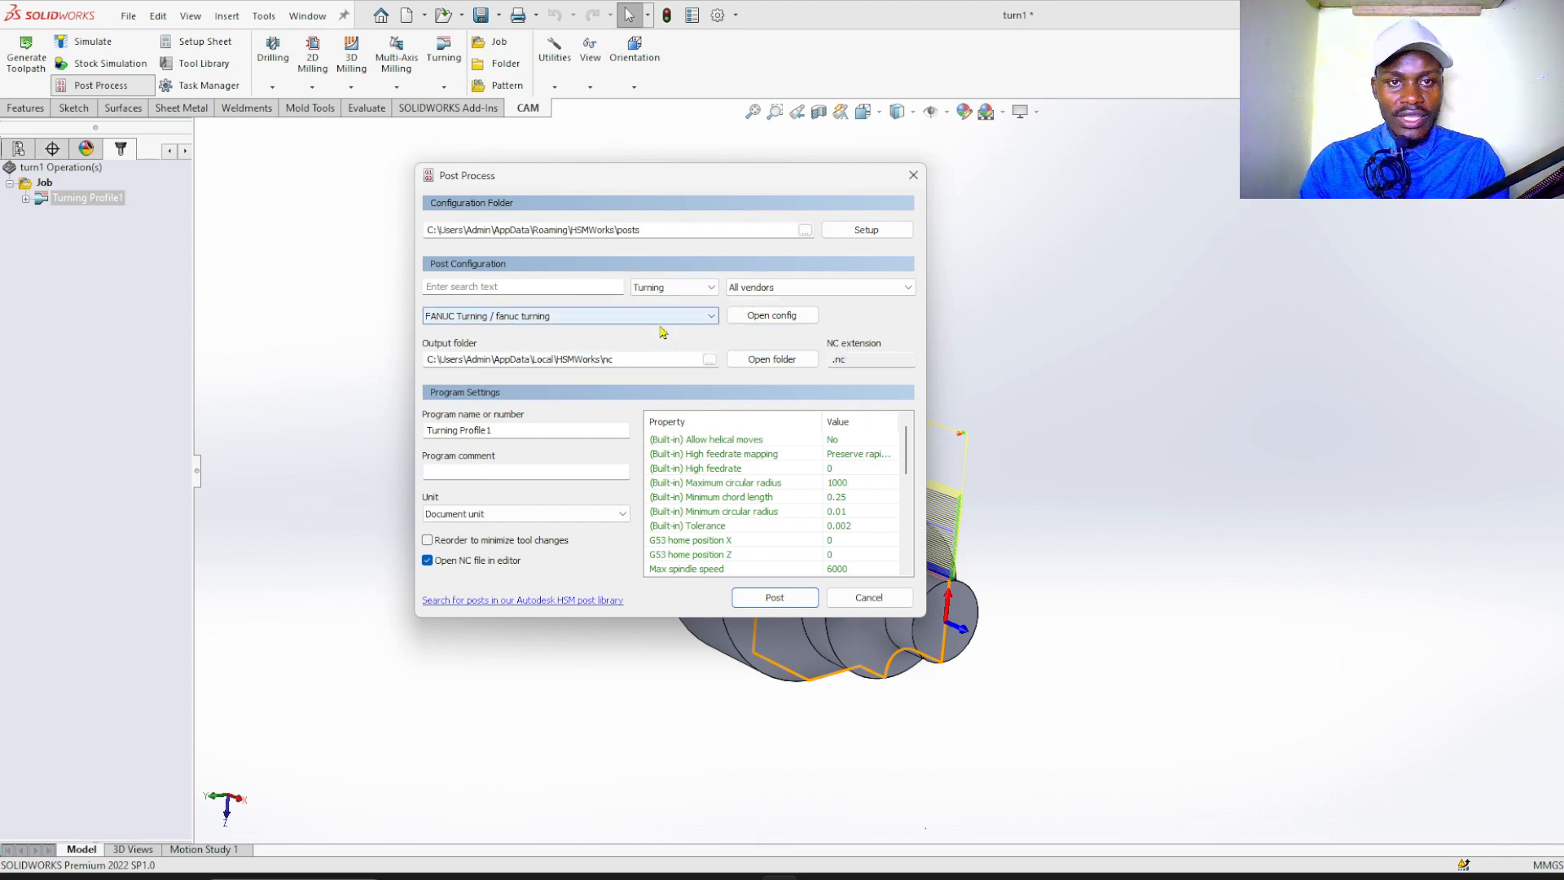
click(817, 287)
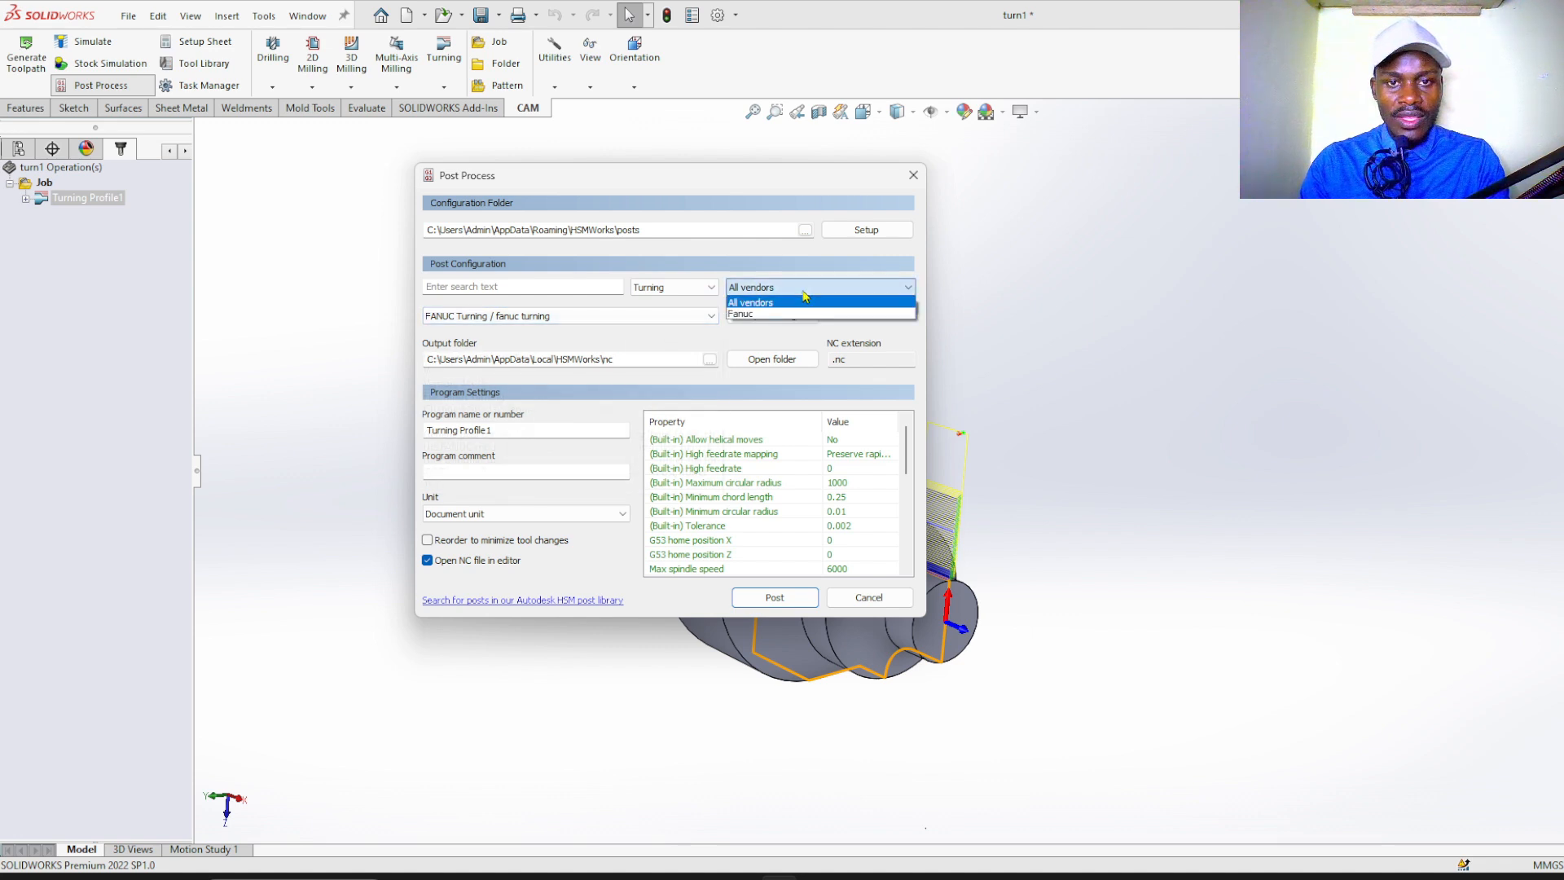
click(740, 314)
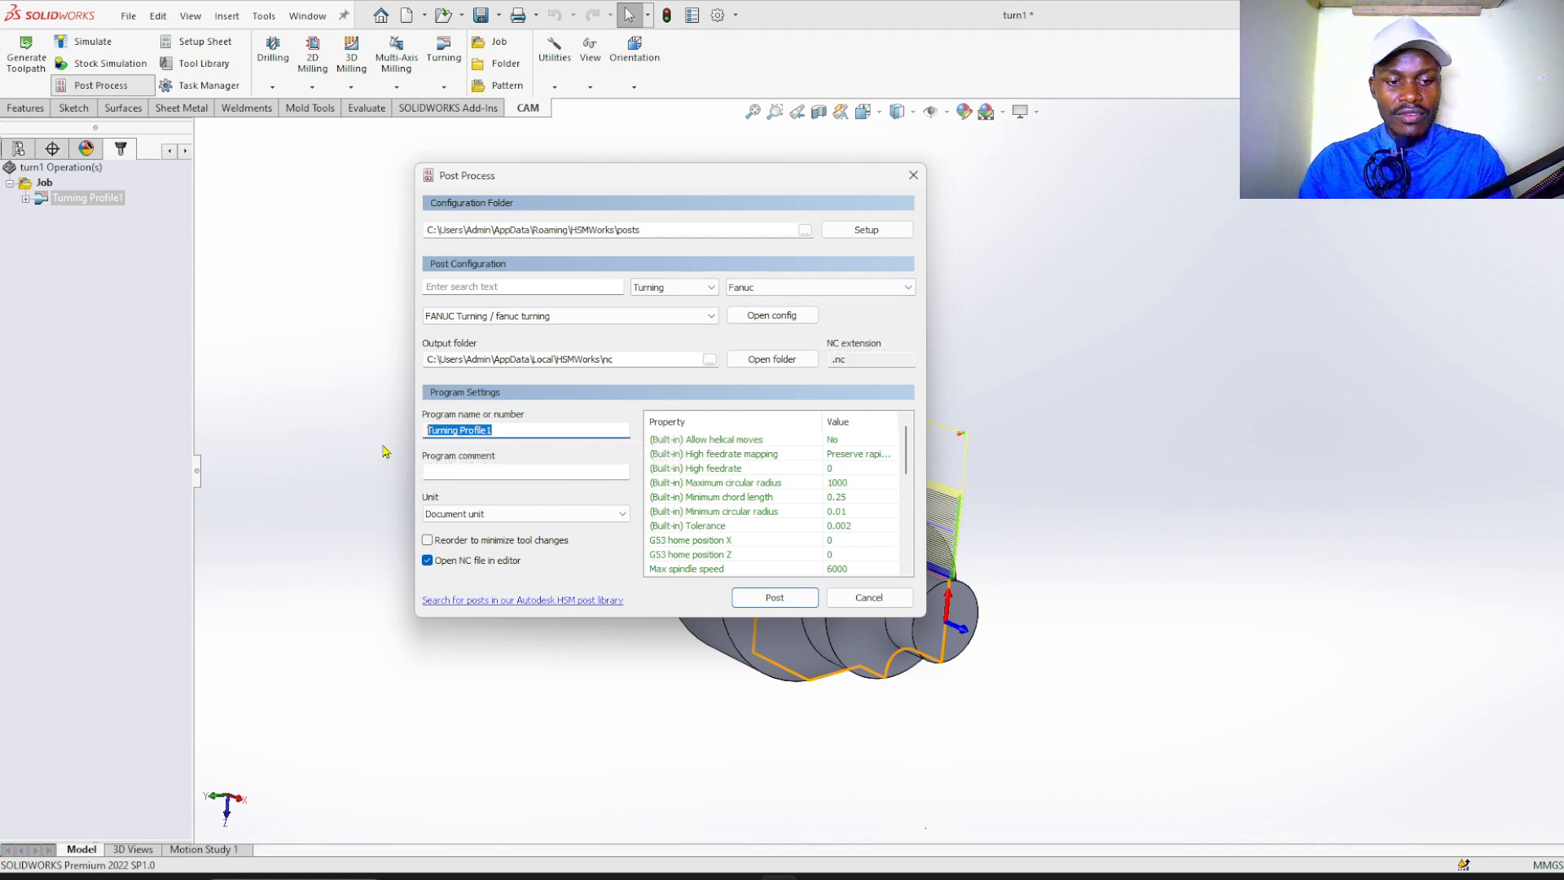
- Post the operation with program number 1234 and millimetre output units
text(1234)
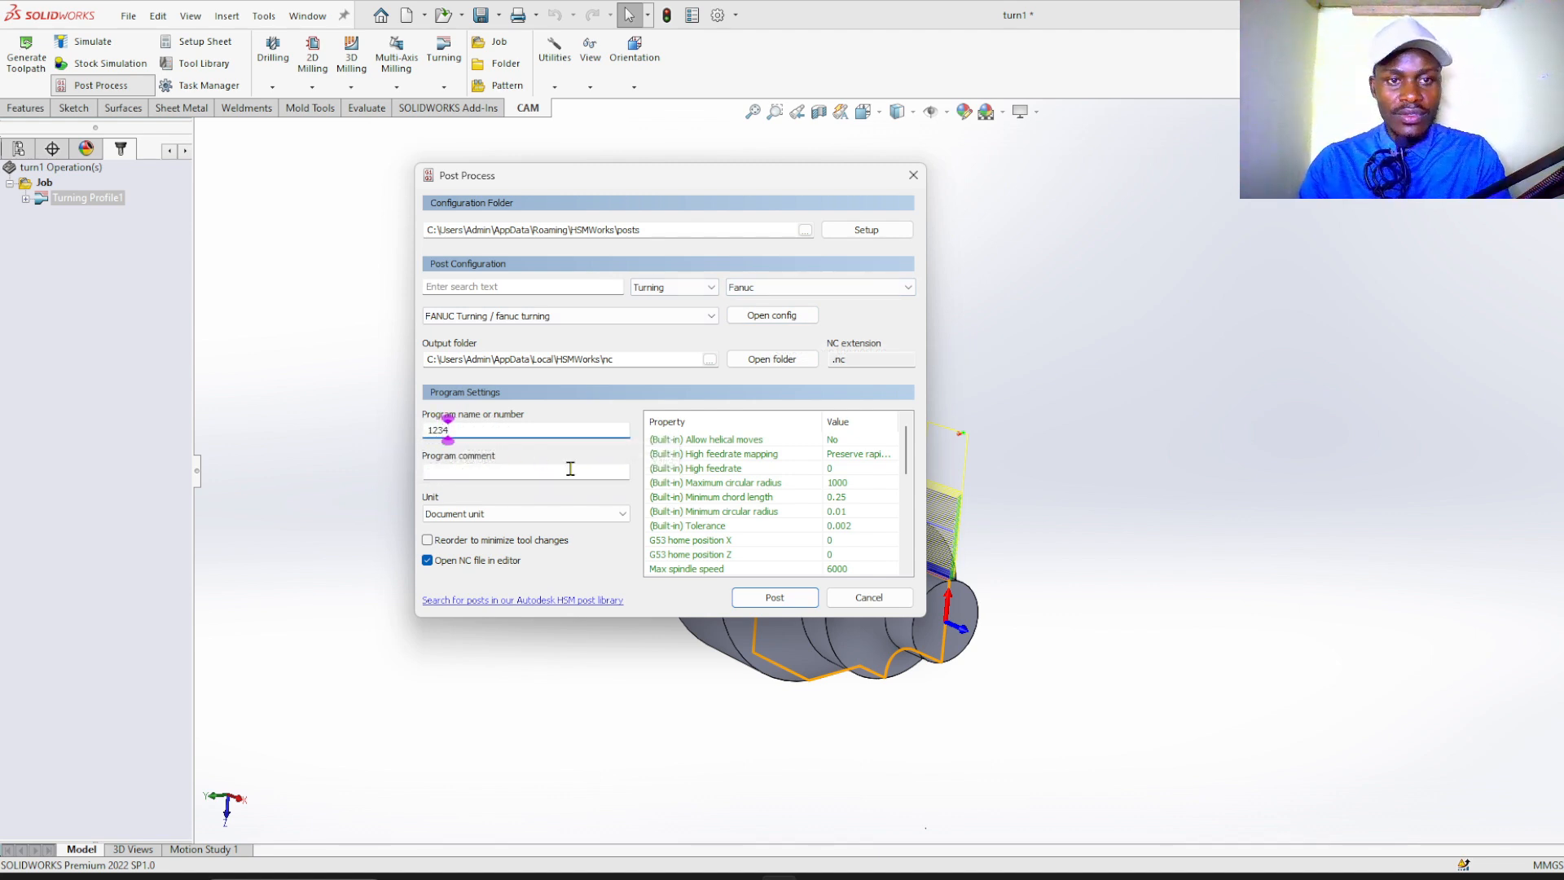
click(526, 513)
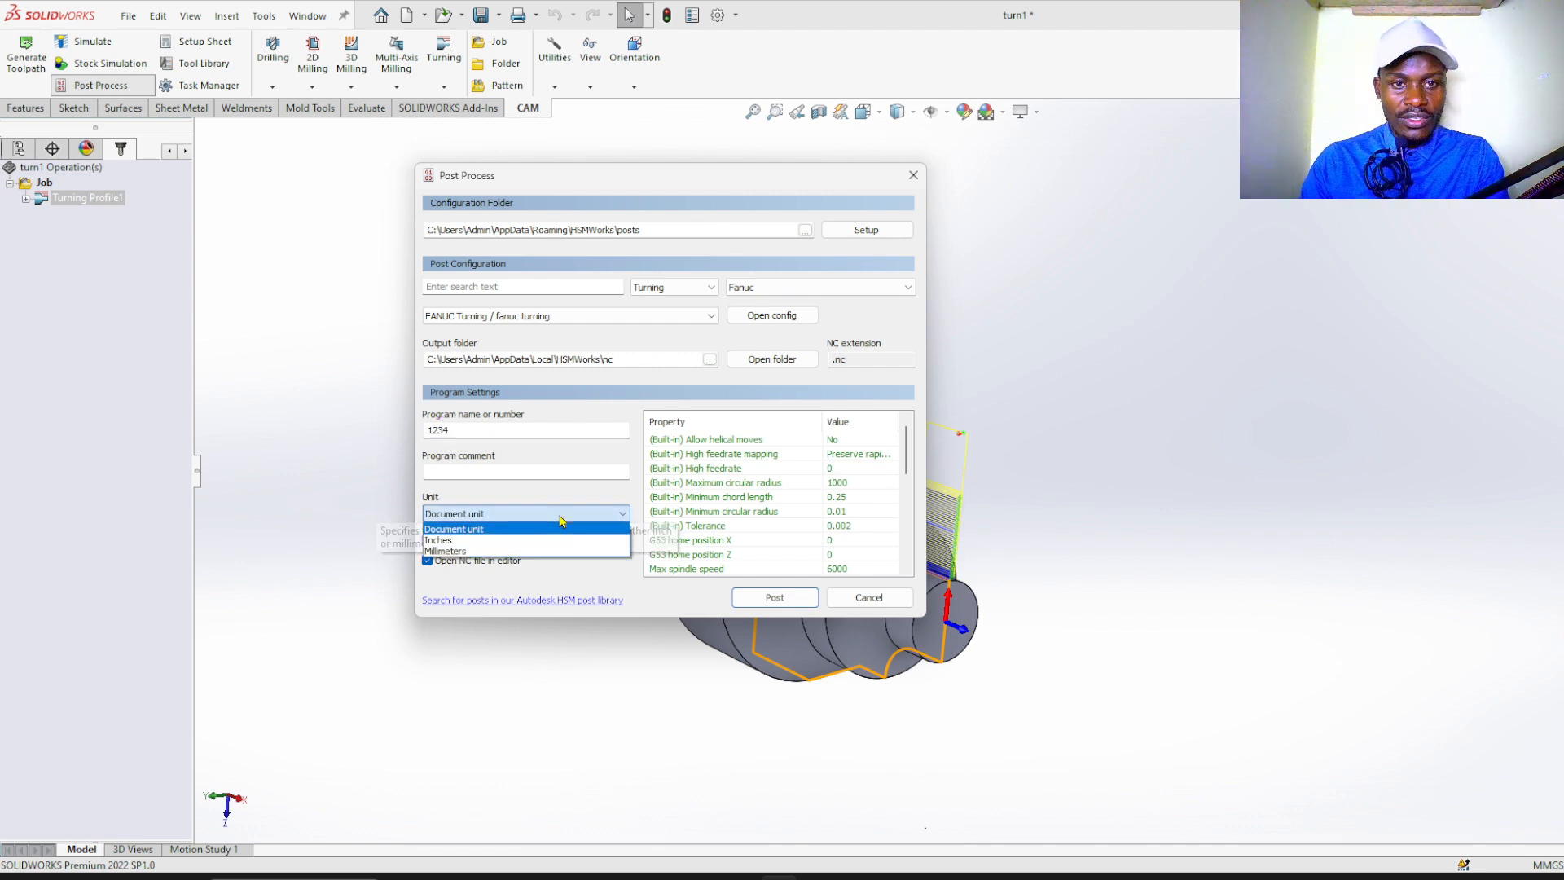
click(443, 552)
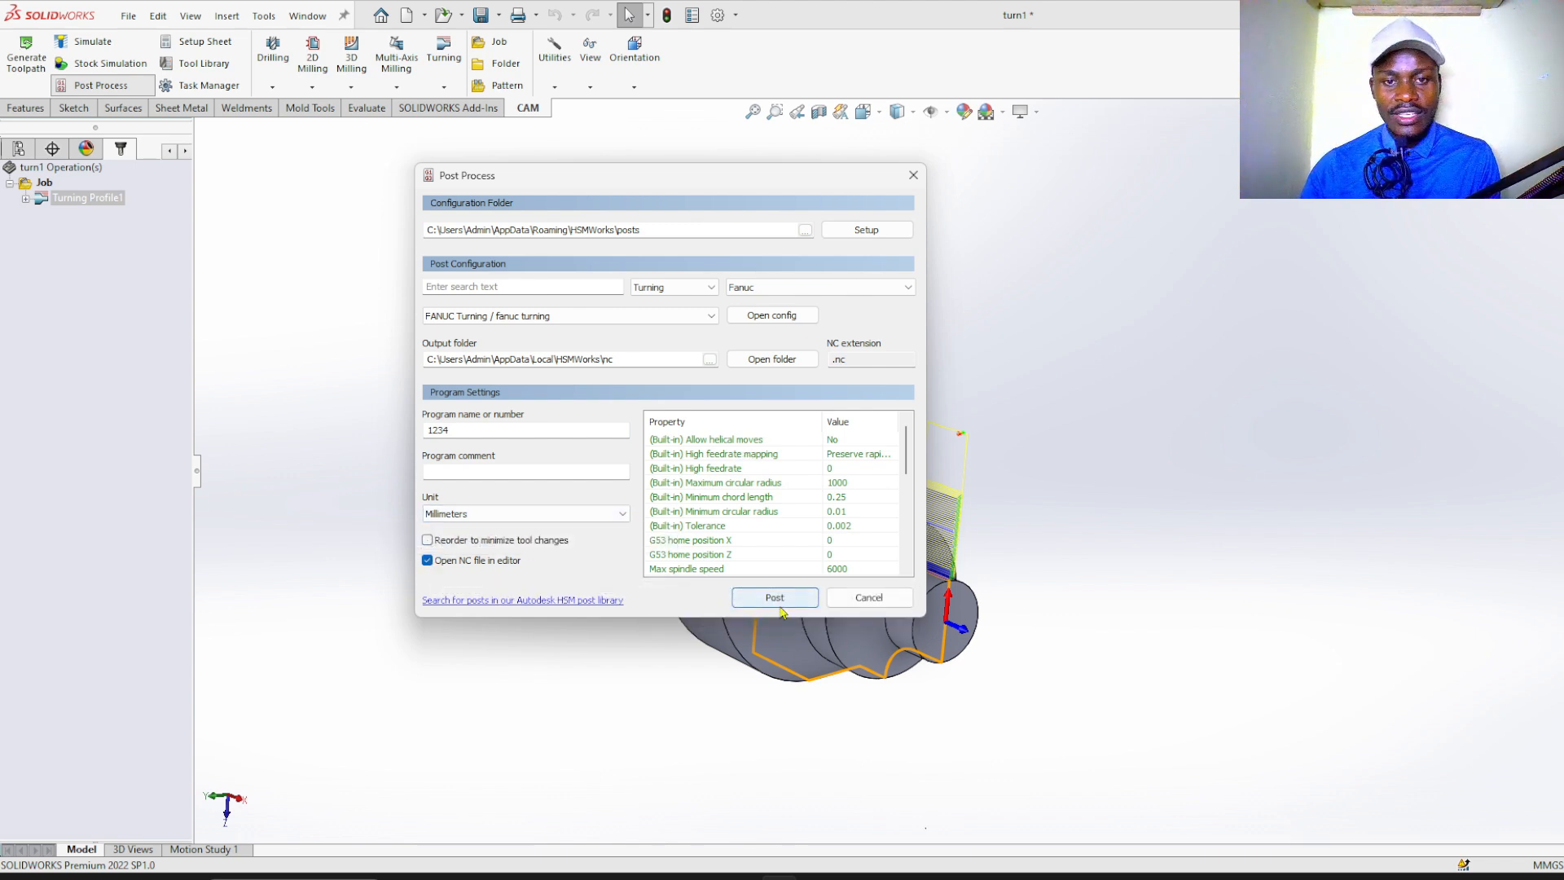
click(776, 596)
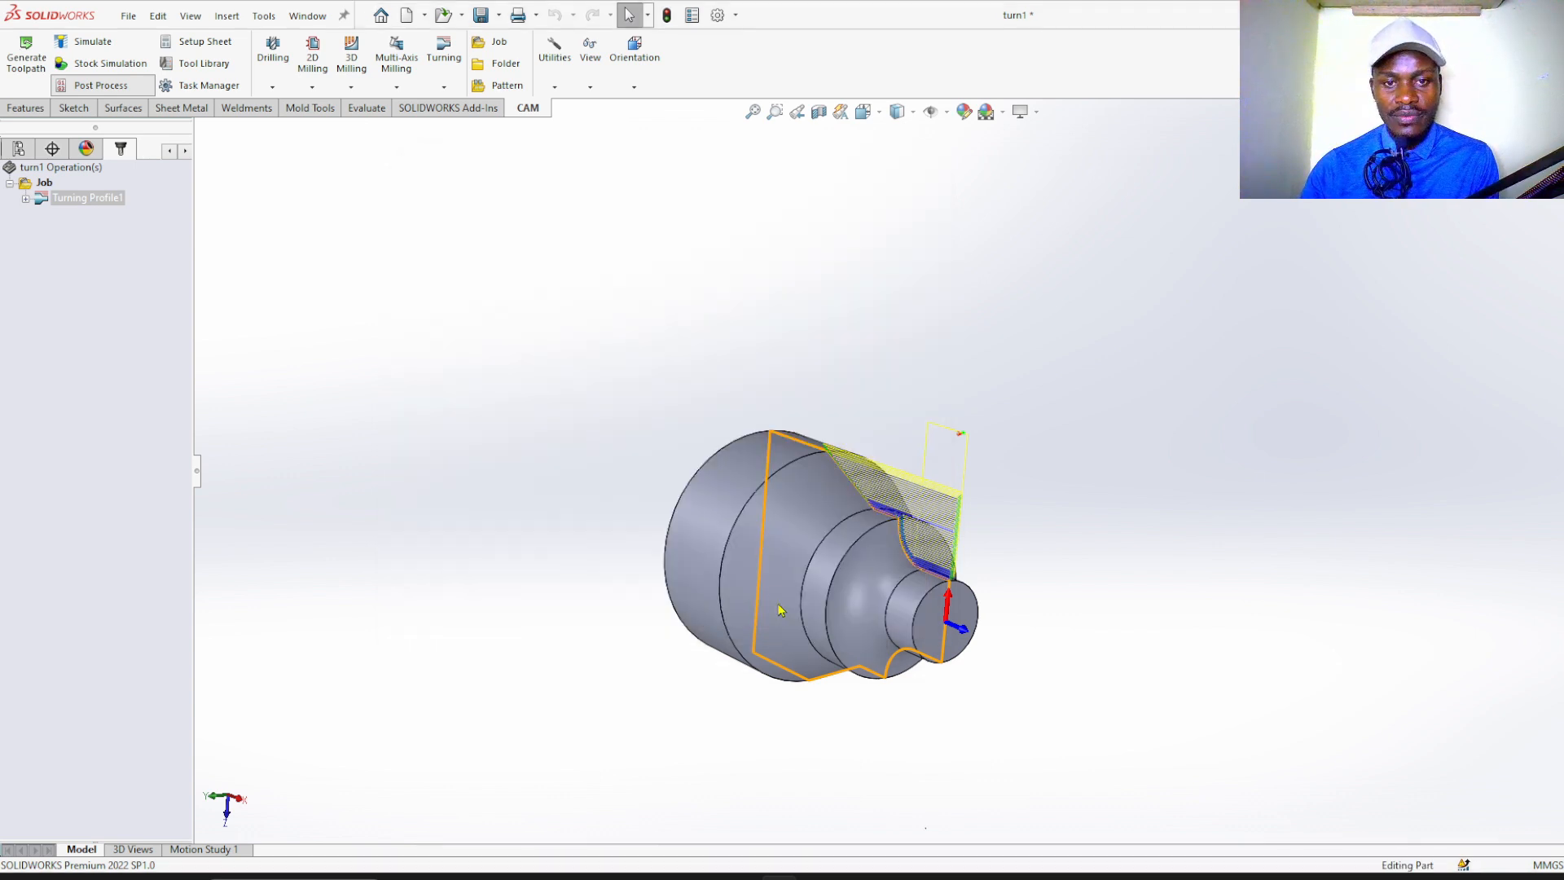
- Save the NC program as OTURN1 in the HSMWorks nc folder
click(99, 85)
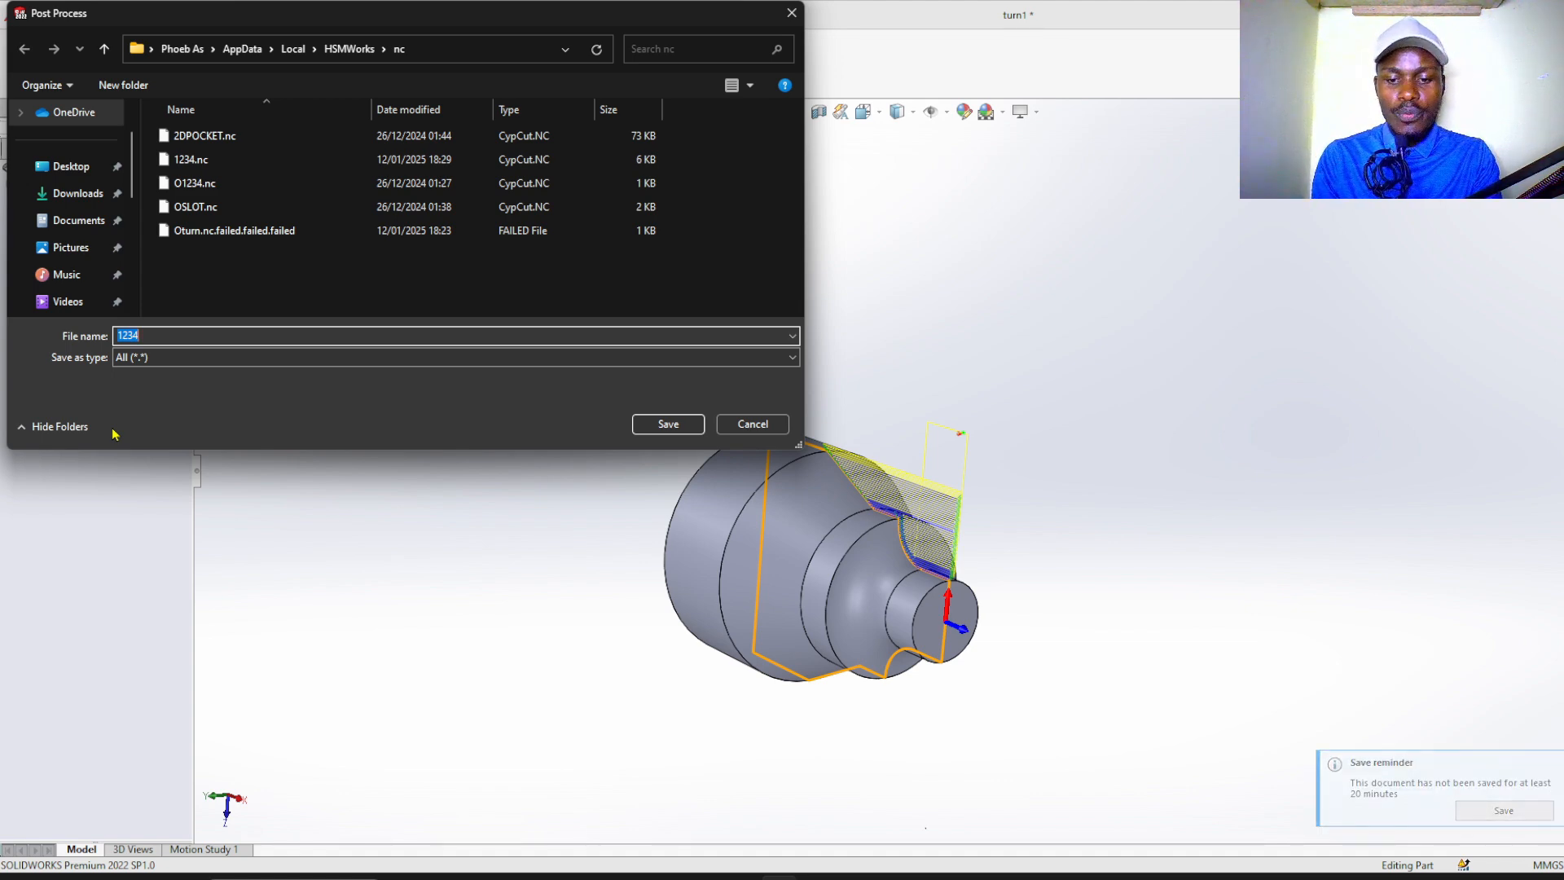
text(O1)
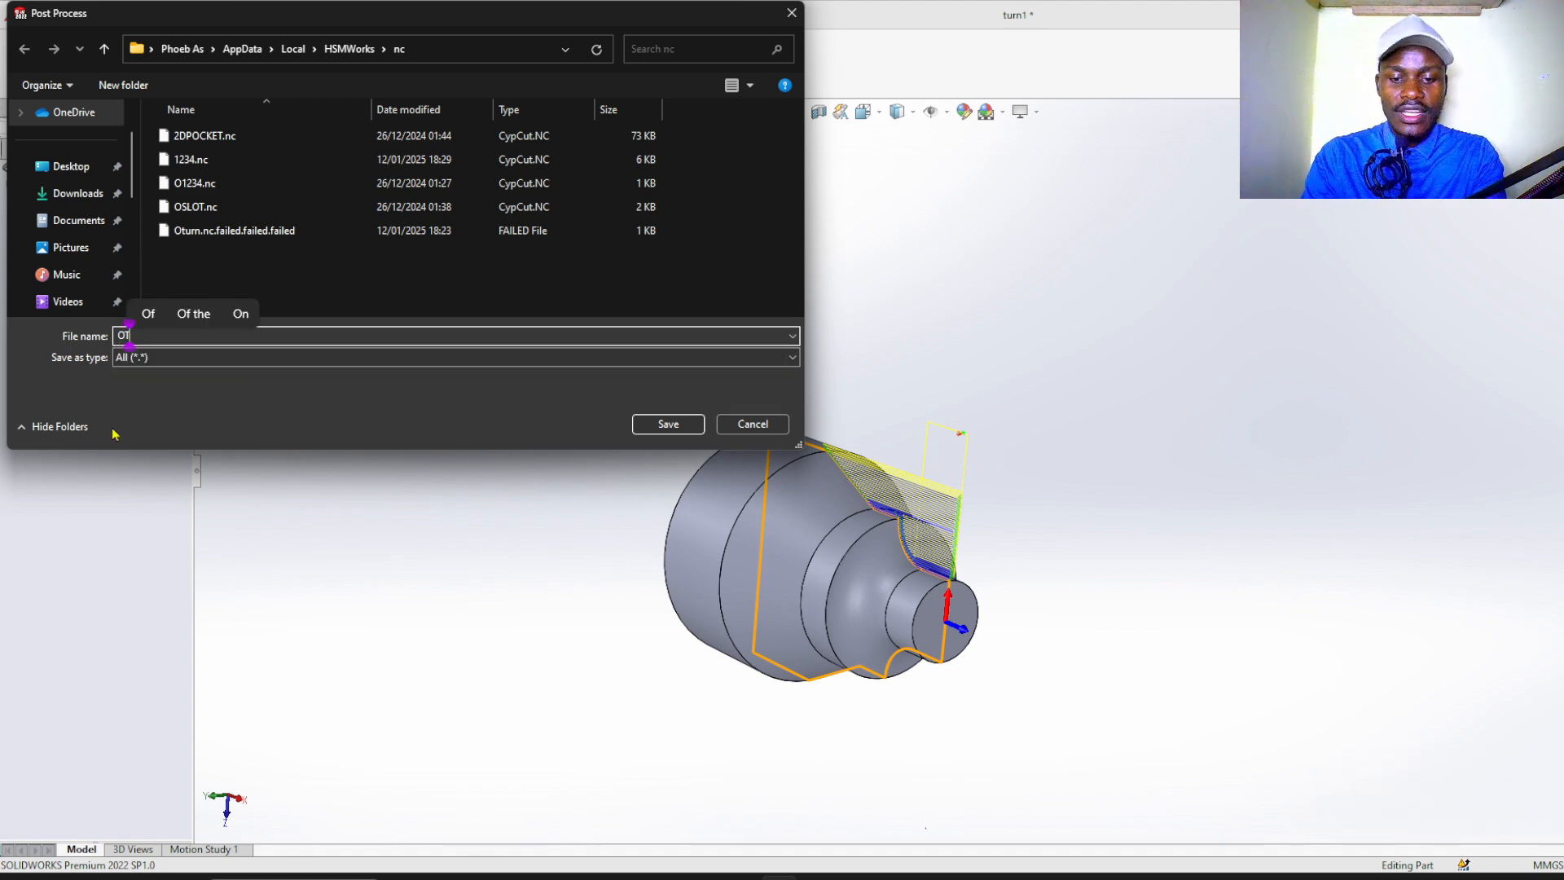
text(TURN1)
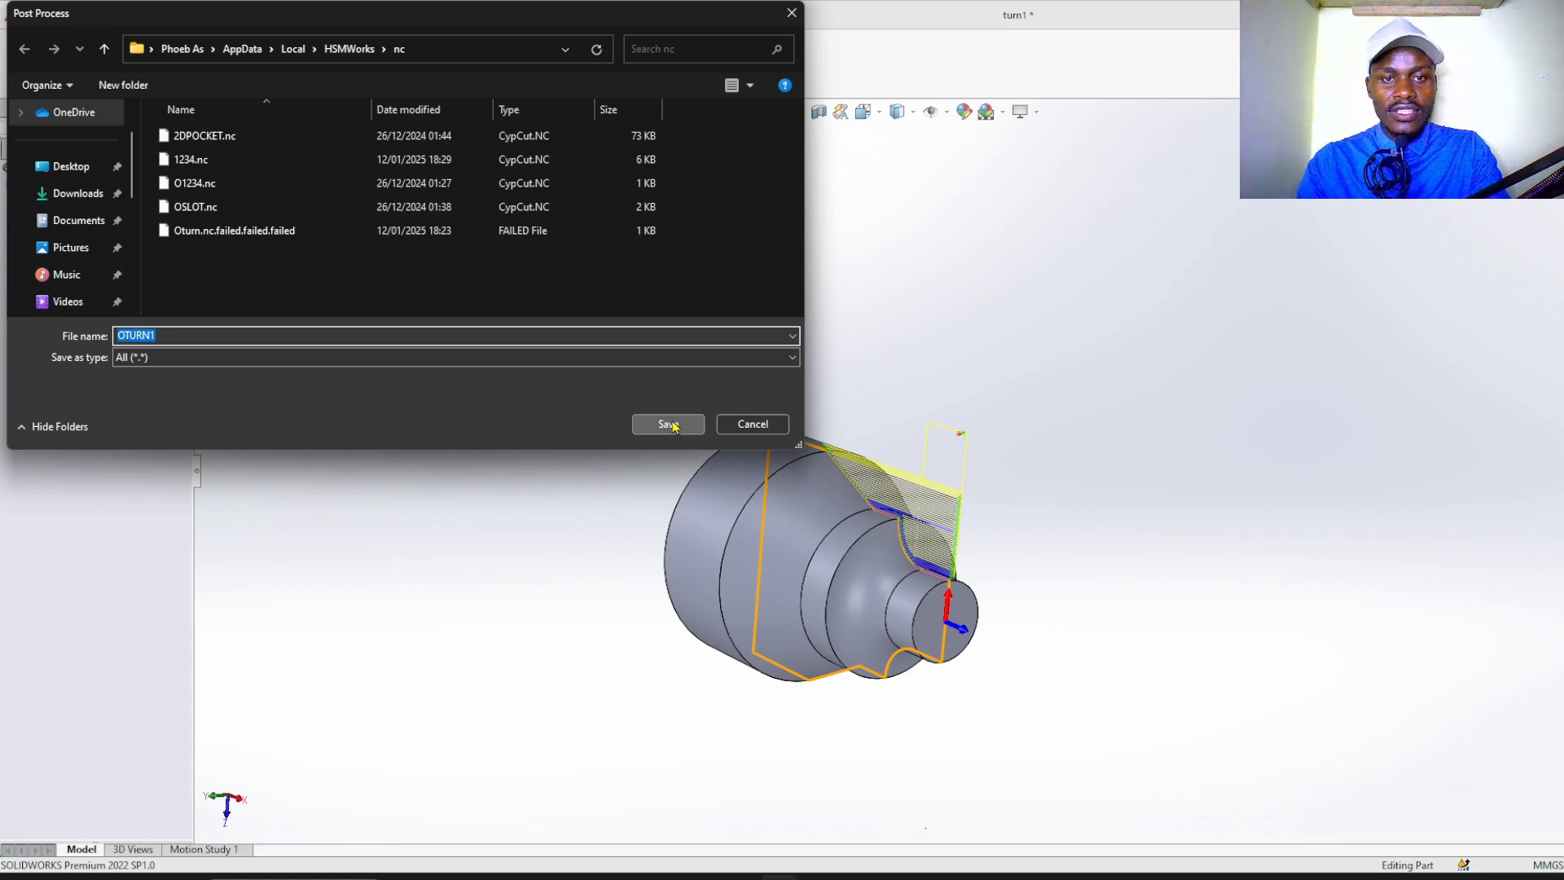
click(666, 424)
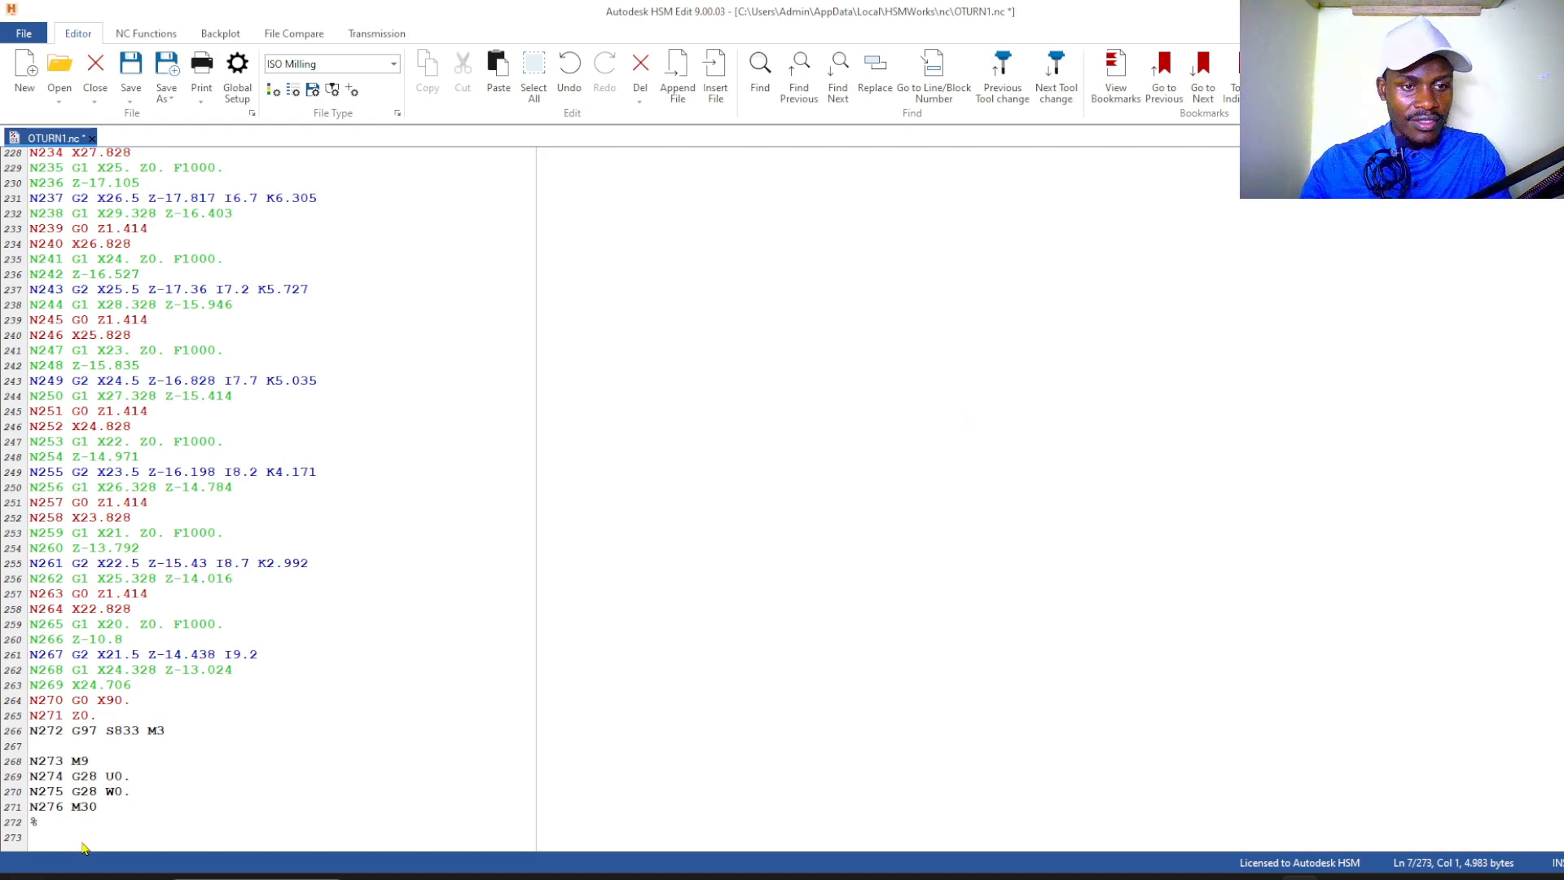
- Review the OTURN1 G-code from the closing M30 lines back to the program header
click(37, 821)
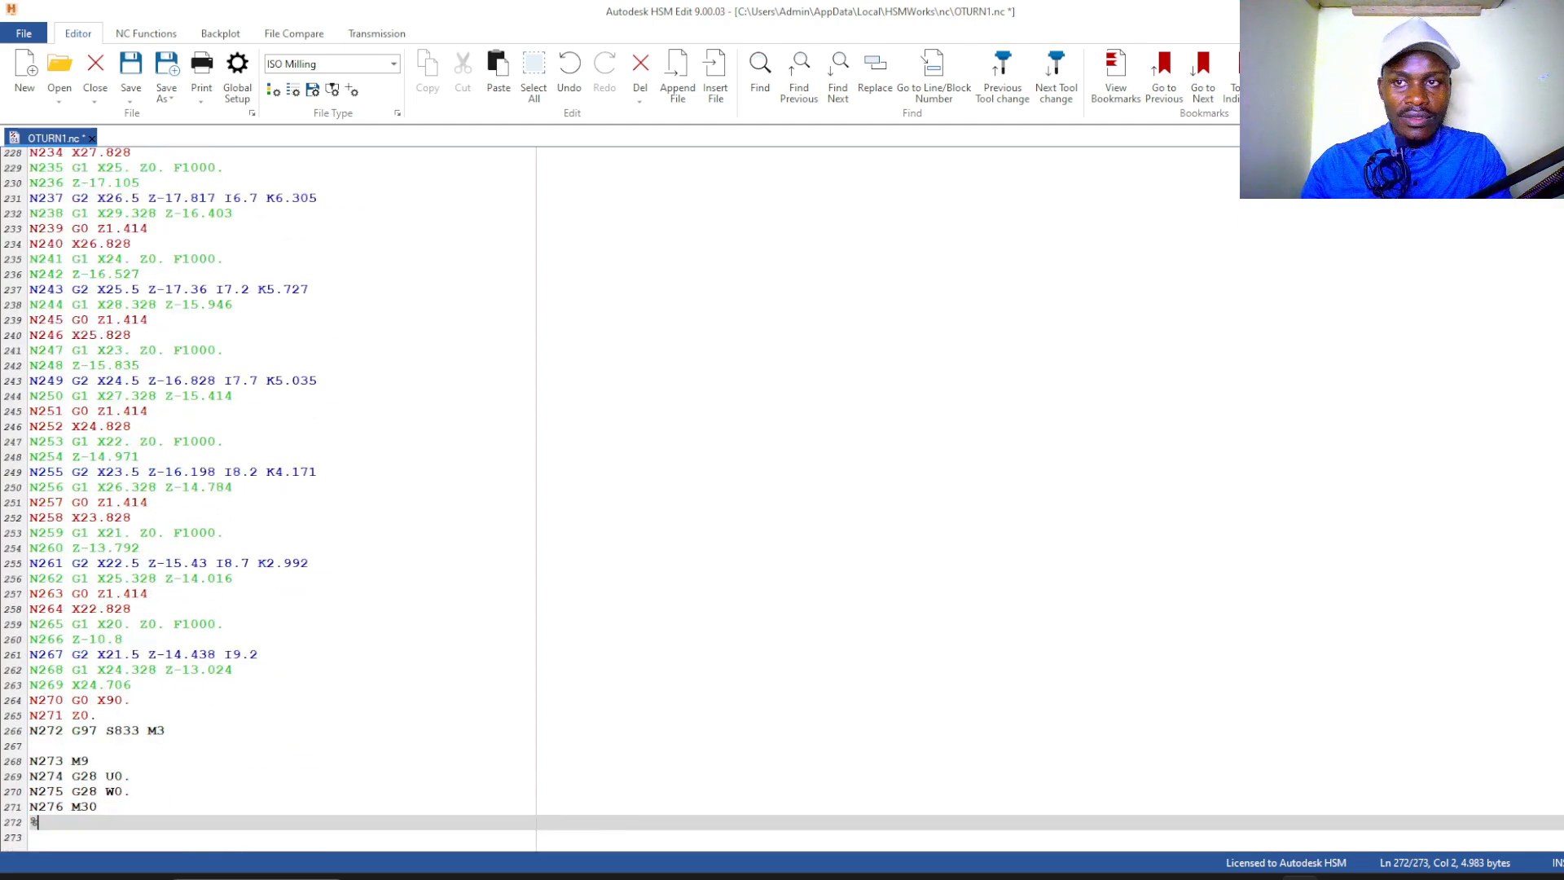
click(130, 411)
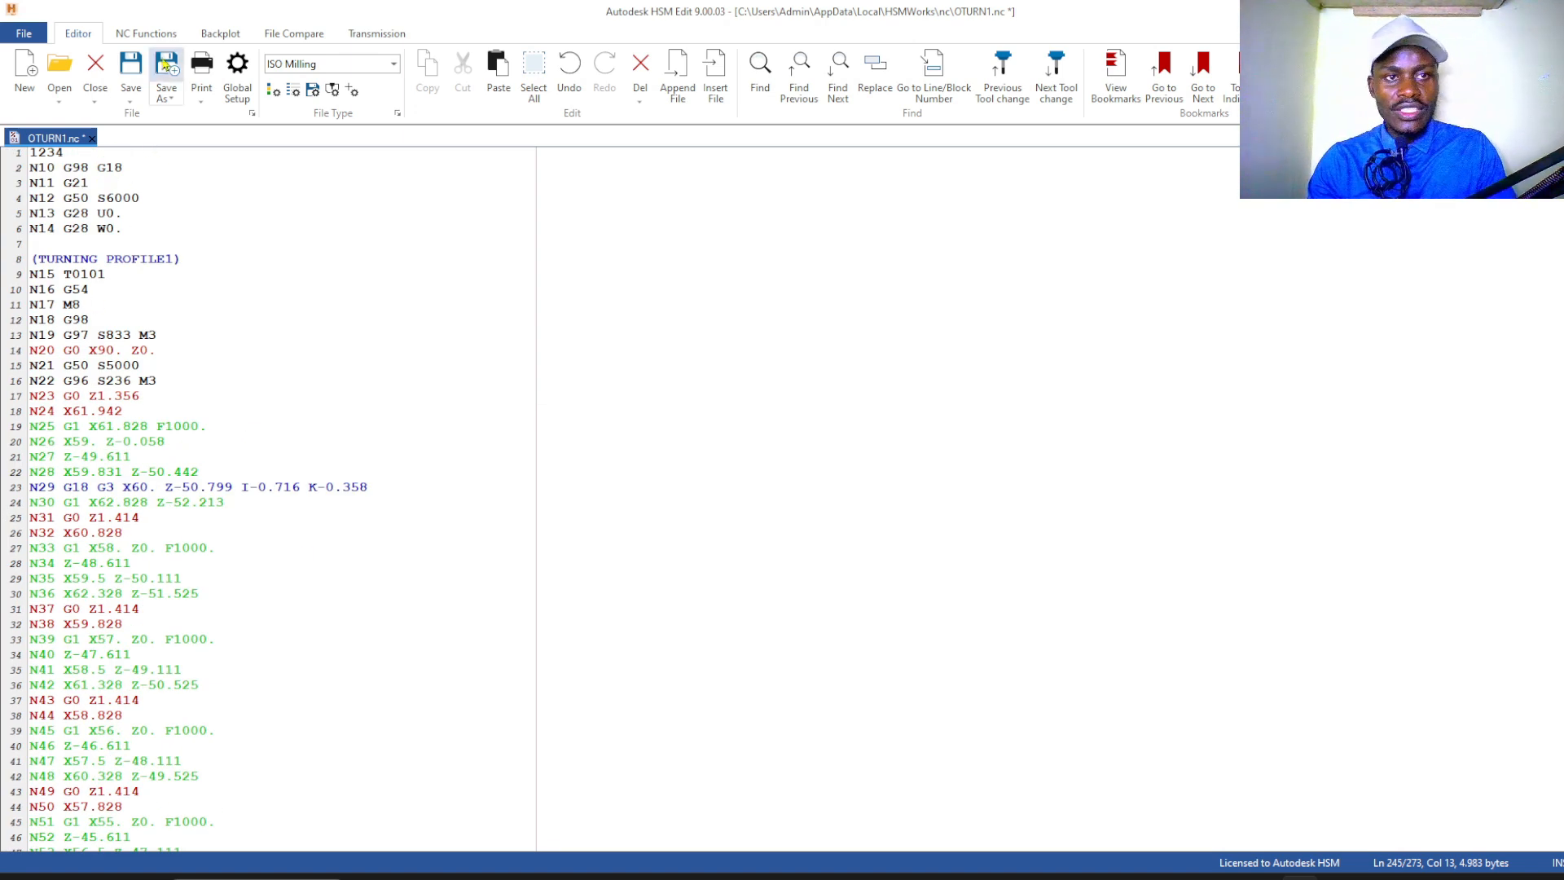
- Save OTURN1.nc from the Editor ribbon so no unsaved changes remain
click(131, 63)
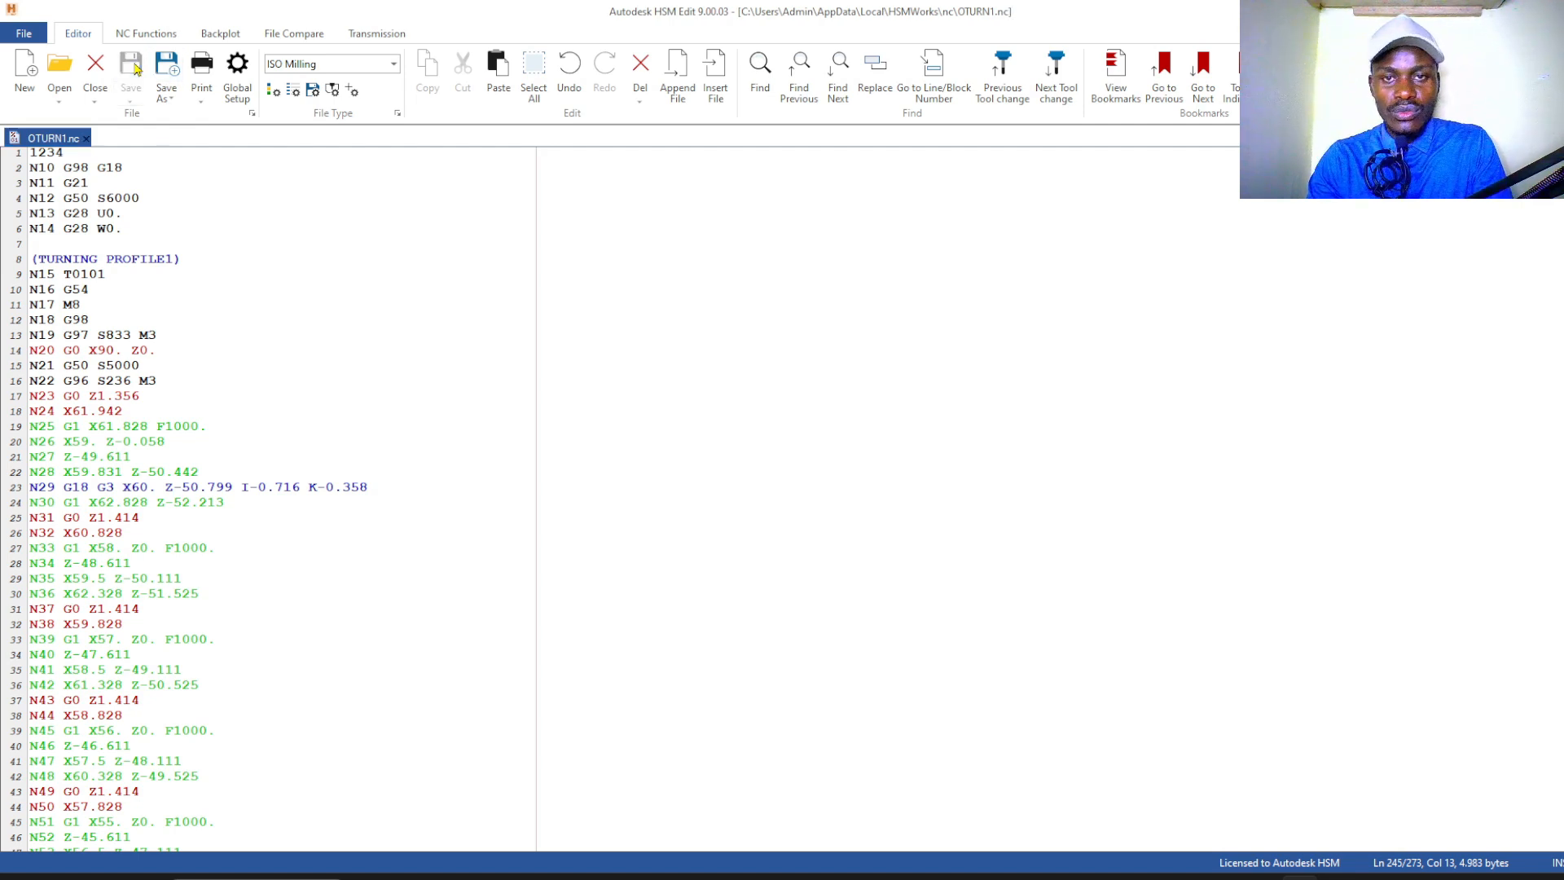
mouse_move(280, 417)
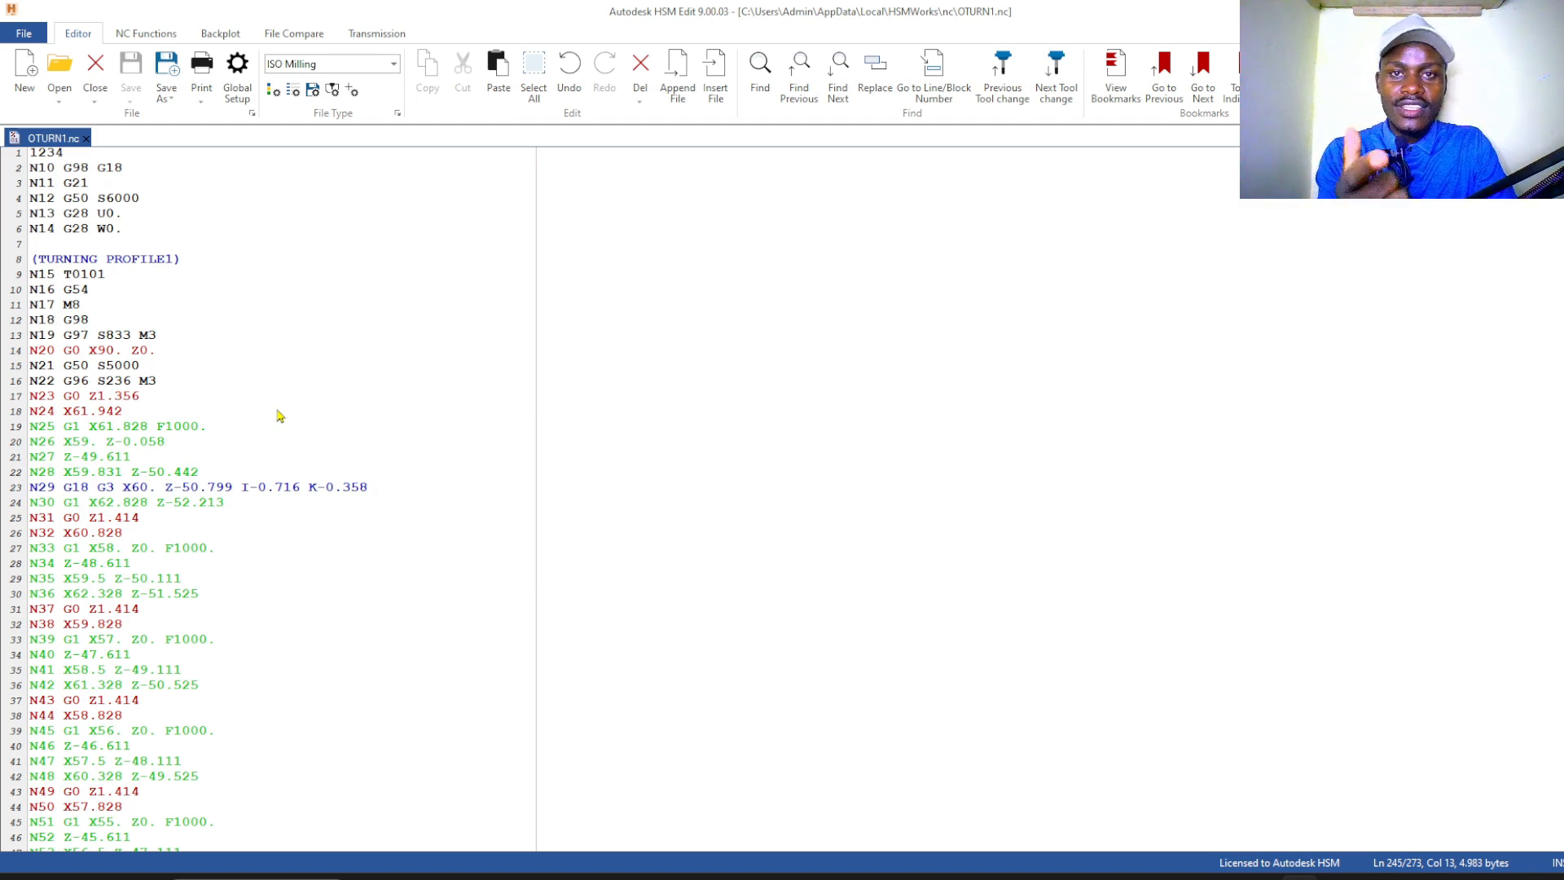
mouse_move(441, 642)
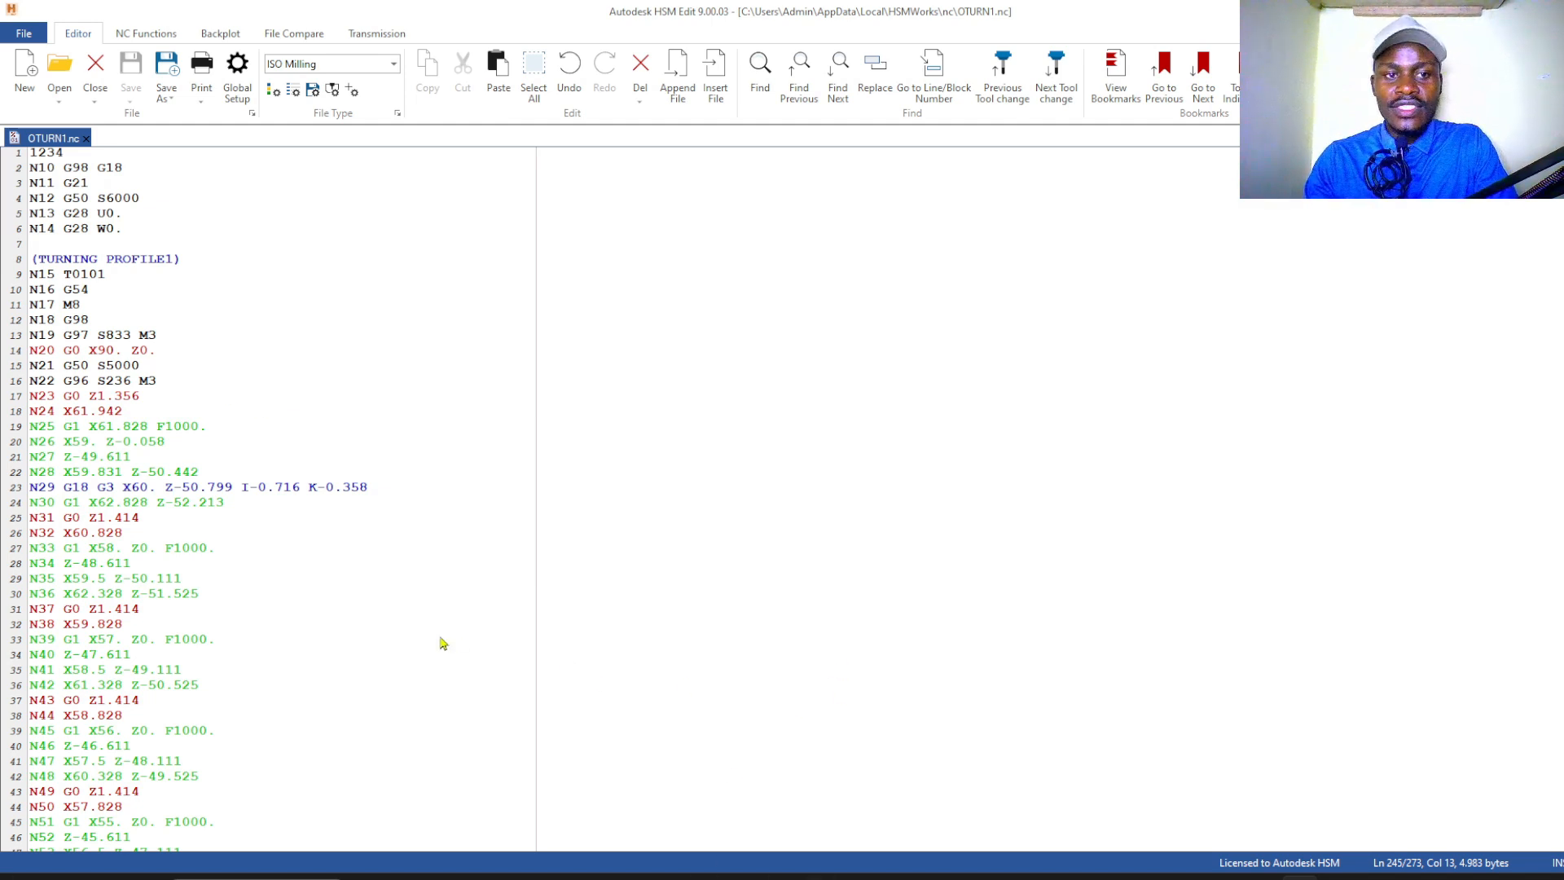
mouse_move(349, 649)
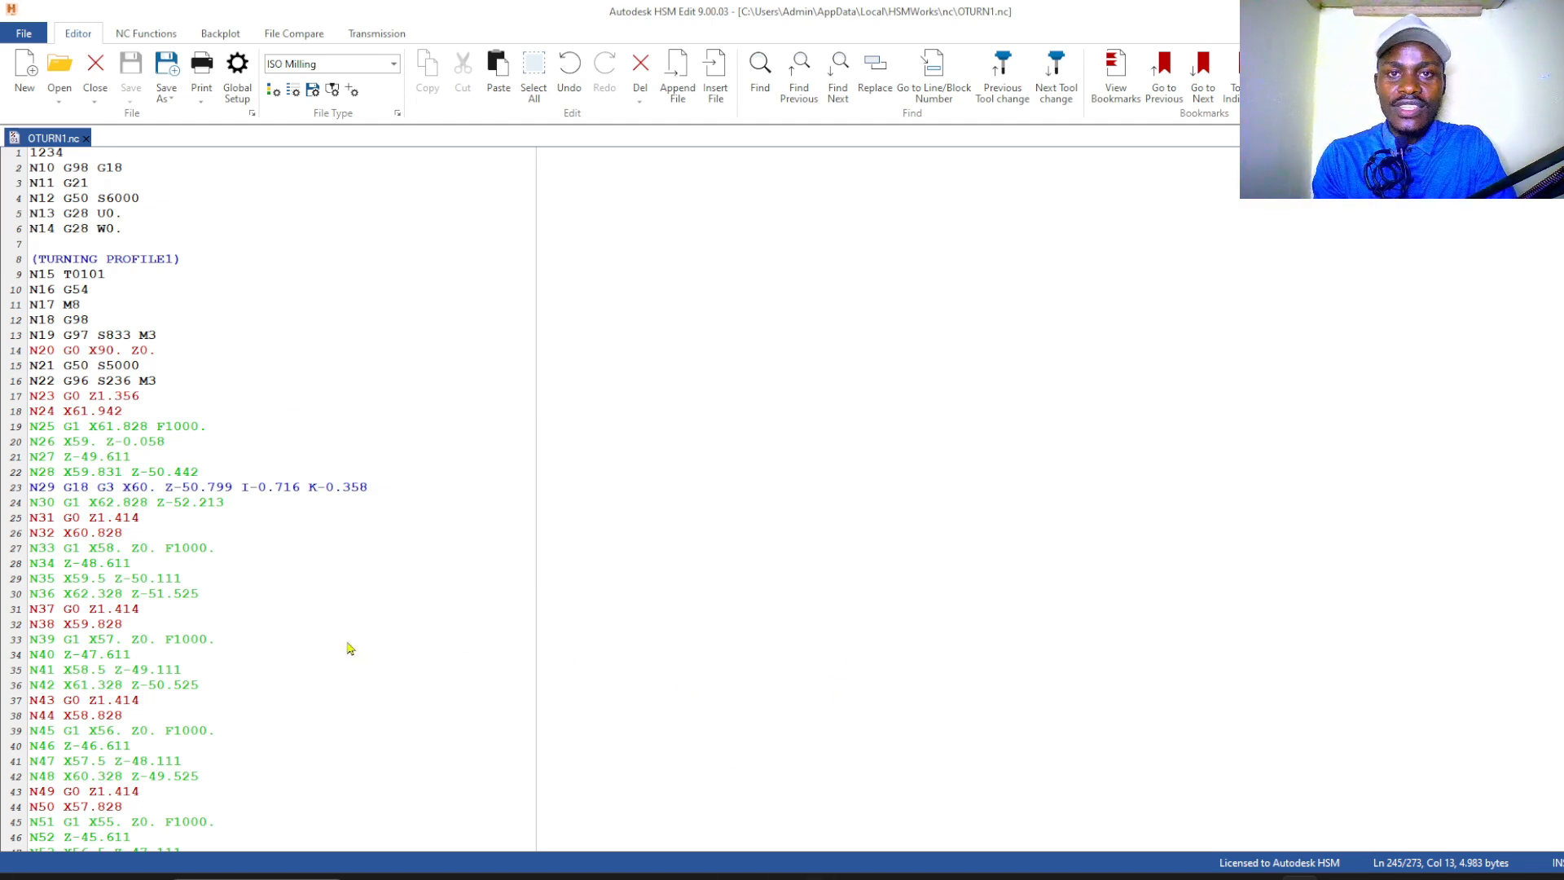